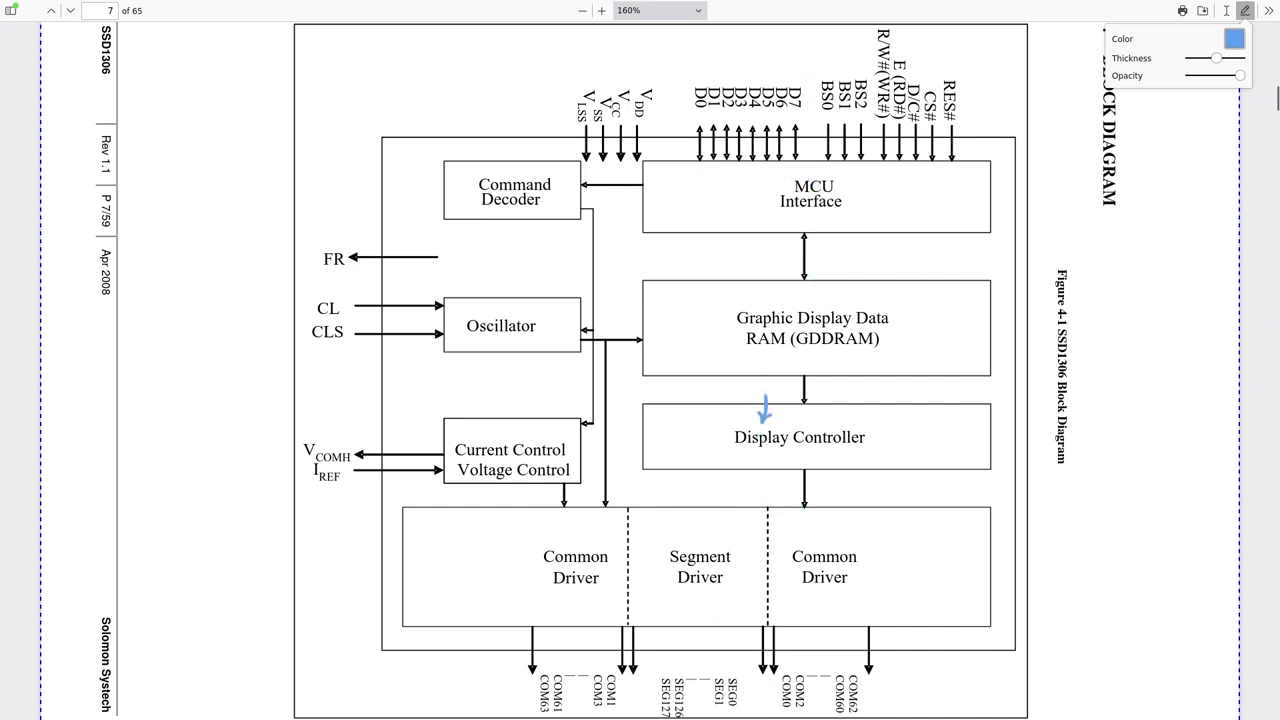
{"action": "mouse_move", "coordinate": [810, 80]}
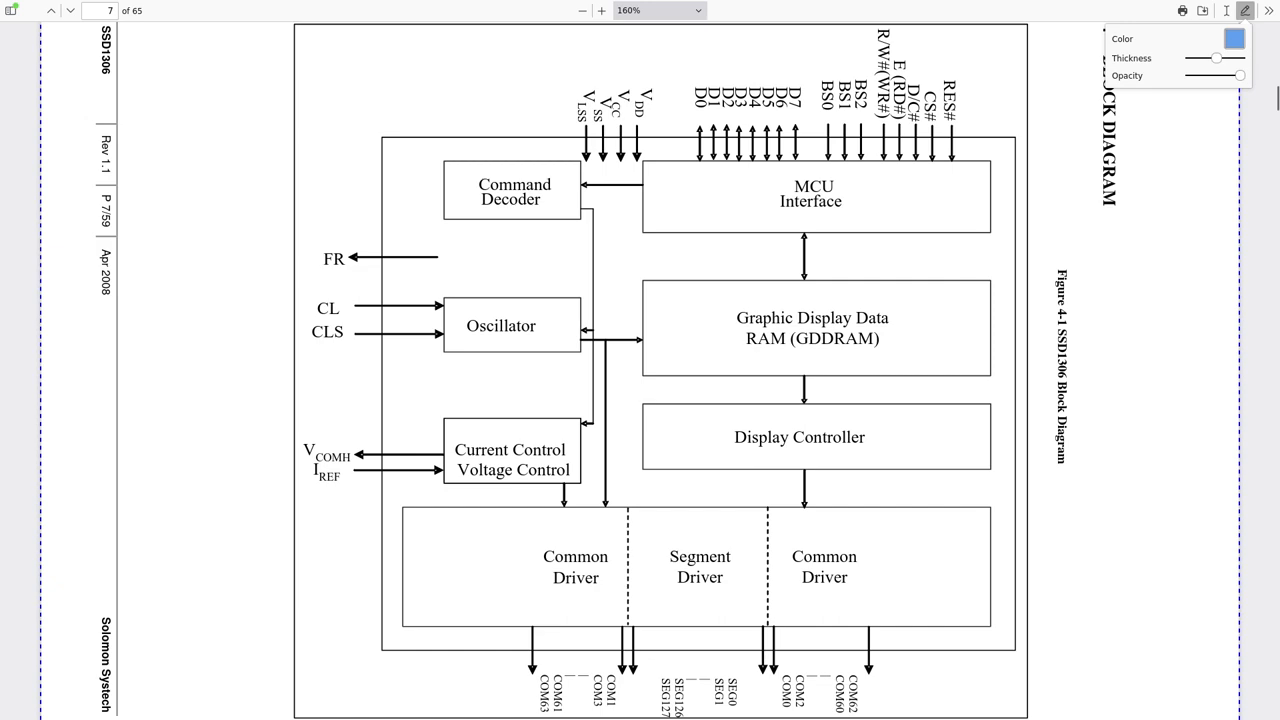
Scroll the SSD1306 datasheet from the block diagram down to section 8.1.5 MCU I2C Interface
{"action": "scroll", "scroll_direction": "down", "scroll_amount": 3}
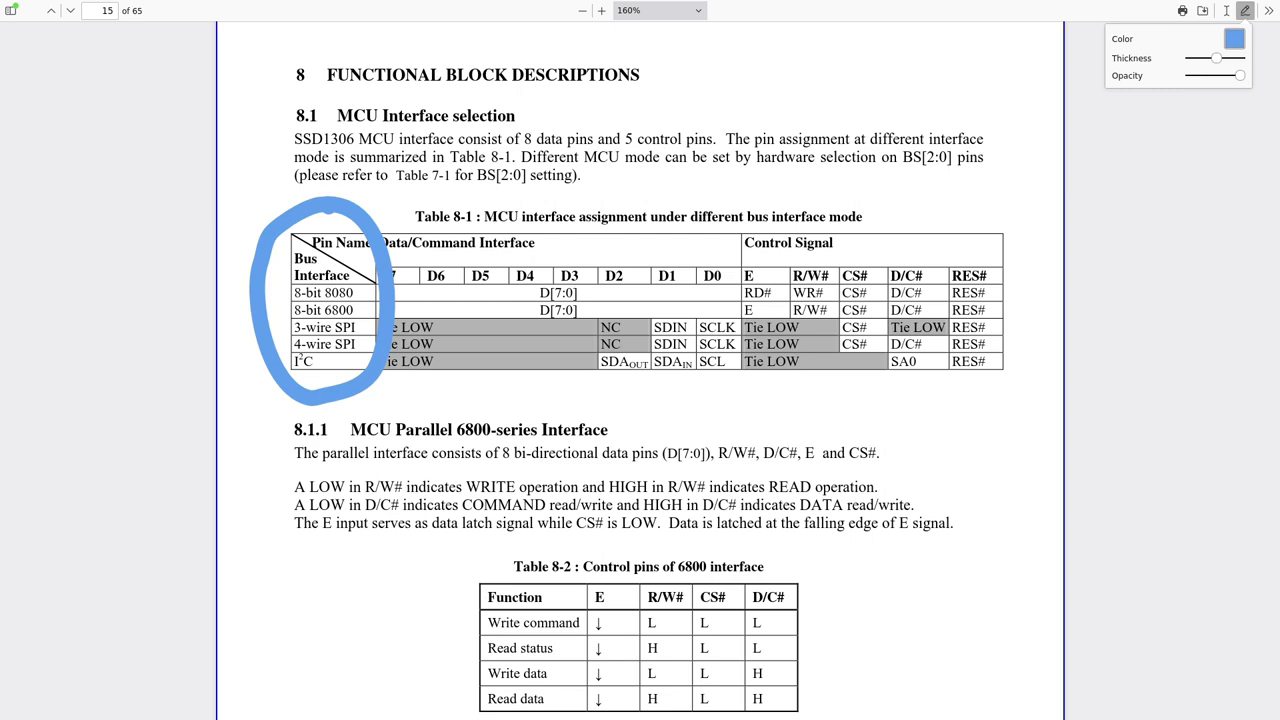
{"action": "scroll", "scroll_direction": "down", "scroll_amount": 3}
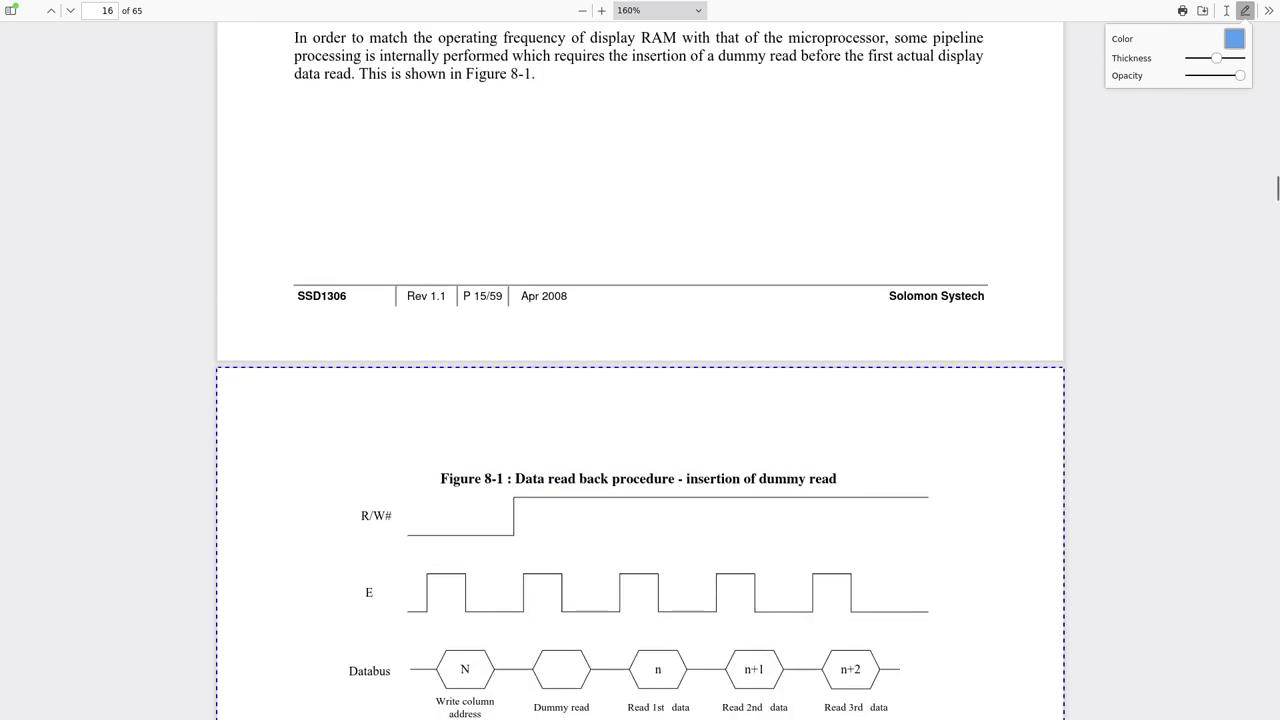
{"action": "scroll", "scroll_direction": "down", "scroll_amount": 3}
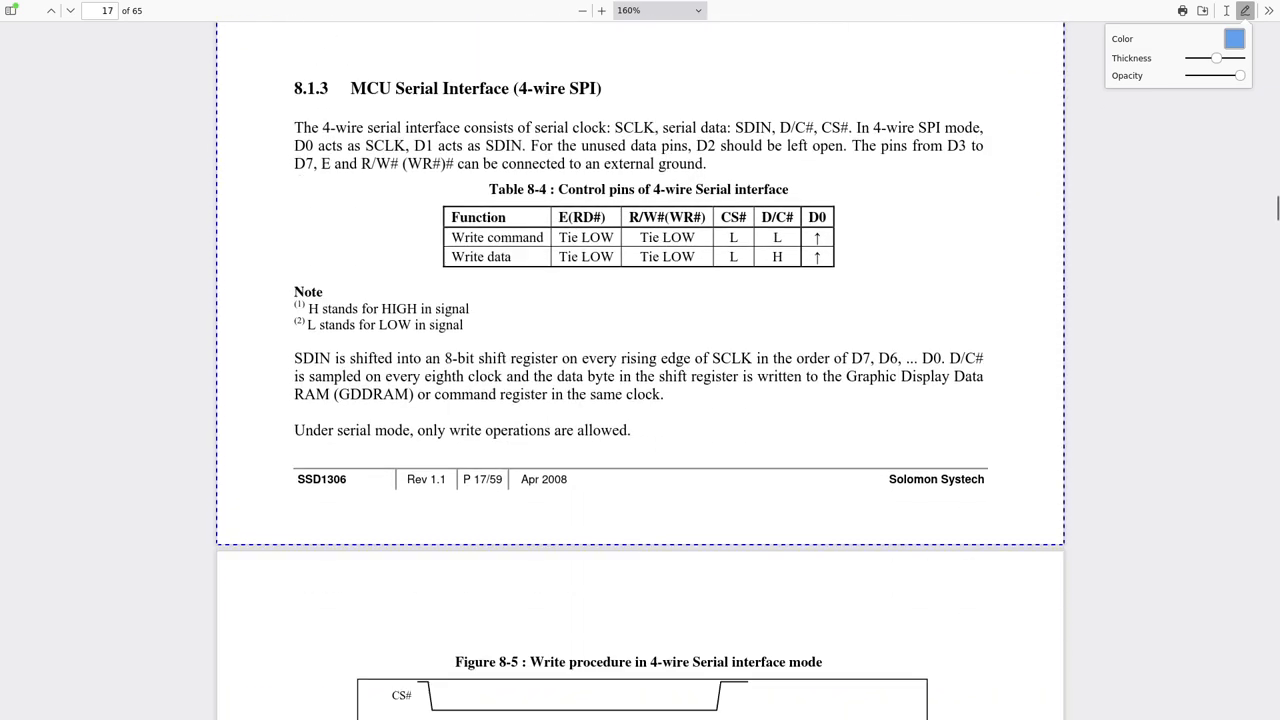
{"action": "scroll", "scroll_direction": "down", "scroll_amount": 3}
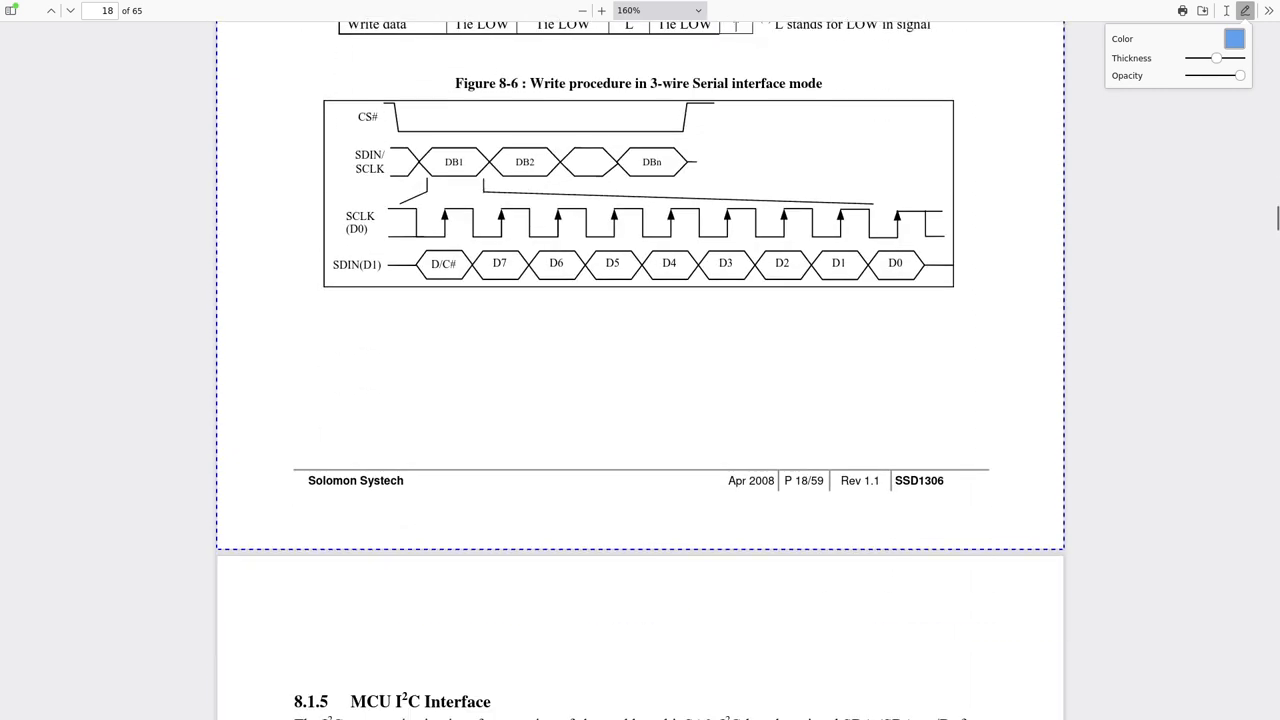
{"action": "scroll", "scroll_direction": "down", "scroll_amount": 3}
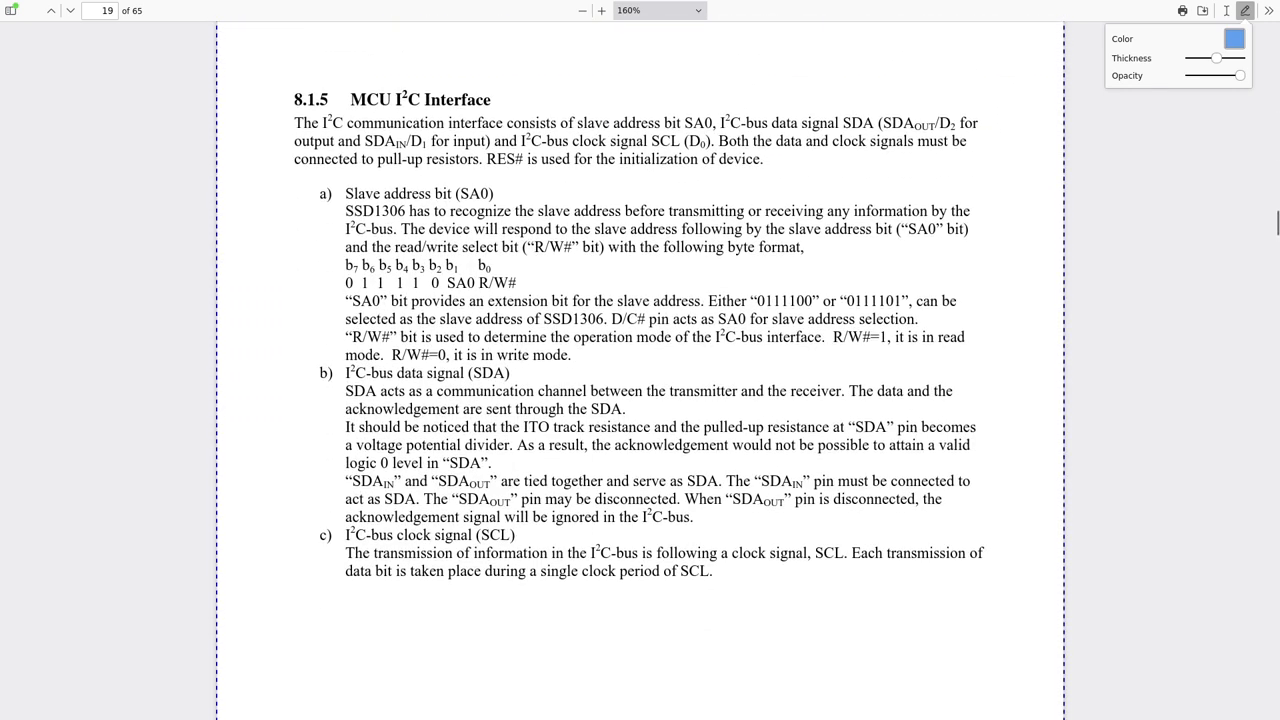
{"action": "left_click_drag", "start_coordinate": [420, 64], "coordinate": [320, 140]}
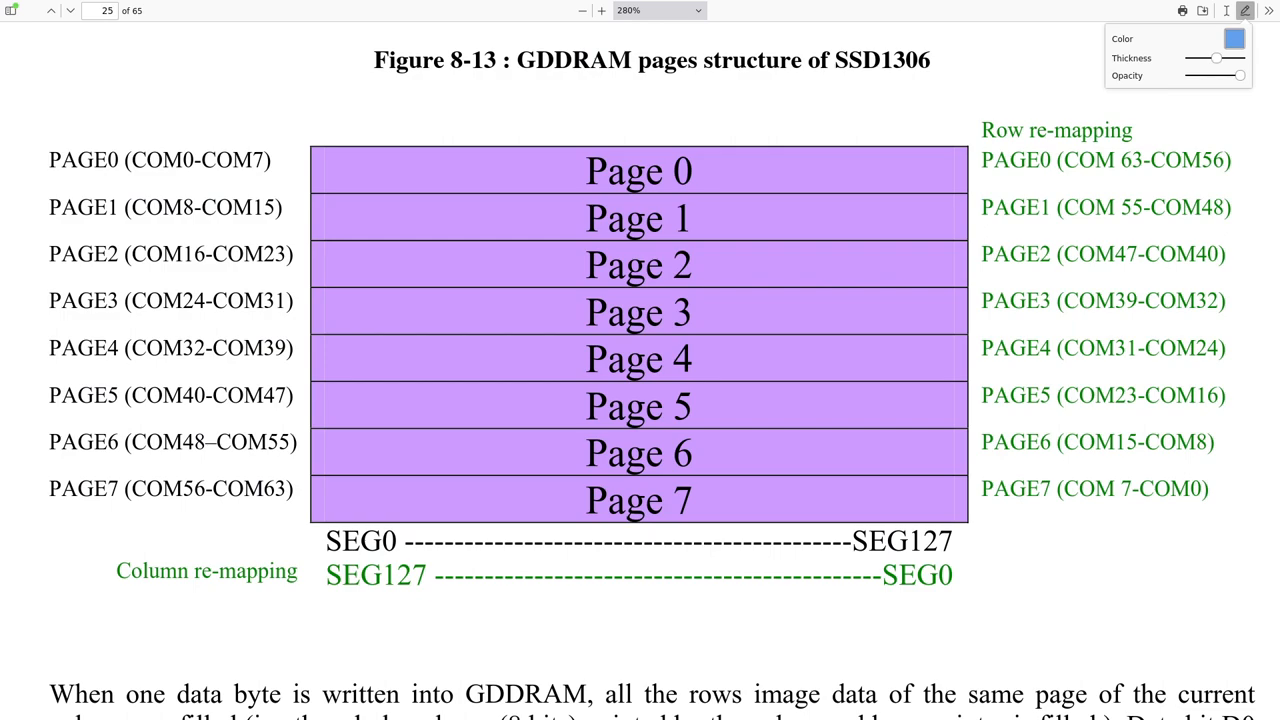
Scroll to Figure 8-14 Enlargement of GDDRAM and drag over the remapping text
{"action": "scroll", "scroll_direction": "down", "scroll_amount": 3}
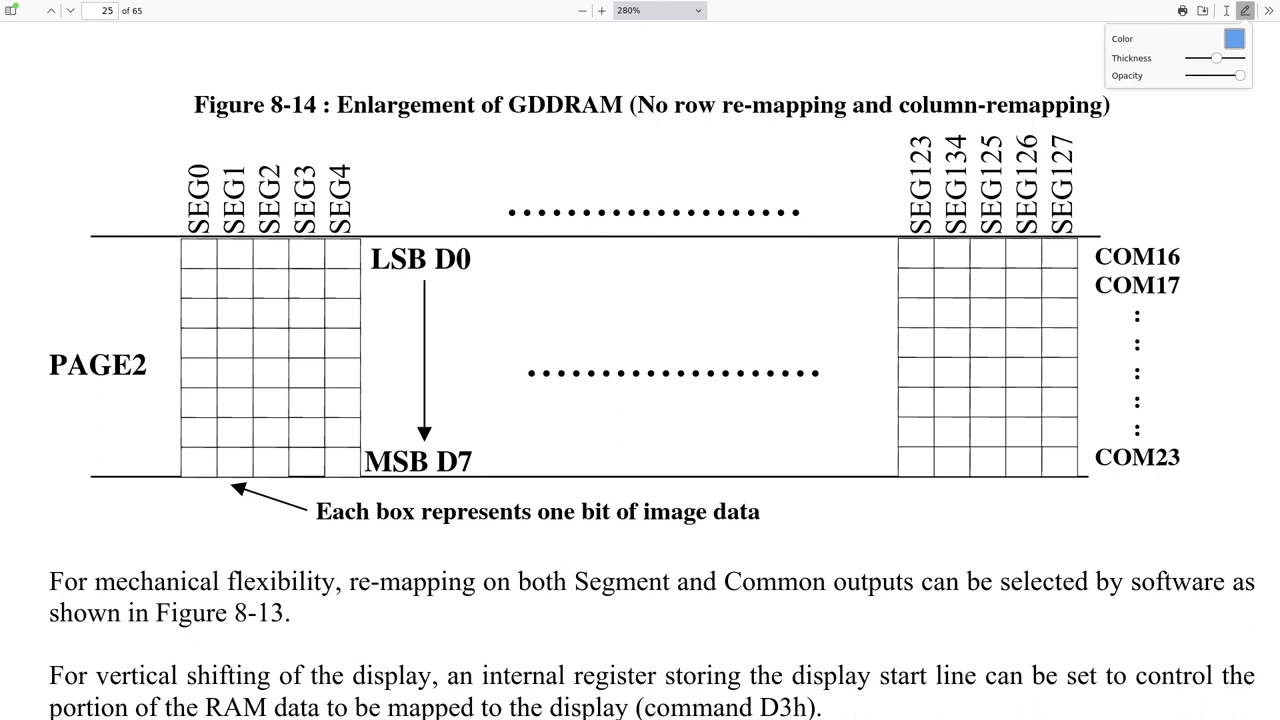
{"action": "left_click_drag", "start_coordinate": [196, 250], "coordinate": [196, 424]}
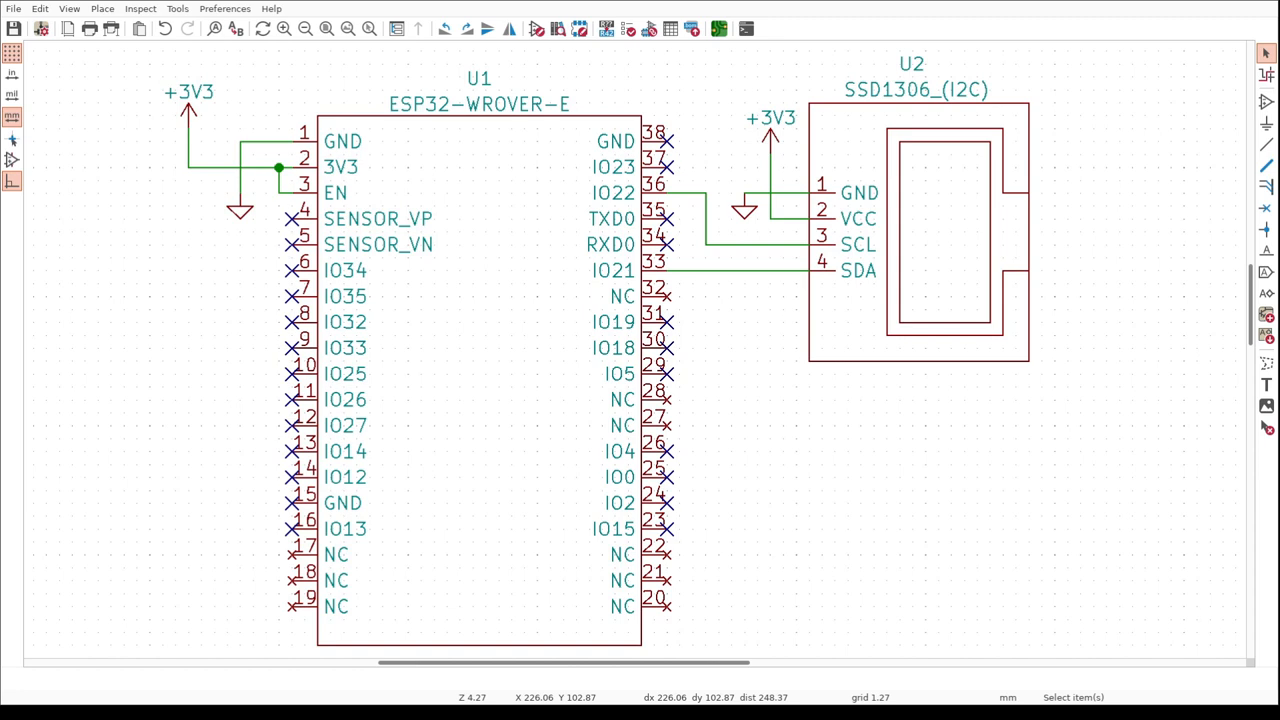
{"action": "mouse_move", "coordinate": [1068, 542]}
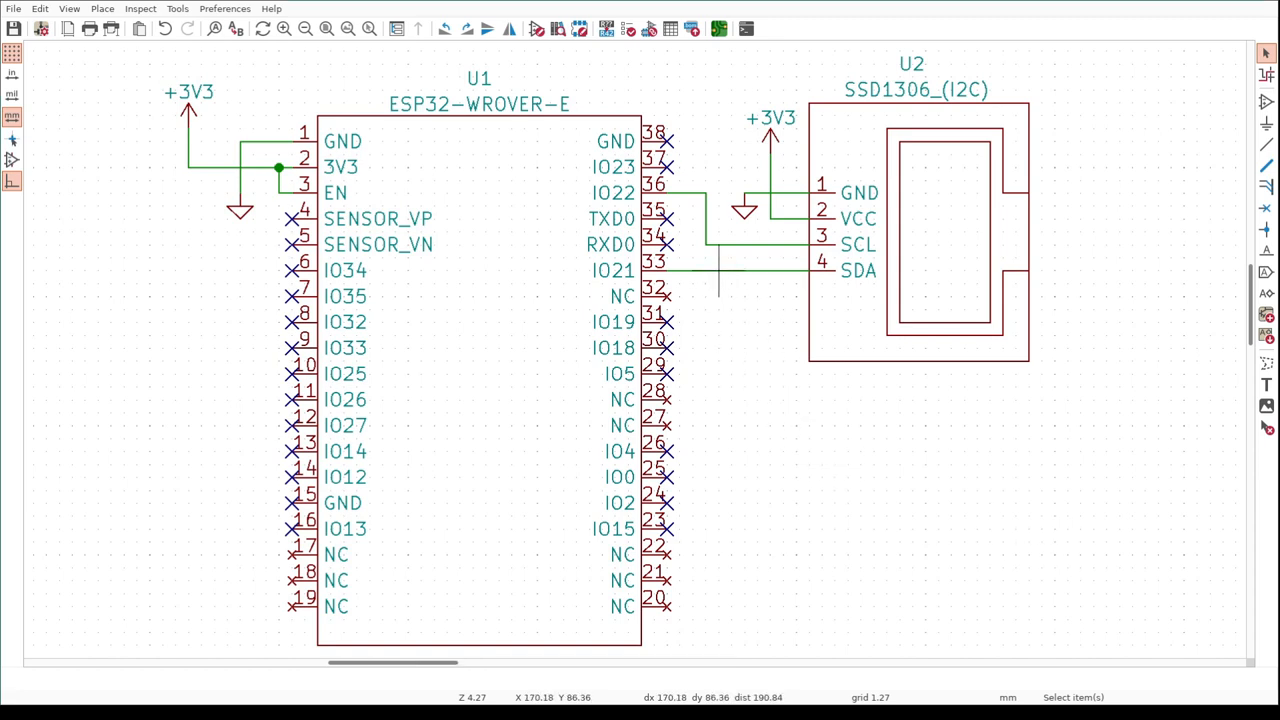
{"action": "left_click", "coordinate": [740, 272]}
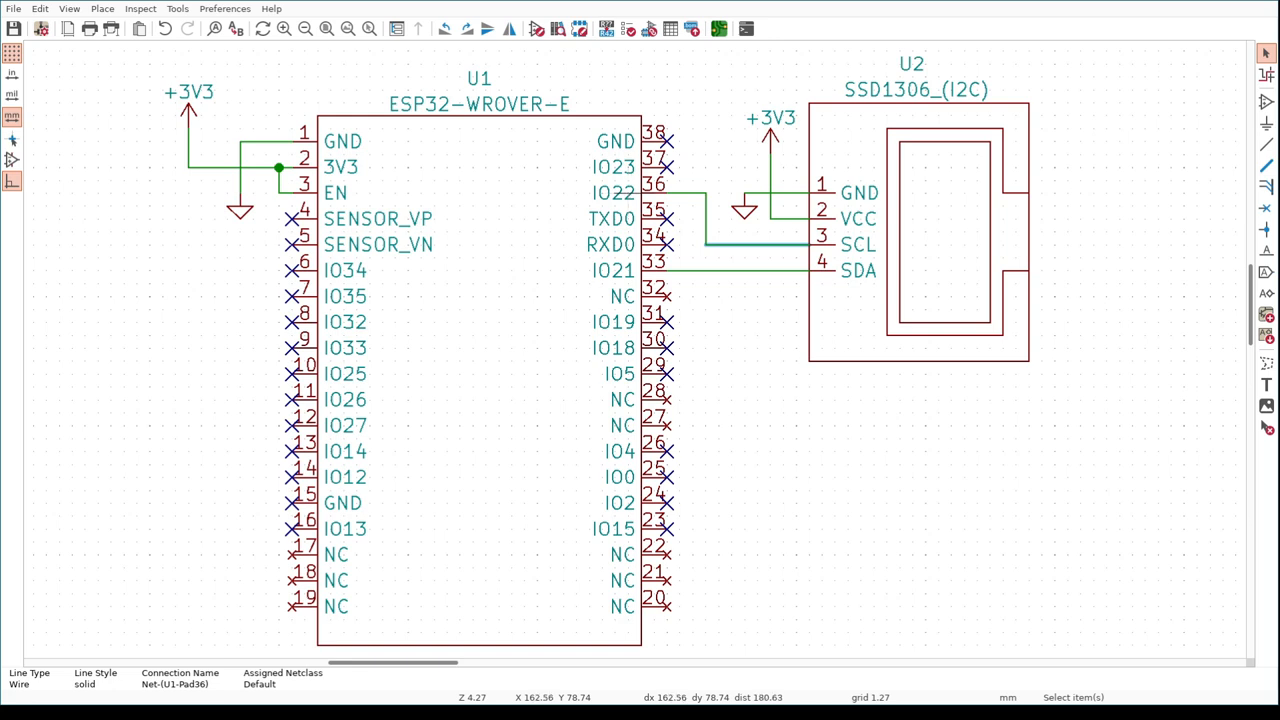
{"action": "mouse_move", "coordinate": [796, 218]}
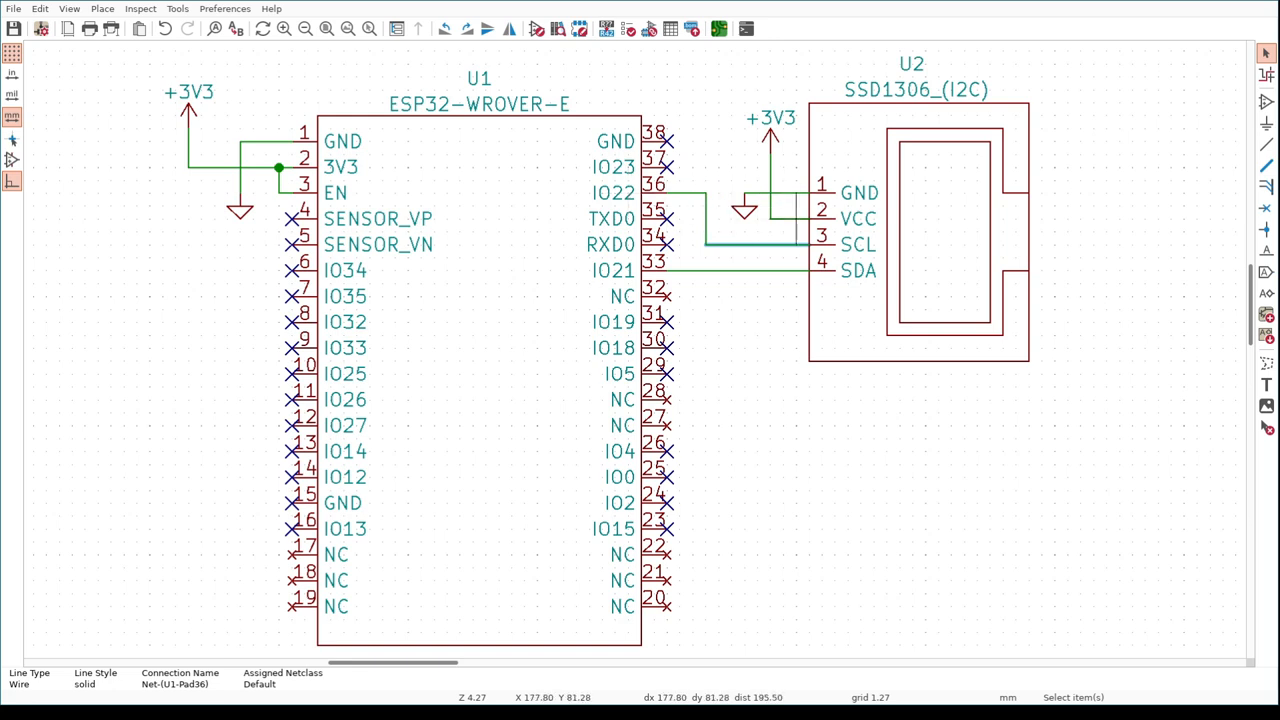
{"action": "left_click", "coordinate": [772, 118]}
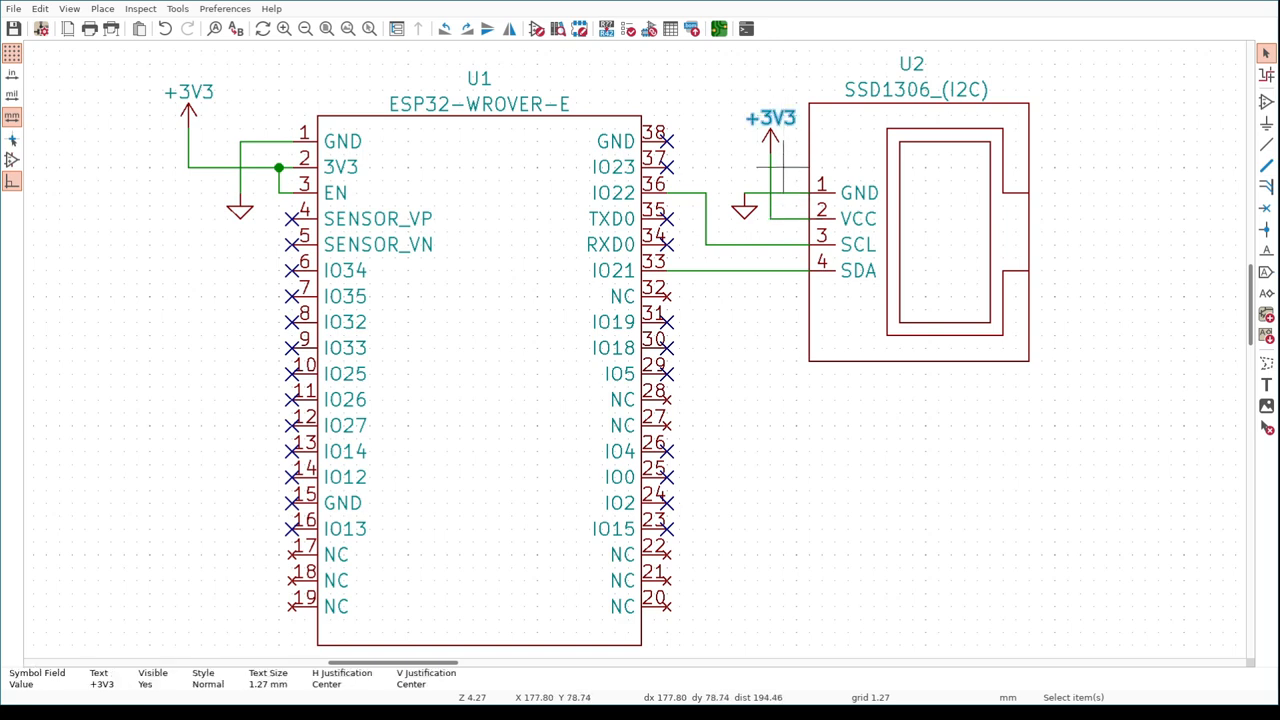
{"action": "left_click", "coordinate": [744, 210]}
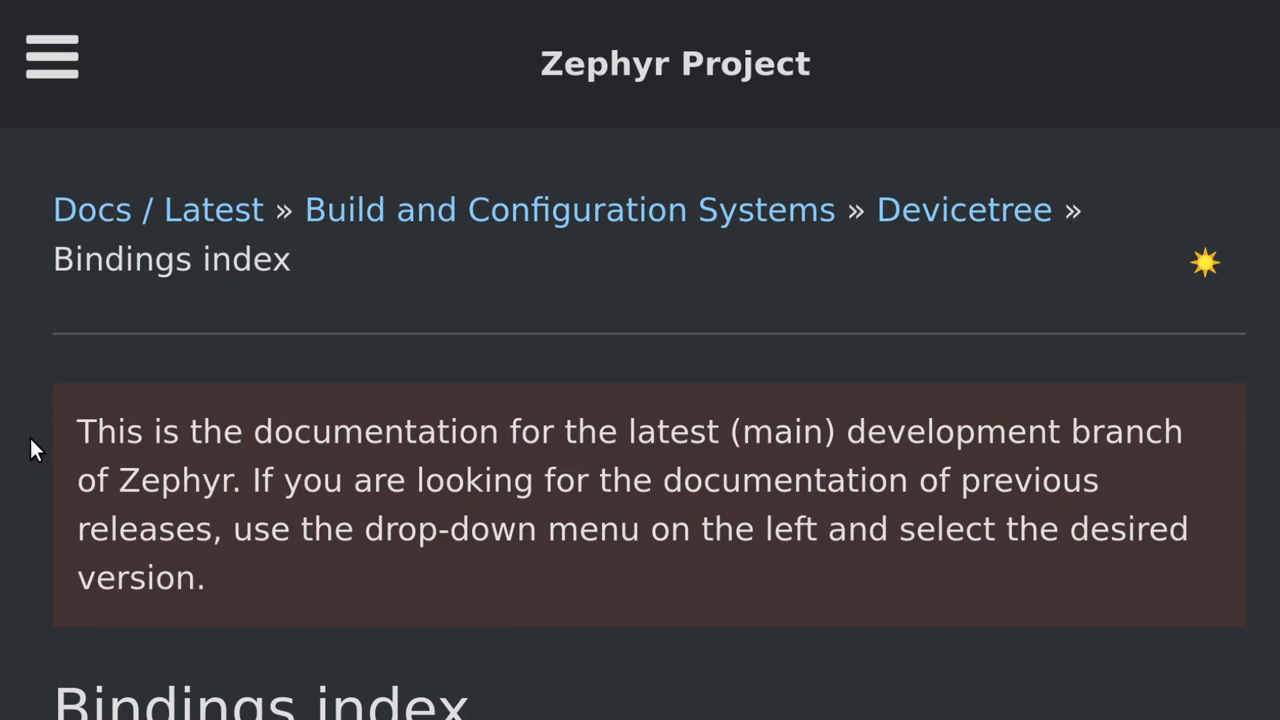
Scroll the Devicetree Bindings vendor index down to the S vendors near Solomon Systech
{"action": "scroll", "scroll_direction": "down", "scroll_amount": 3}
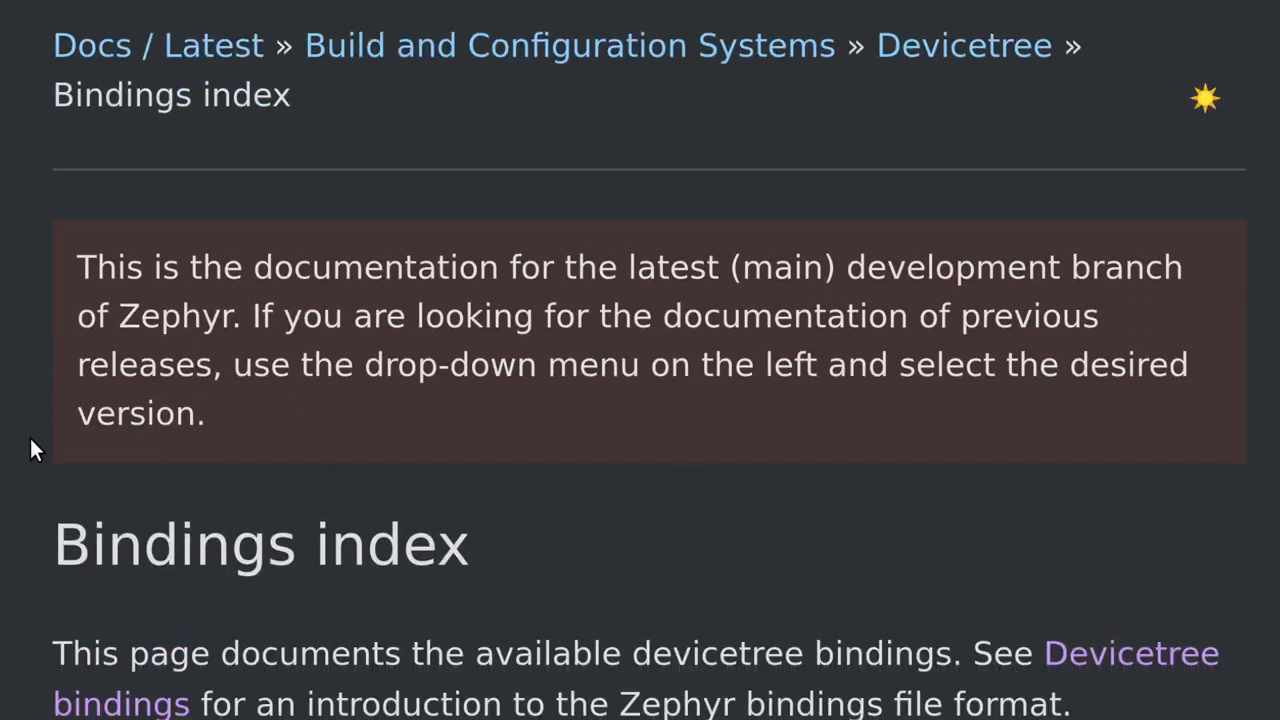
{"action": "scroll", "scroll_direction": "down", "scroll_amount": 3}
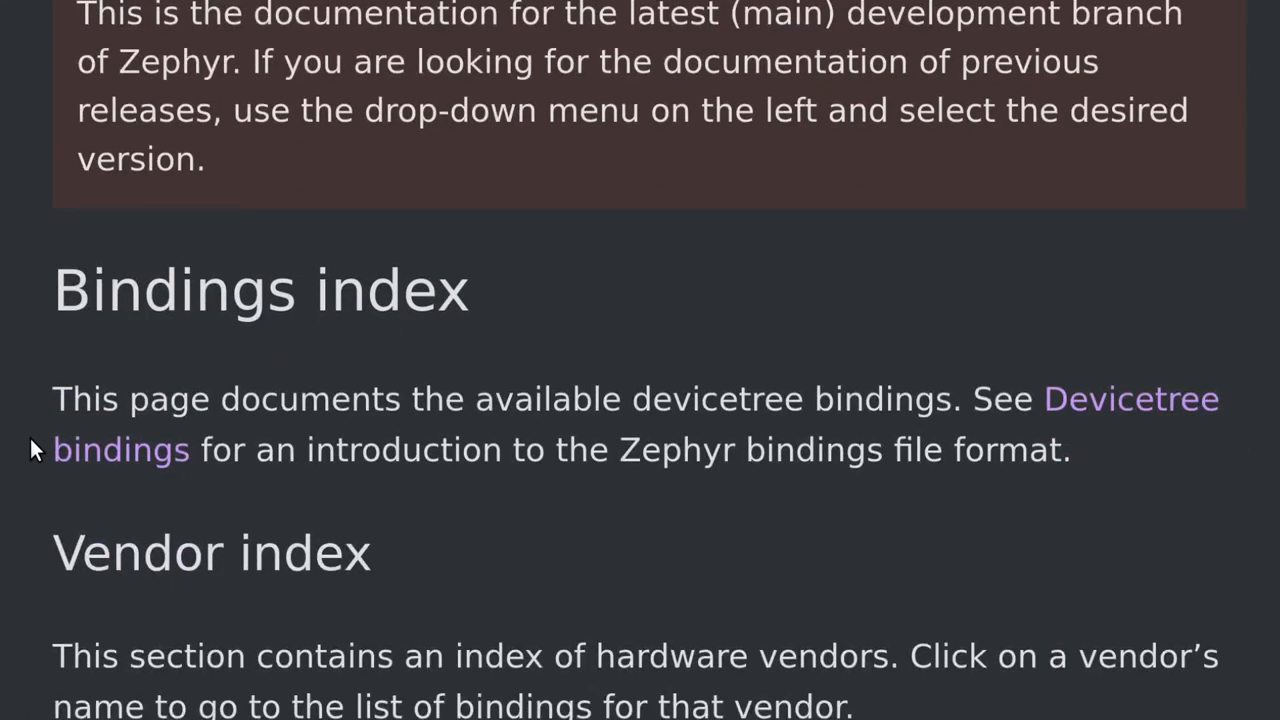
{"action": "scroll", "scroll_direction": "down", "scroll_amount": 3}
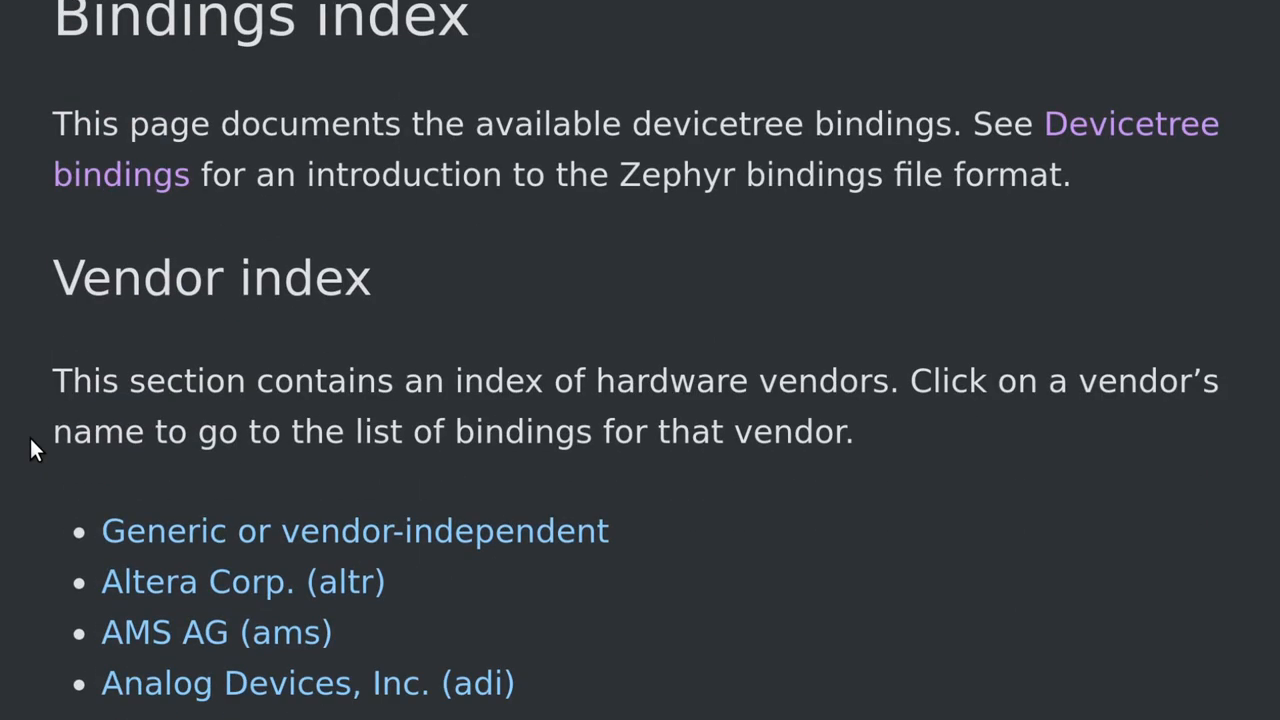
{"action": "scroll", "scroll_direction": "down", "scroll_amount": 3}
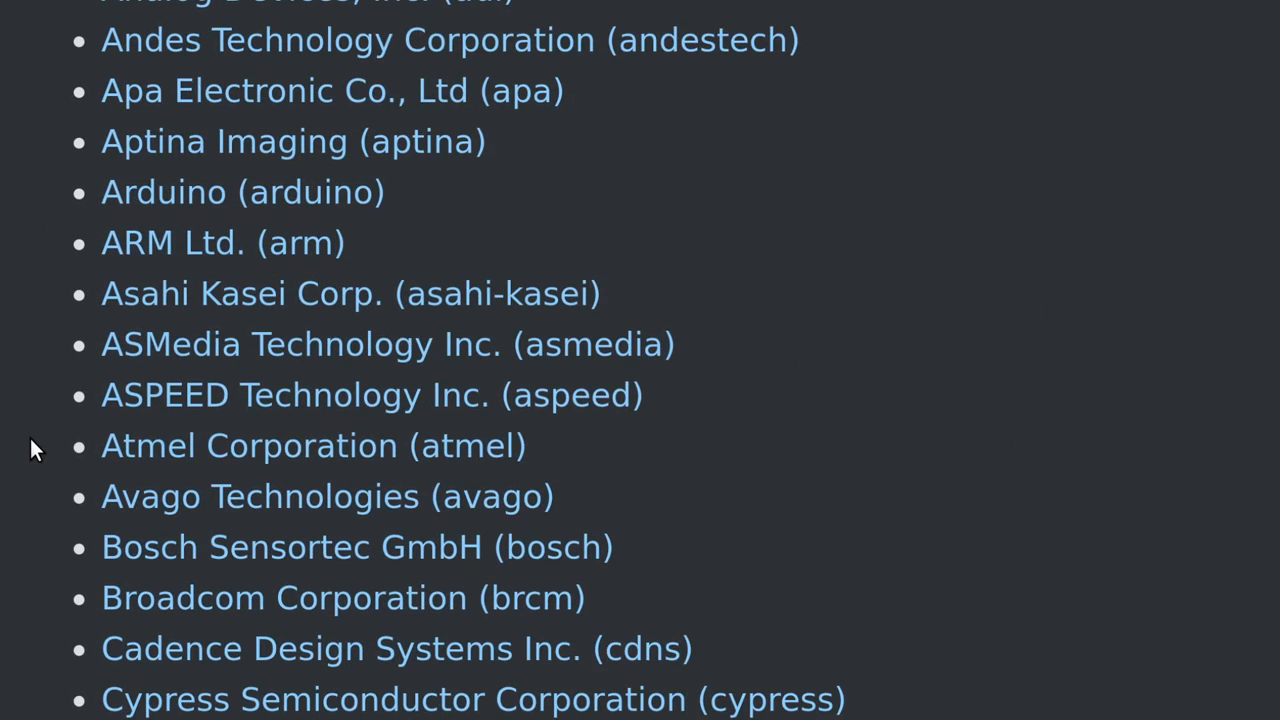
{"action": "scroll", "scroll_direction": "down", "scroll_amount": 3}
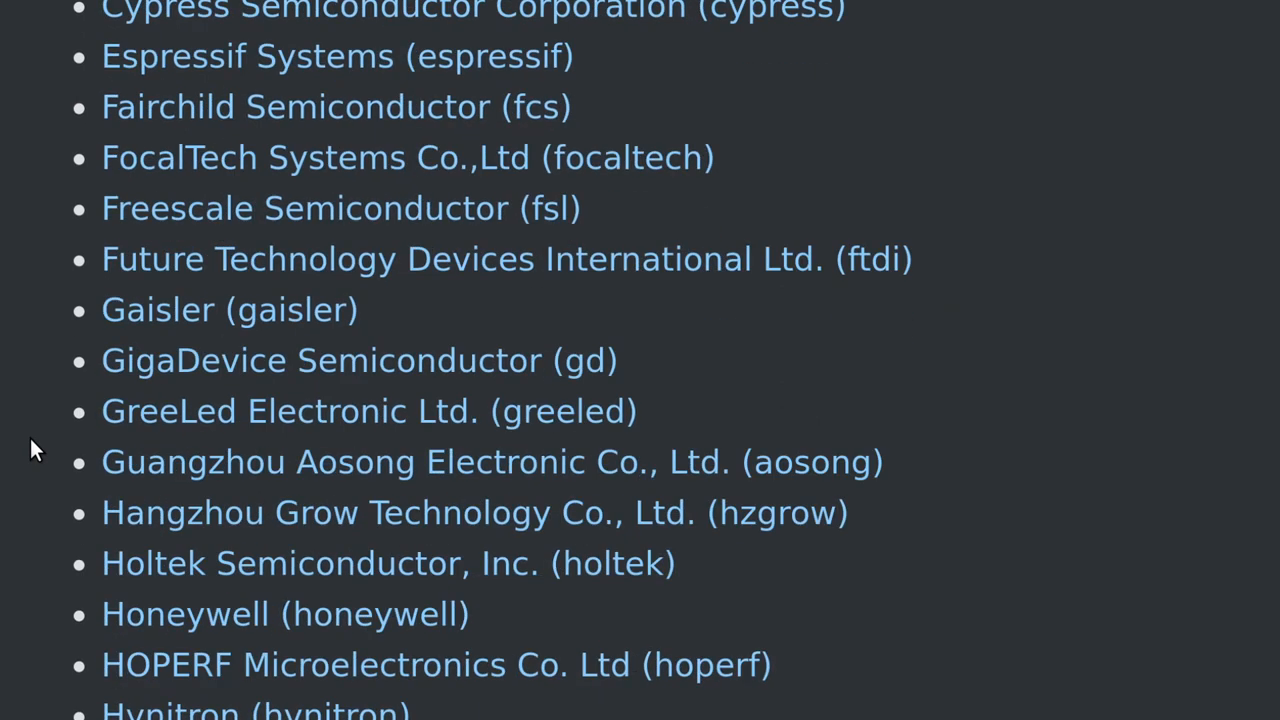
{"action": "scroll", "scroll_direction": "down", "scroll_amount": 3}
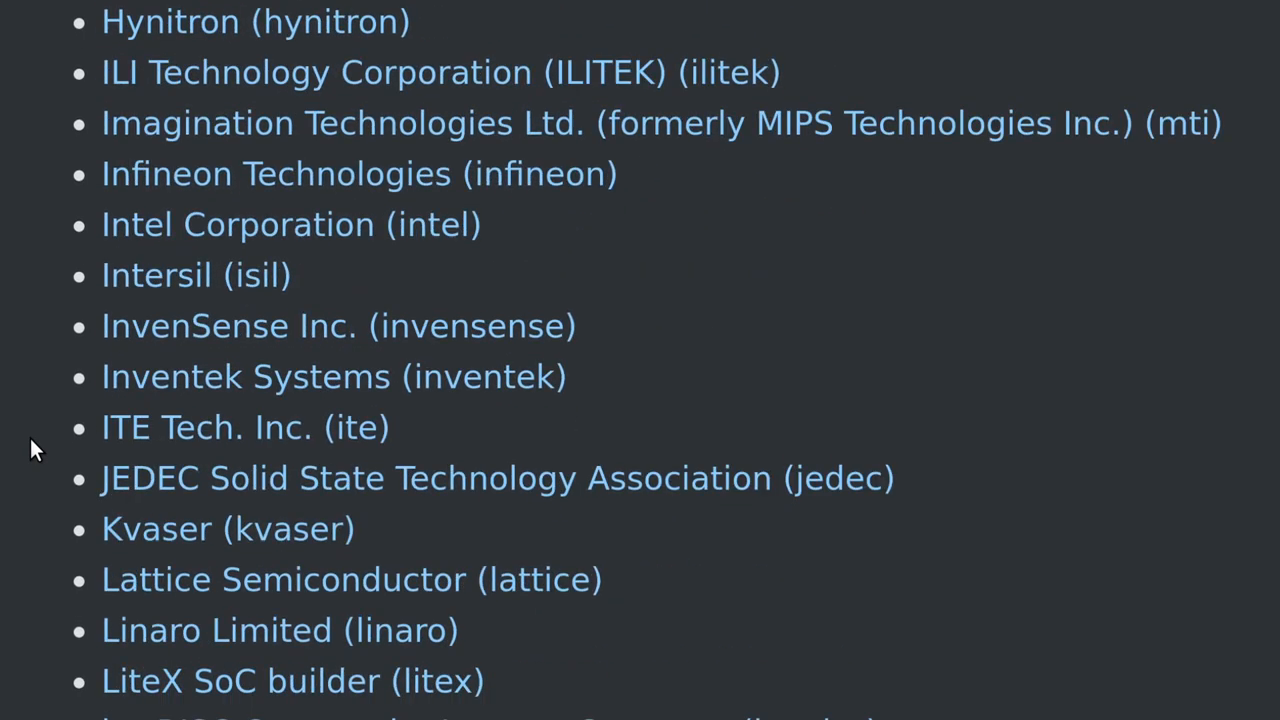
{"action": "scroll", "scroll_direction": "down", "scroll_amount": 3}
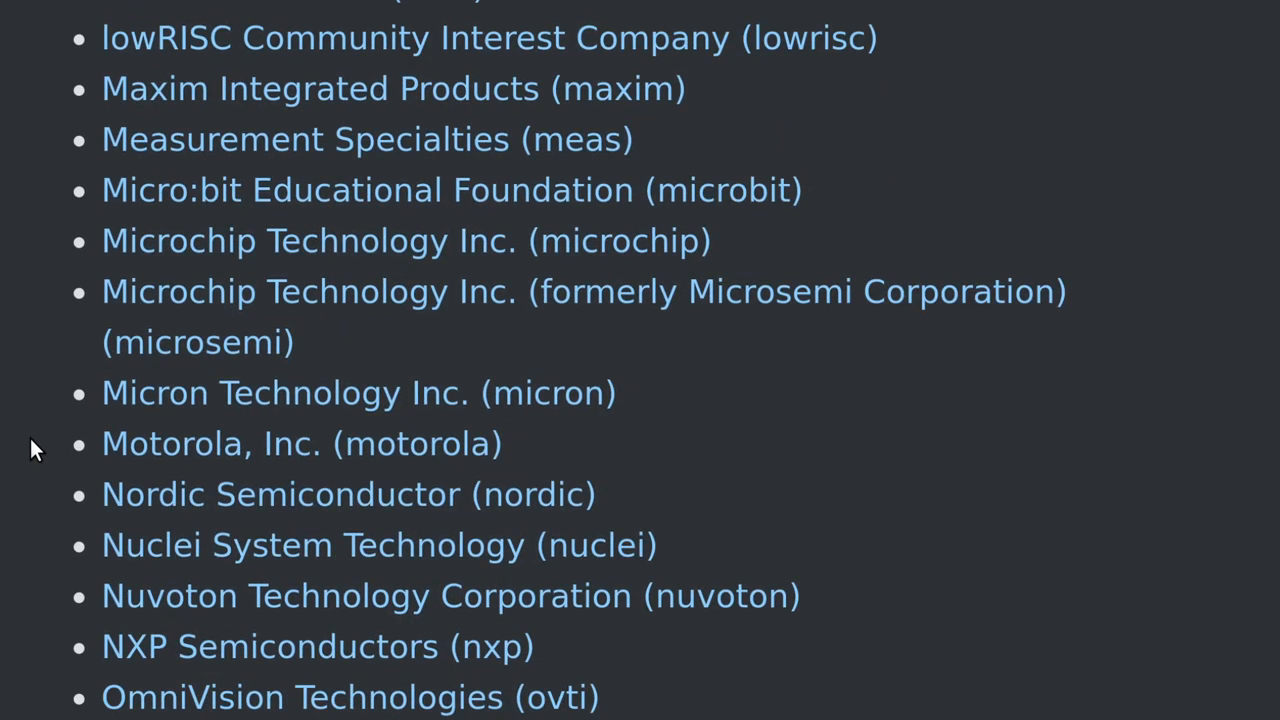
{"action": "scroll", "scroll_direction": "down", "scroll_amount": 3}
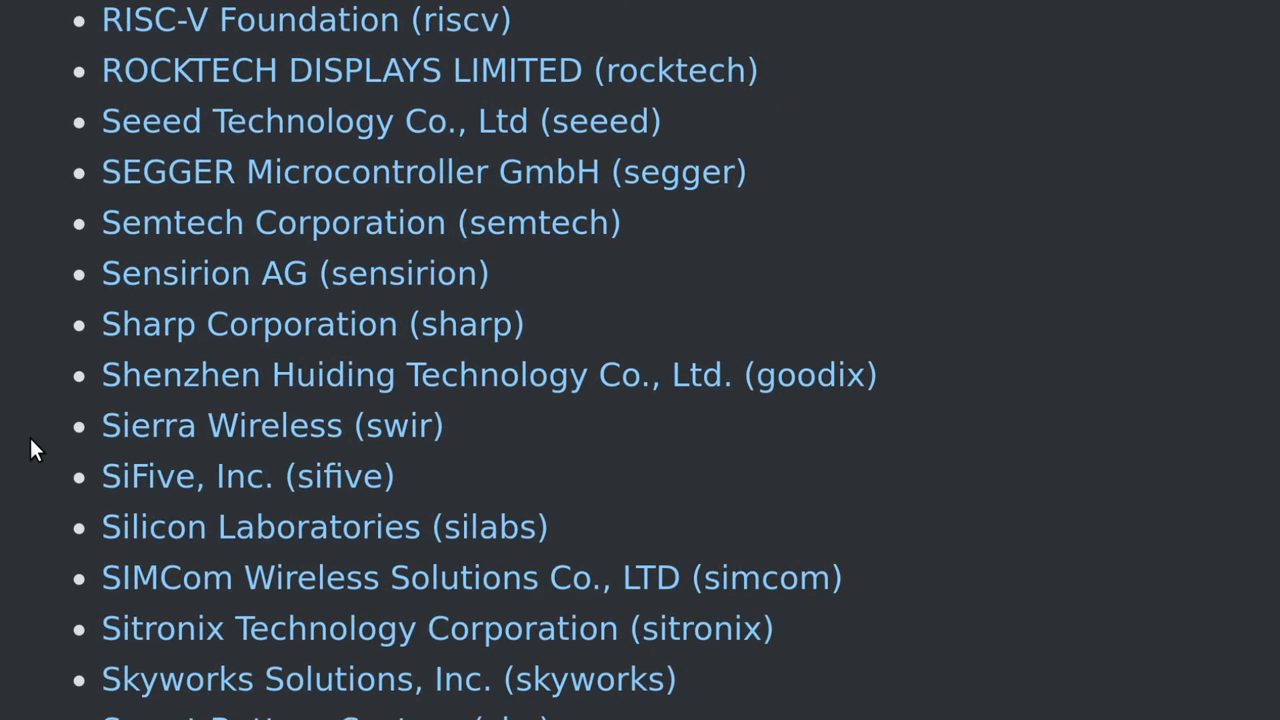
{"action": "scroll", "scroll_direction": "down", "scroll_amount": 3}
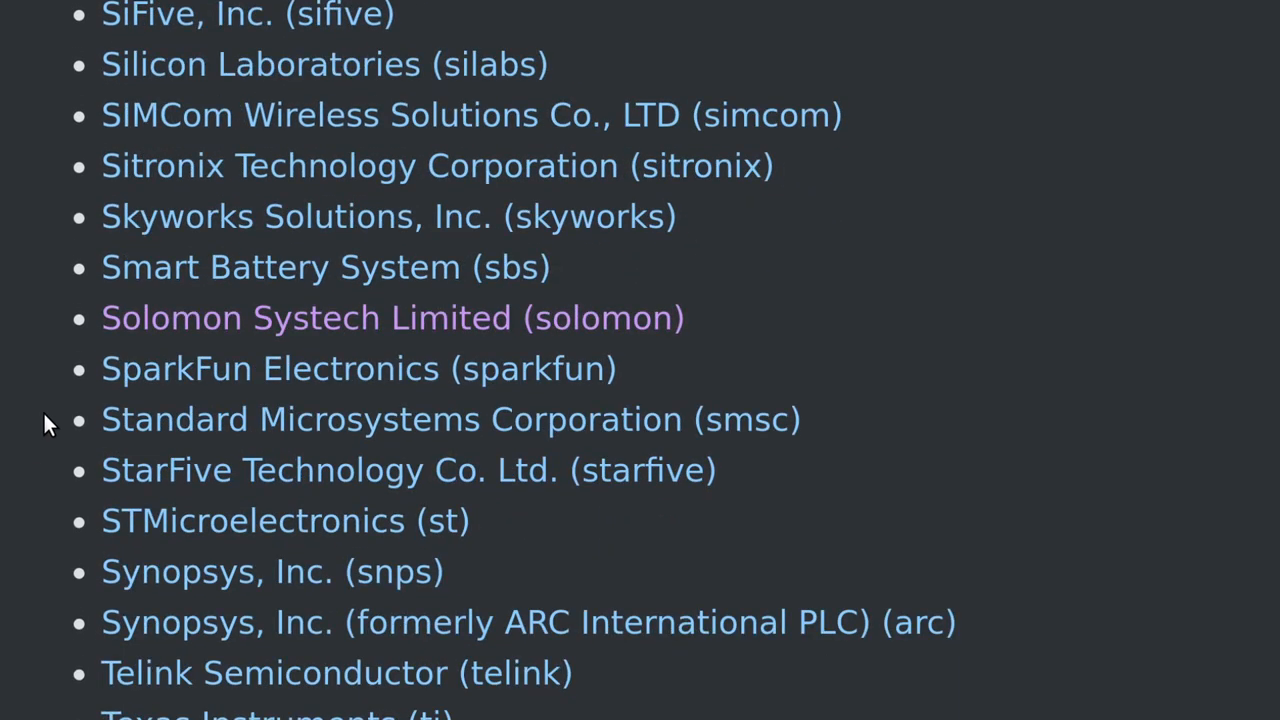
{"action": "mouse_move", "coordinate": [244, 322]}
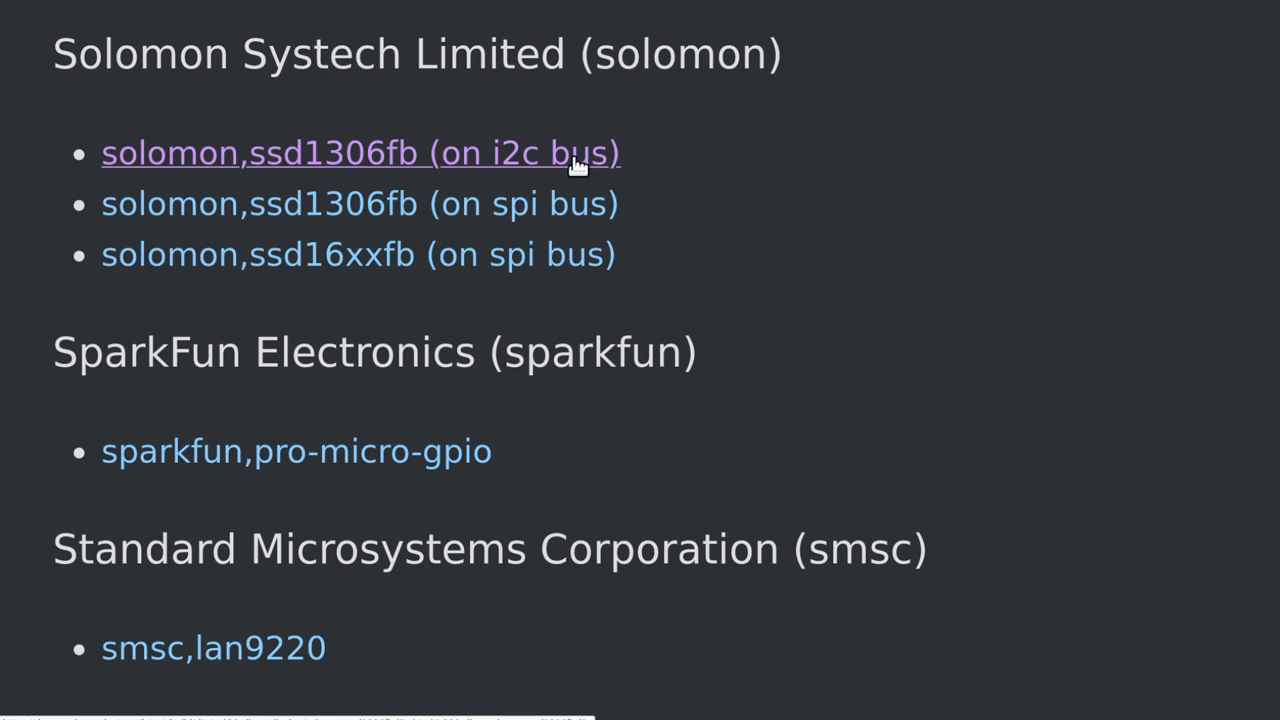
Open the ssd1306fb I2C binding and scroll to its height, width and supply-gpios properties
{"action": "left_click", "coordinate": [360, 152]}
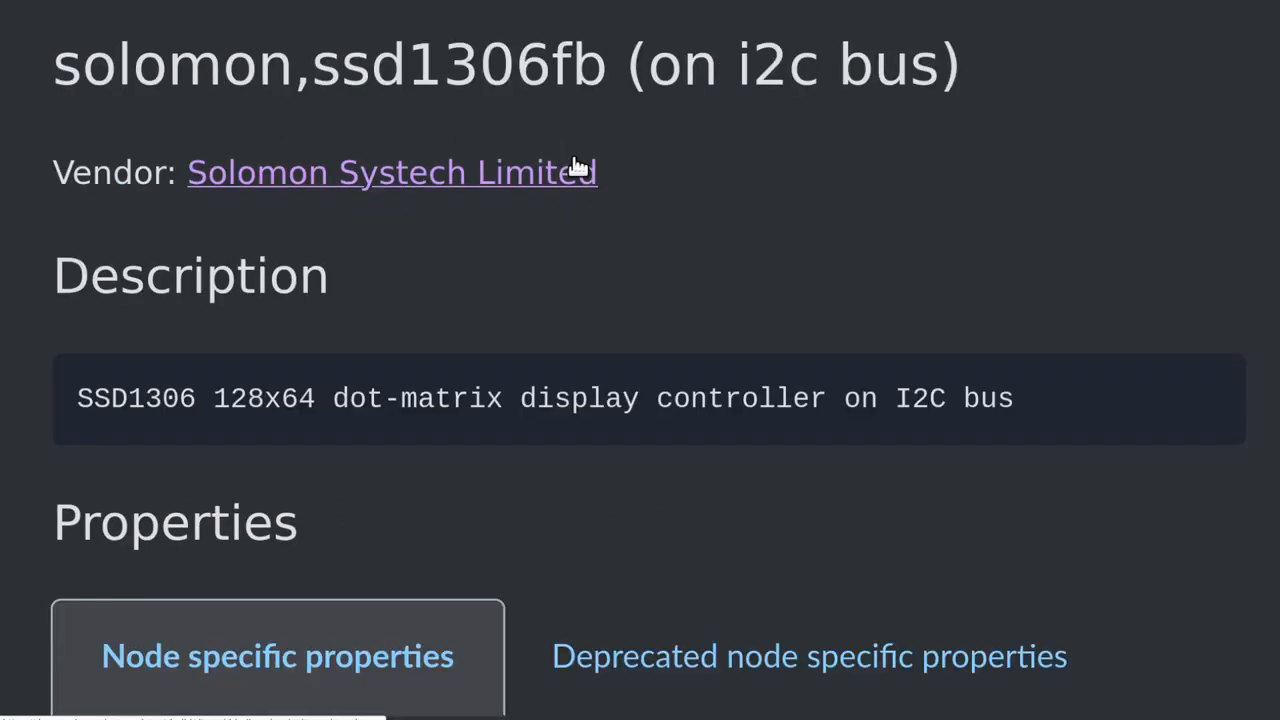
{"action": "scroll", "scroll_direction": "down", "scroll_amount": 3}
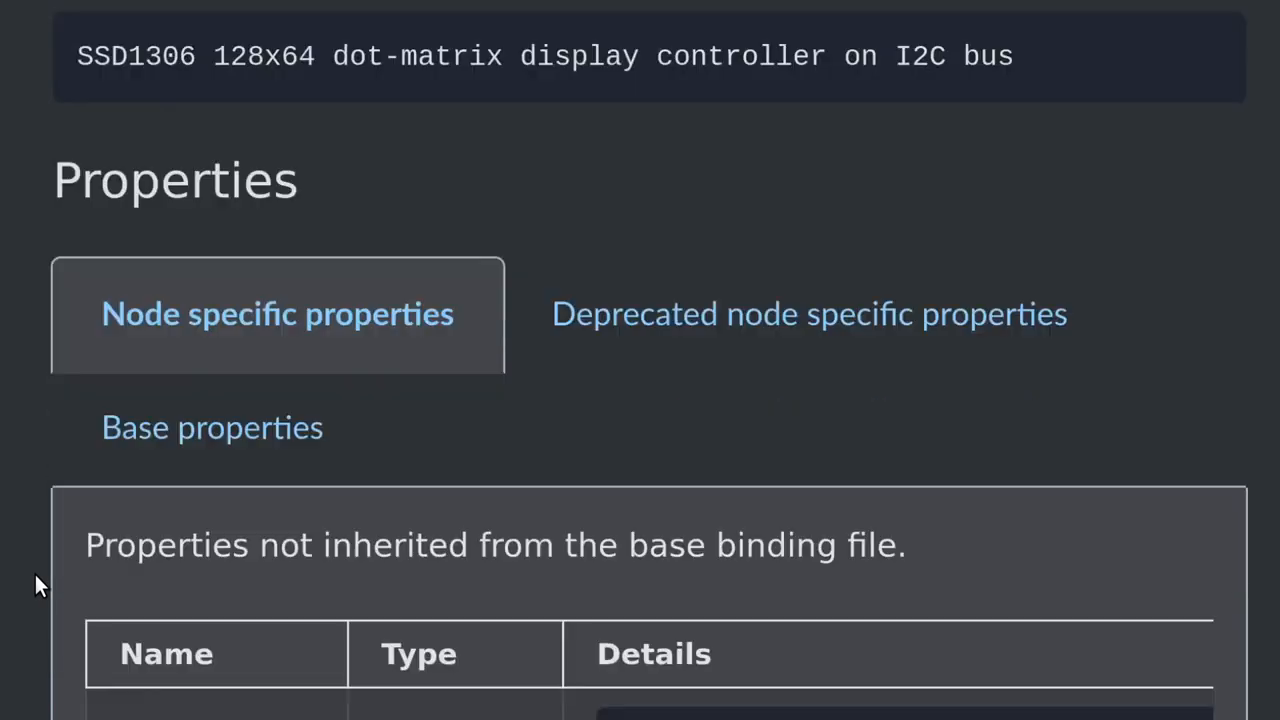
{"action": "scroll", "scroll_direction": "down", "scroll_amount": 3}
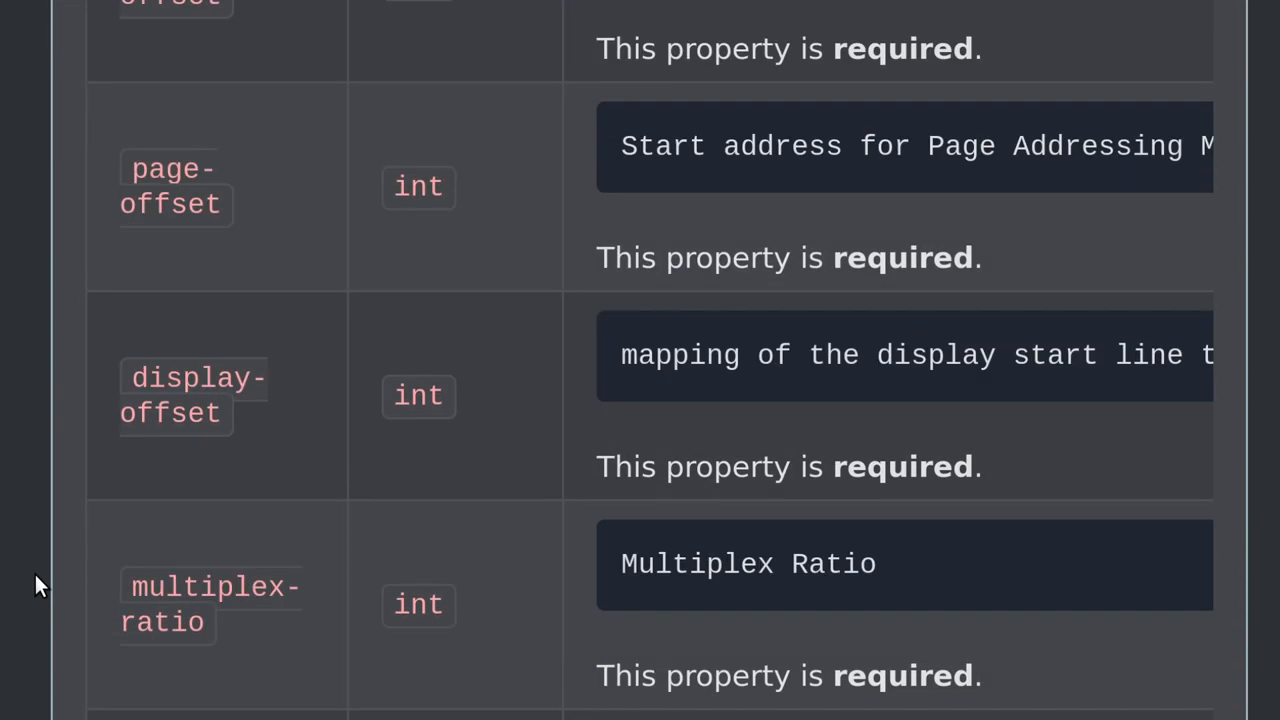
{"action": "scroll", "scroll_direction": "down", "scroll_amount": 3}
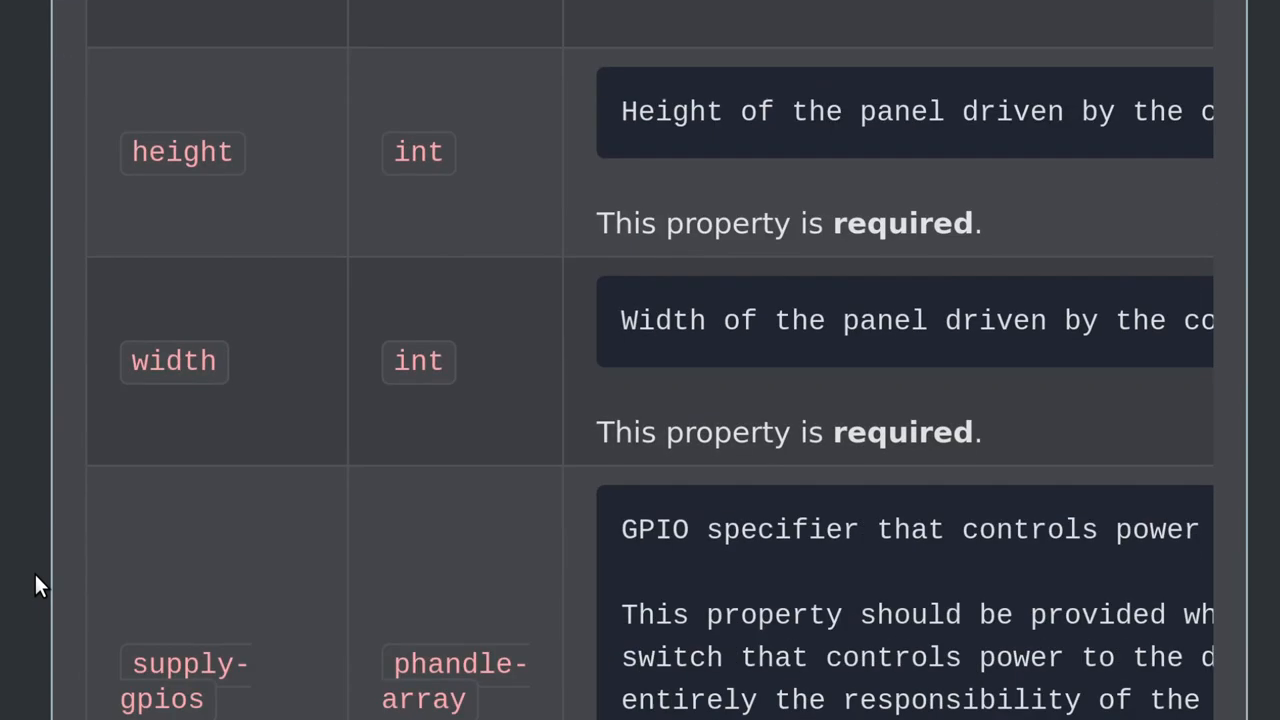
{"action": "scroll", "scroll_direction": "down", "scroll_amount": 3}
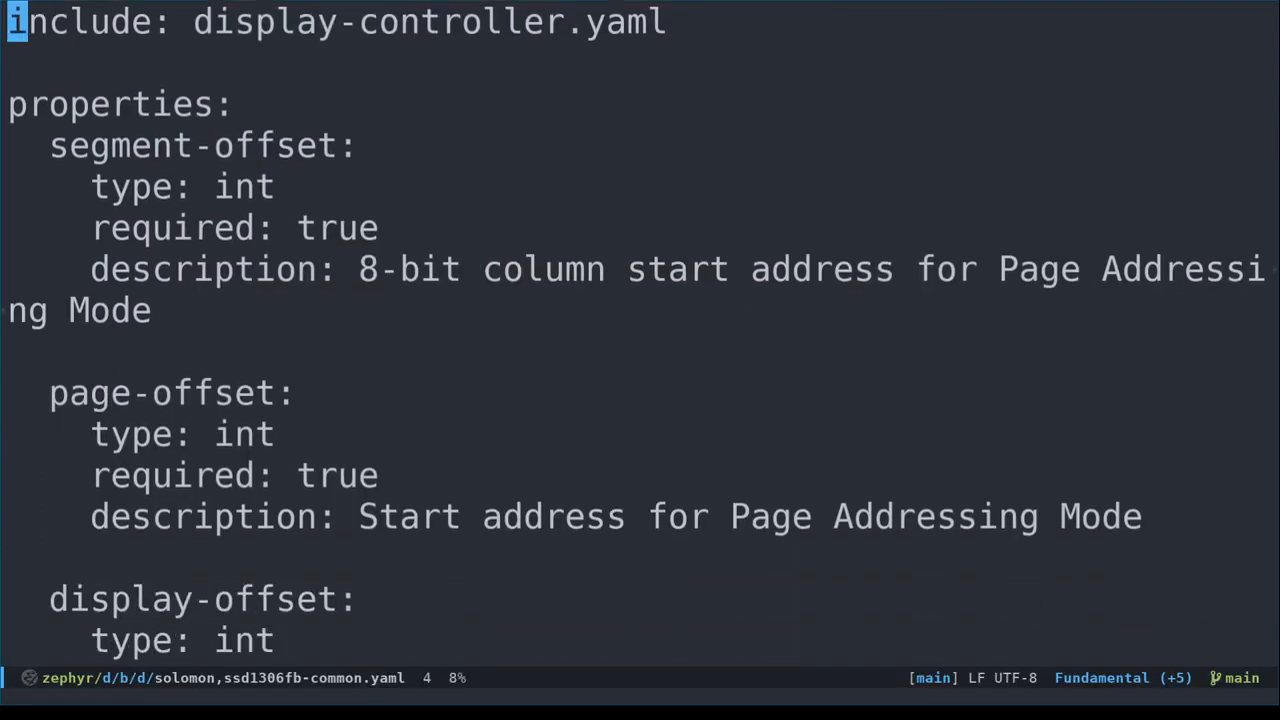
Scroll solomon,ssd1306fb-common.yaml to its segment-offset, page-offset, display-offset and multiplex-ratio properties
{"action": "scroll", "scroll_direction": "down", "scroll_amount": 3}
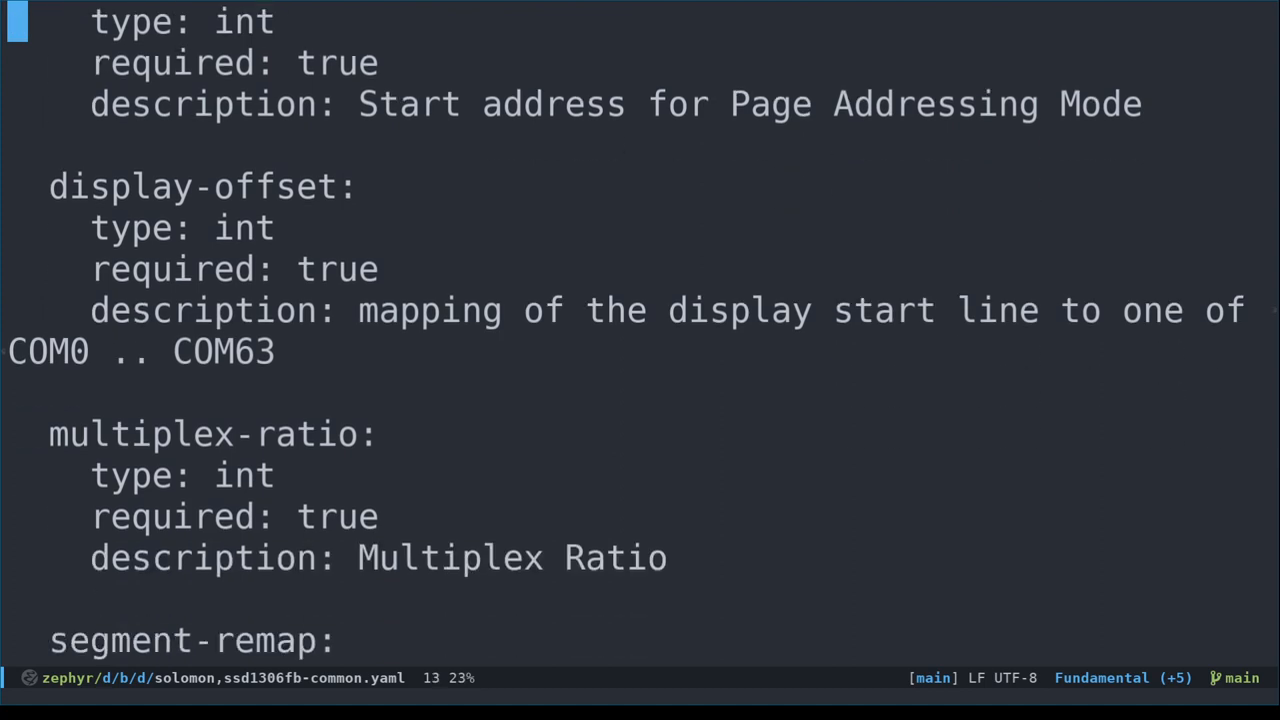
{"action": "scroll", "scroll_direction": "down", "scroll_amount": 3}
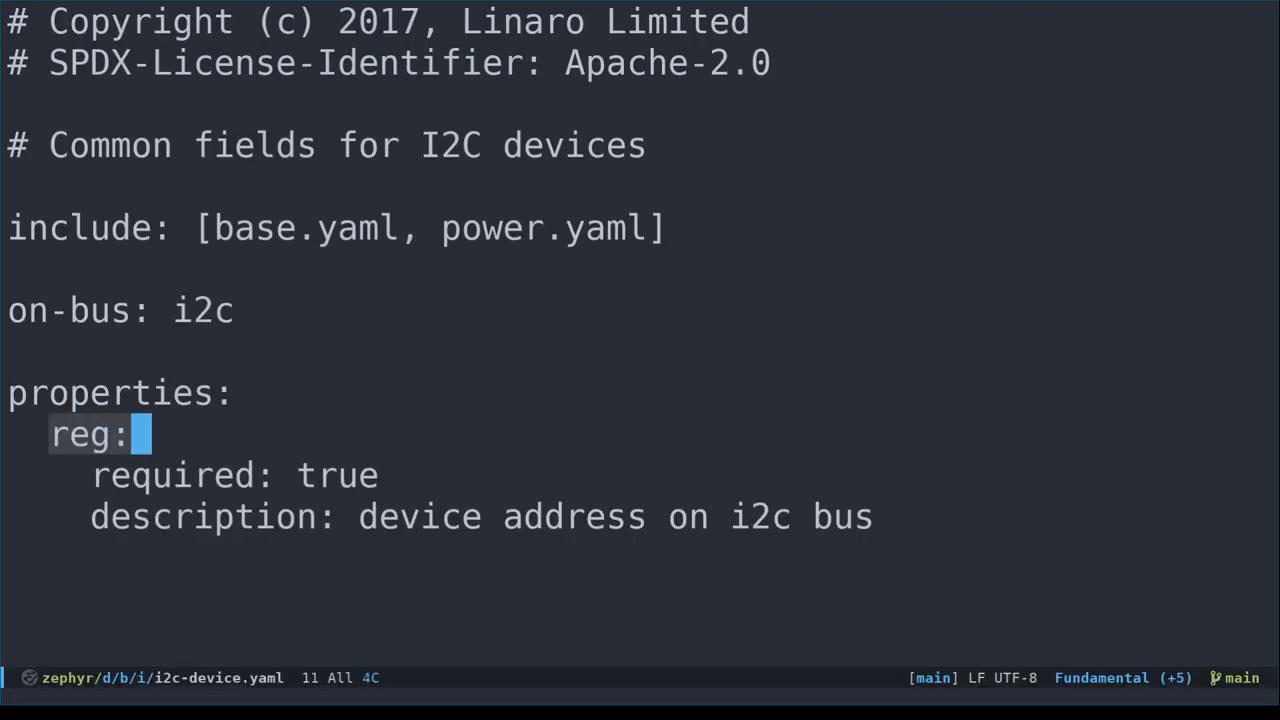
Mark the reg property's required: true line, then the on-bus: i2c line in i2c-device.yaml
{"action": "key", "text": "Down"}
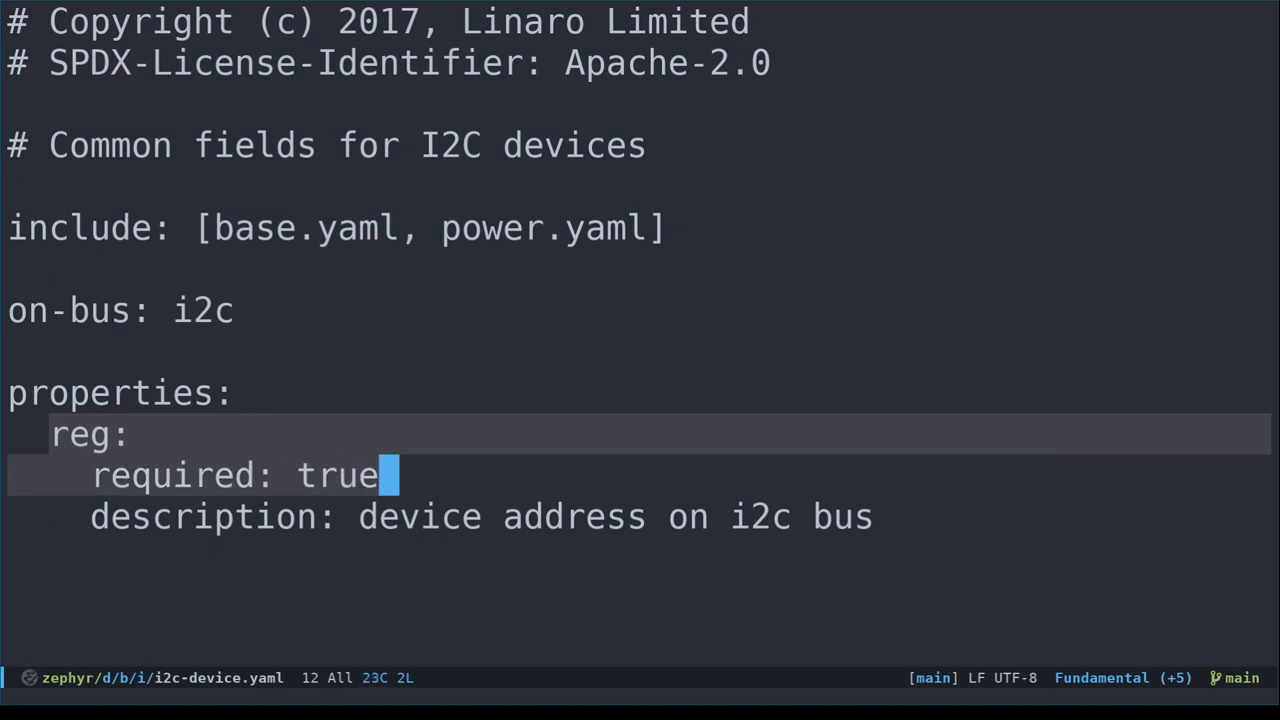
{"action": "key", "text": "ctrl+space"}
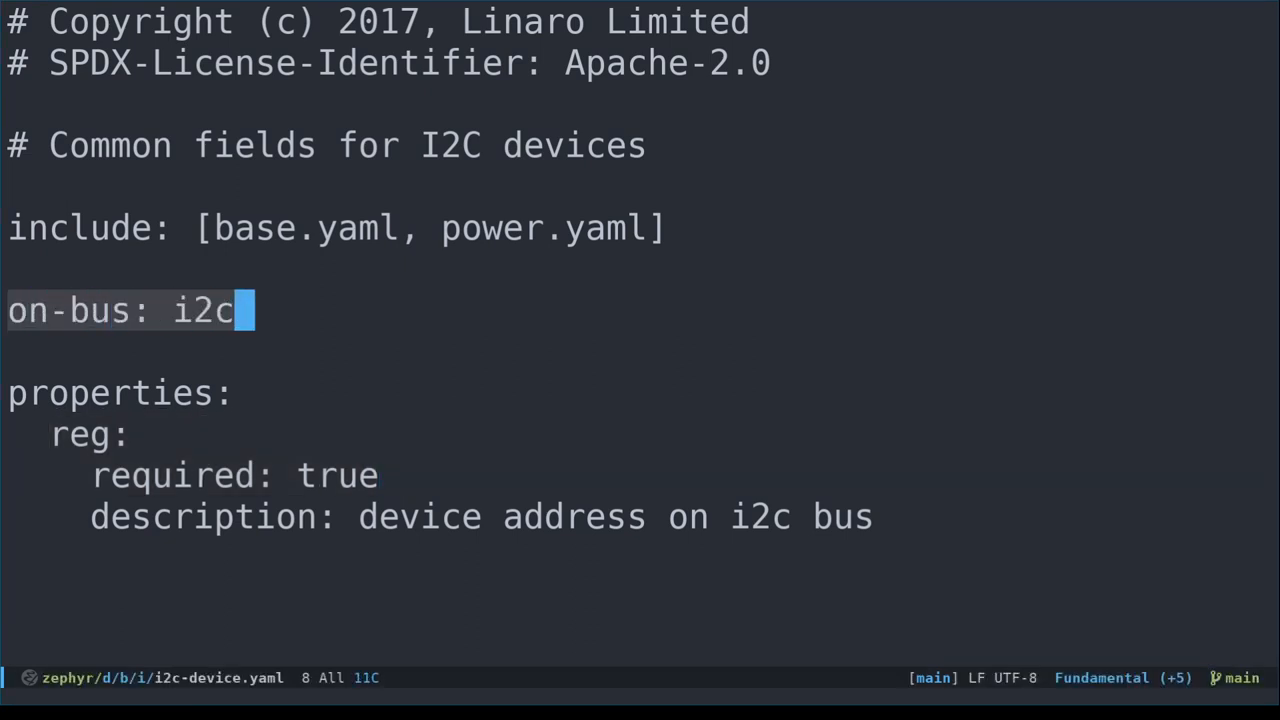
{"action": "key", "text": "ctrl+space"}
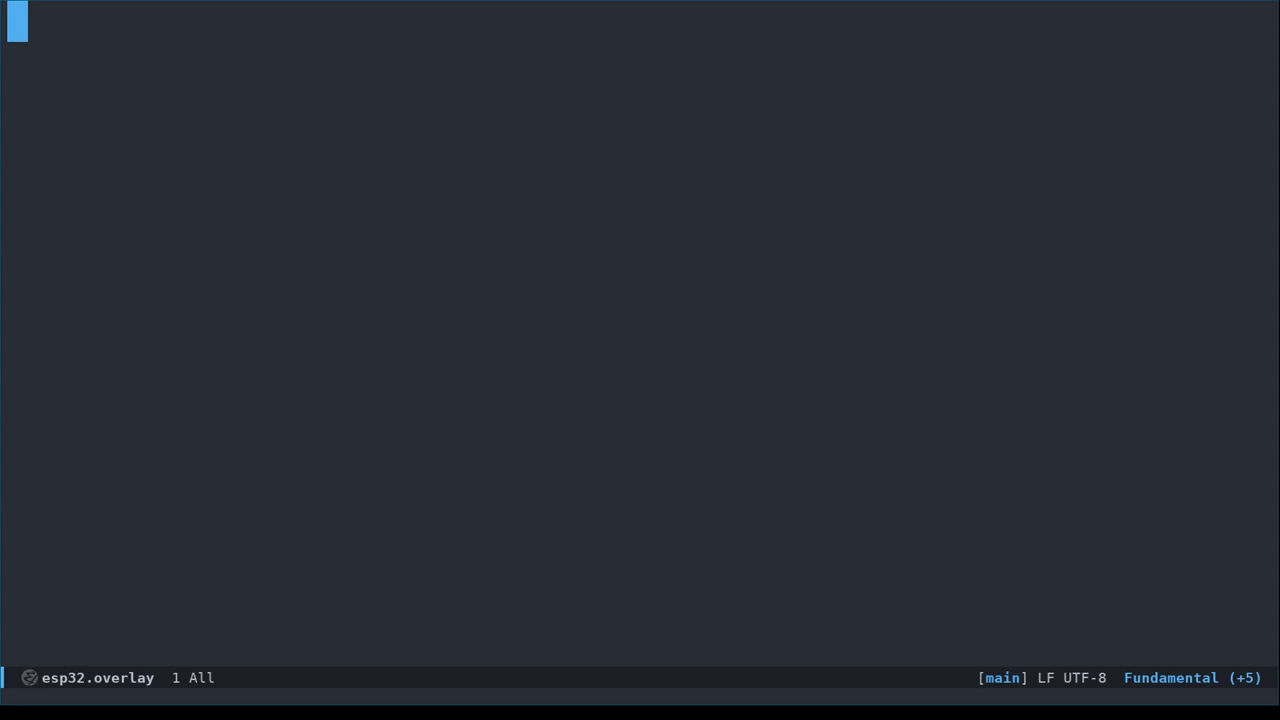
Write an &i2c0 node with an ssd1306 child whose compatible is "solomon,ssd1306fb"
{"action": "type", "text": "&"}
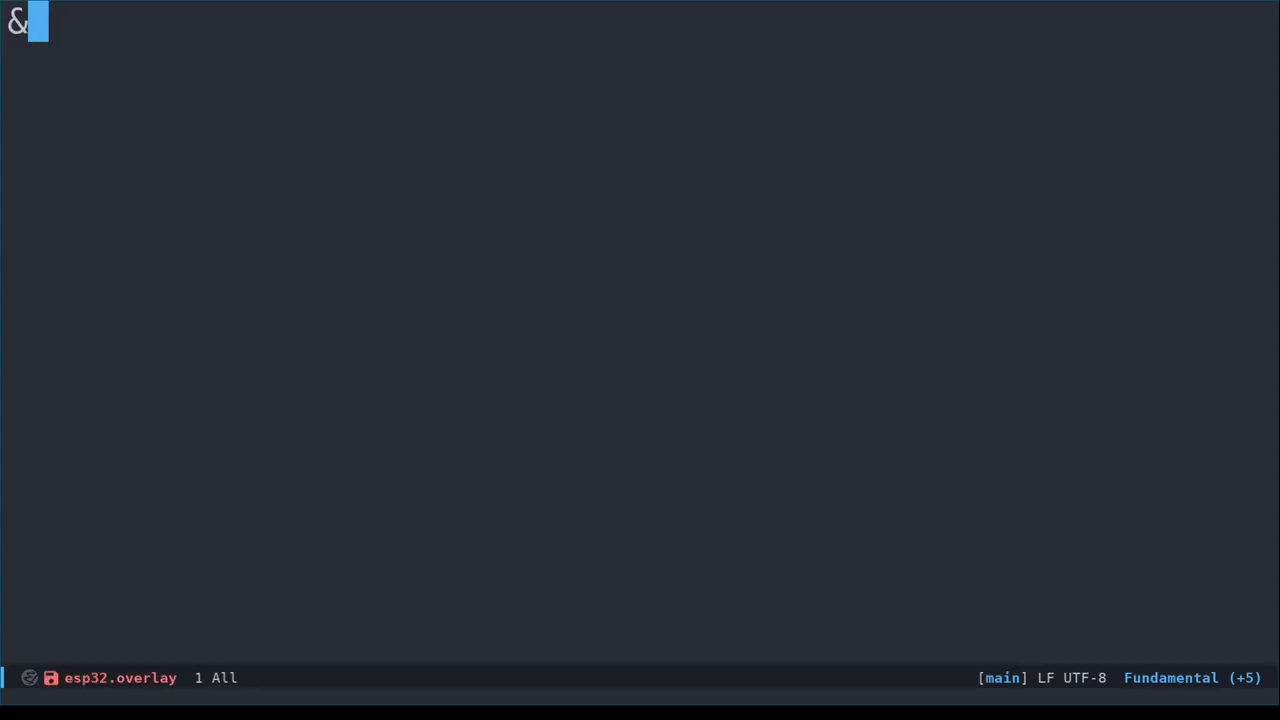
{"action": "type", "text": "i2c"}
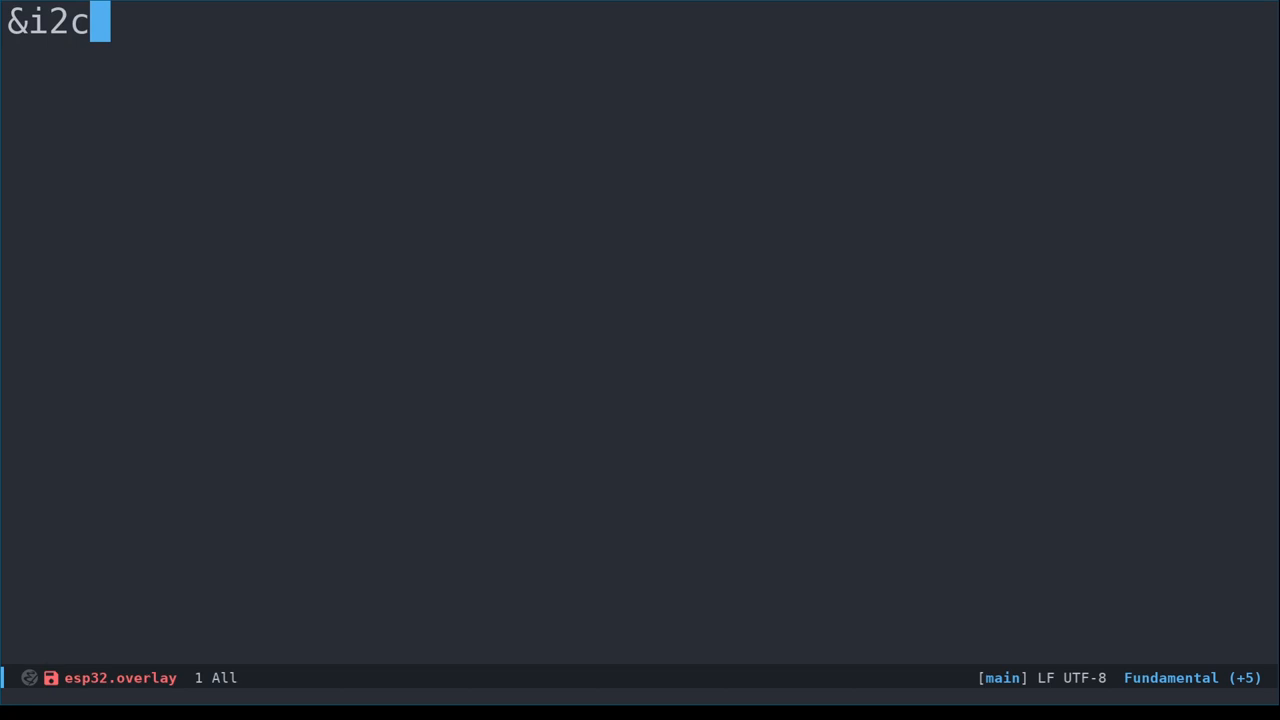
{"action": "type", "text": "0 {"}
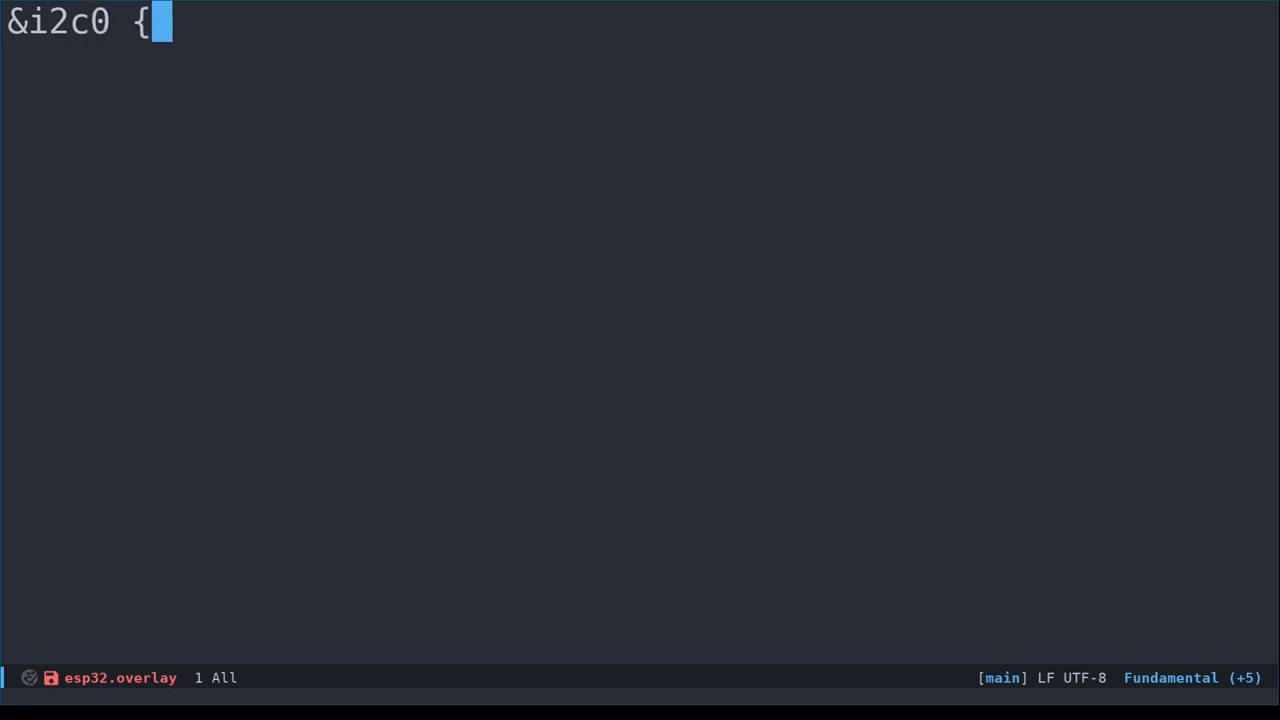
{"action": "key", "text": "Return"}
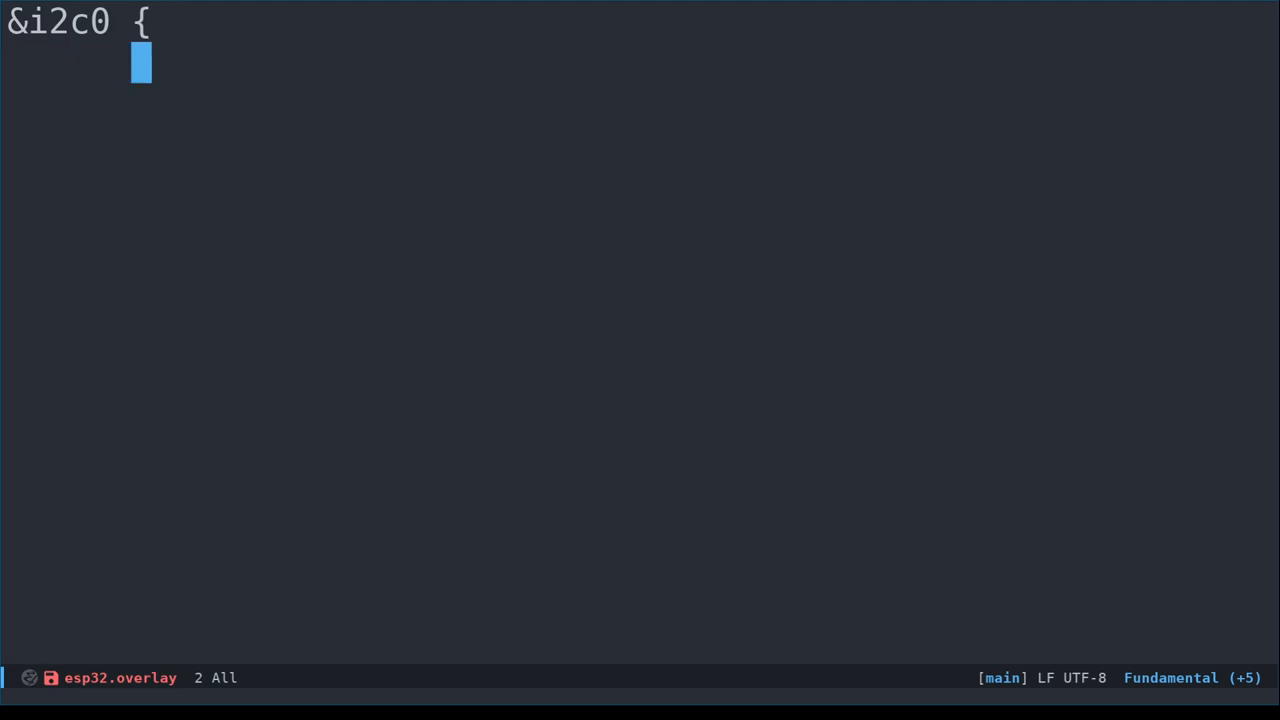
{"action": "type", "text": "ssd1306: ssd1306 {"}
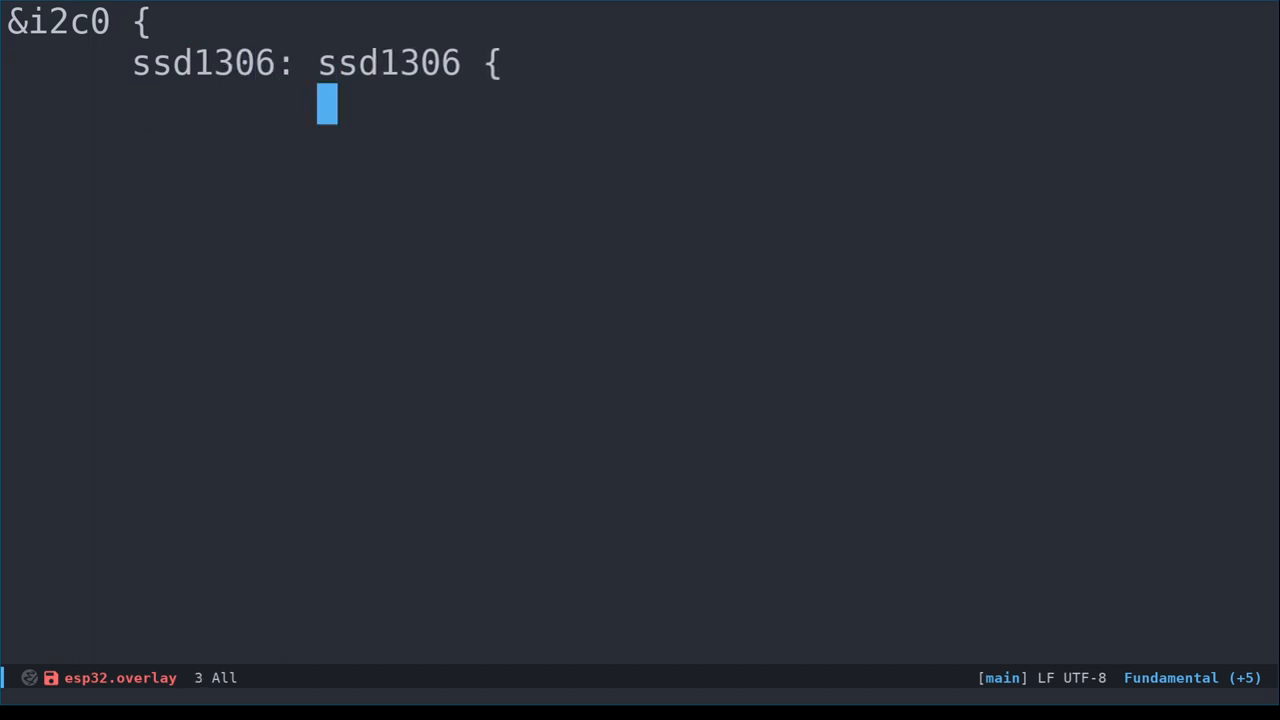
{"action": "type", "text": "compatible = \"sol"}
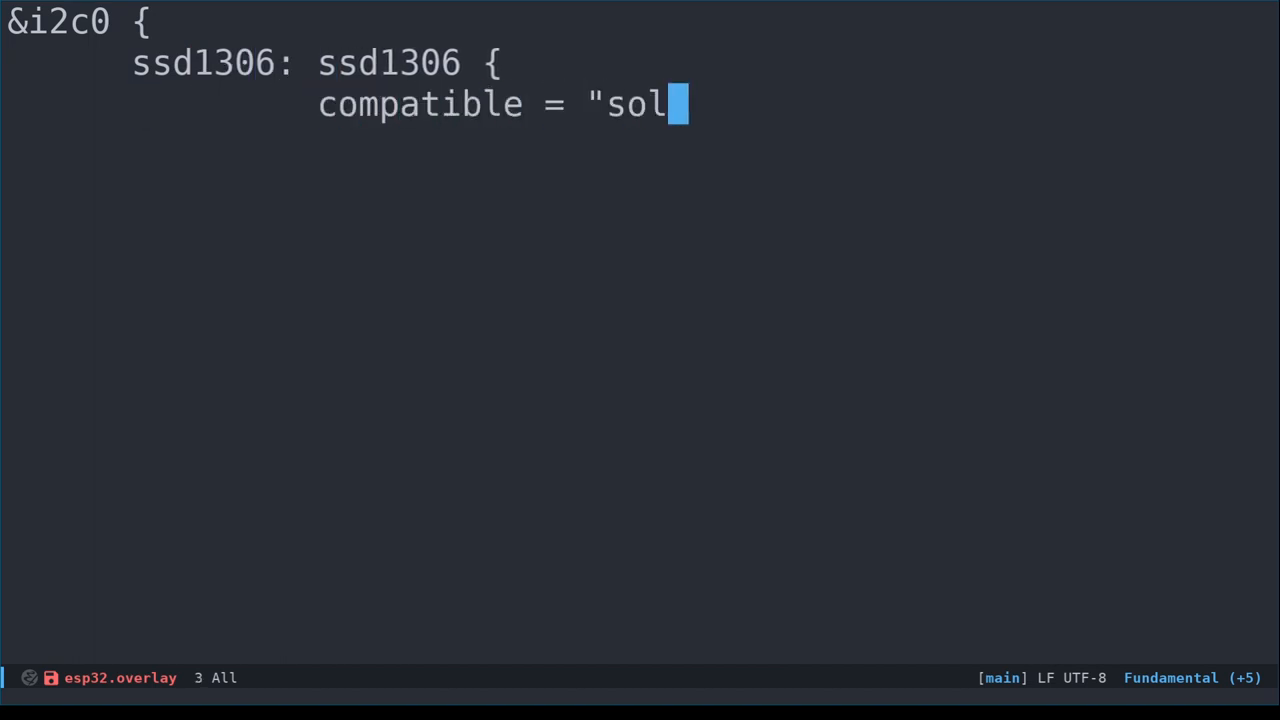
{"action": "type", "text": "omon,ssd1306fb\""}
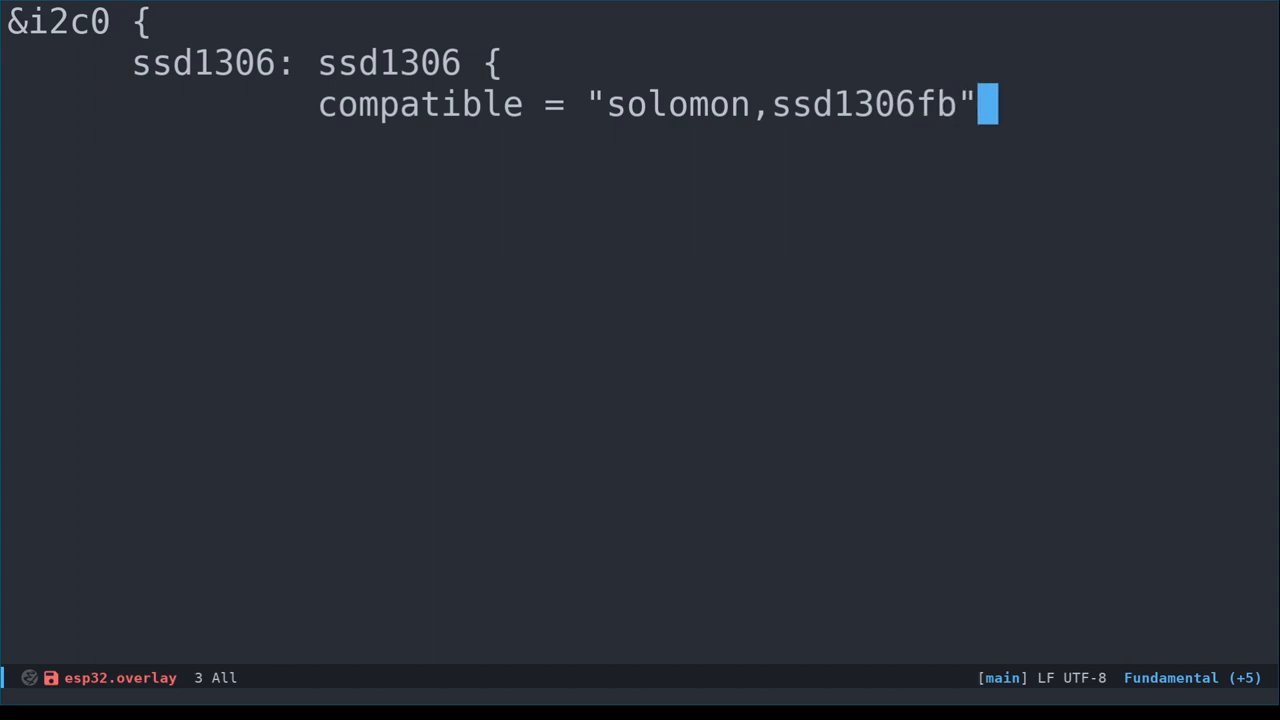
{"action": "type", "text": ";"}
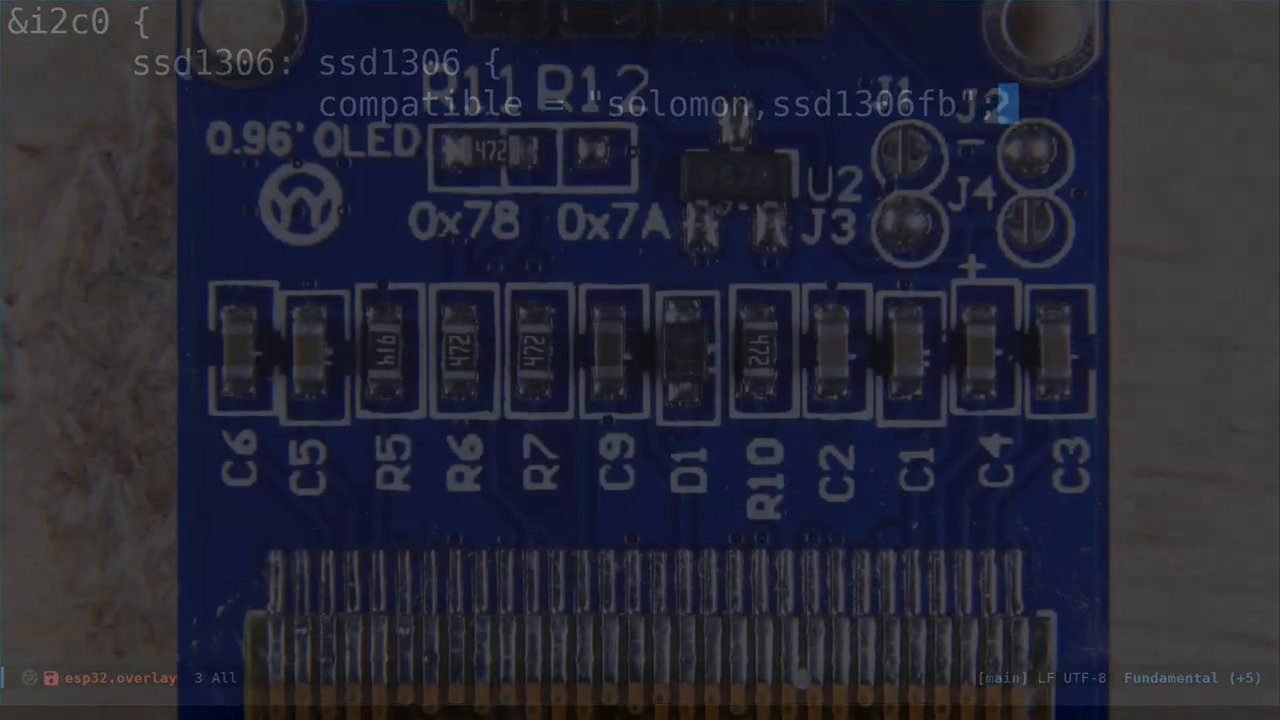
Start a reg property line inside the ssd1306 node
{"action": "type", "text": "reg = <"}
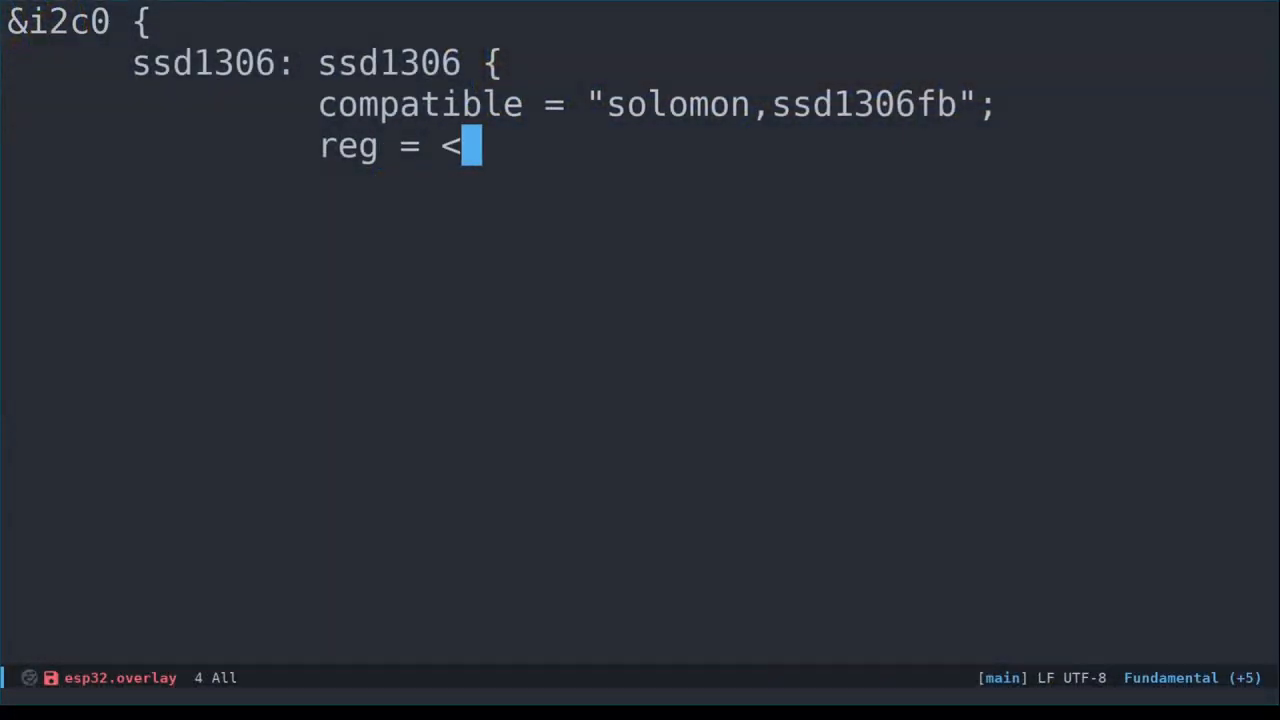
Set reg to <0x78> and rename the node to ssd1306@78
{"action": "type", "text": "0x"}
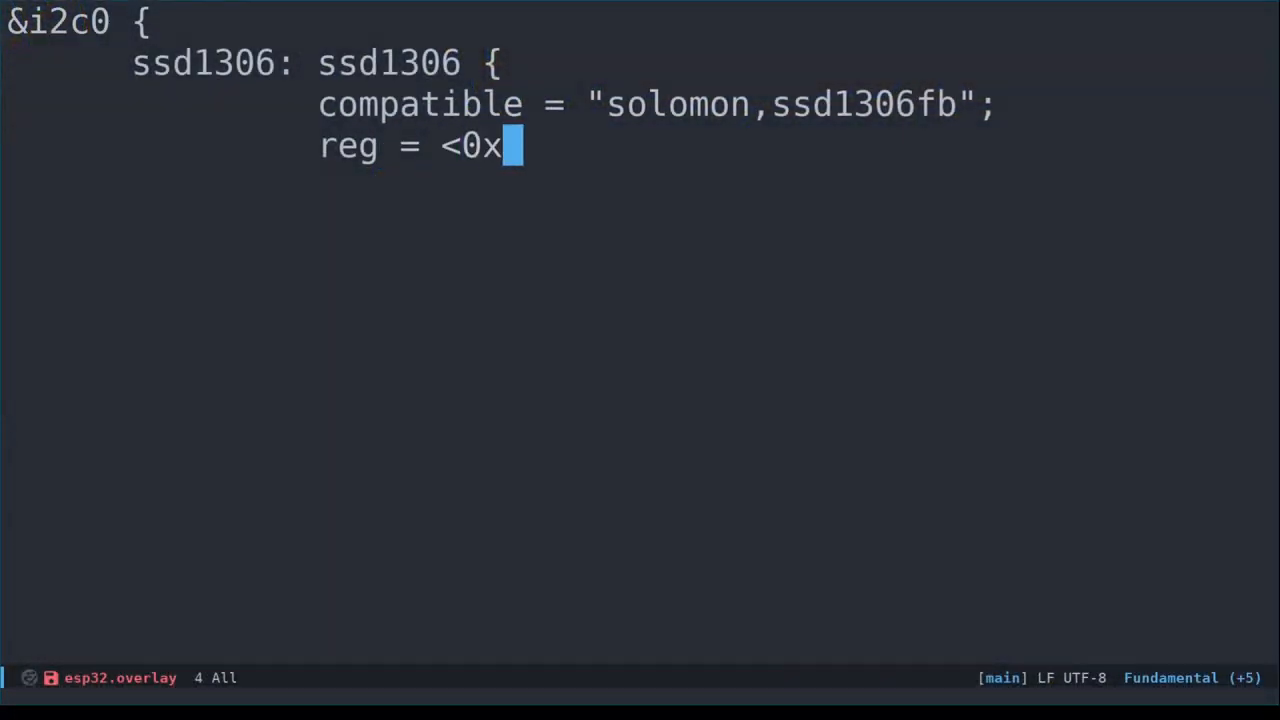
{"action": "type", "text": "78>;"}
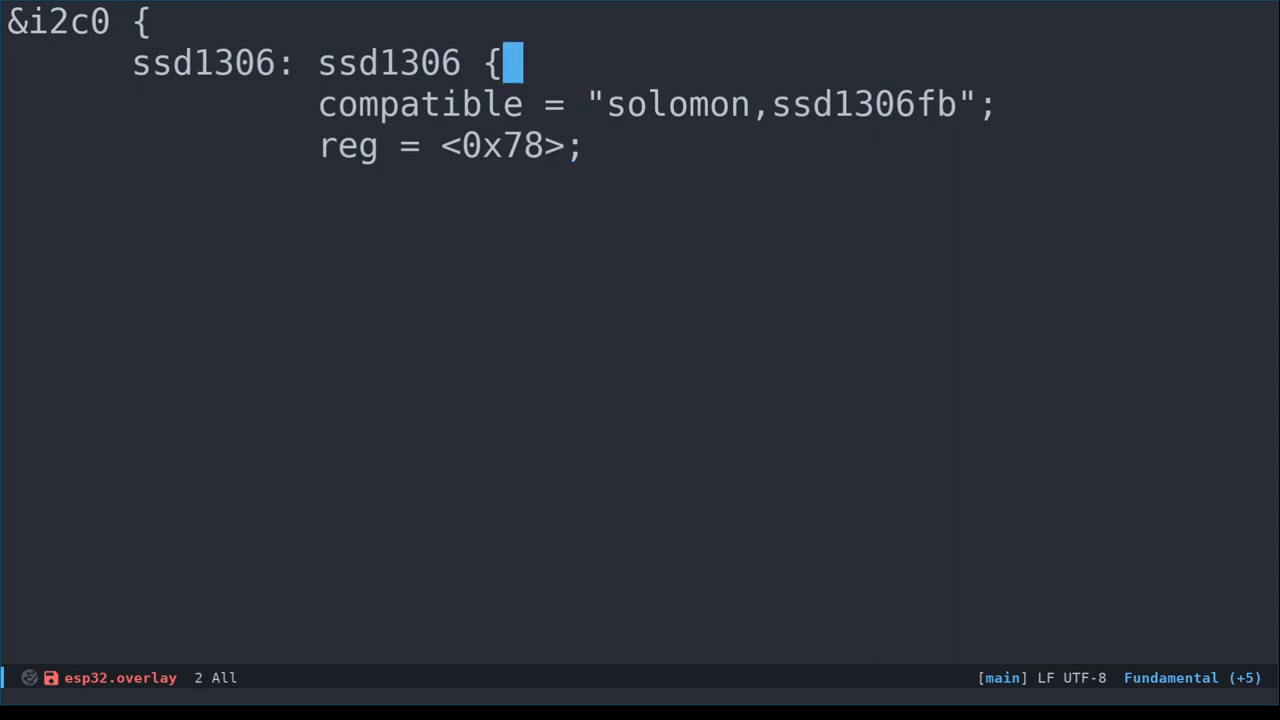
{"action": "key", "text": "Left"}
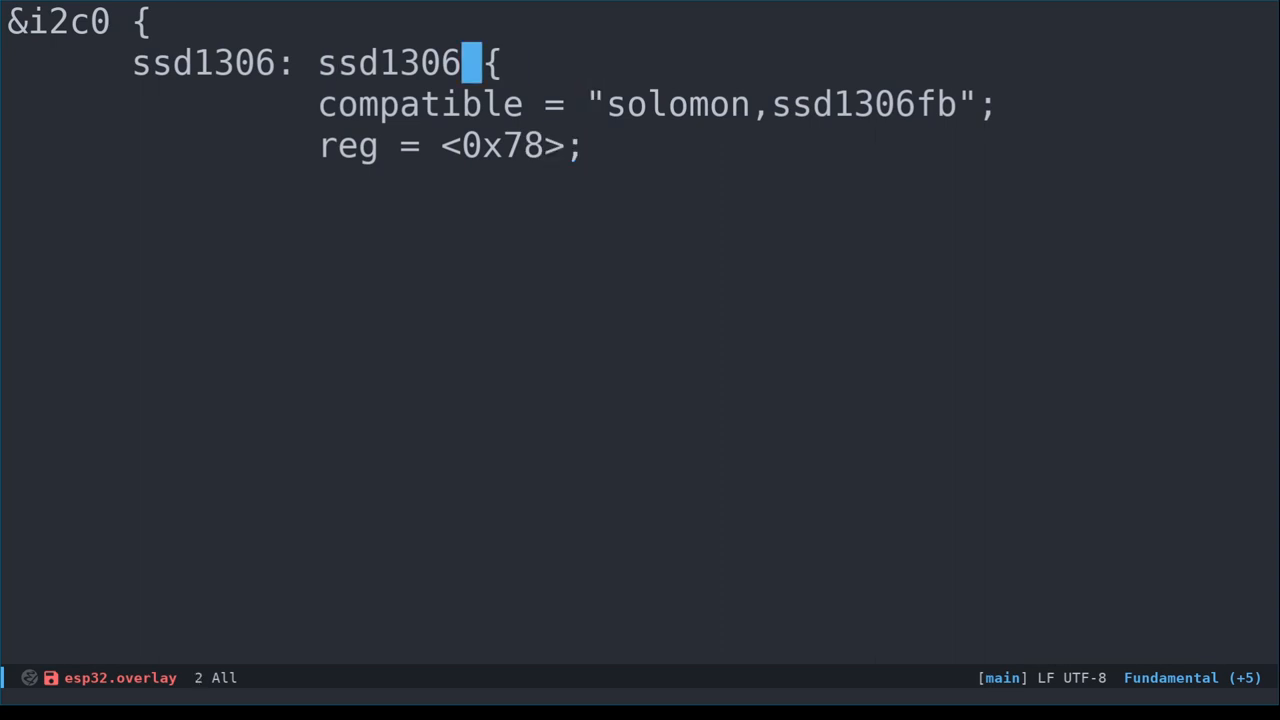
{"action": "type", "text": "@"}
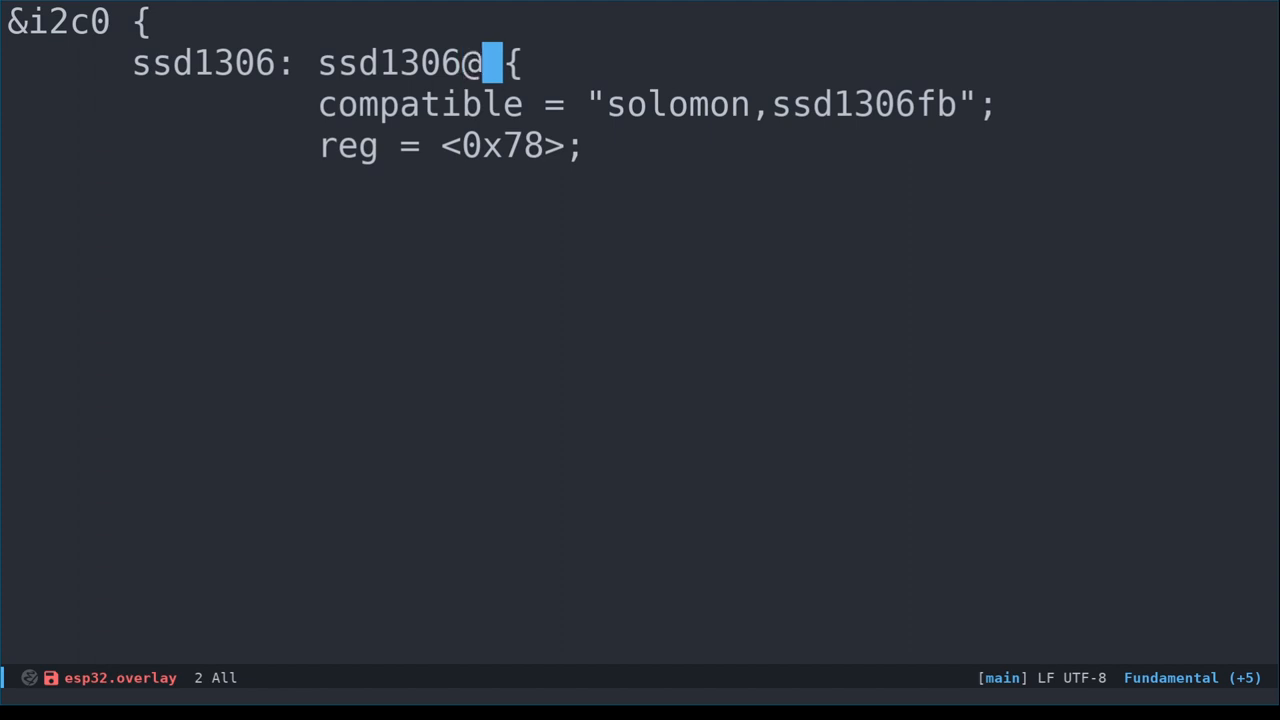
{"action": "type", "text": "78"}
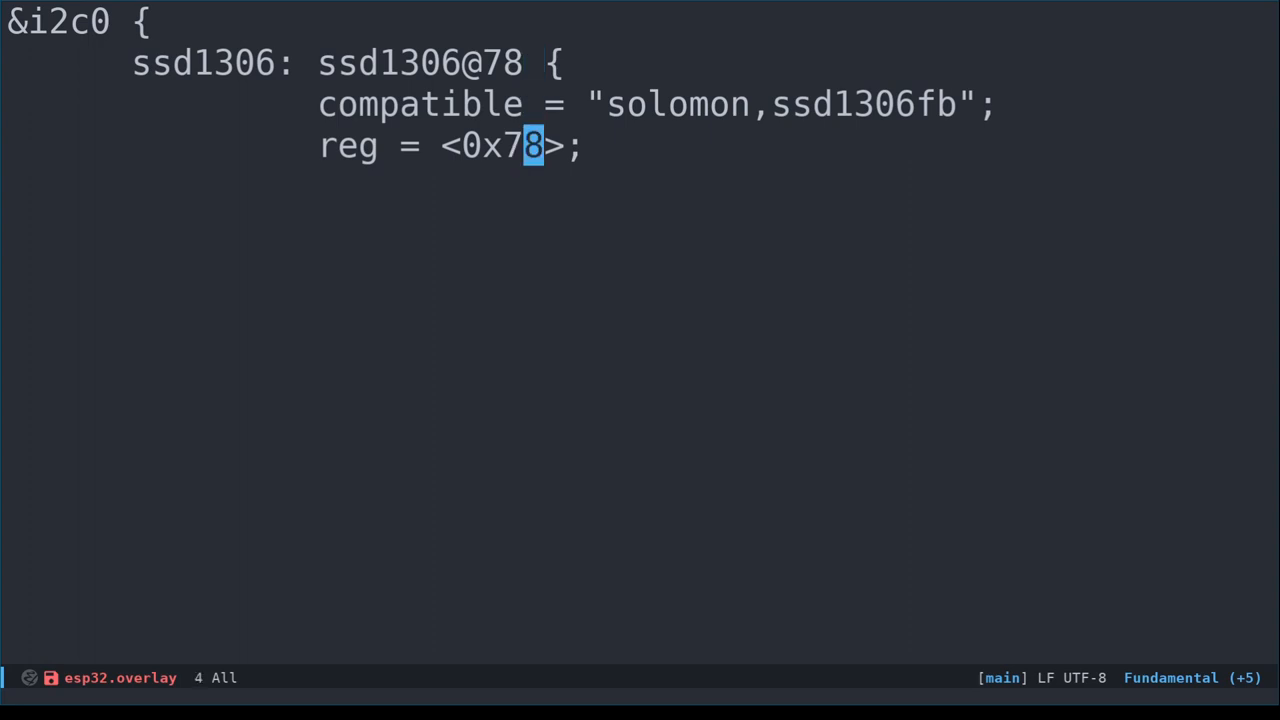
Add height = <64>; and width = <128>; properties to the ssd1306 node
{"action": "key", "text": "Return"}
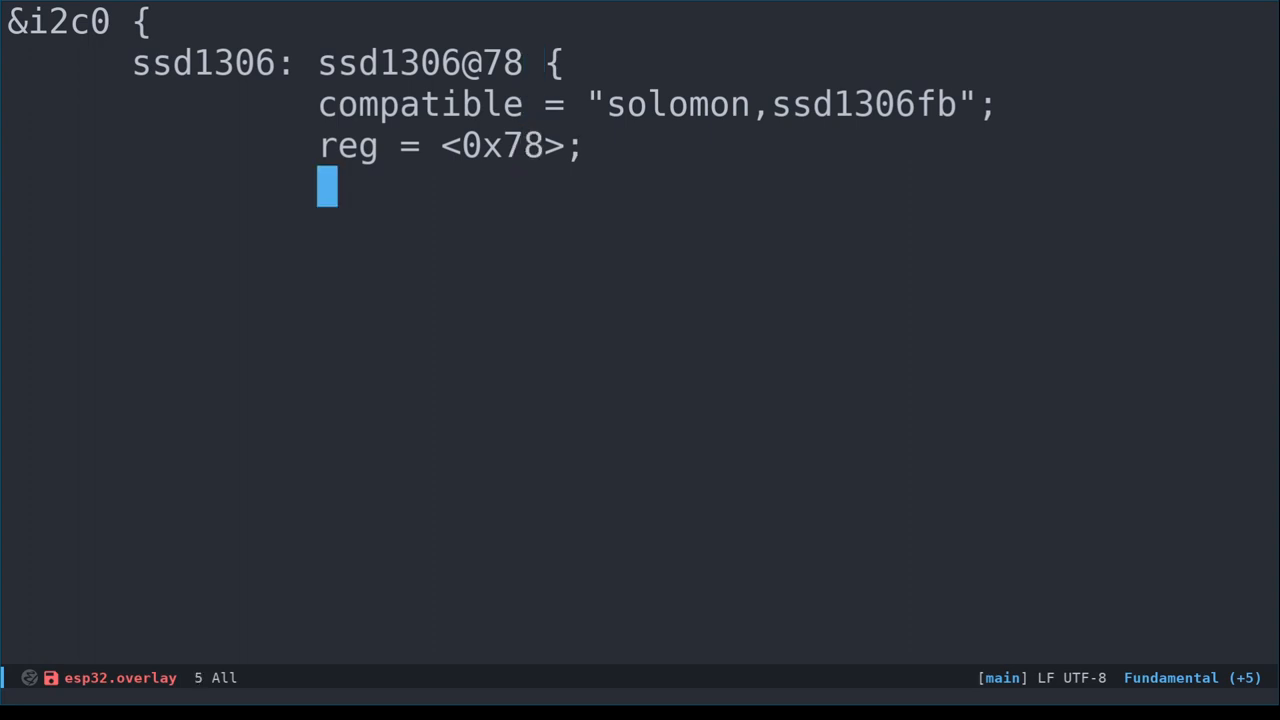
{"action": "type", "text": "h"}
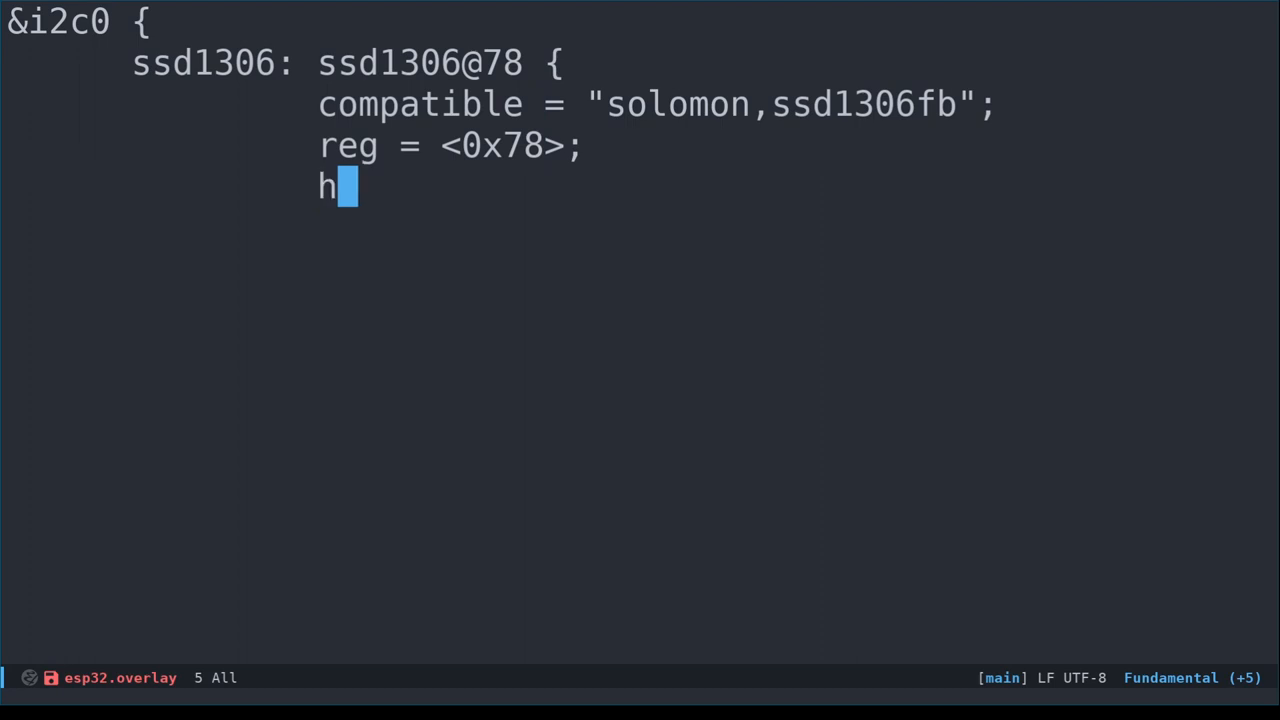
{"action": "type", "text": "eight"}
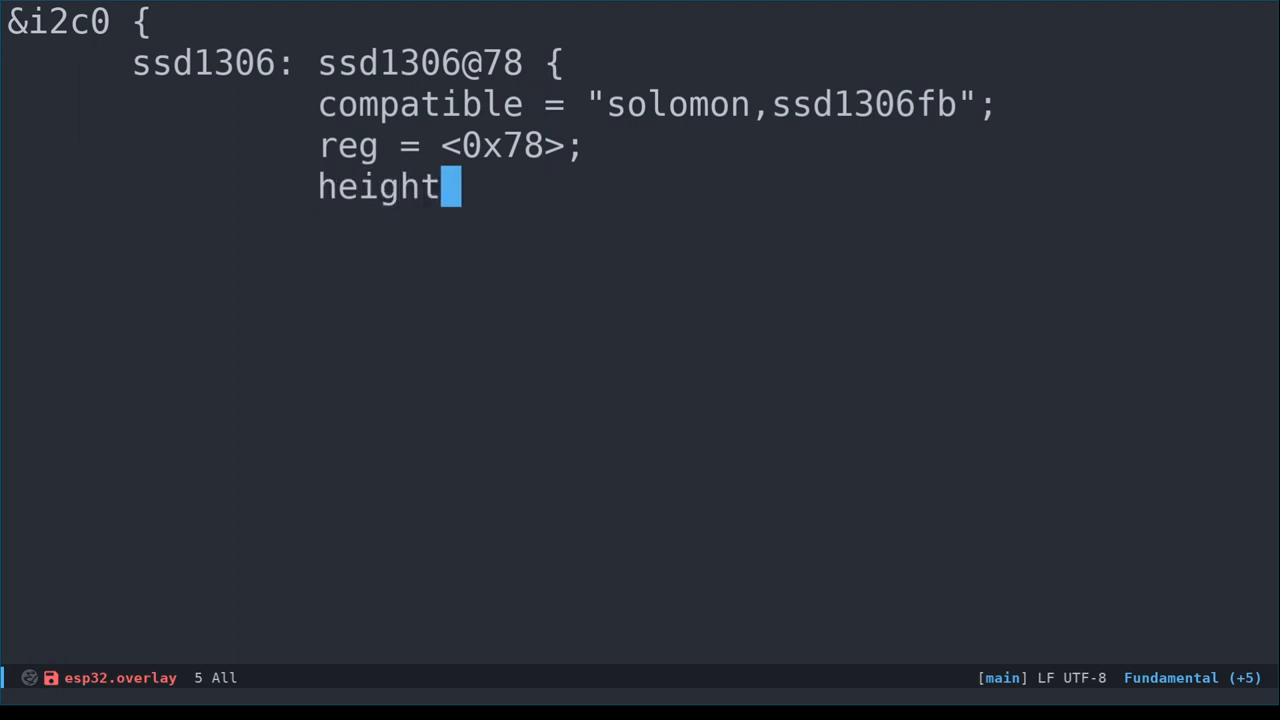
{"action": "type", "text": "= <"}
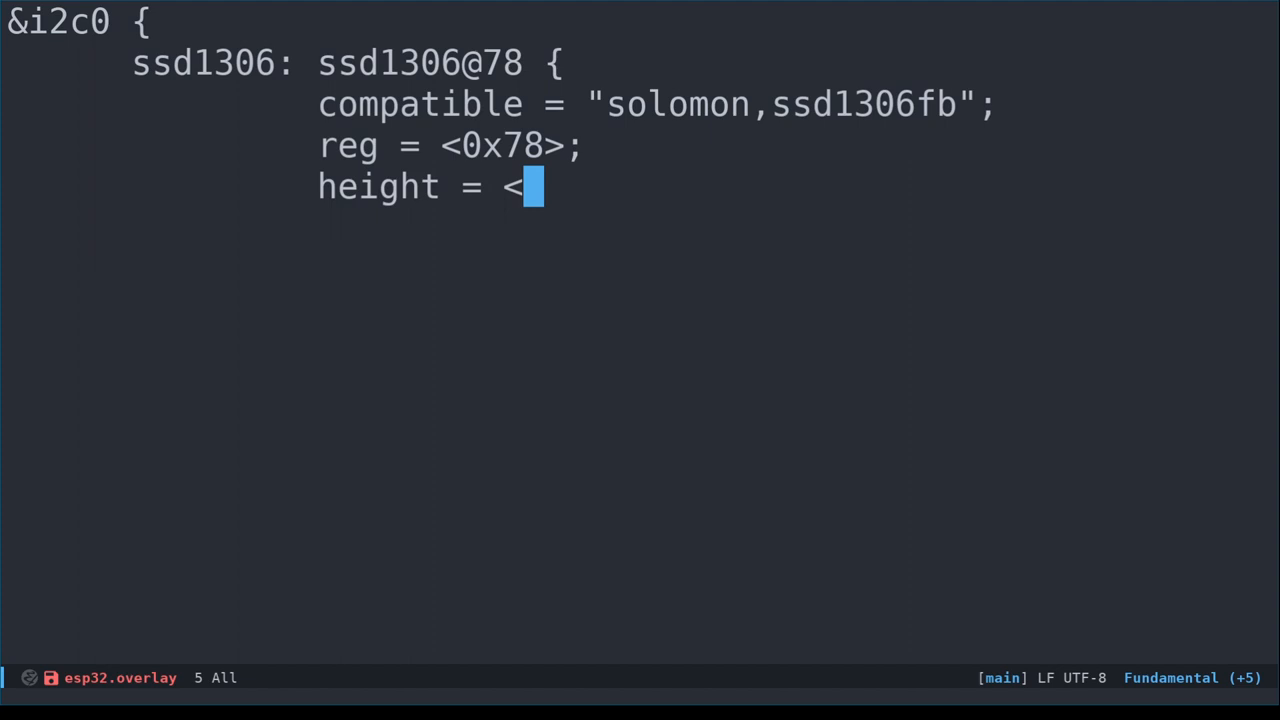
{"action": "type", "text": "64>"}
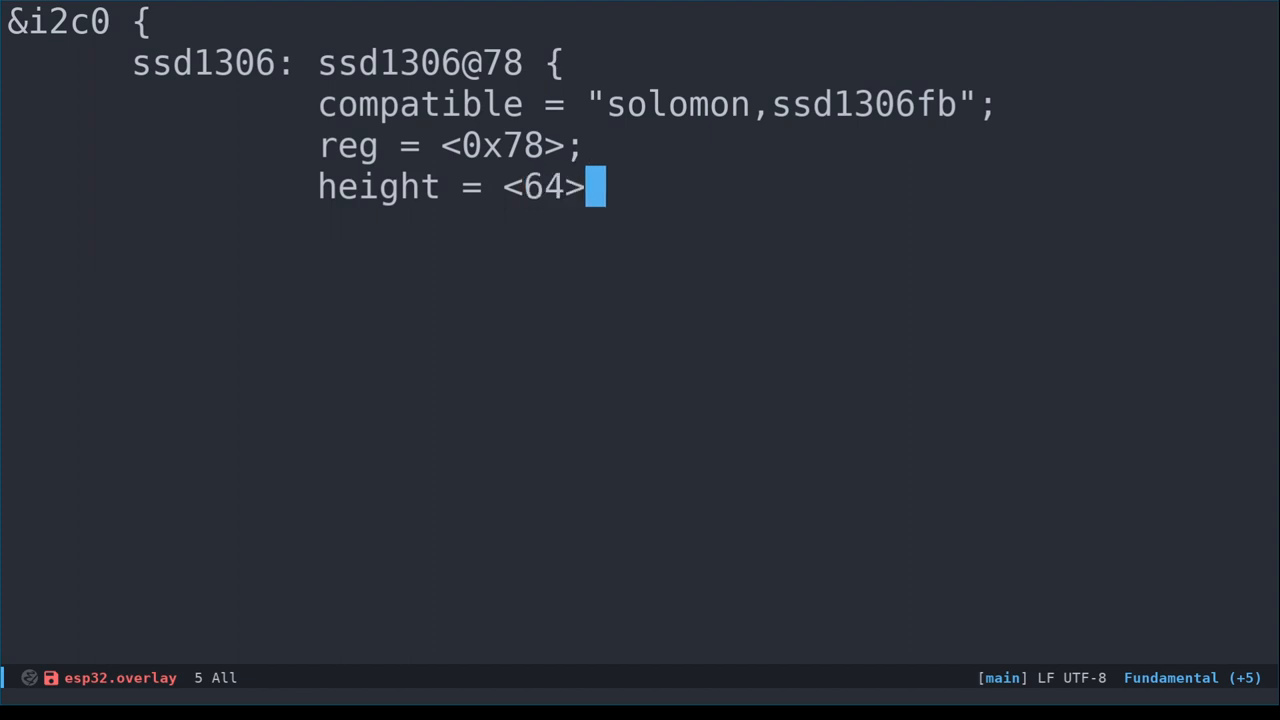
{"action": "type", "text": ";"}
{"action": "type", "text": "width"}
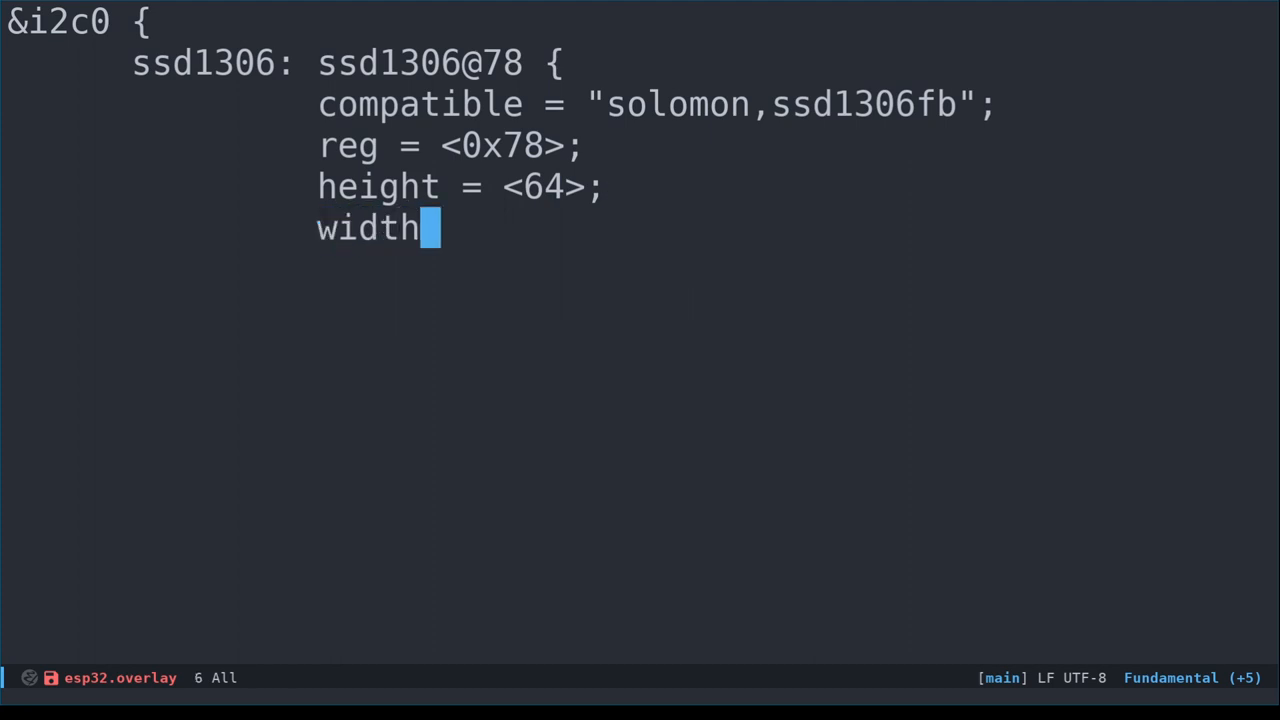
{"action": "type", "text": "="}
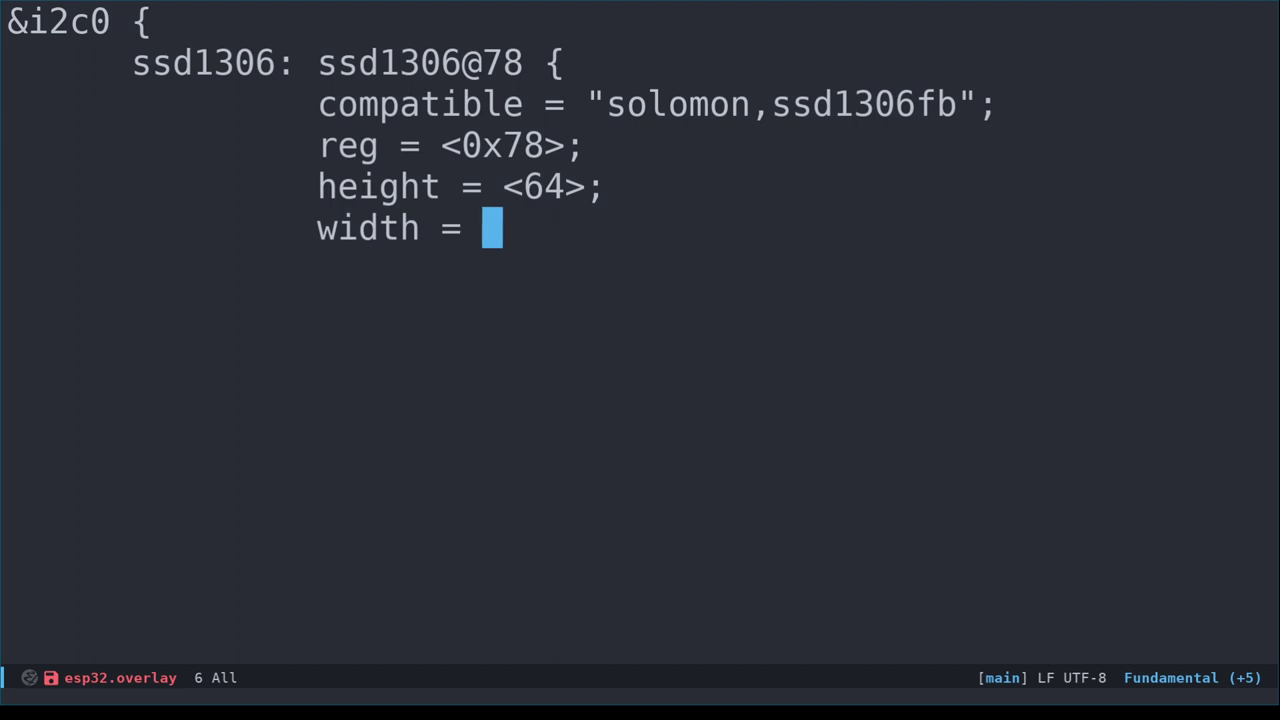
{"action": "type", "text": "<128"}
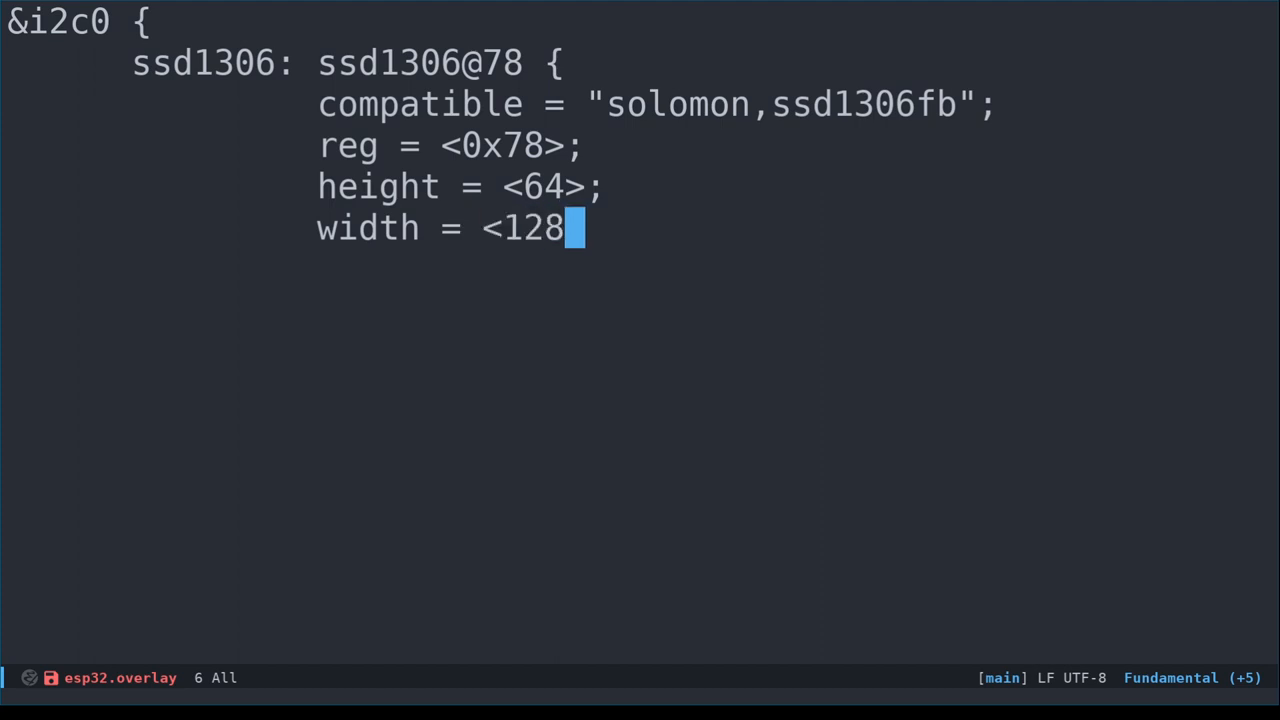
{"action": "type", "text": ">;"}
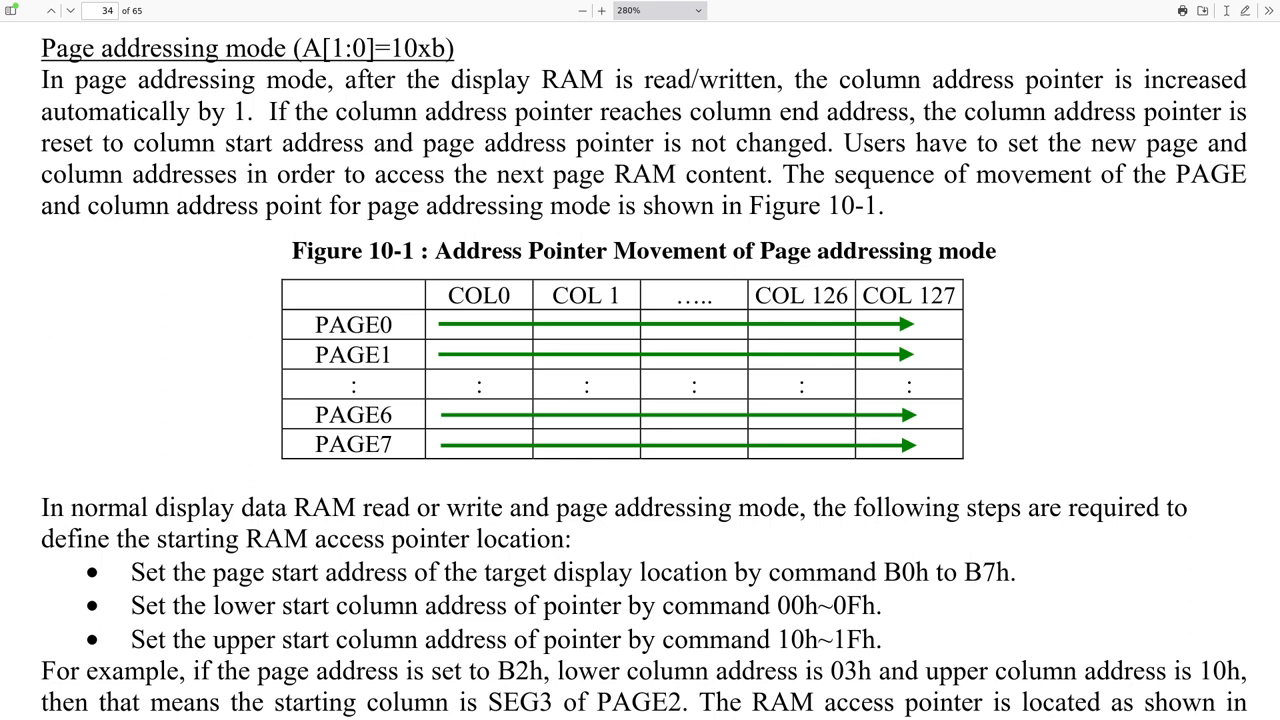
Scroll the datasheet through Page addressing mode down to Figure 10-2
{"action": "scroll", "scroll_direction": "down", "scroll_amount": 3}
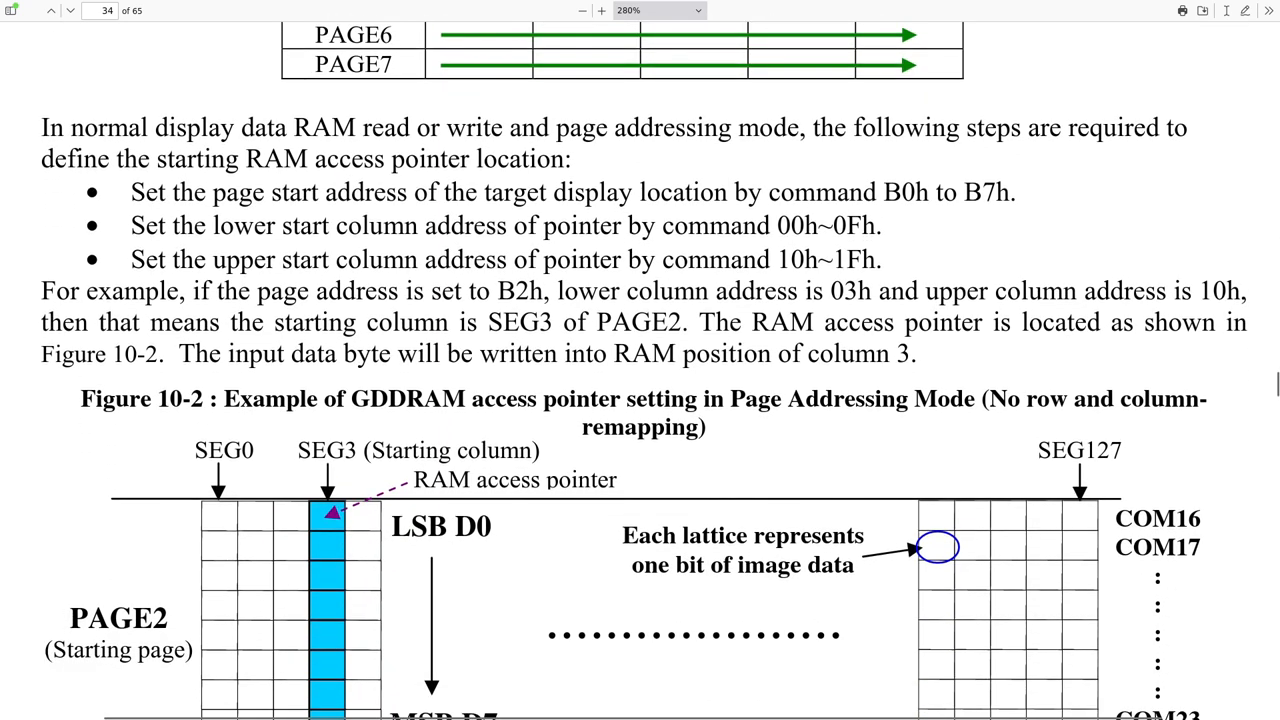
{"action": "scroll", "scroll_direction": "down", "scroll_amount": 3}
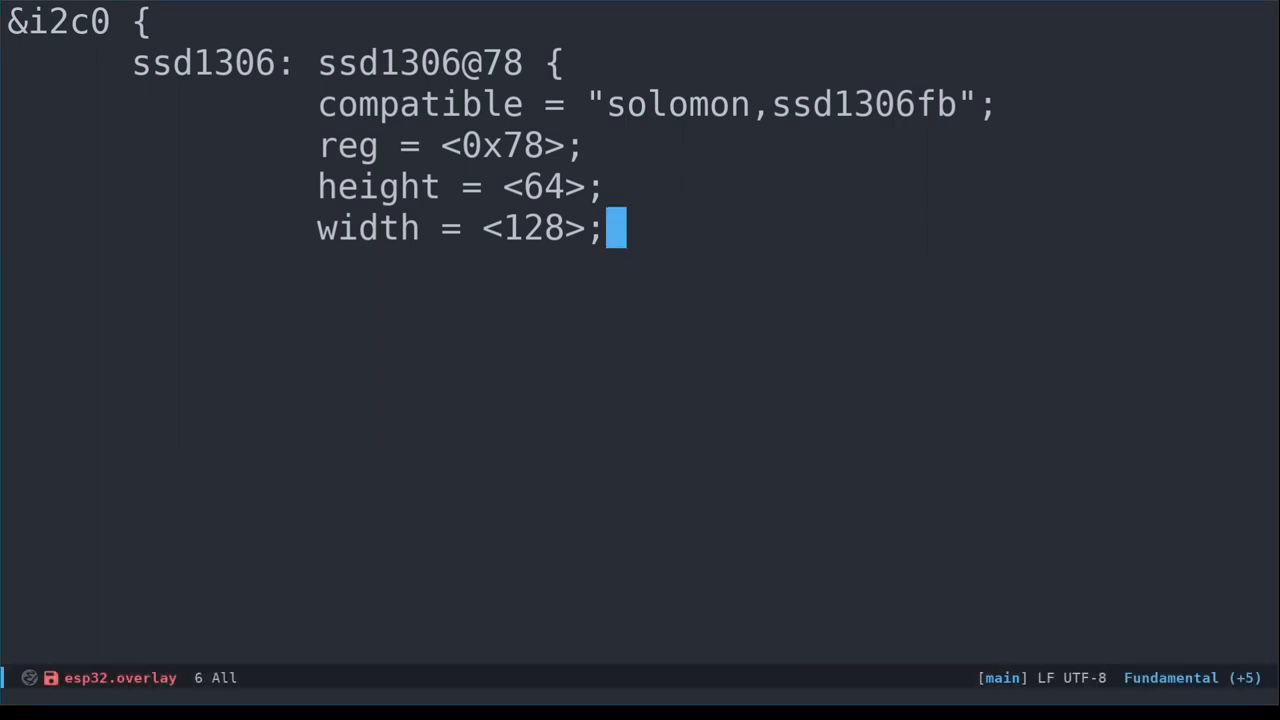
Add segment-offset = <0>; and page-offset = <0>; to the ssd1306 node
{"action": "type", "text": "segment"}
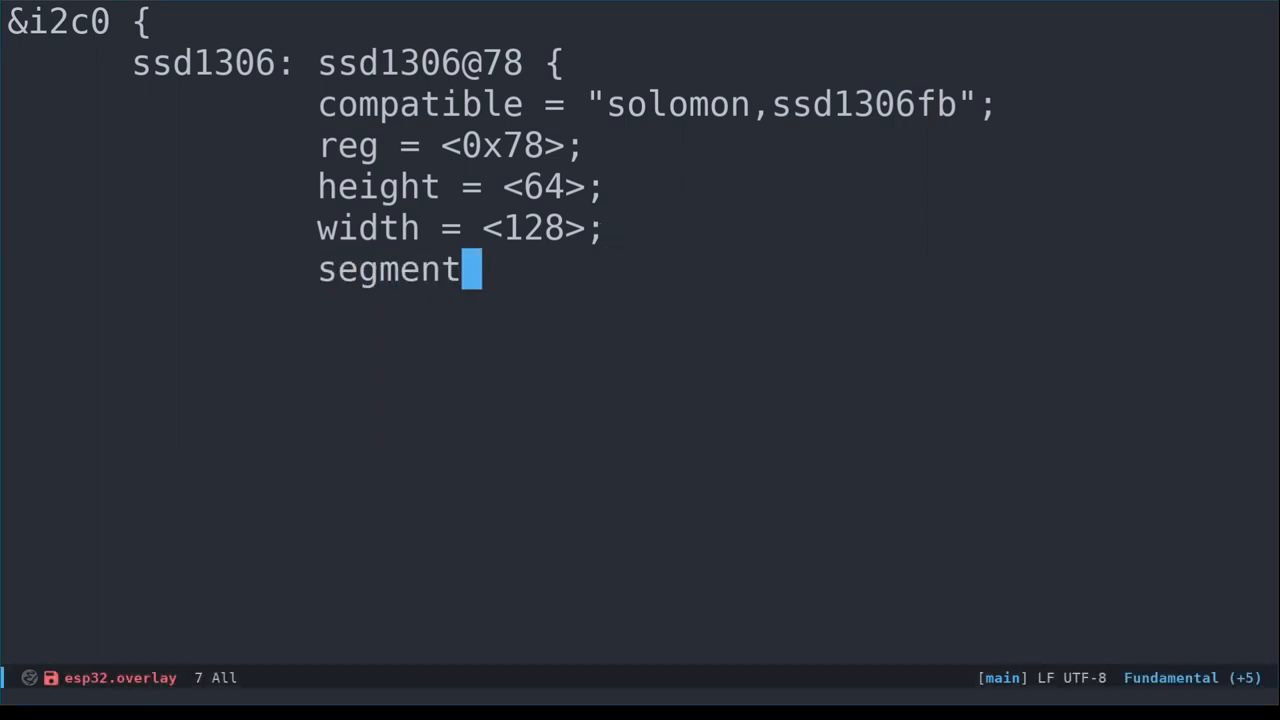
{"action": "type", "text": "-offset"}
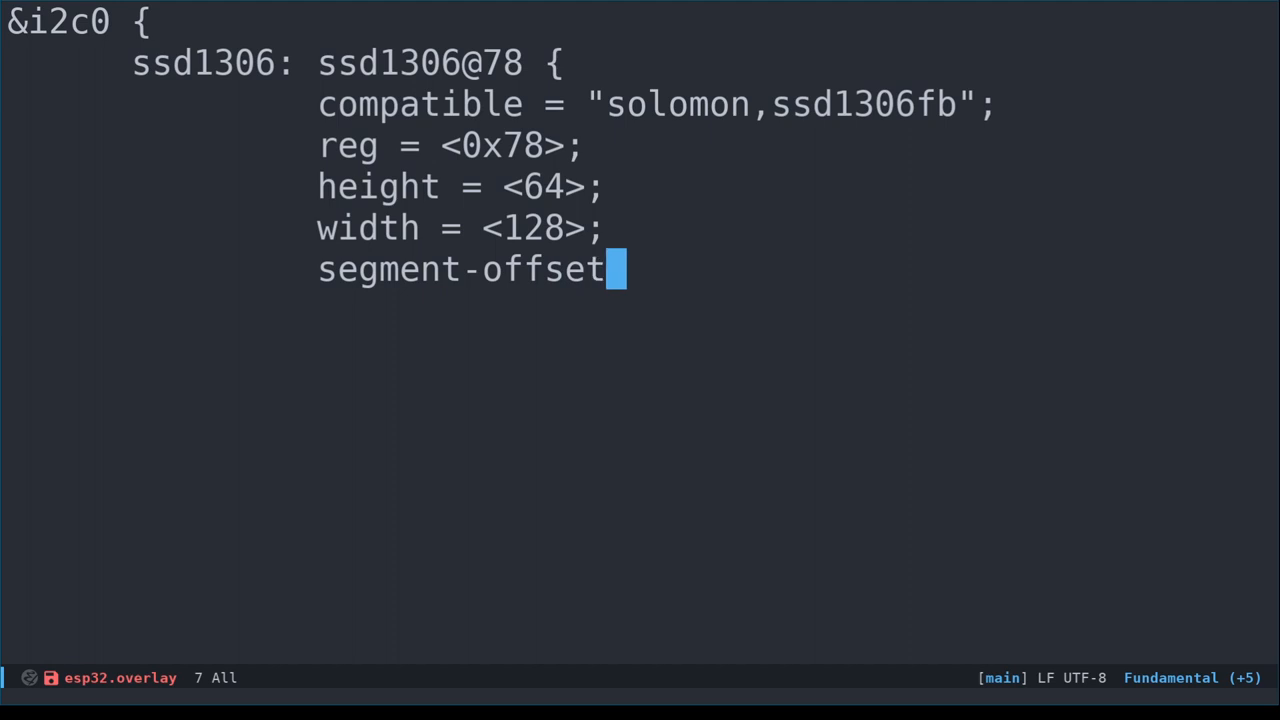
{"action": "type", "text": "="}
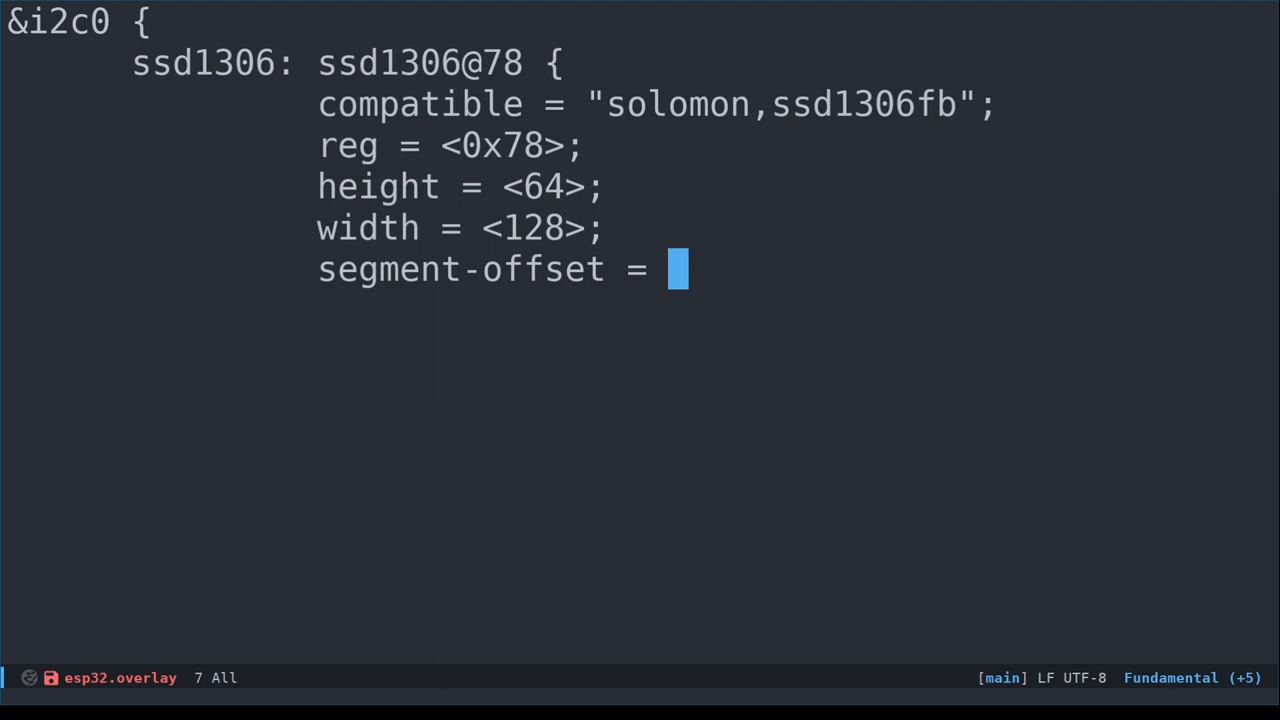
{"action": "type", "text": "<0>"}
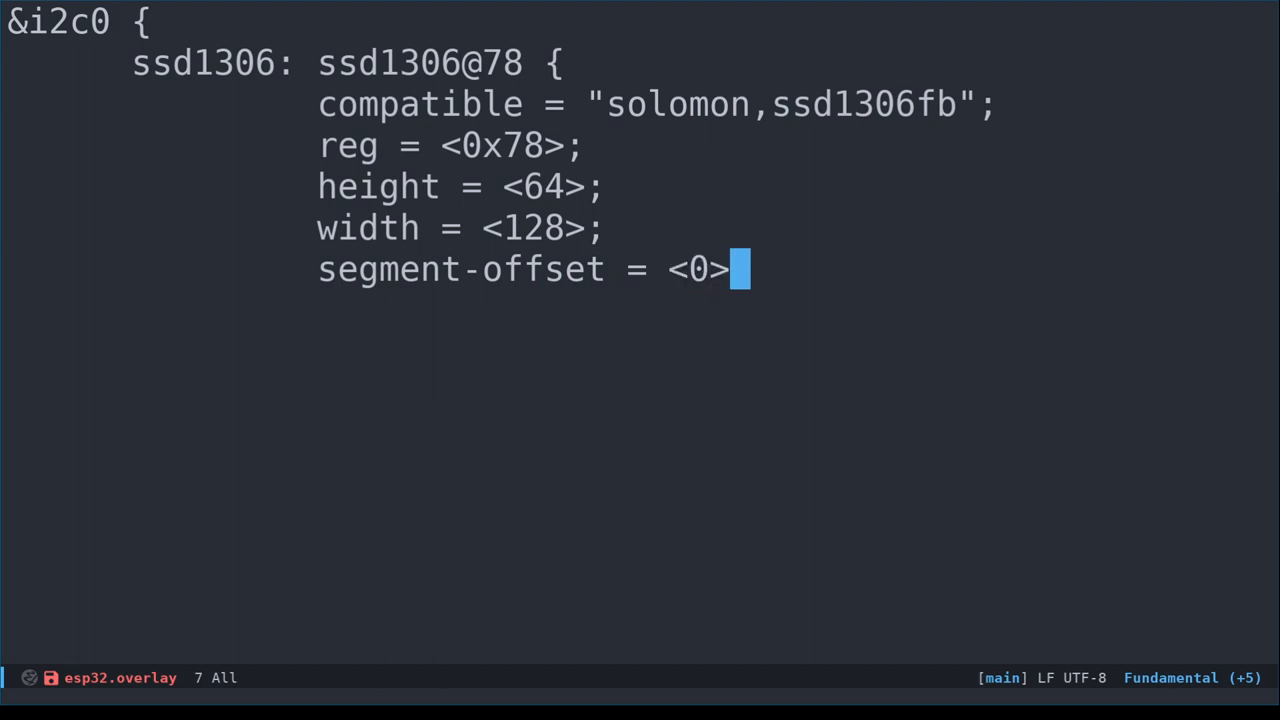
{"action": "type", "text": ";"}
{"action": "type", "text": "page-offset = <"}
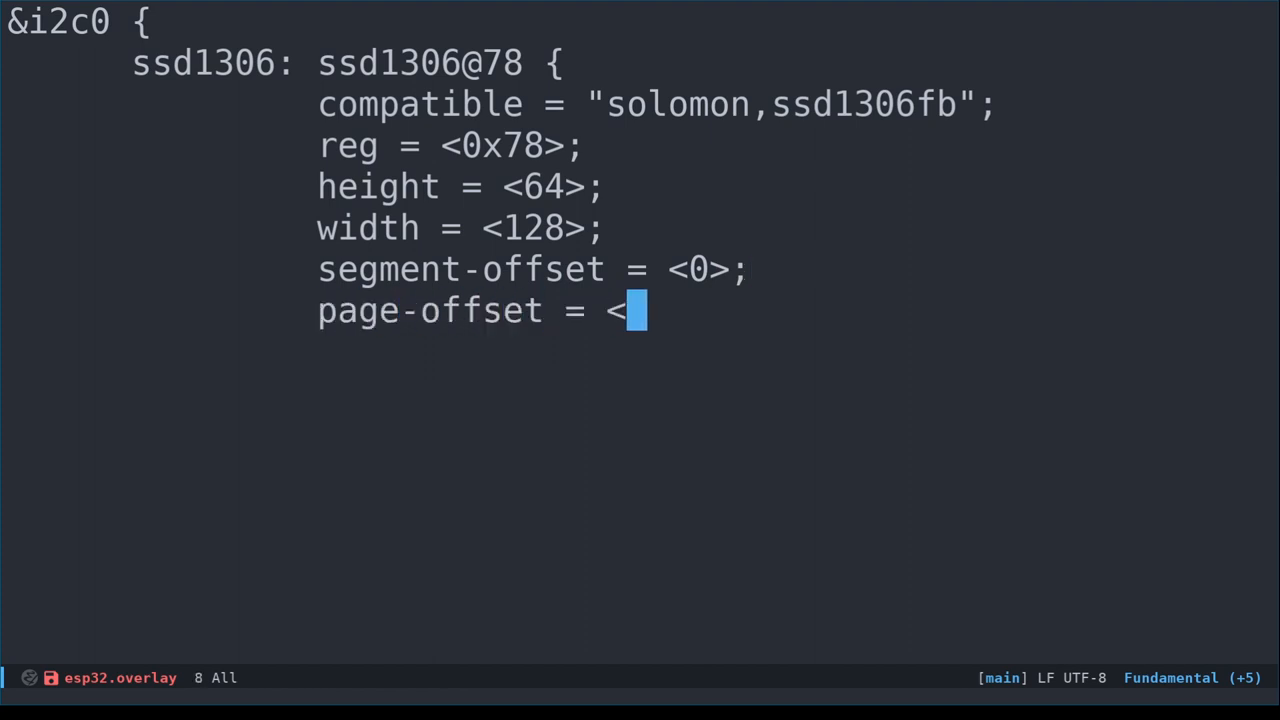
{"action": "type", "text": "0>;"}
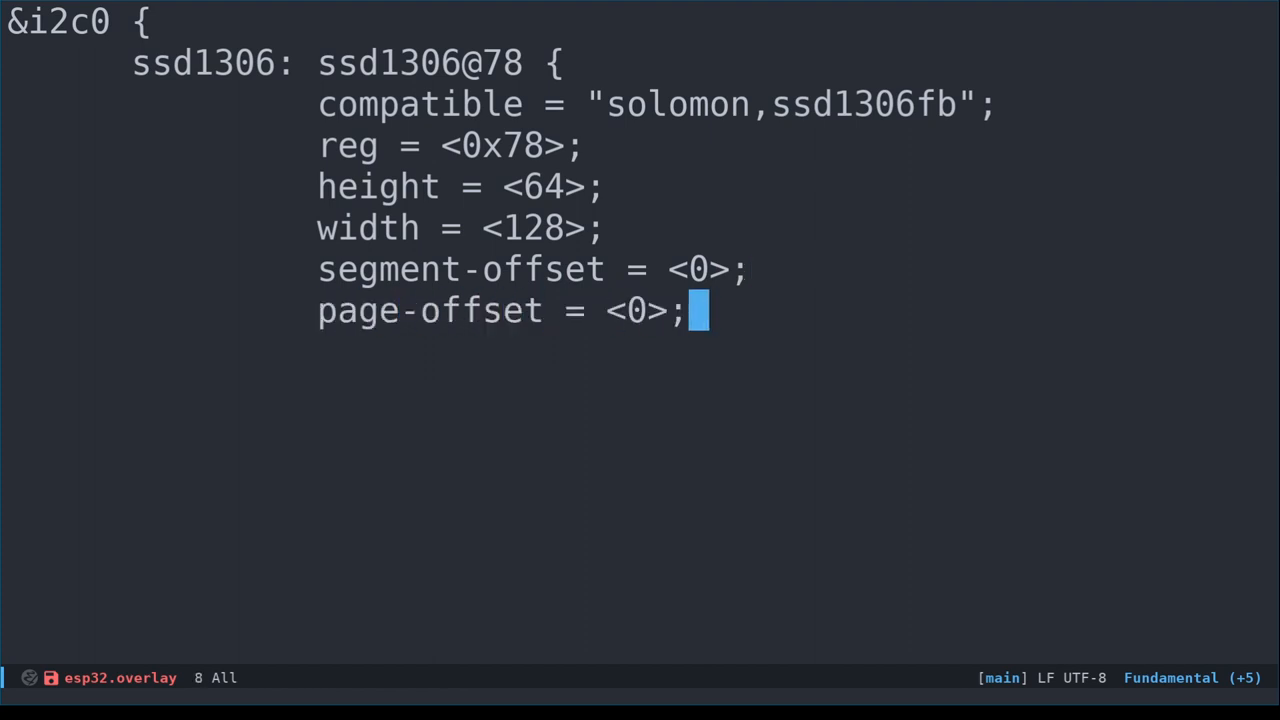
Add display-offset = <0>; and leave a fresh line below for the next property
{"action": "type", "text": "disp"}
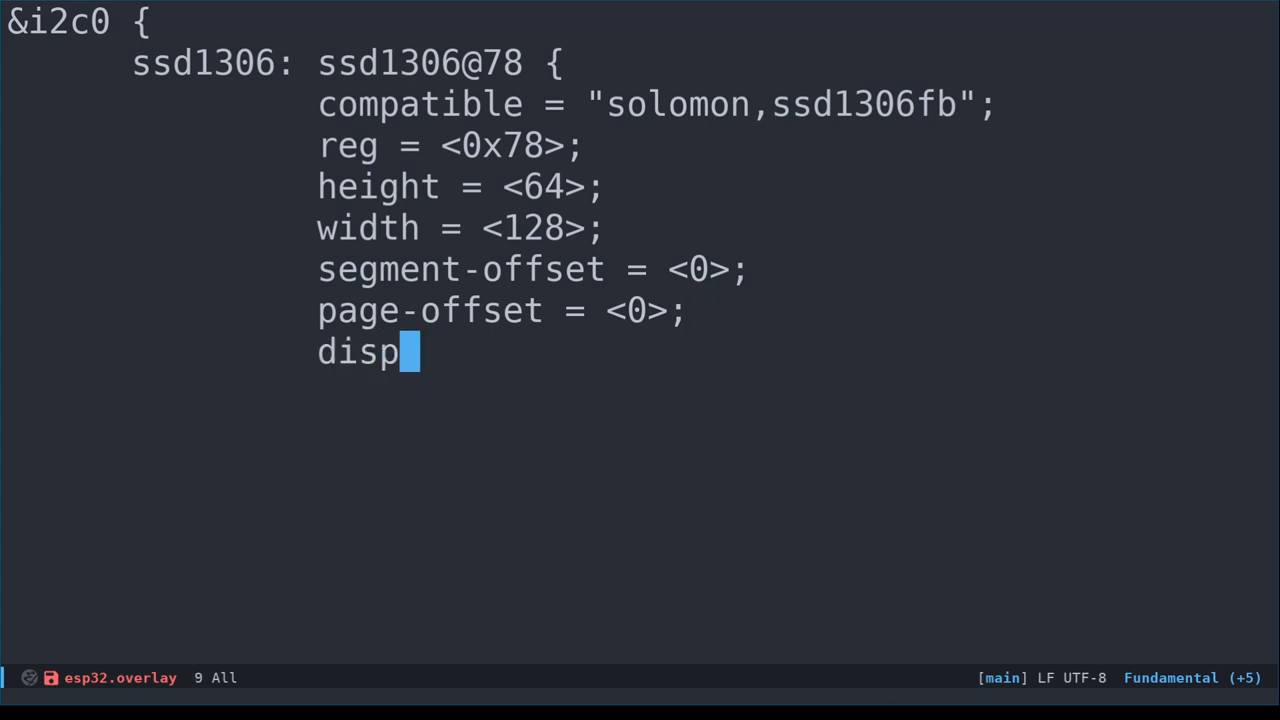
{"action": "type", "text": "lay-offset ="}
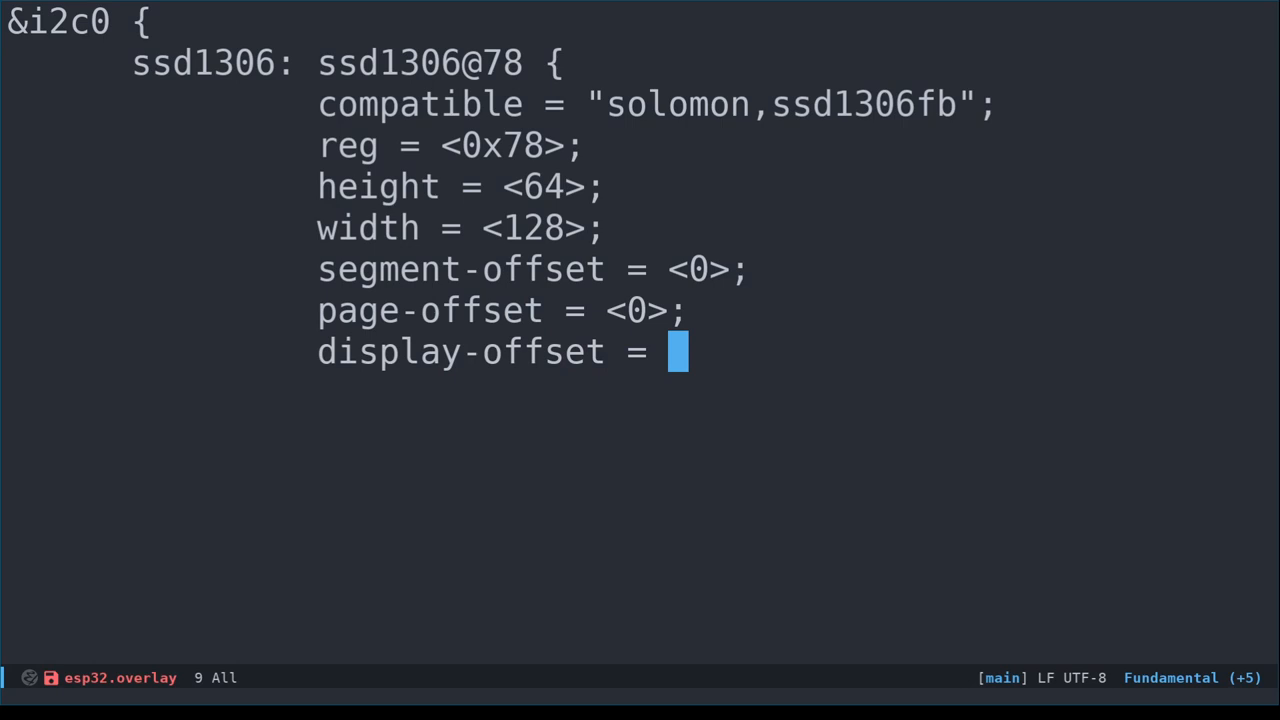
{"action": "type", "text": "<0"}
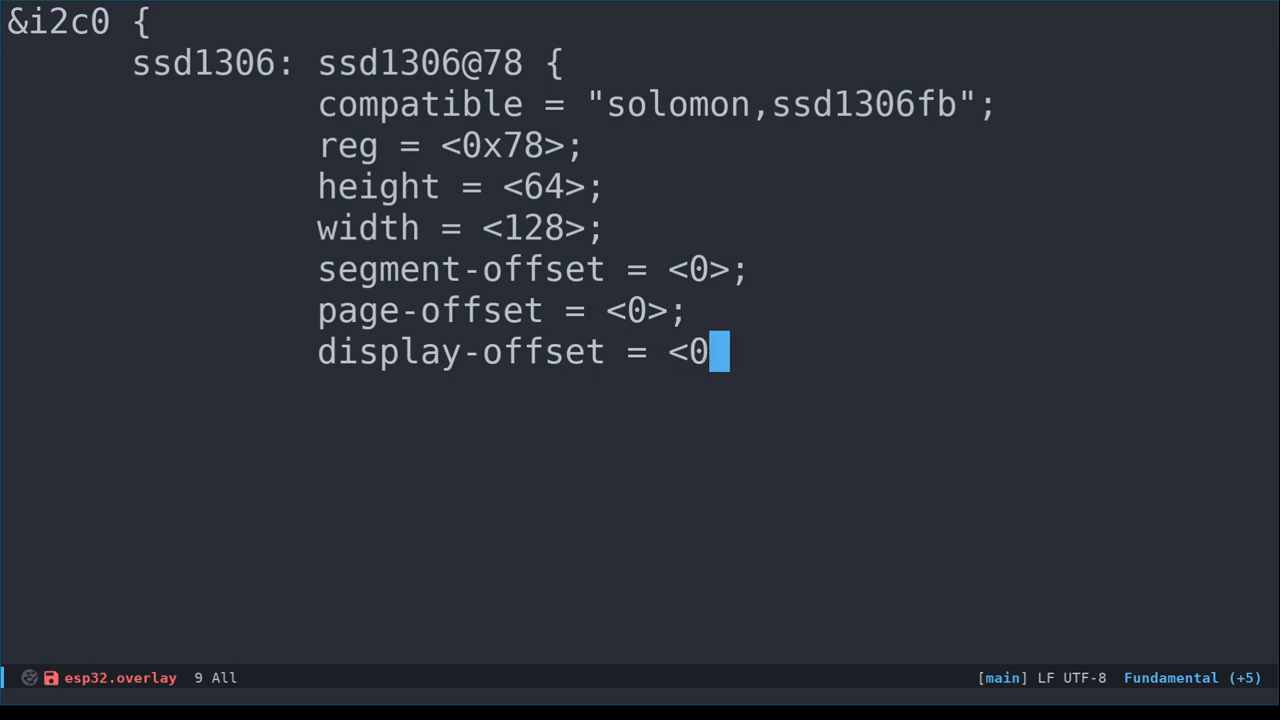
{"action": "type", "text": ">;"}
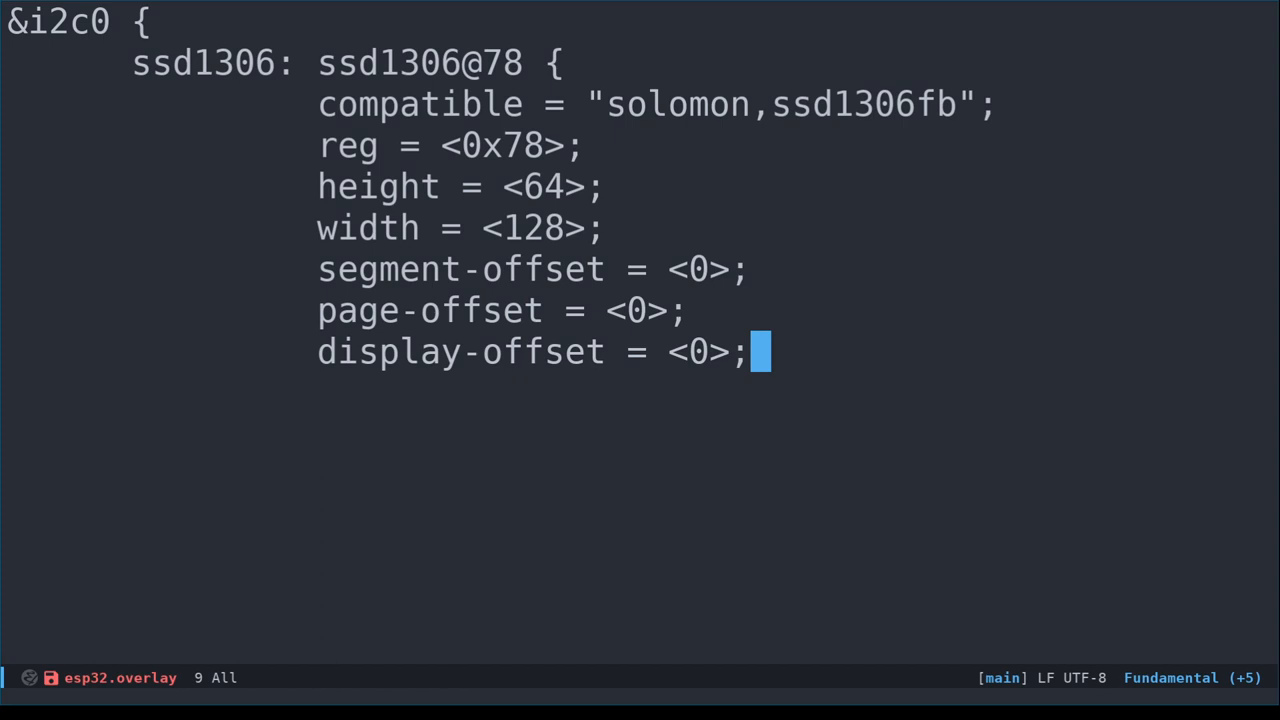
{"action": "key", "text": "Return"}
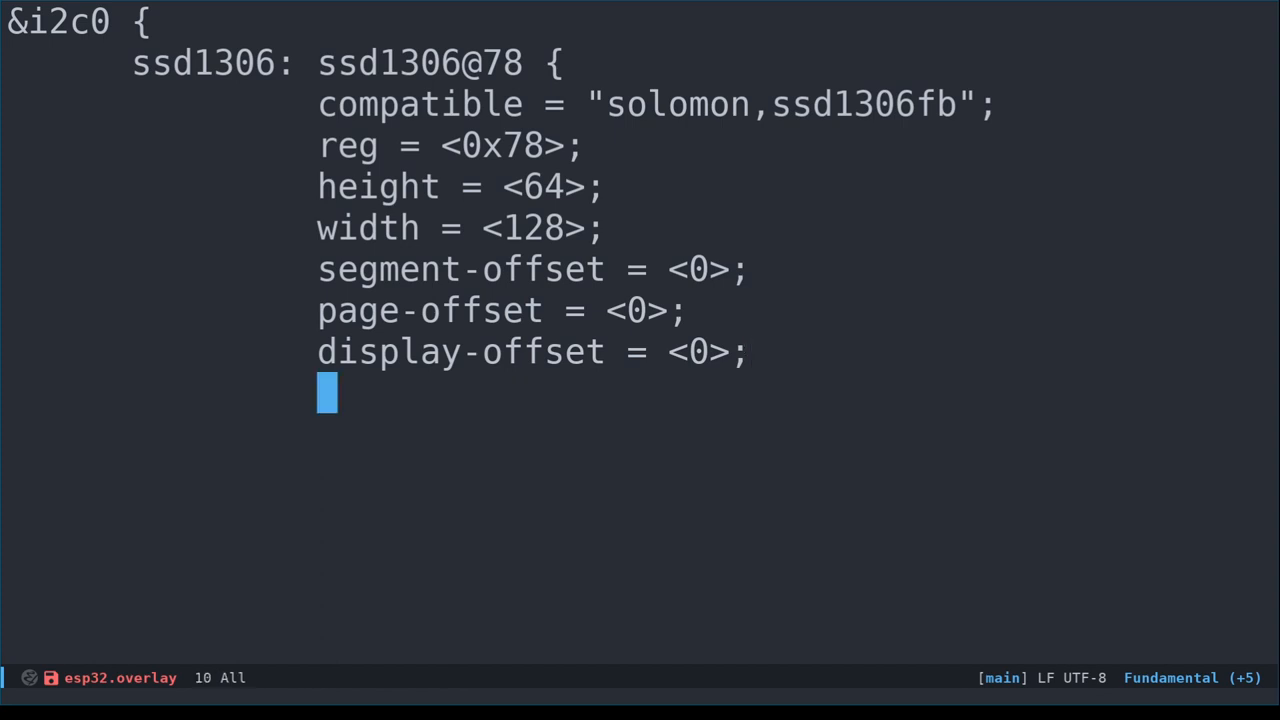
Add multiplex-ratio = <63>; to the ssd1306 node
{"action": "type", "text": "multiplex-"}
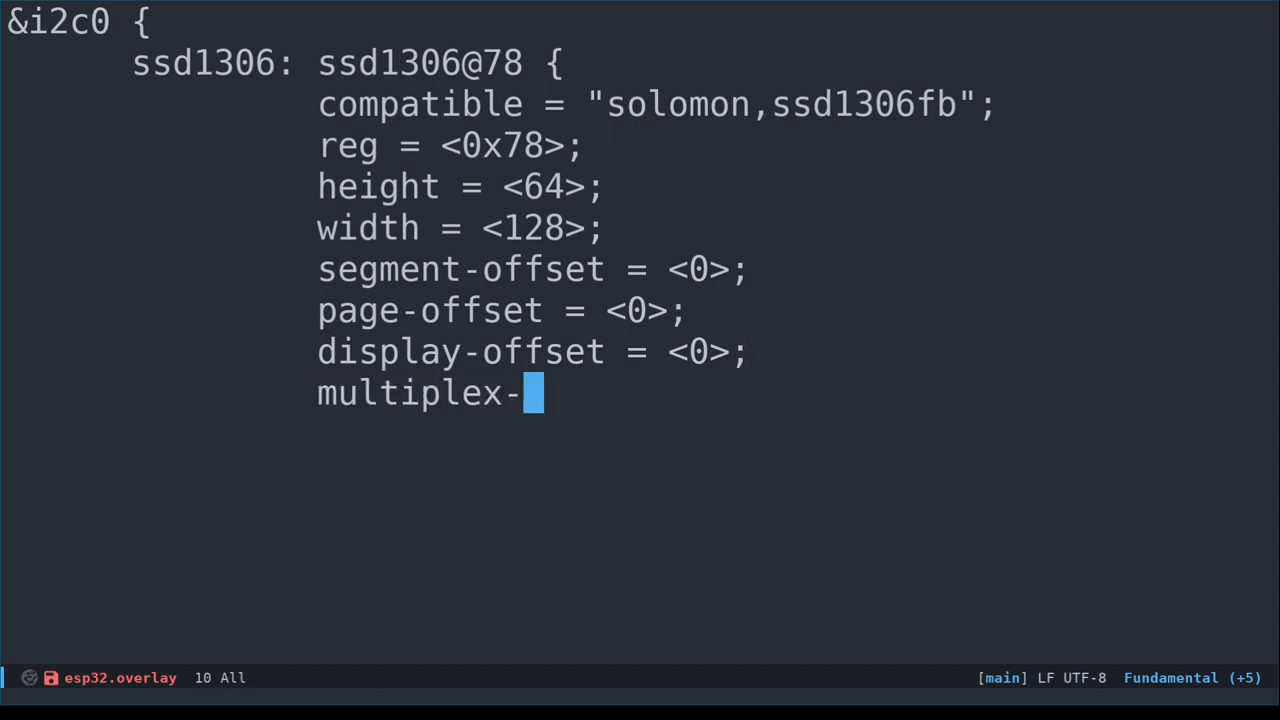
{"action": "type", "text": "ratio ="}
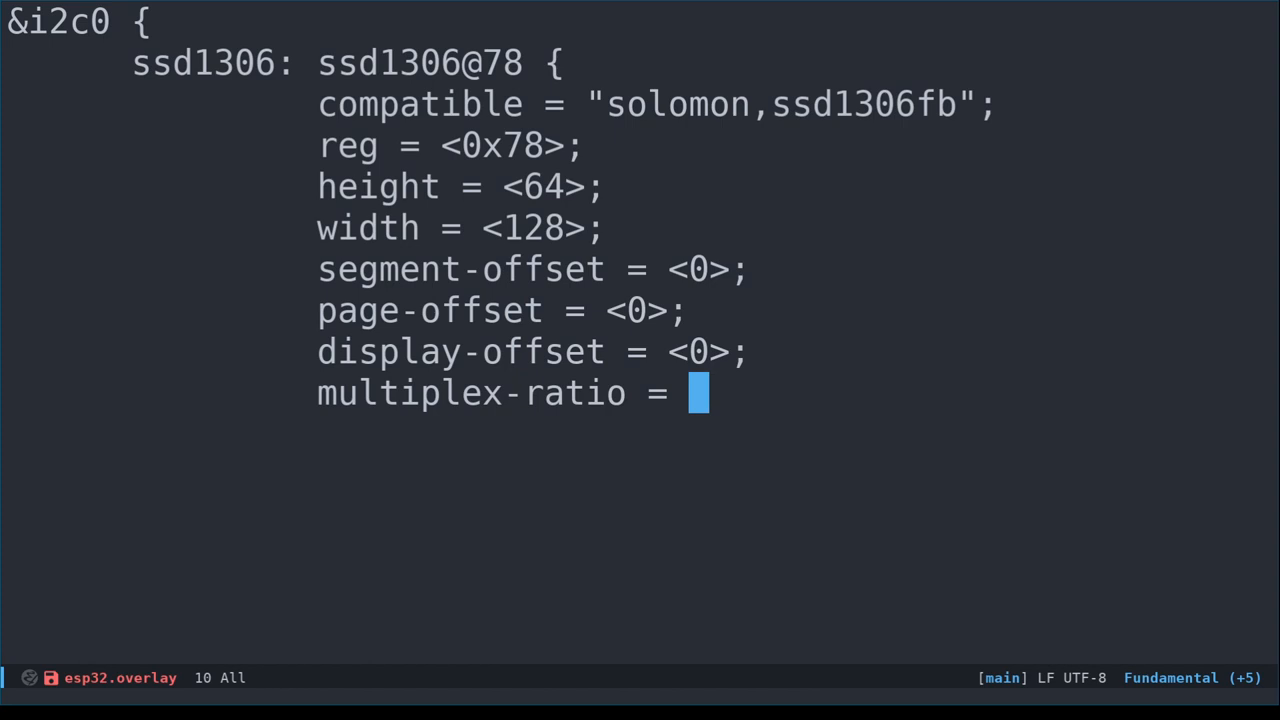
{"action": "type", "text": "<"}
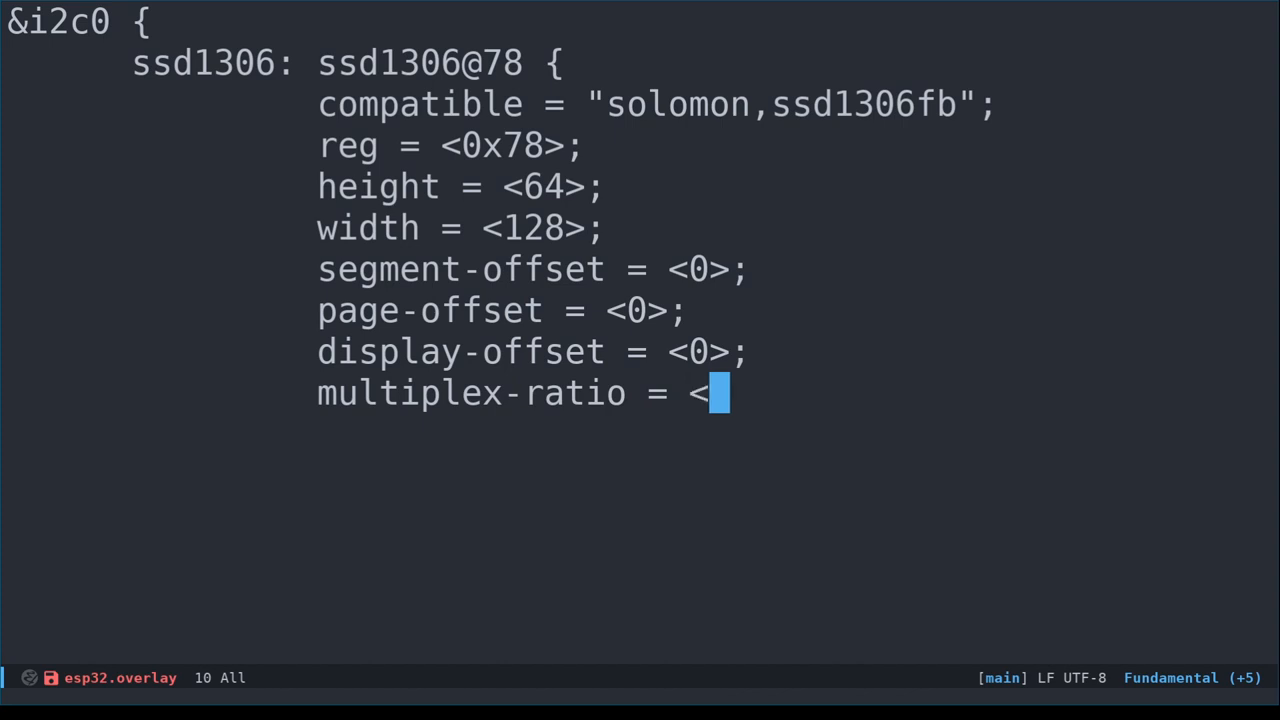
{"action": "type", "text": "63>;"}
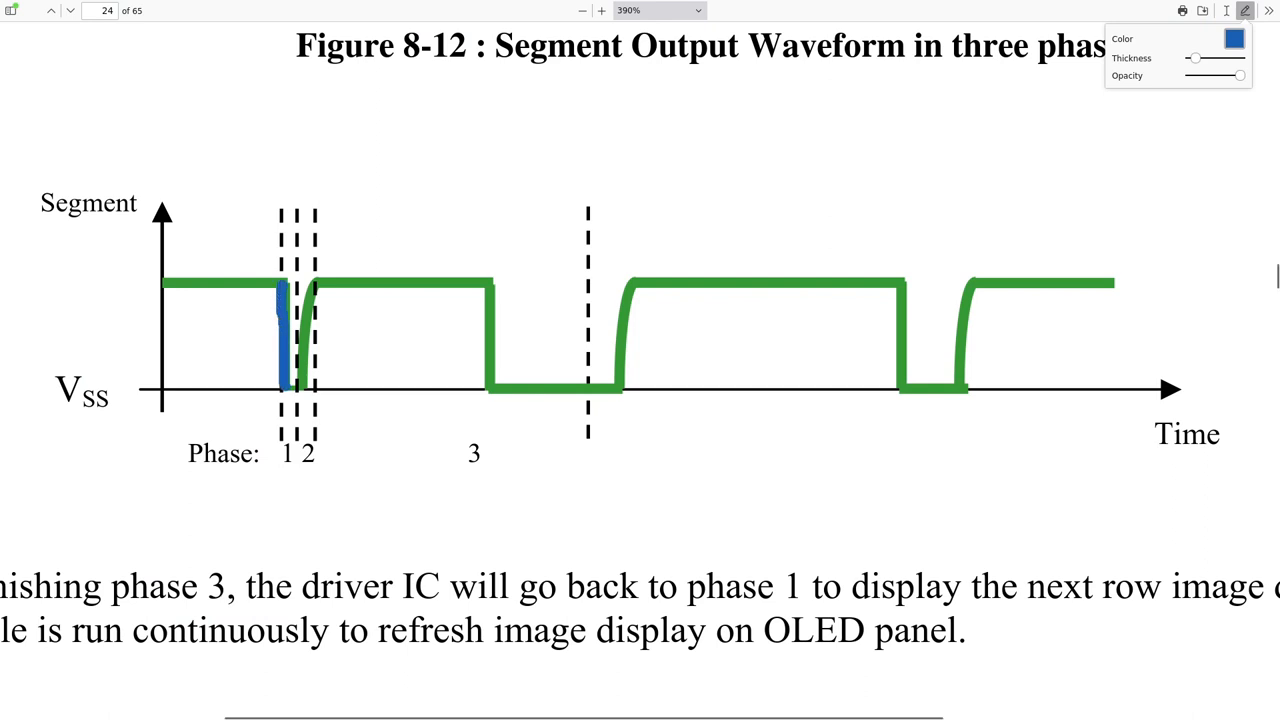
Scribble a blue ink mark over phase 1 of Figure 8-12's segment waveform
{"action": "left_click_drag", "start_coordinate": [284, 290], "coordinate": [480, 282]}
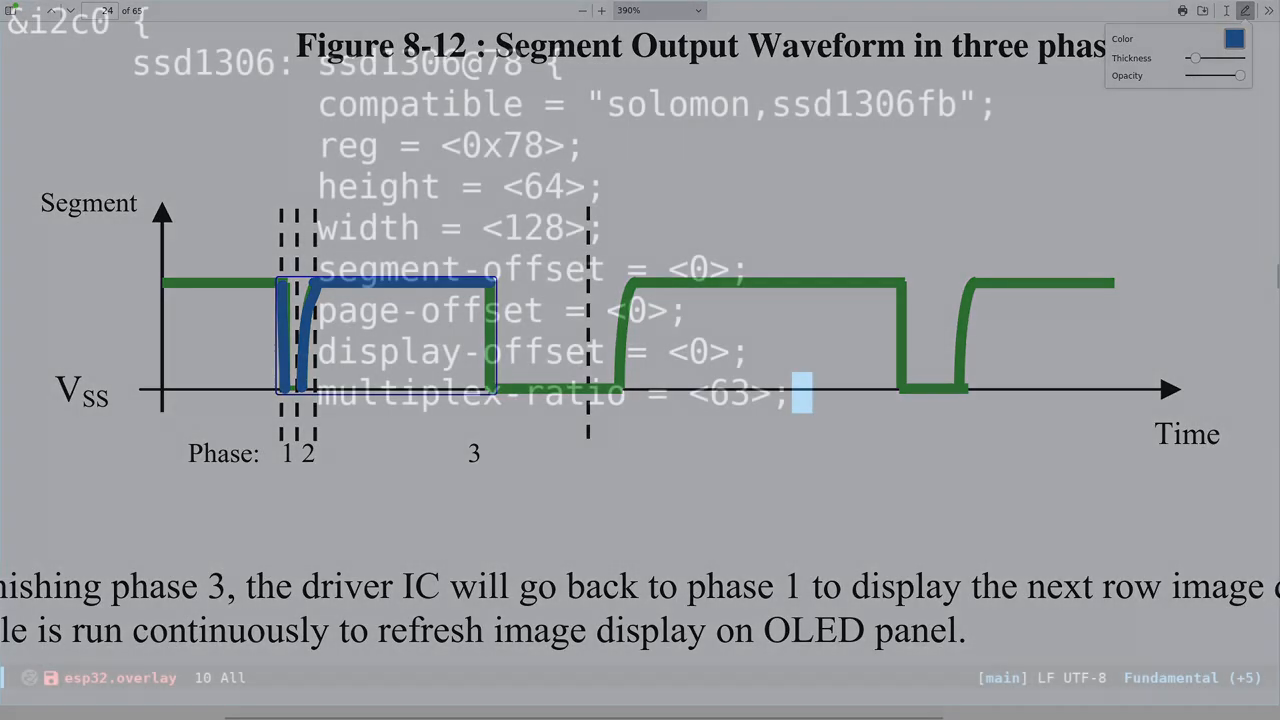
Add prechargep = <0x22>; to the ssd1306 node
{"action": "type", "text": "prech"}
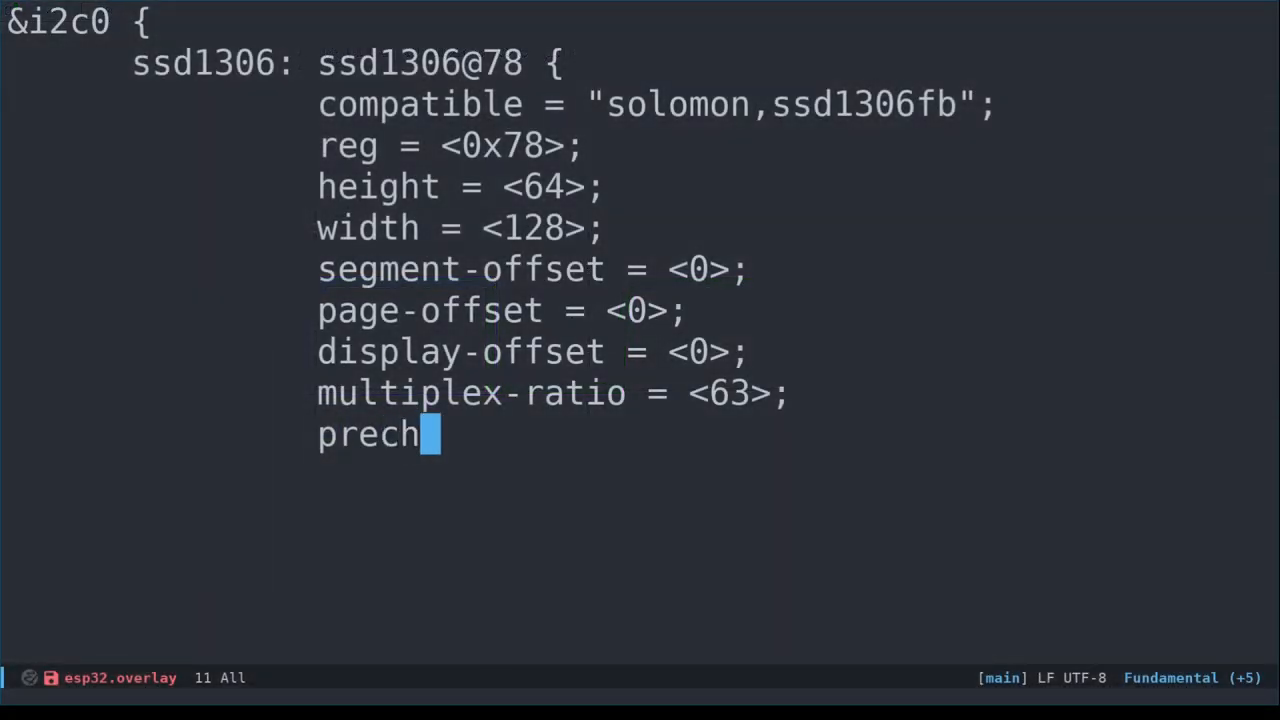
{"action": "type", "text": "argep"}
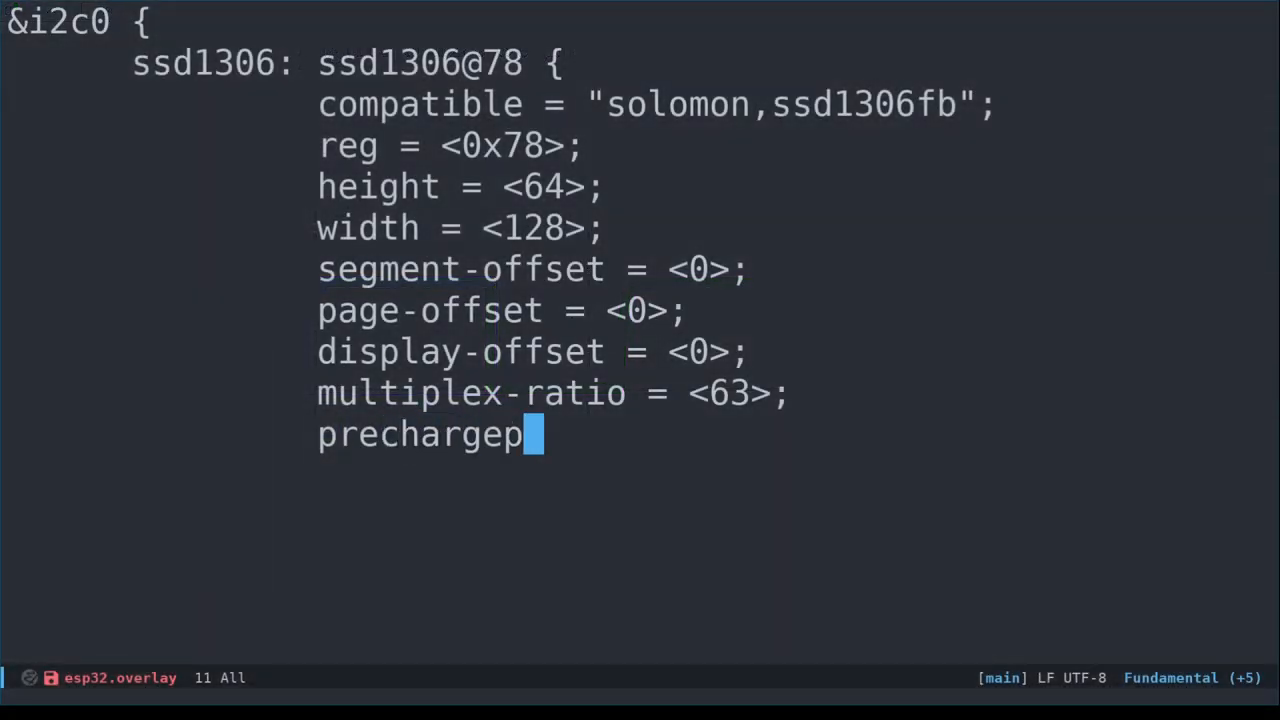
{"action": "type", "text": "="}
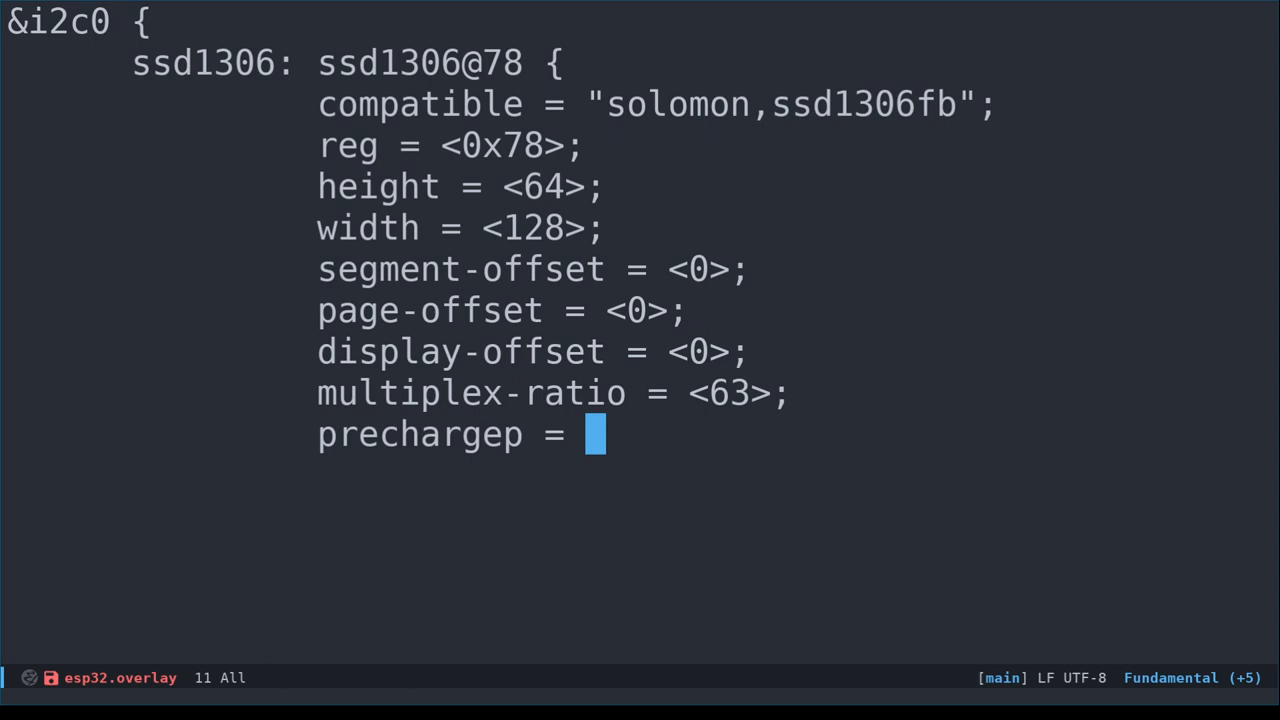
{"action": "type", "text": "<0x"}
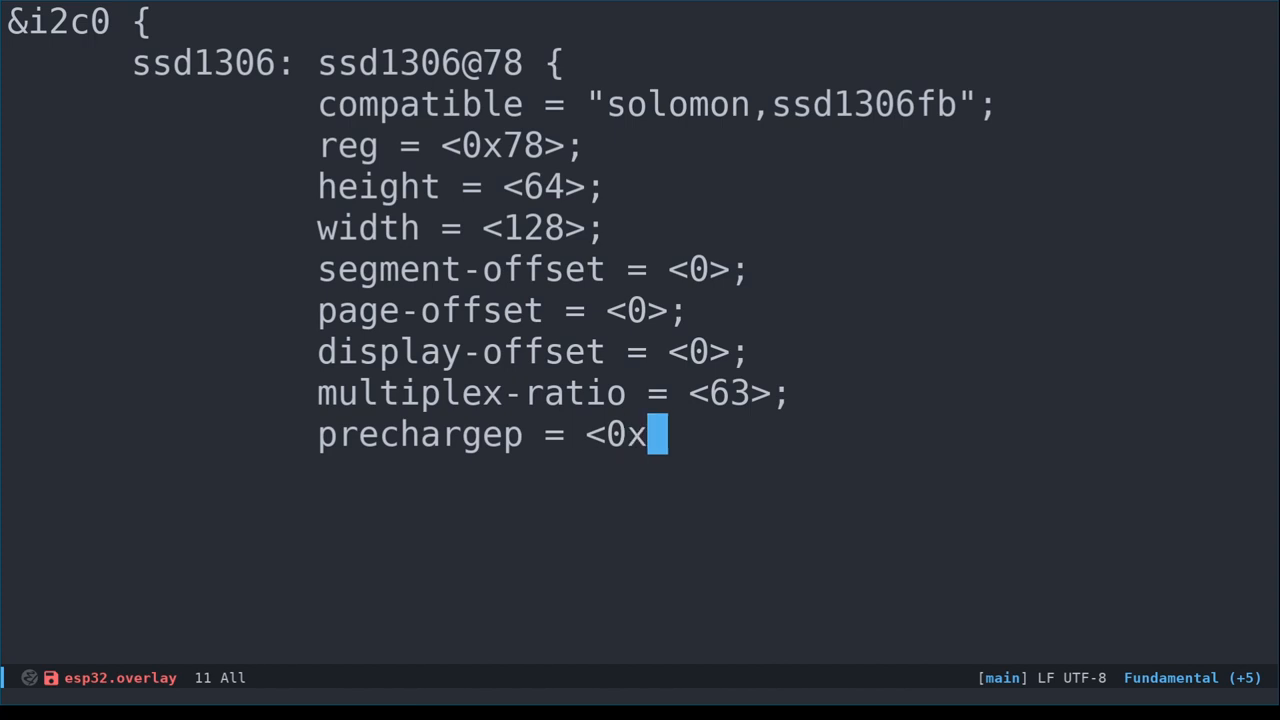
{"action": "type", "text": "22>;"}
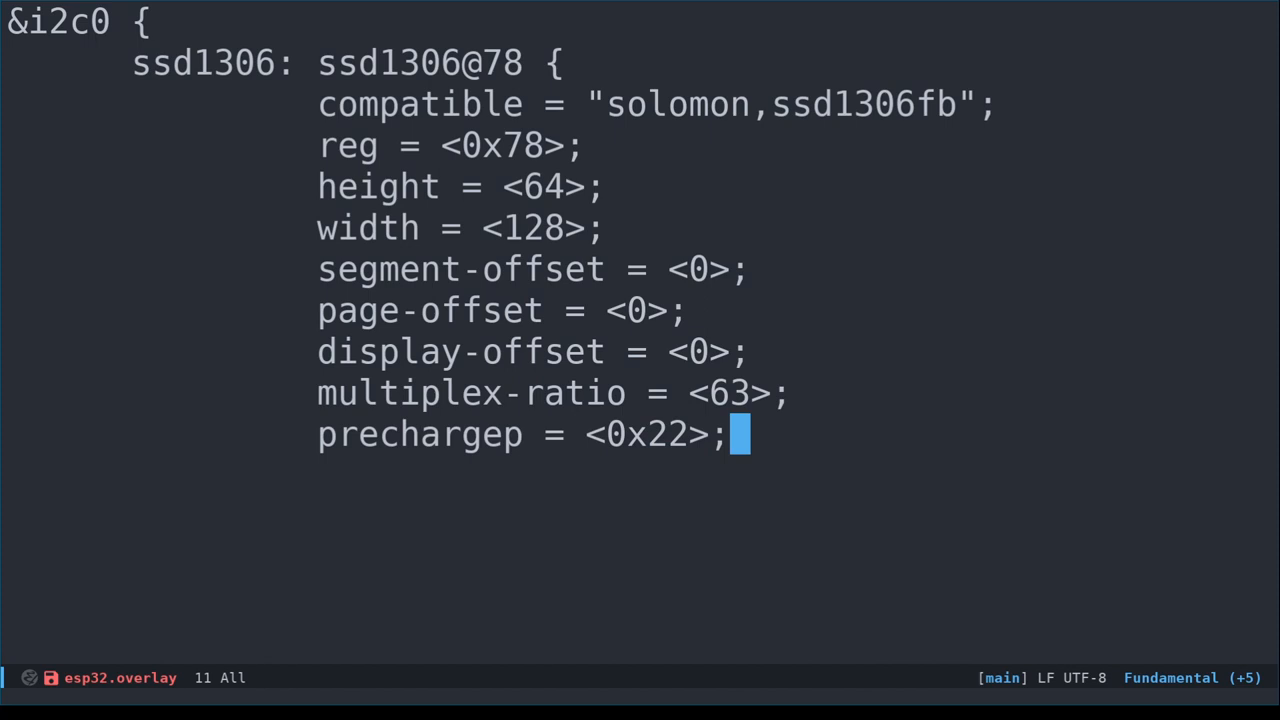
{"action": "key", "text": "Return"}
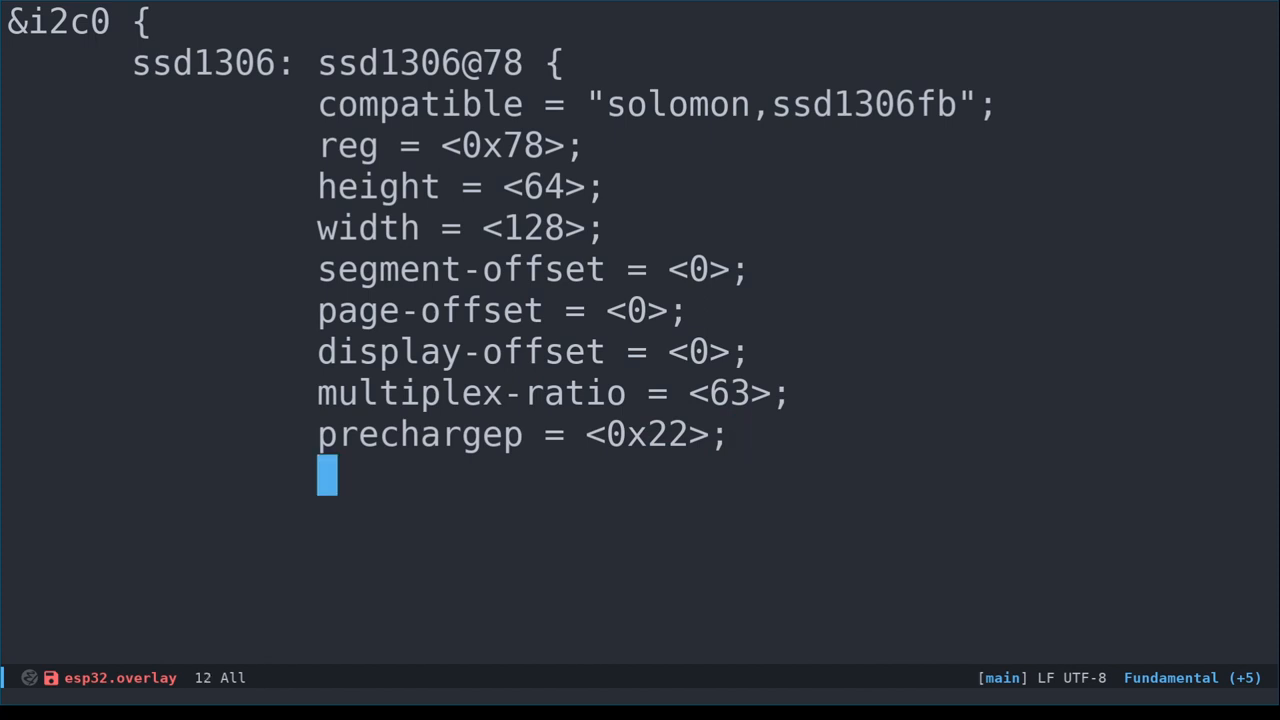
Add com-invdir; and segment-remap;, close the node and i2c0 block, and save esp32.overlay
{"action": "type", "text": "com-invdi"}
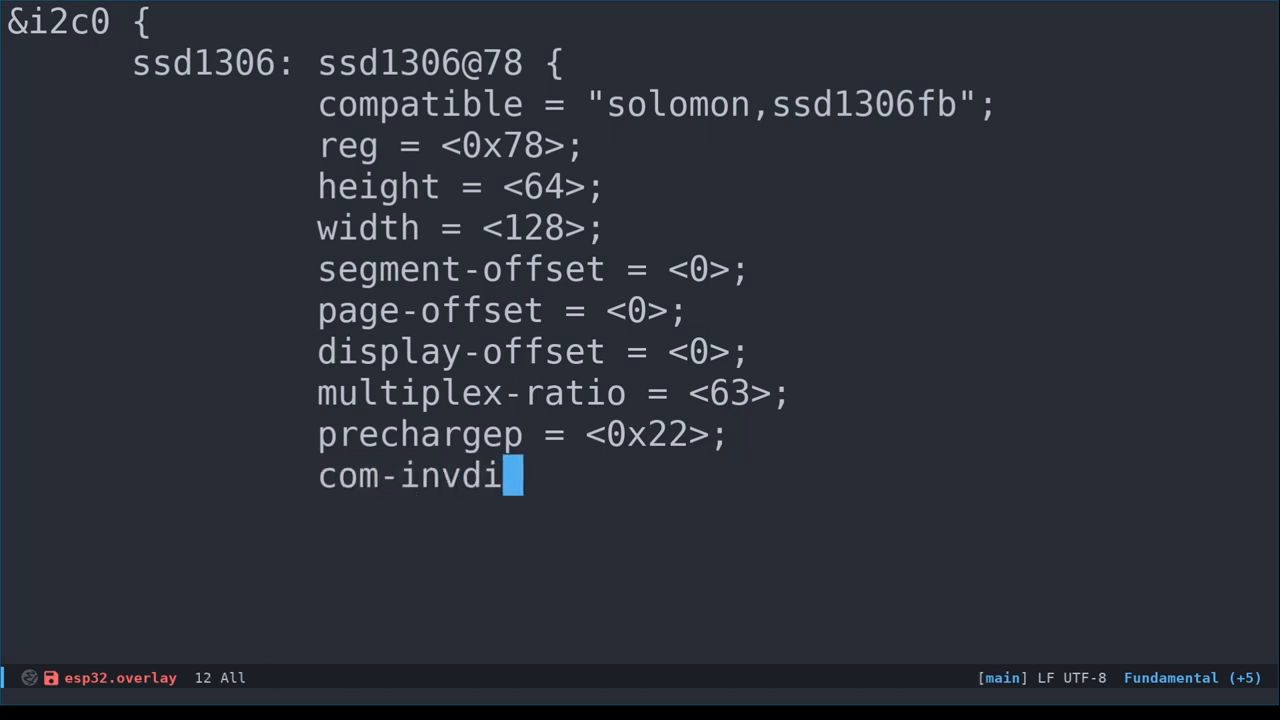
{"action": "type", "text": "r;"}
{"action": "type", "text": "segme"}
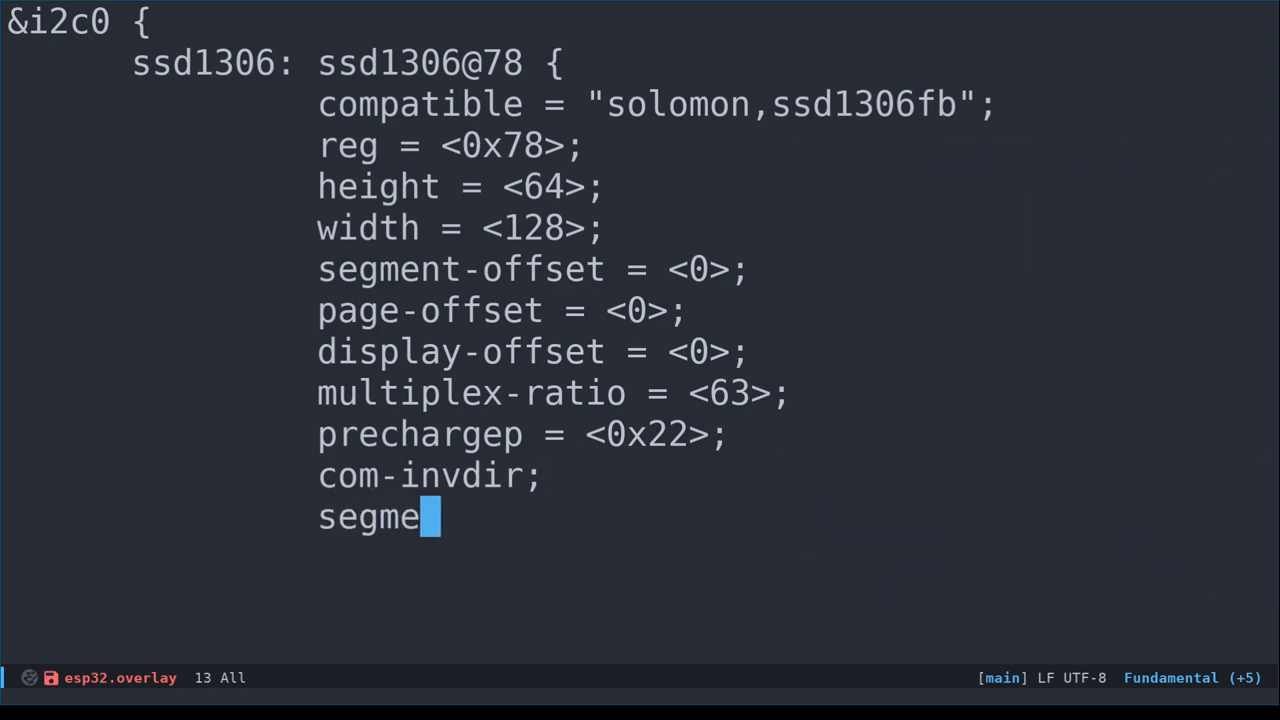
{"action": "type", "text": "nt-remap"}
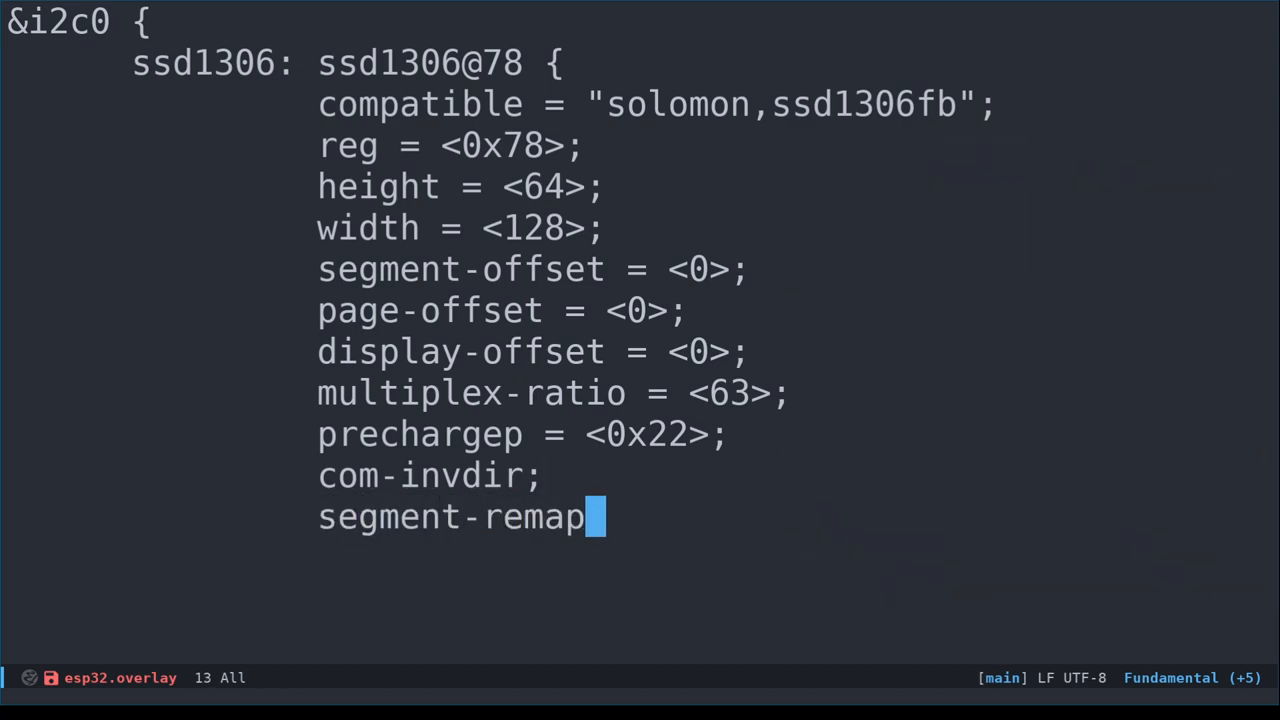
{"action": "type", "text": ";"}
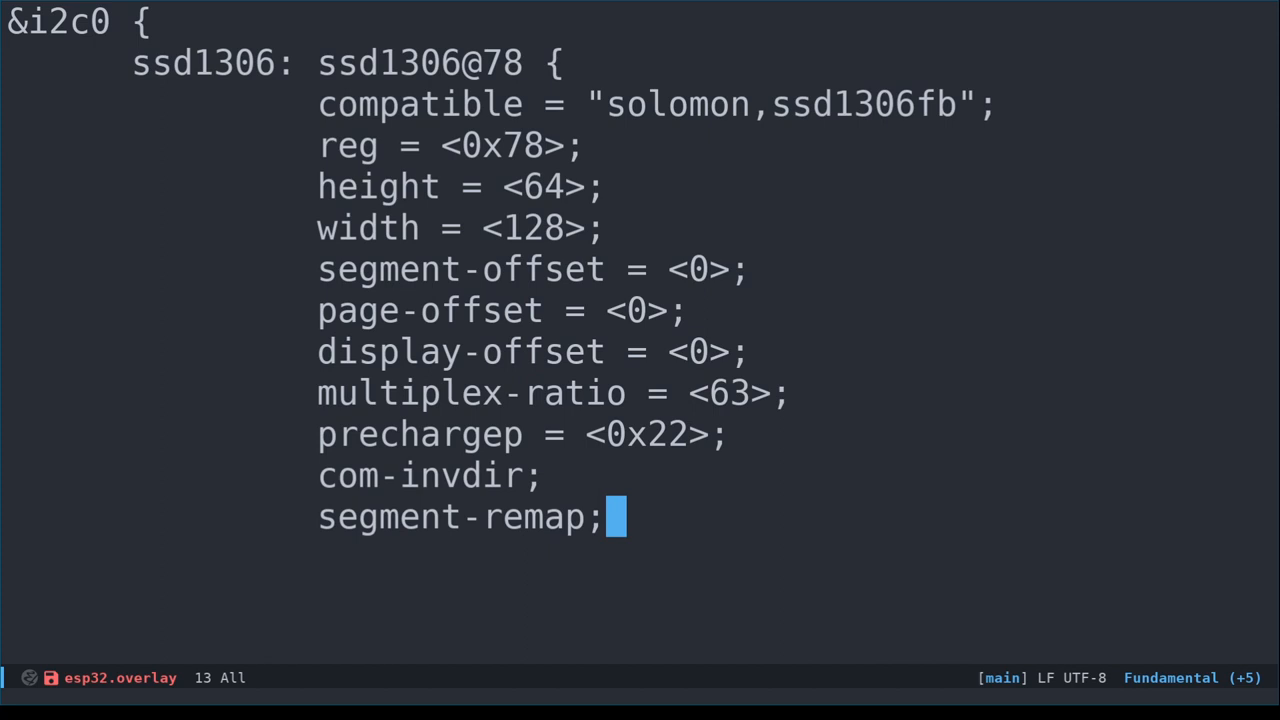
{"action": "key", "text": "Return"}
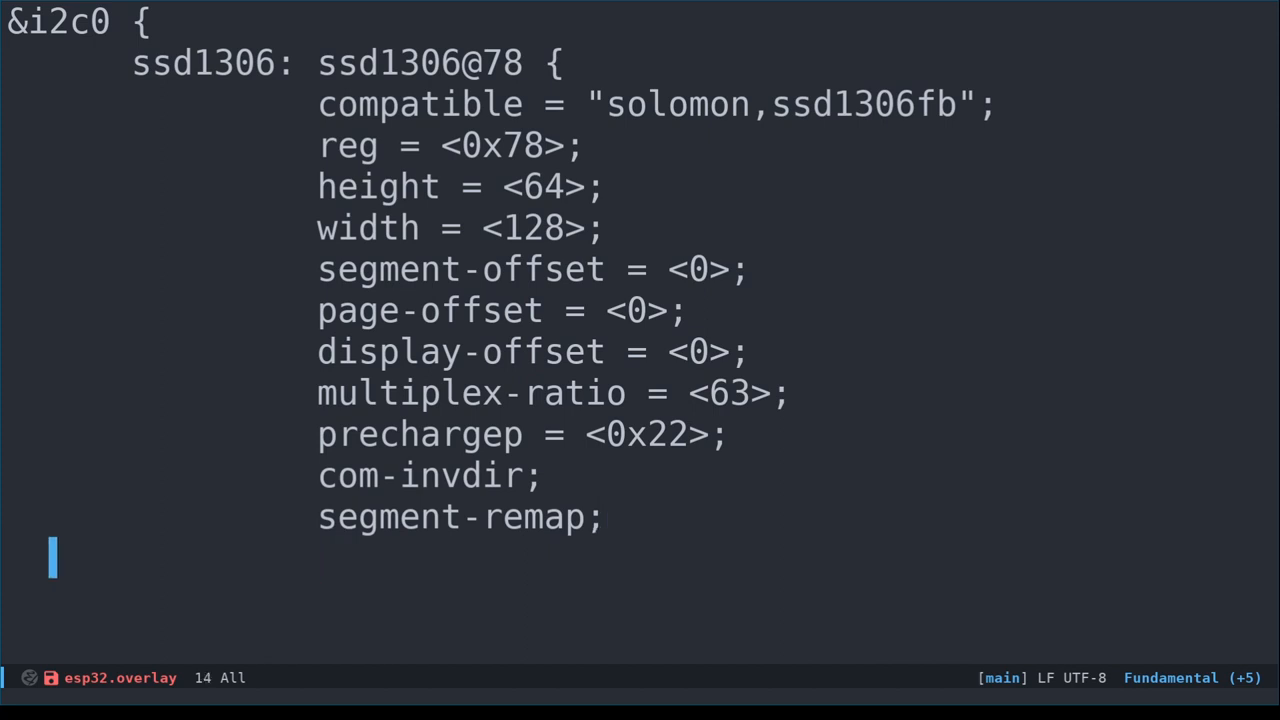
{"action": "type", "text": "};"}
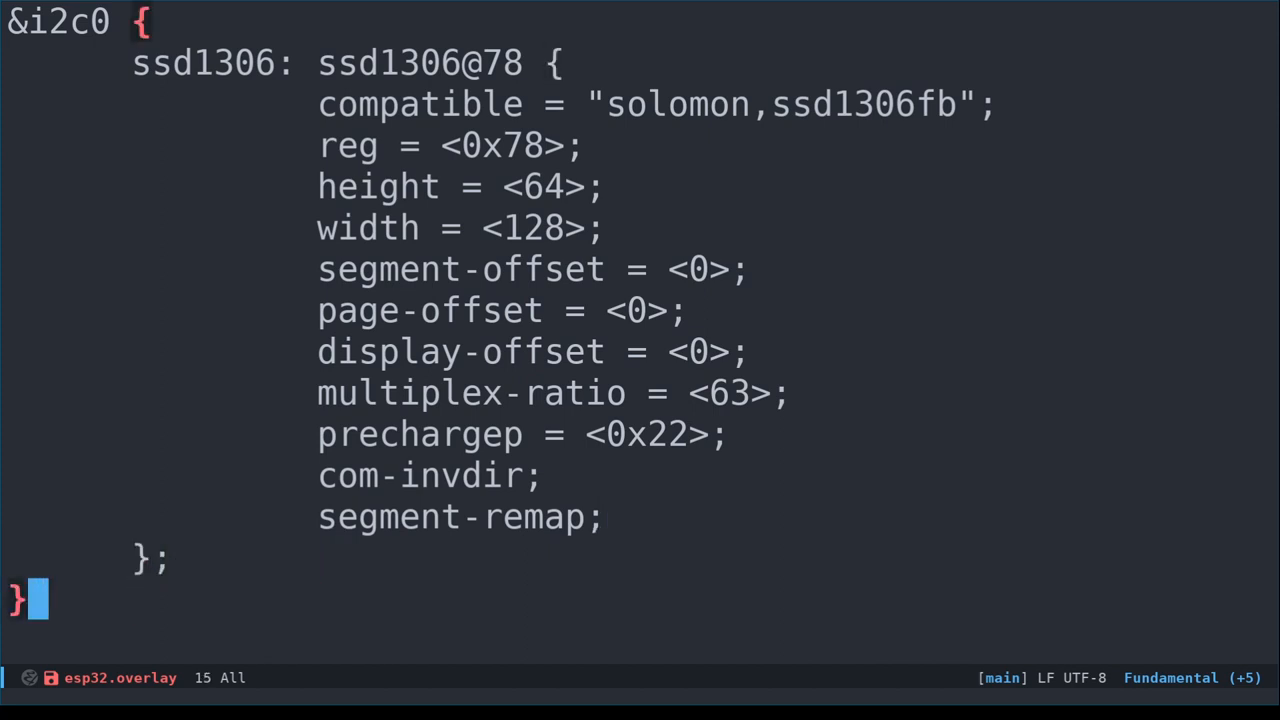
{"action": "type", "text": ";"}
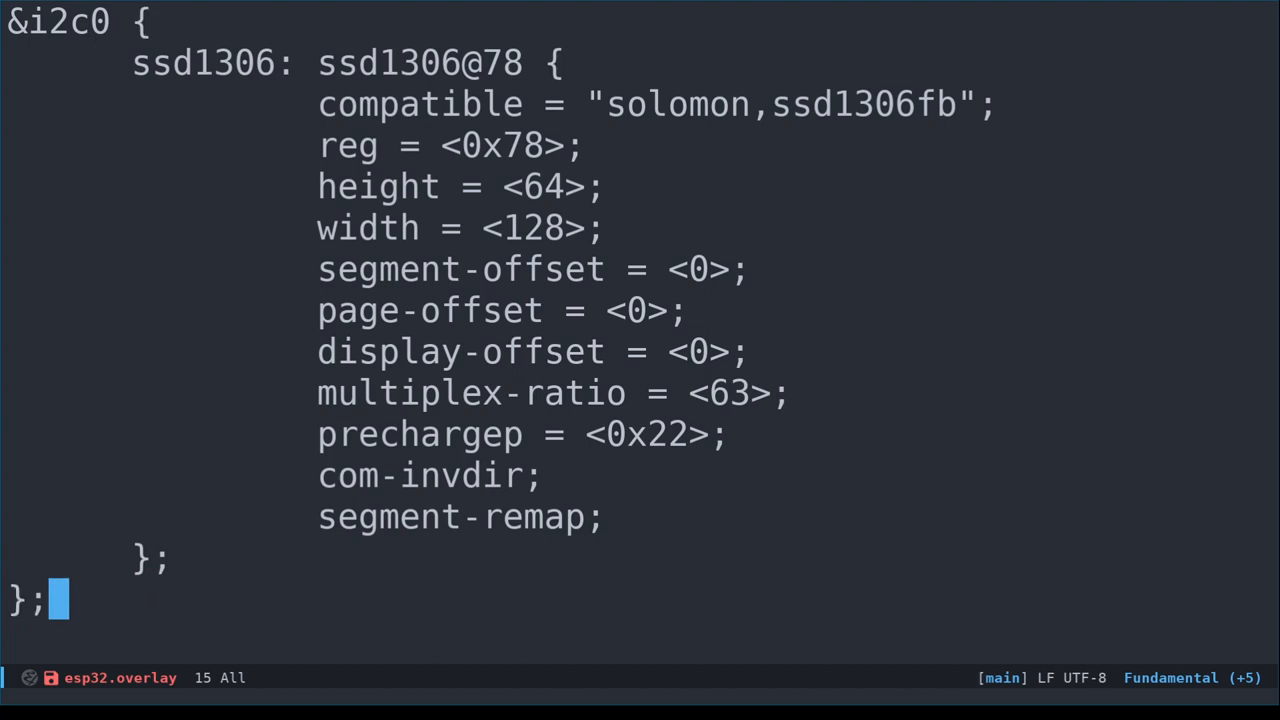
{"action": "key", "text": "ctrl+s"}
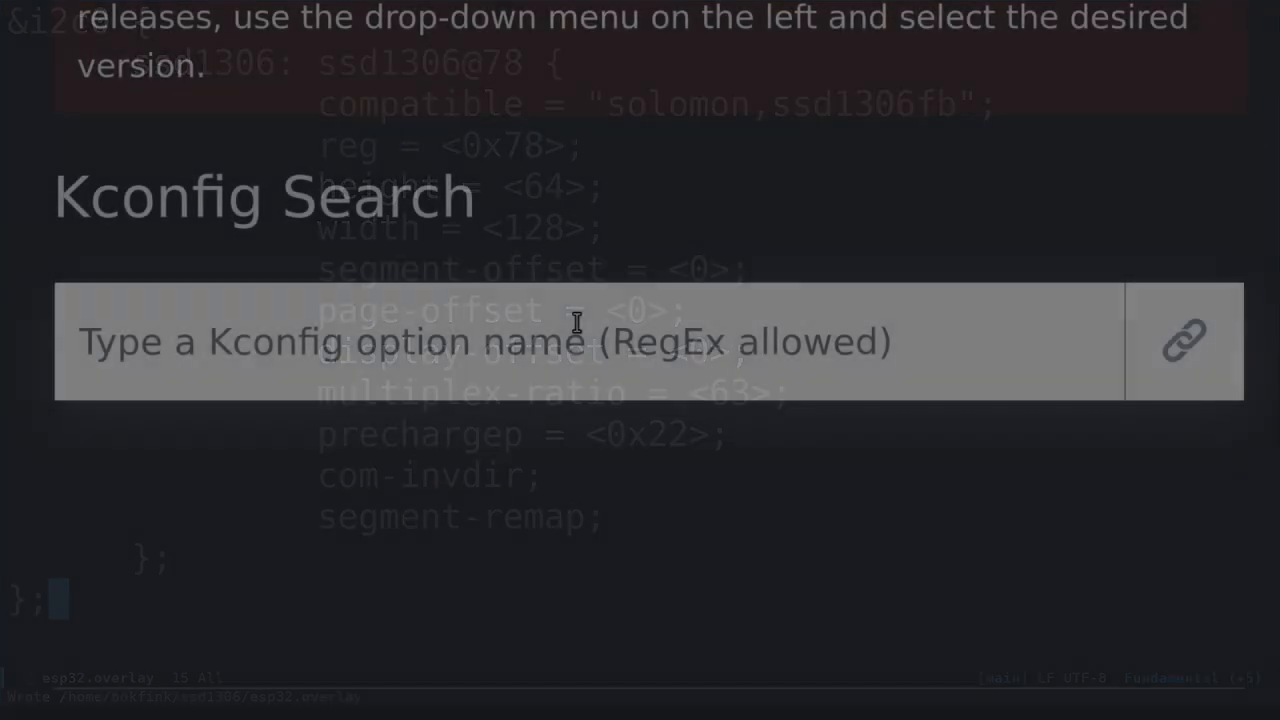
Search the Zephyr Kconfig page for SSD1306 and scroll to the CONFIG_SSD1306 entry
{"action": "type", "text": "SSD"}
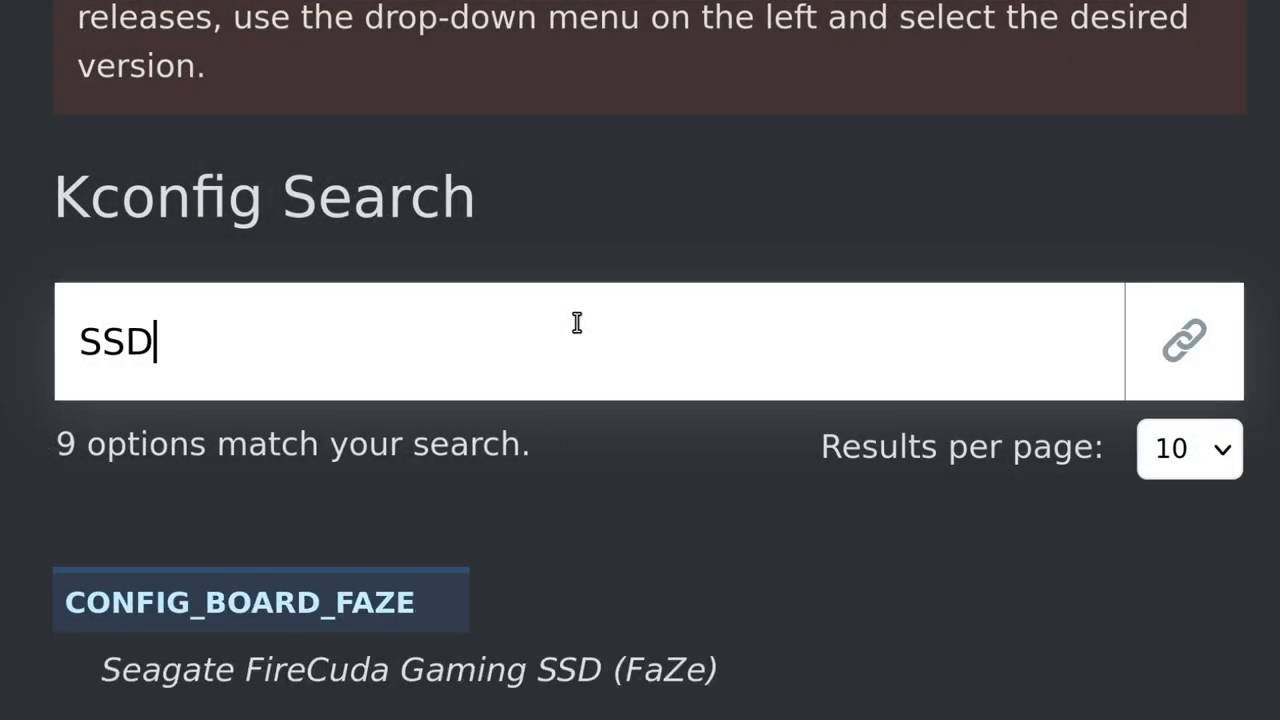
{"action": "type", "text": "1306"}
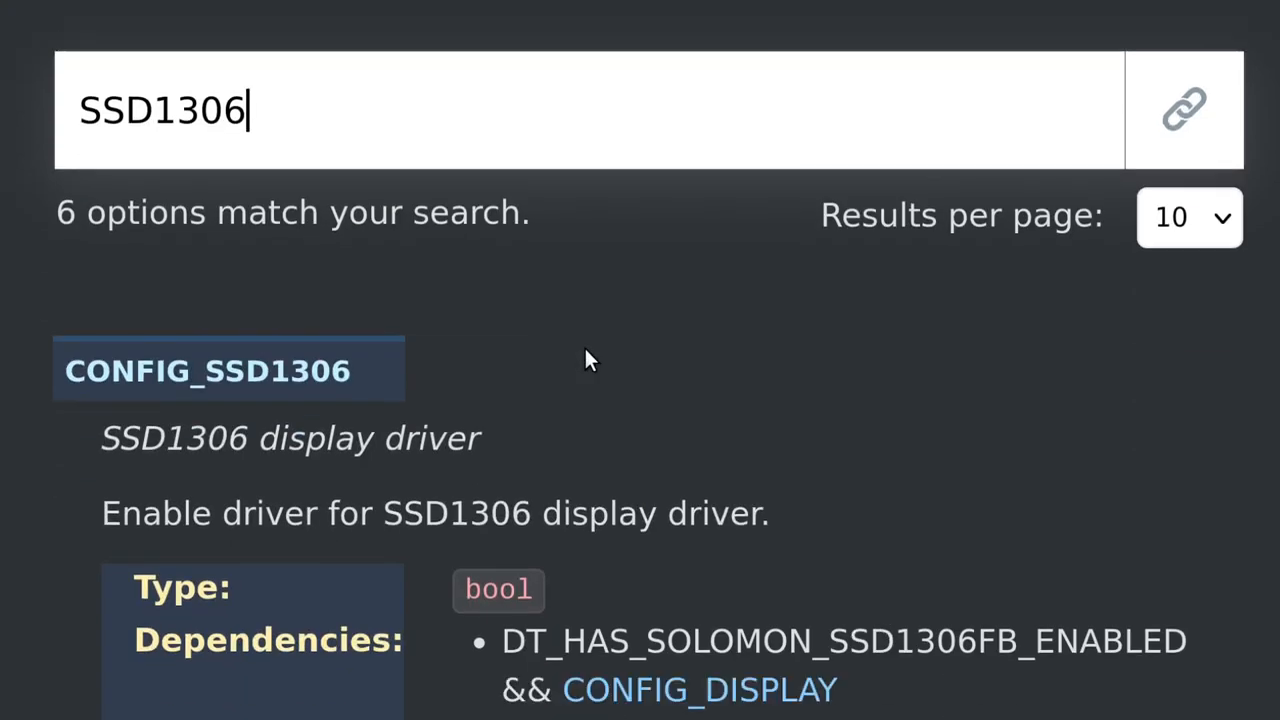
{"action": "scroll", "scroll_direction": "down", "scroll_amount": 3}
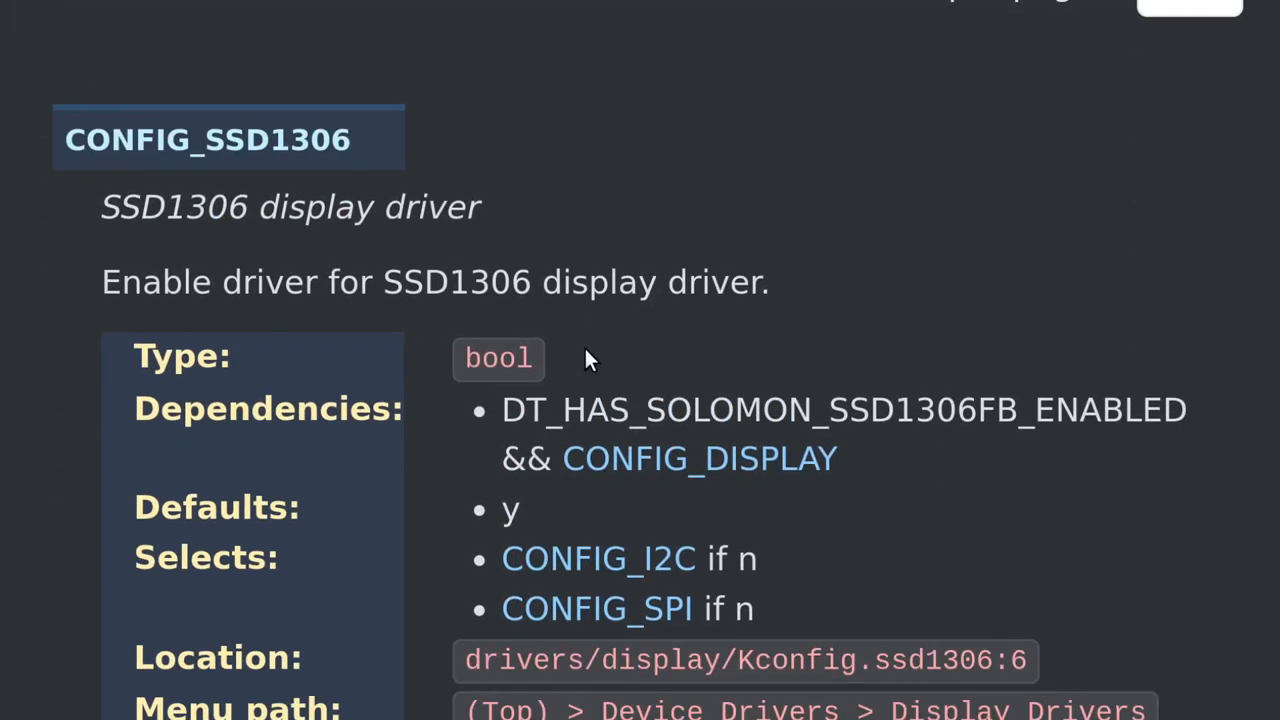
{"action": "scroll", "scroll_direction": "down", "scroll_amount": 3}
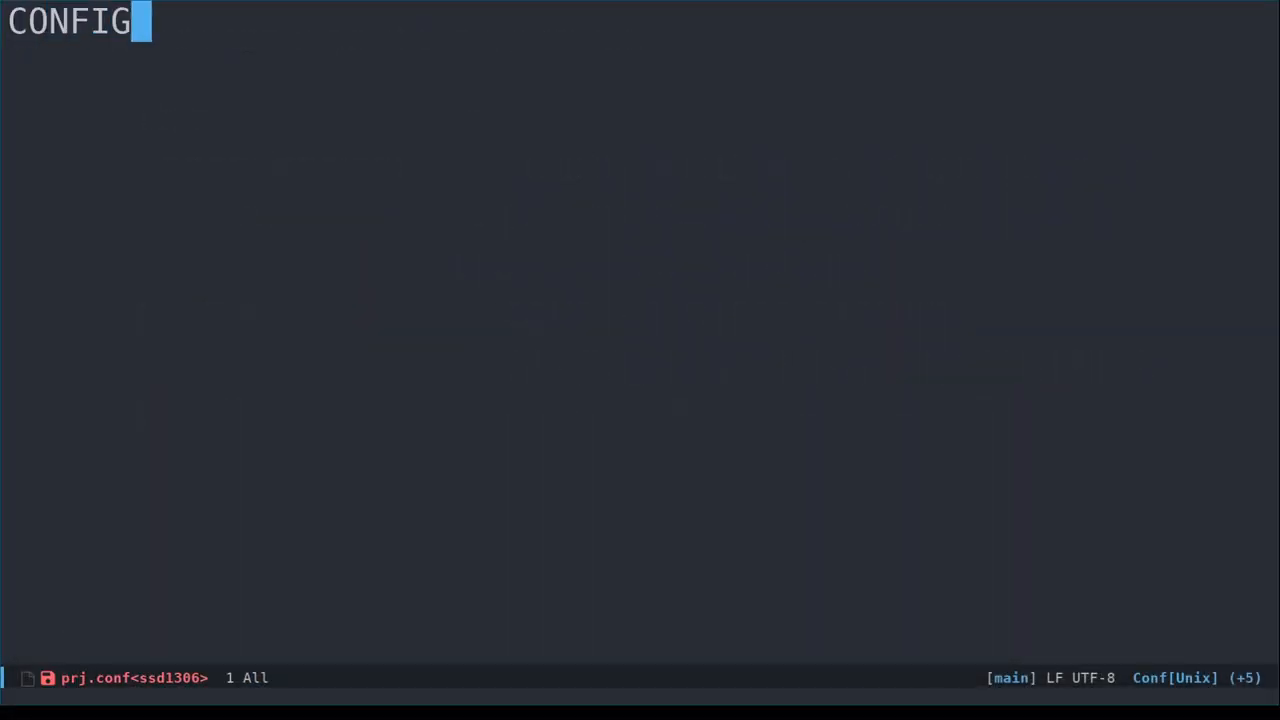
Enable CONFIG_SSD1306=y, CONFIG_DISPLAY=y and CONFIG_I2C=y in prj.conf
{"action": "type", "text": "_SSD1306=y"}
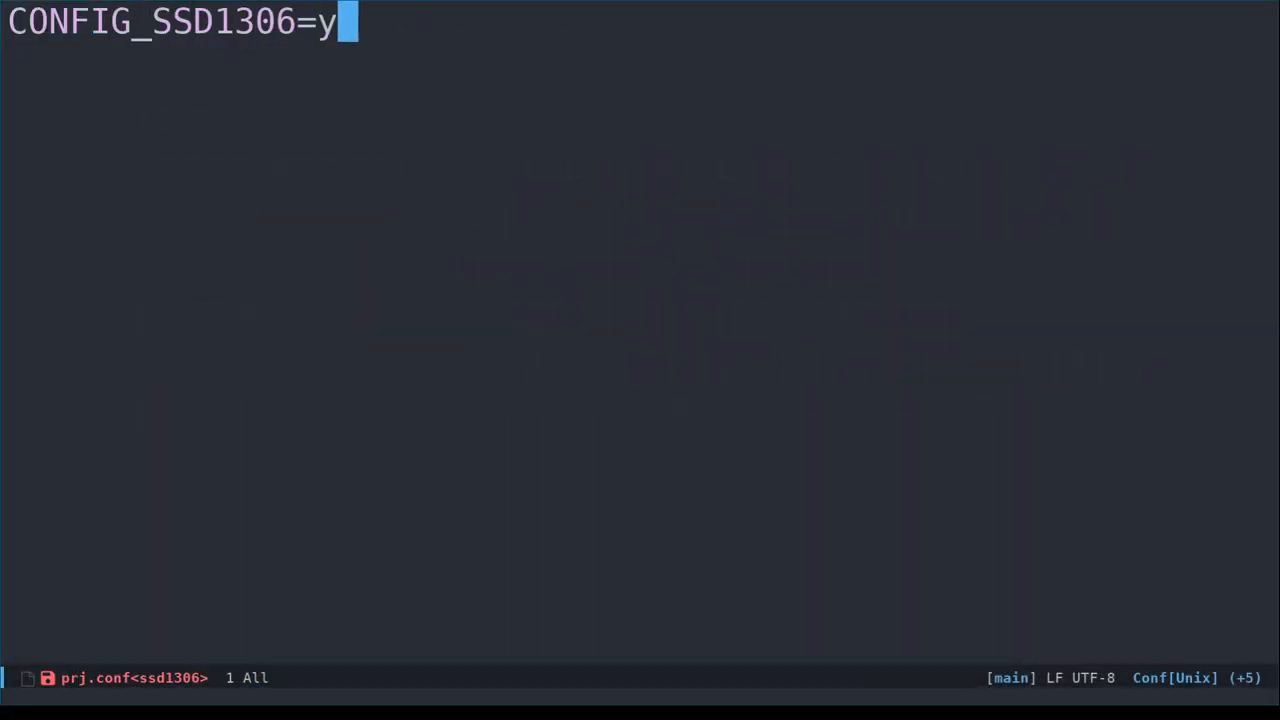
{"action": "type", "text": "CONFIG_DISPLAY=y"}
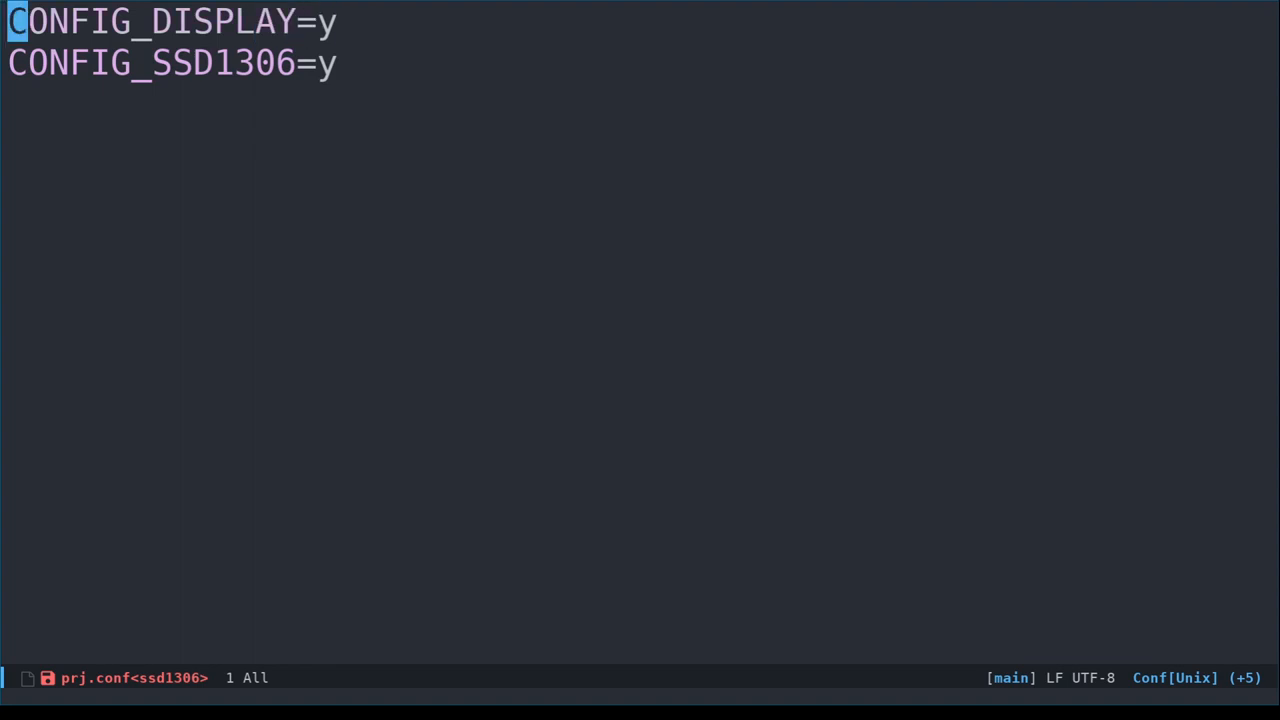
{"action": "type", "text": "CONFIG_I2C=y"}
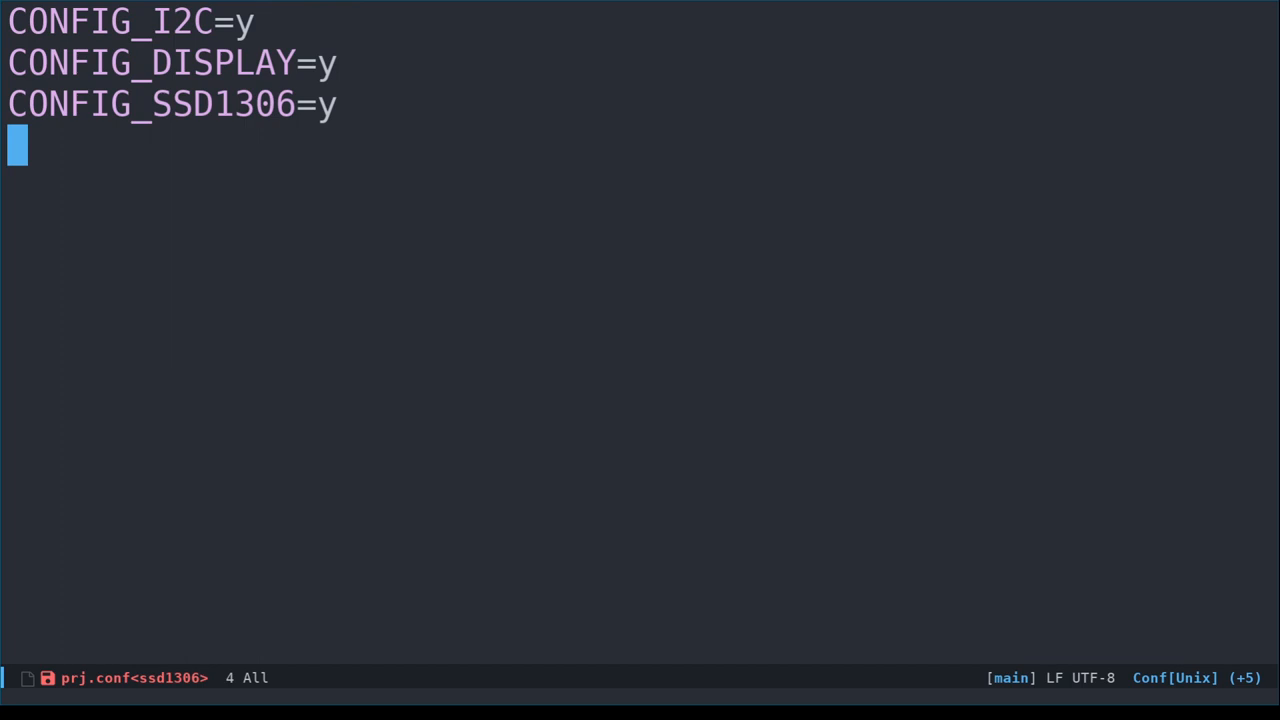
Add CONFIG_SSD1306_DEFAULT=y and CONFIG_SSD1306_DEFAULT_CONTRAST=128 to prj.conf
{"action": "type", "text": "CONFIG"}
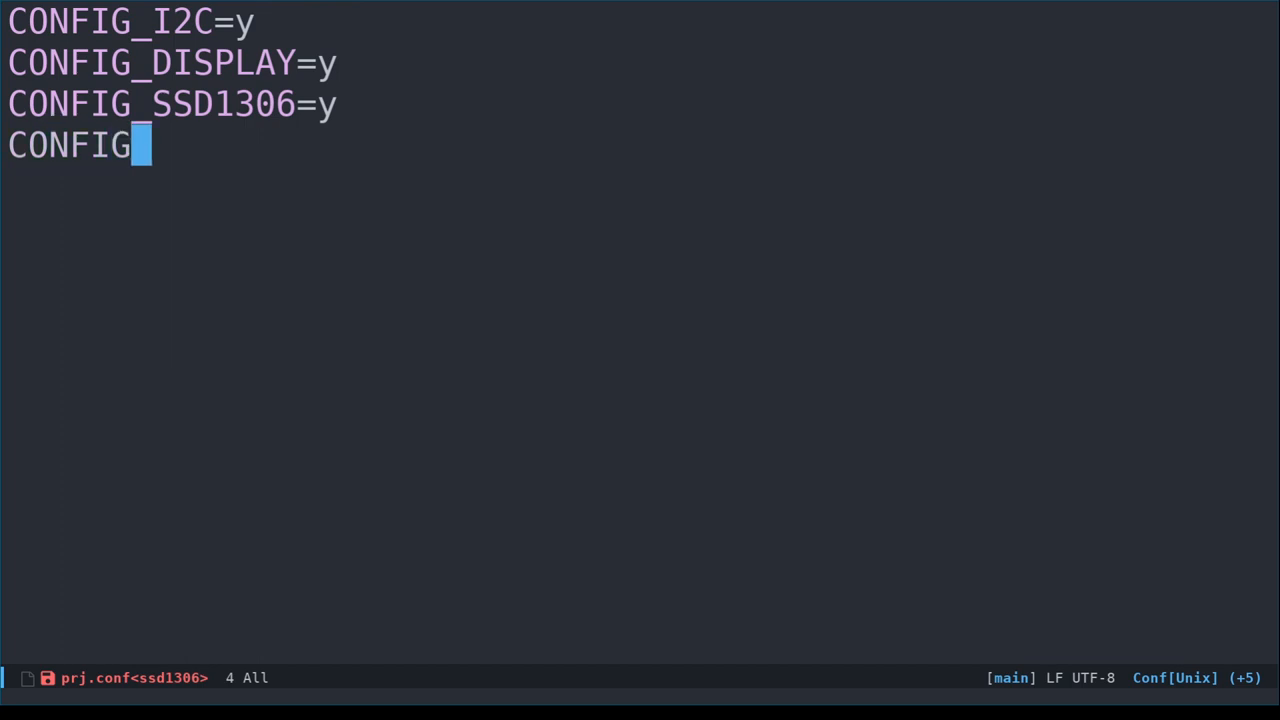
{"action": "type", "text": "SSD1306_"}
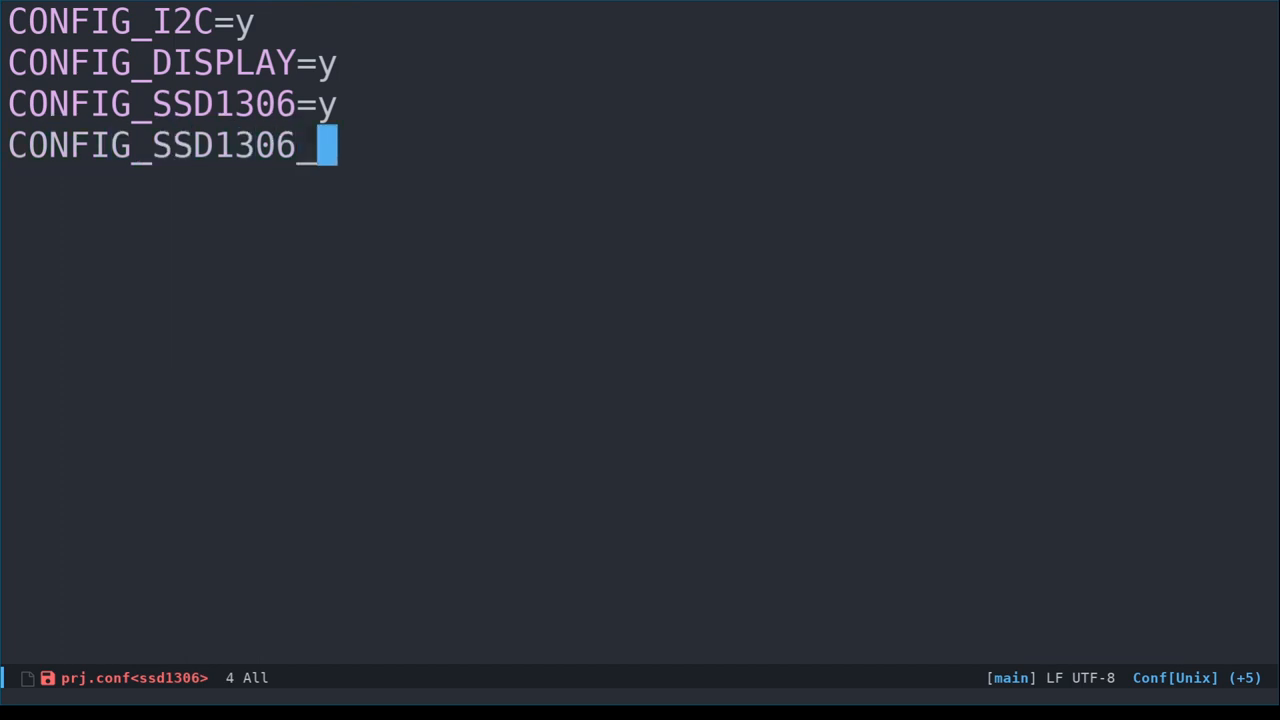
{"action": "type", "text": "DEFAULT=y"}
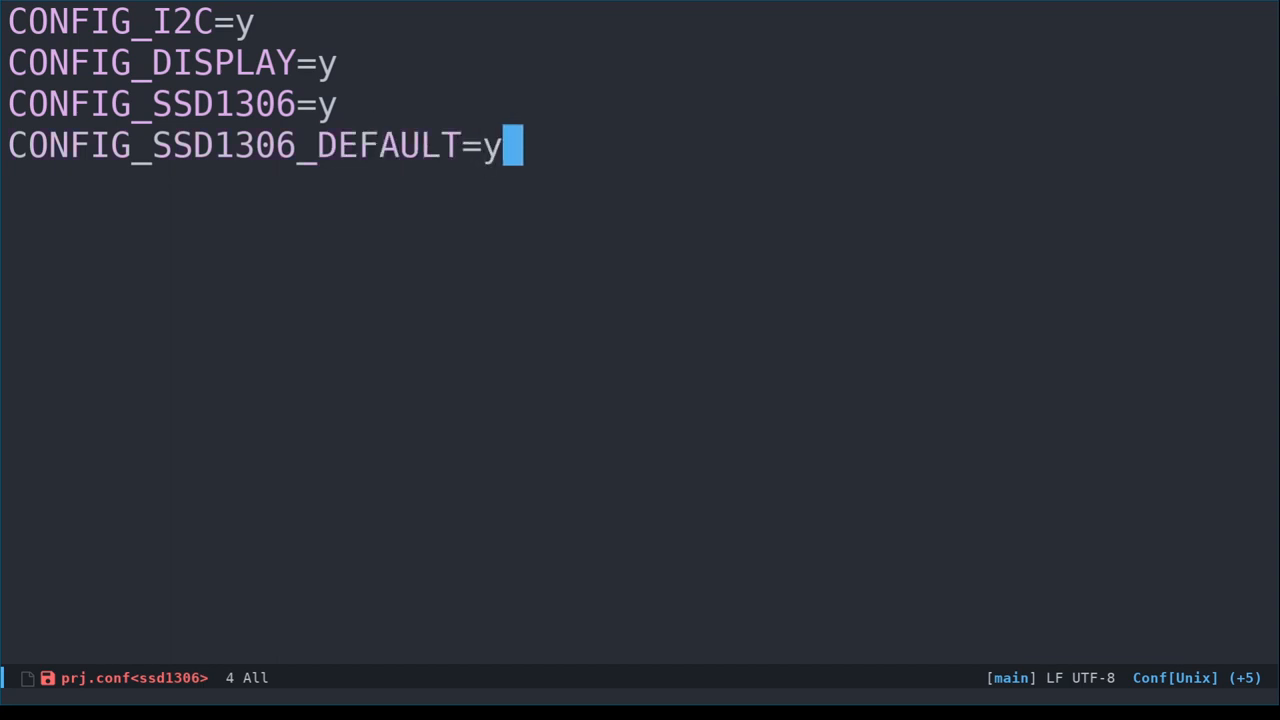
{"action": "type", "text": "CONFIG_SSD1306"}
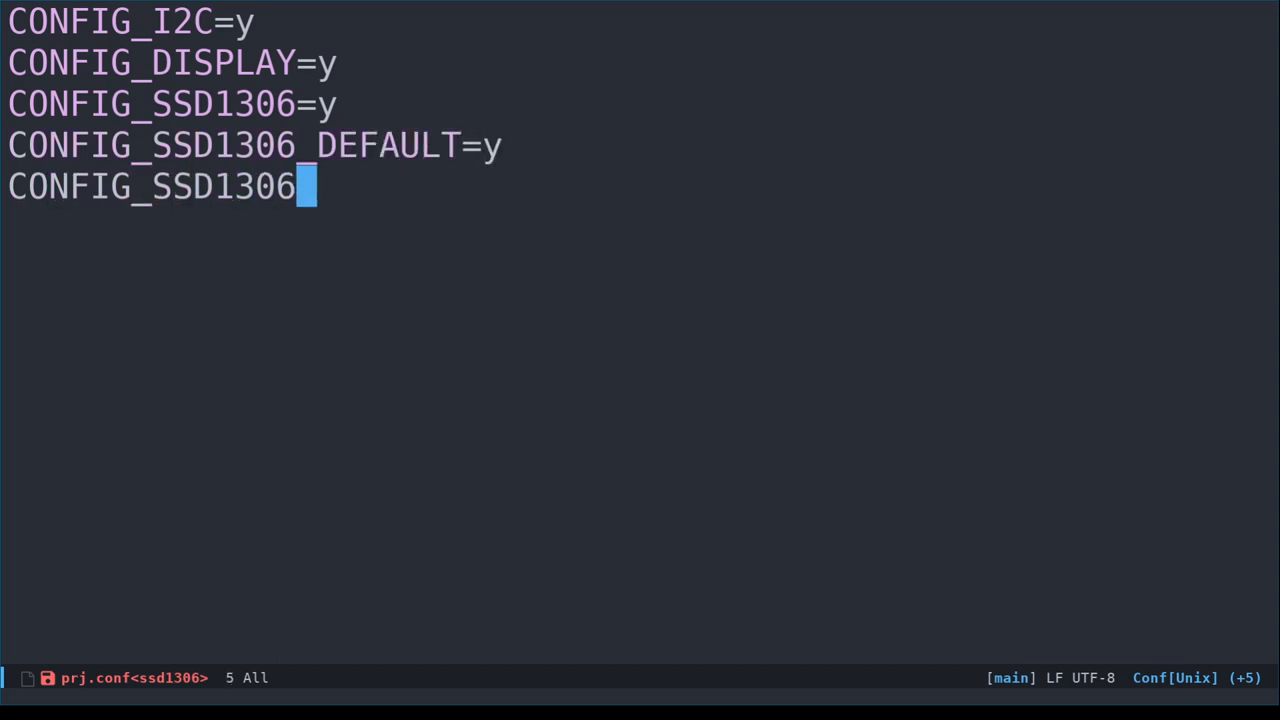
{"action": "type", "text": "_DEFAULT_CONTRAS"}
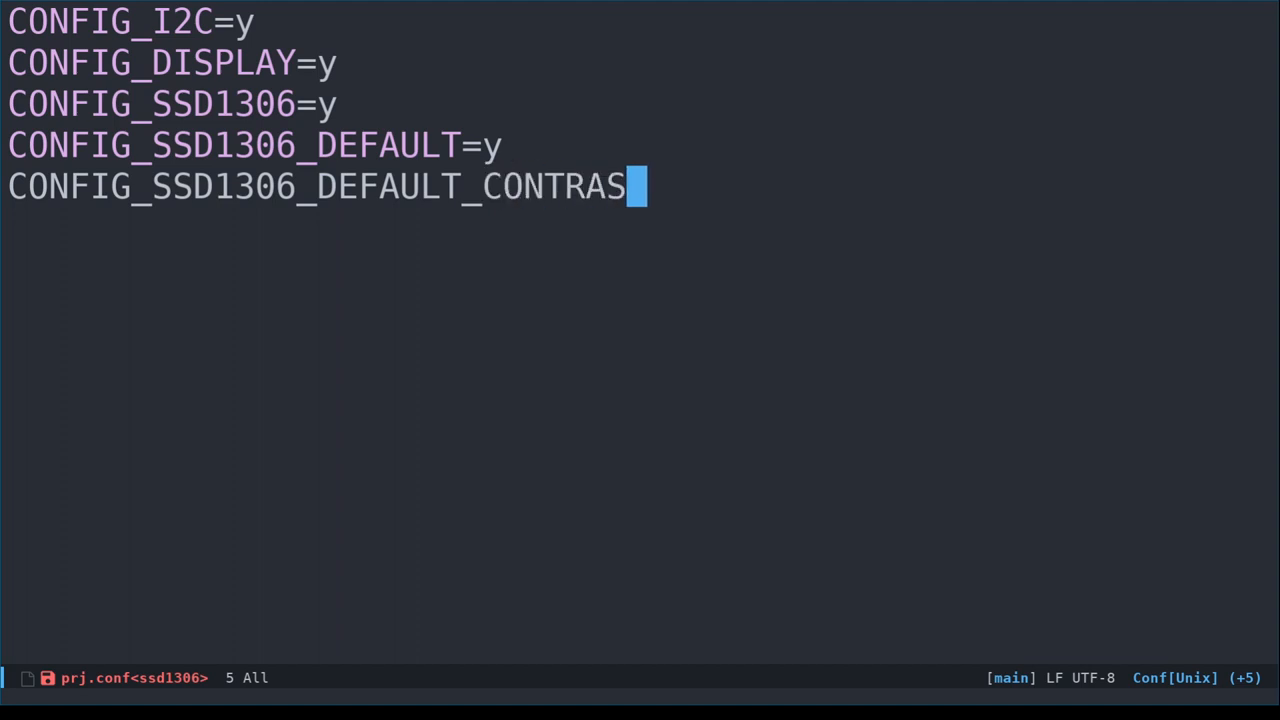
{"action": "type", "text": "T=128"}
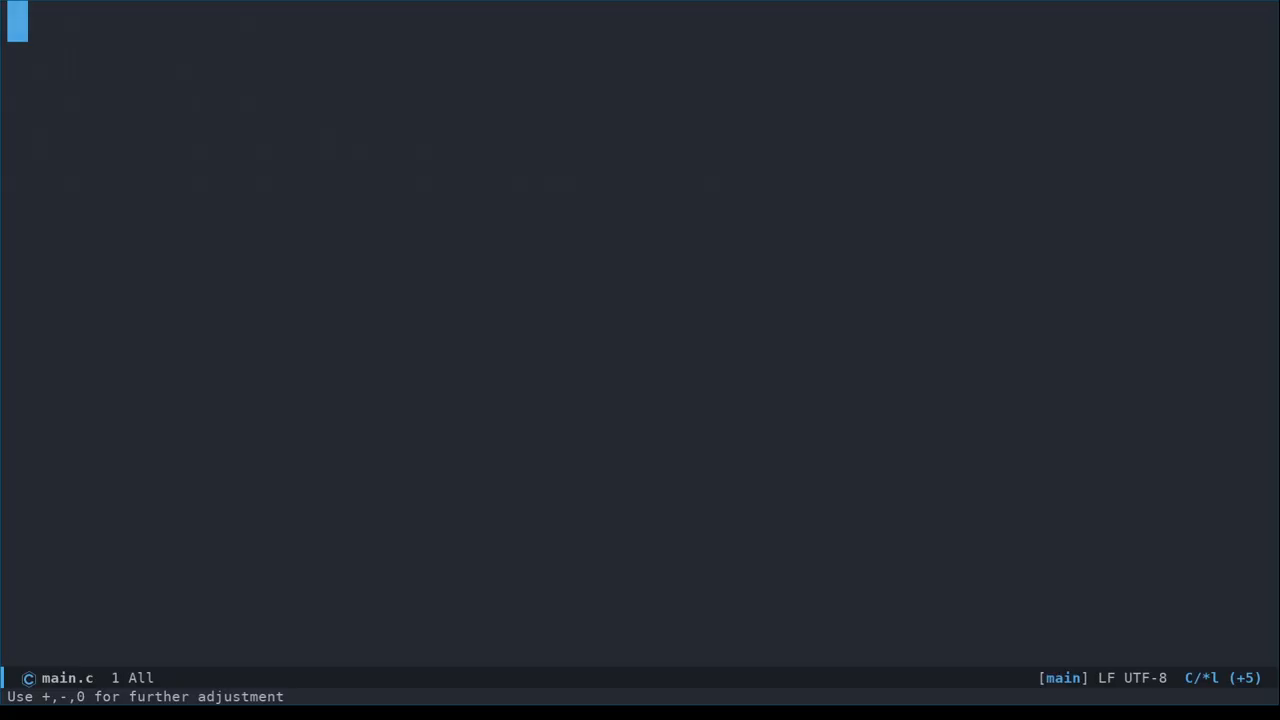
Declare static const struct device *display = DEVICE_DT_GET(DT_NODELABEL(ssd1306)); in main.c
{"action": "type", "text": "static cons"}
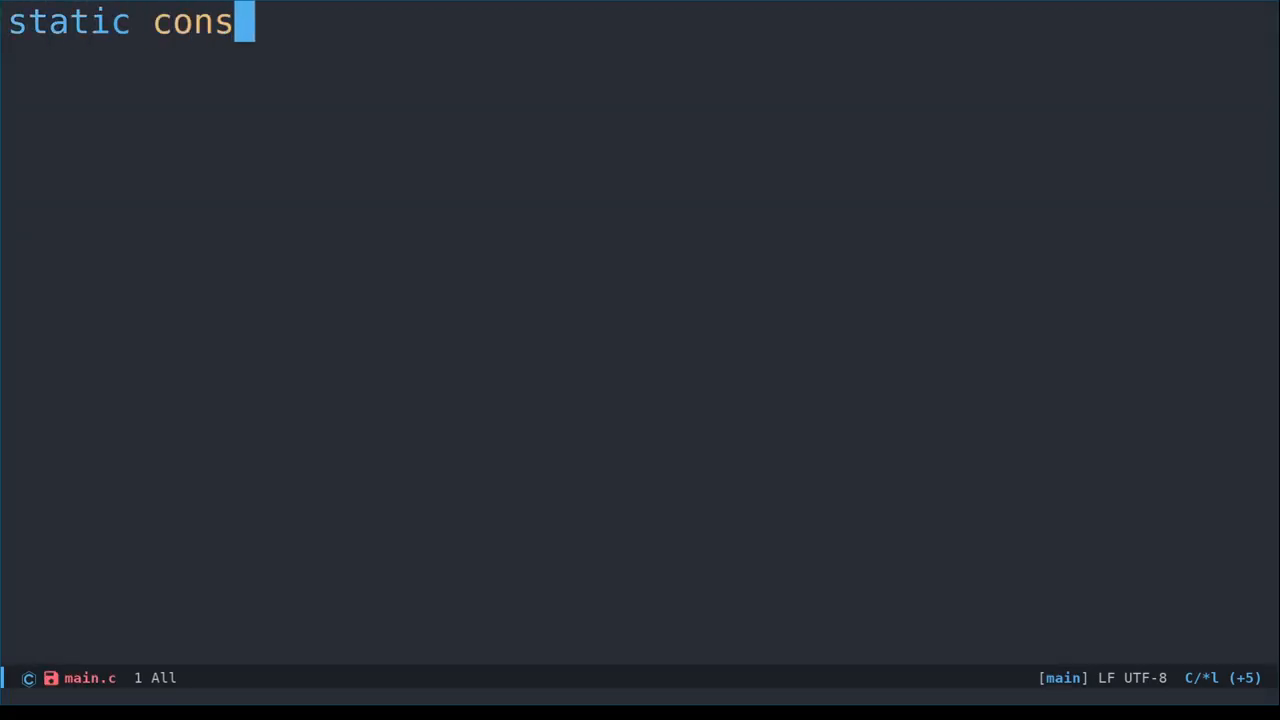
{"action": "type", "text": "t struct dev"}
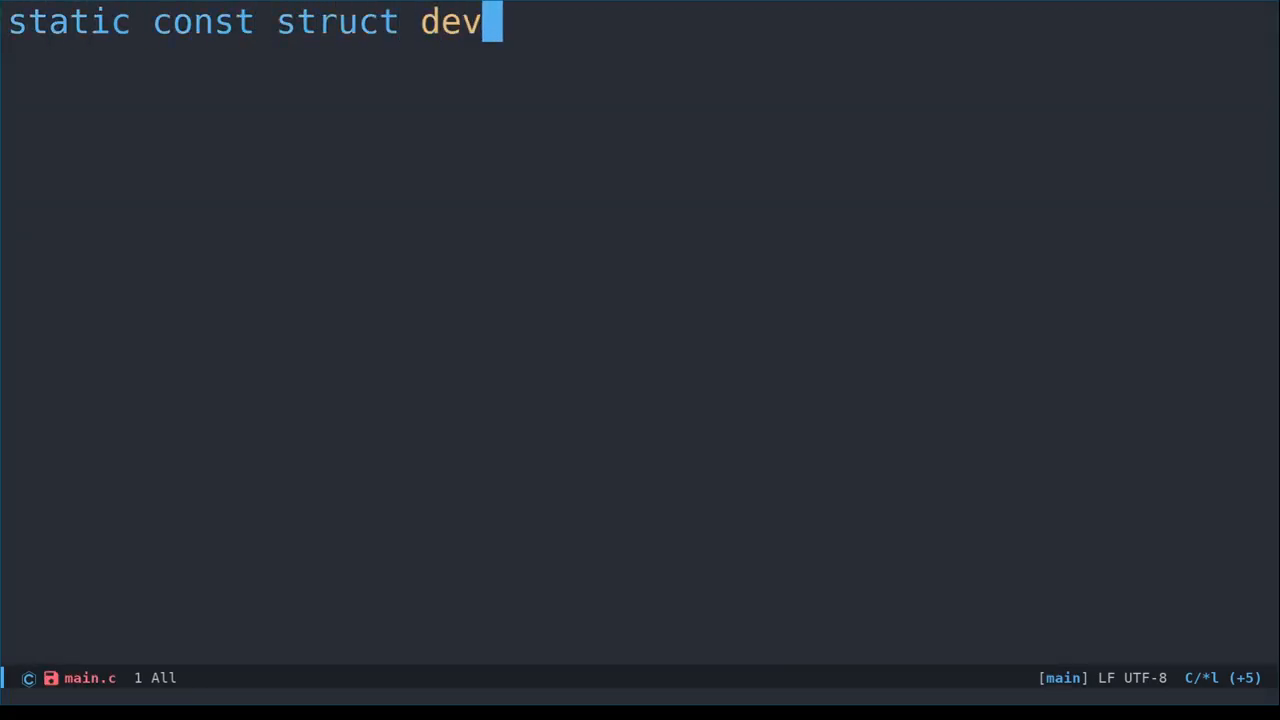
{"action": "type", "text": "ice *display"}
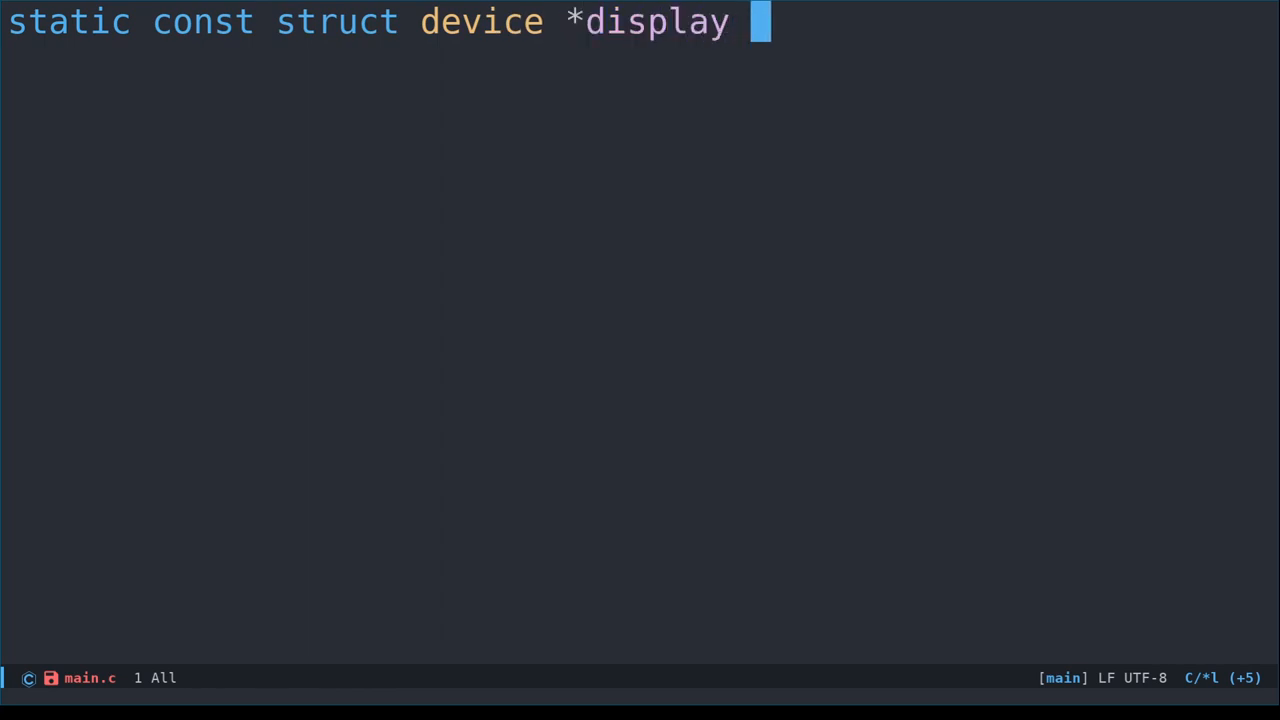
{"action": "type", "text": "="}
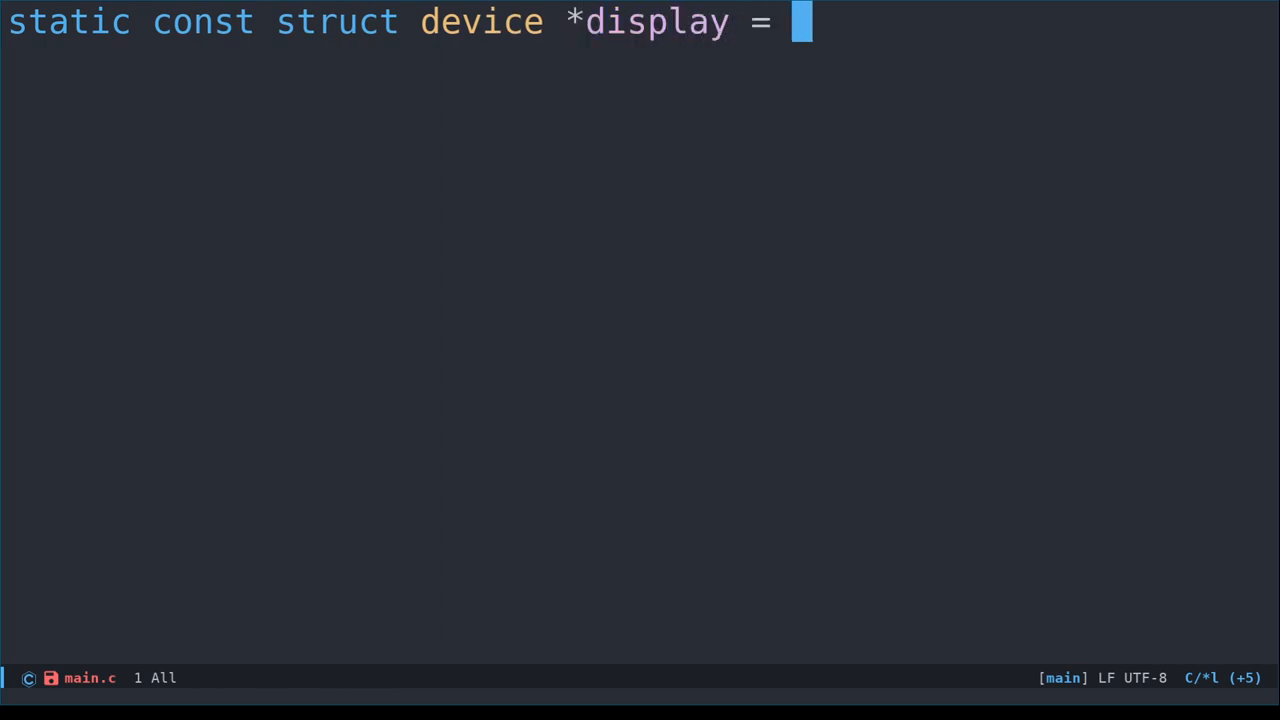
{"action": "type", "text": "DEVICE_DT_GET("}
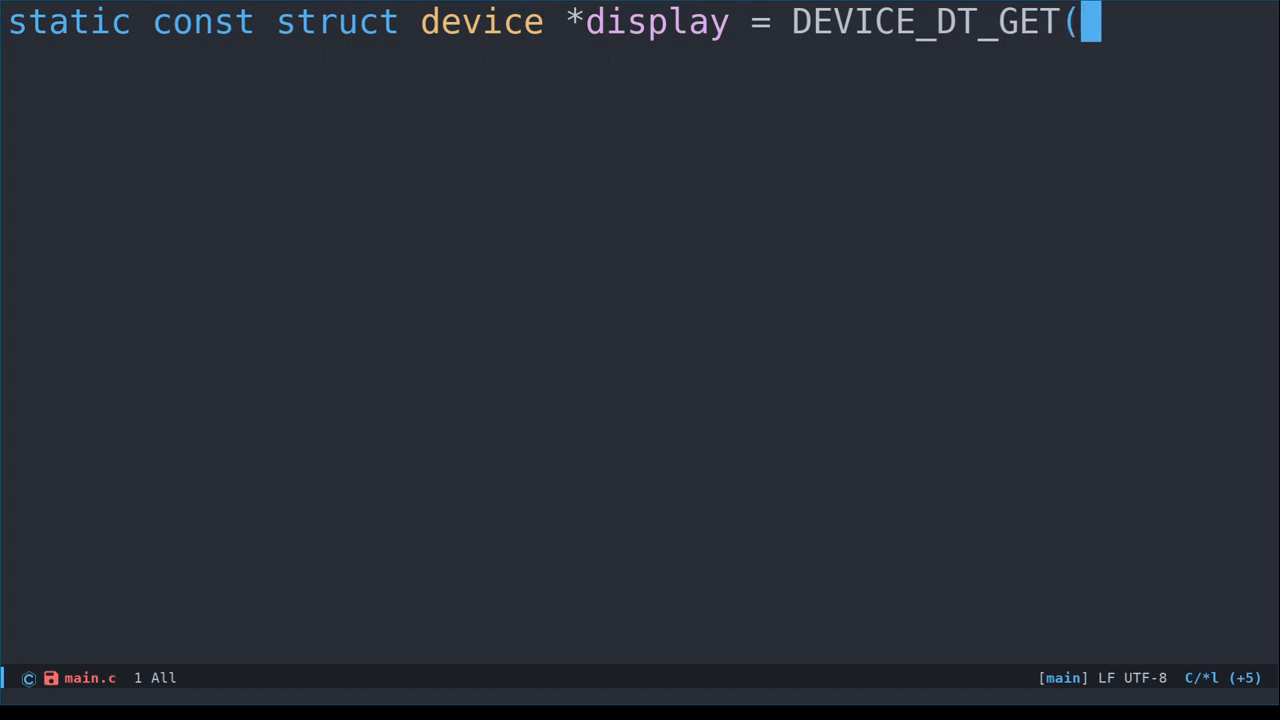
{"action": "type", "text": "DT_NODEL"}
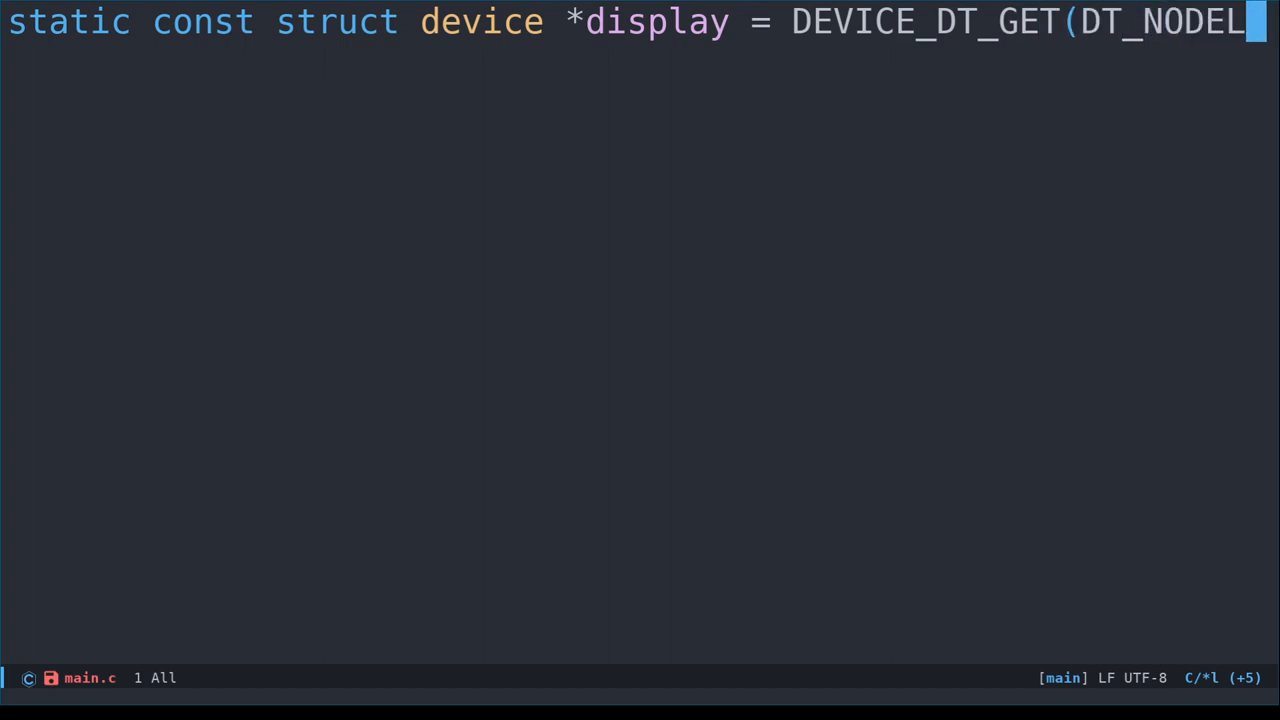
{"action": "type", "text": "BEL(ssd130"}
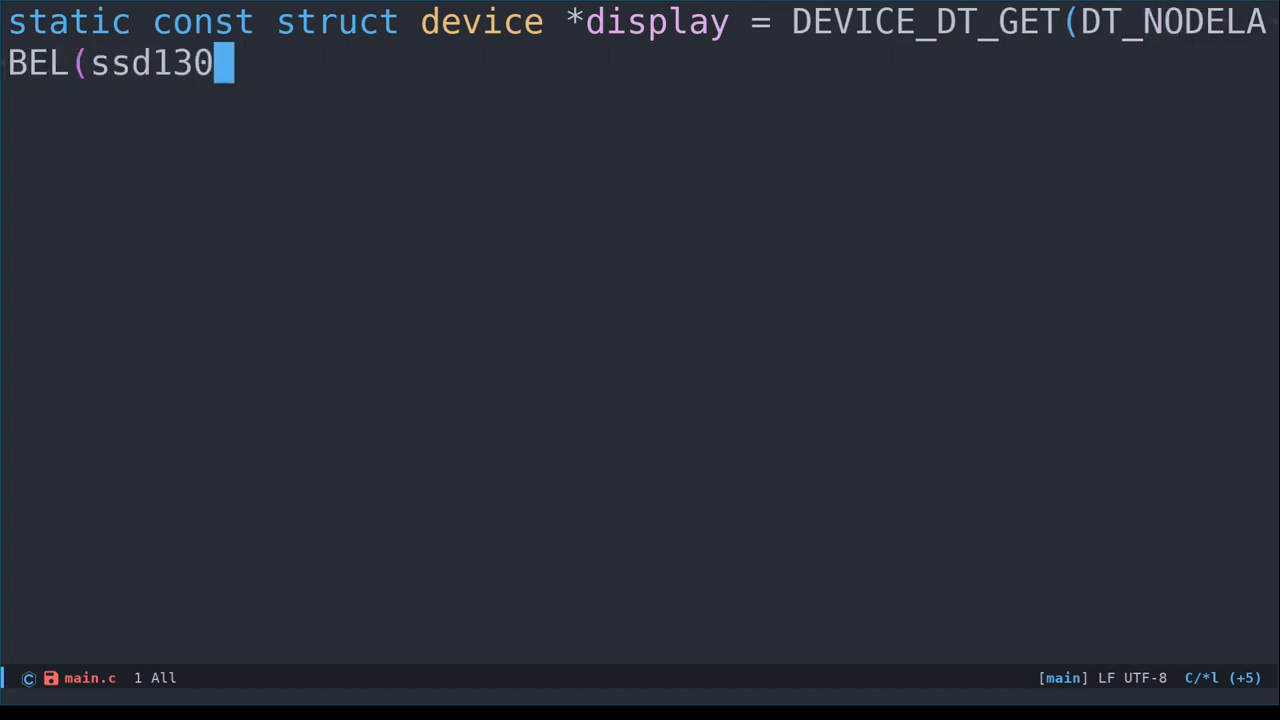
{"action": "type", "text": "6));"}
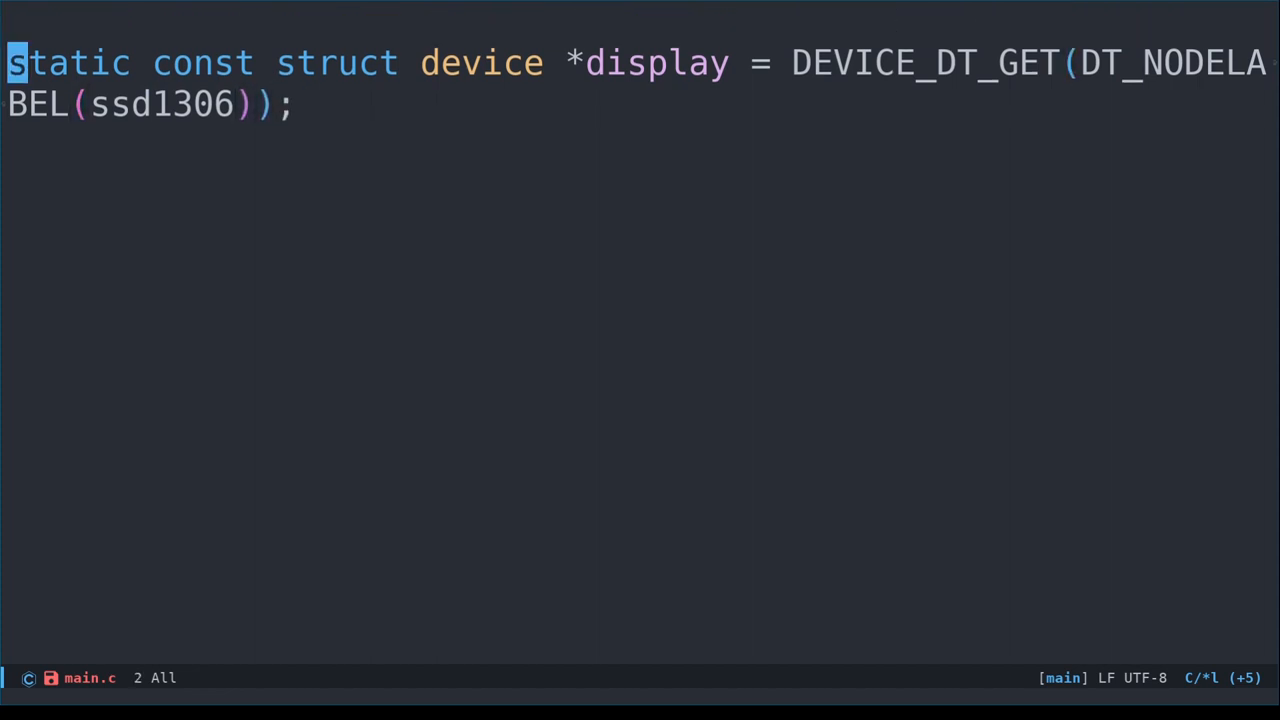
Include the zephyr/device.h and zephyr/kernel.h headers in main.c
{"action": "type", "text": "#include <"}
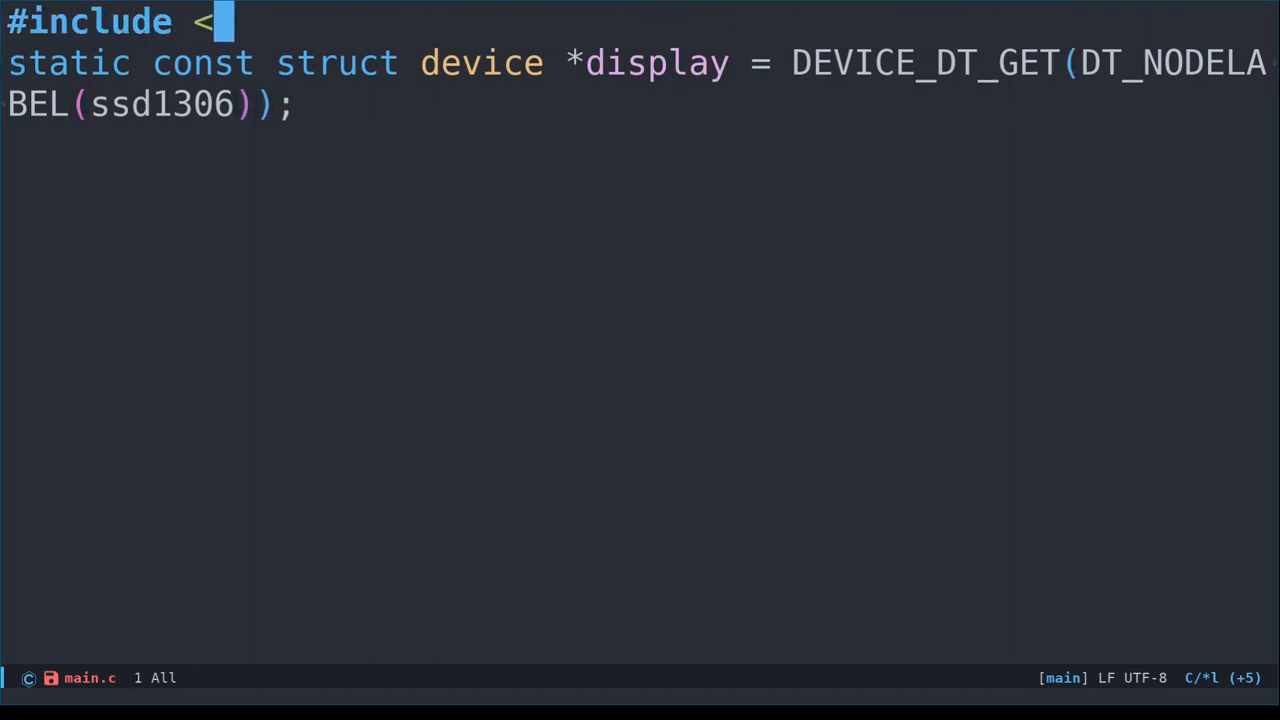
{"action": "type", "text": "zephyr/device.h>"}
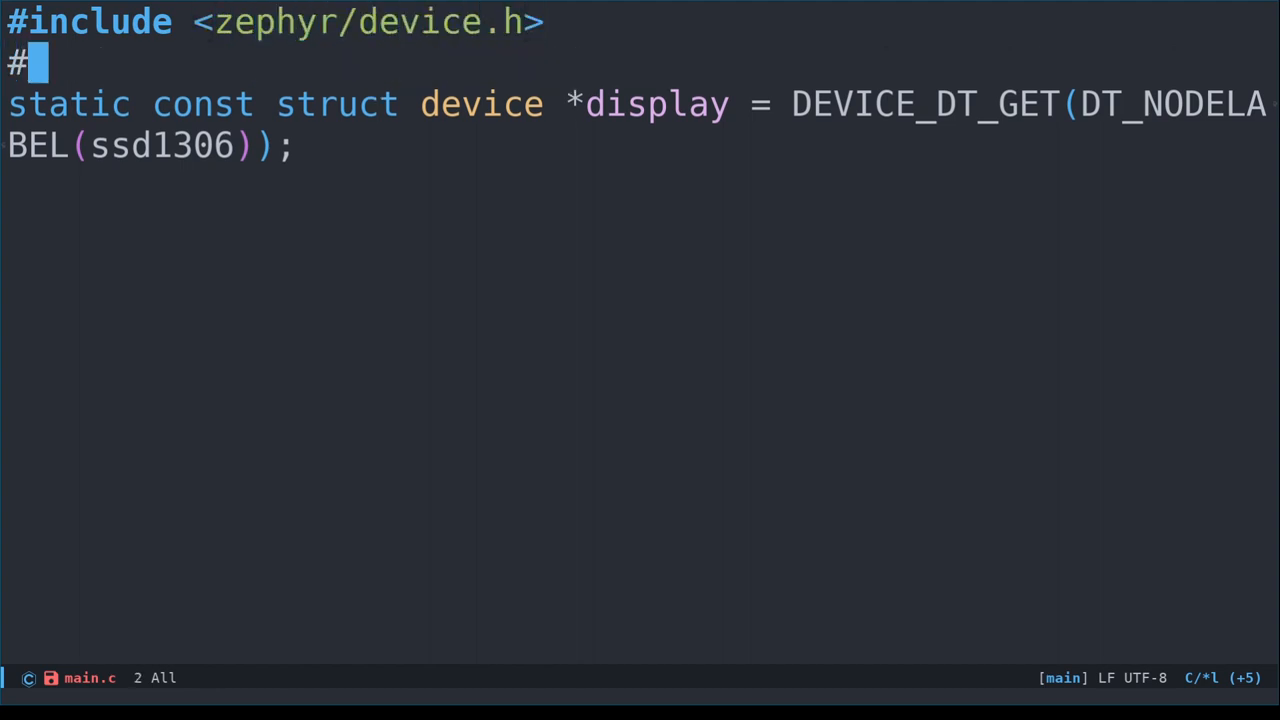
{"action": "type", "text": "include <zephyr/kernel.h>"}
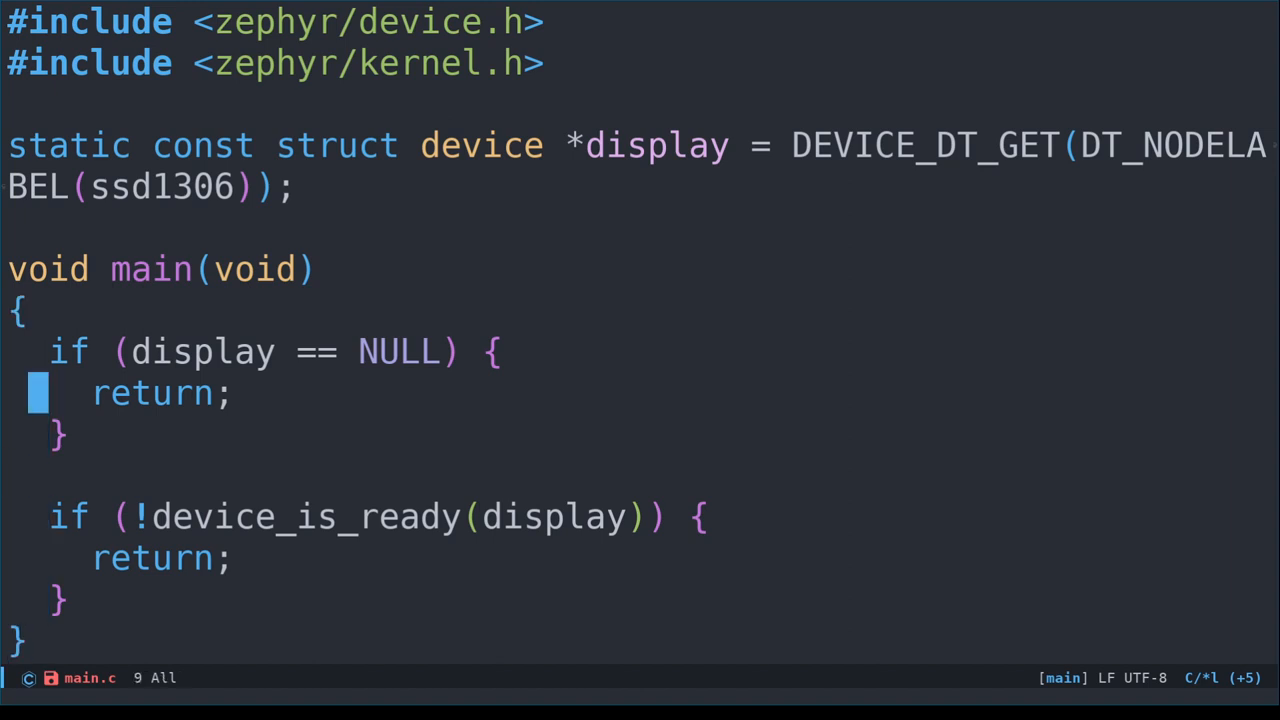
Log errors "device pointer is NULL" and "display device is not ready" in the two checks
{"action": "type", "text": "LOG_ERR("}
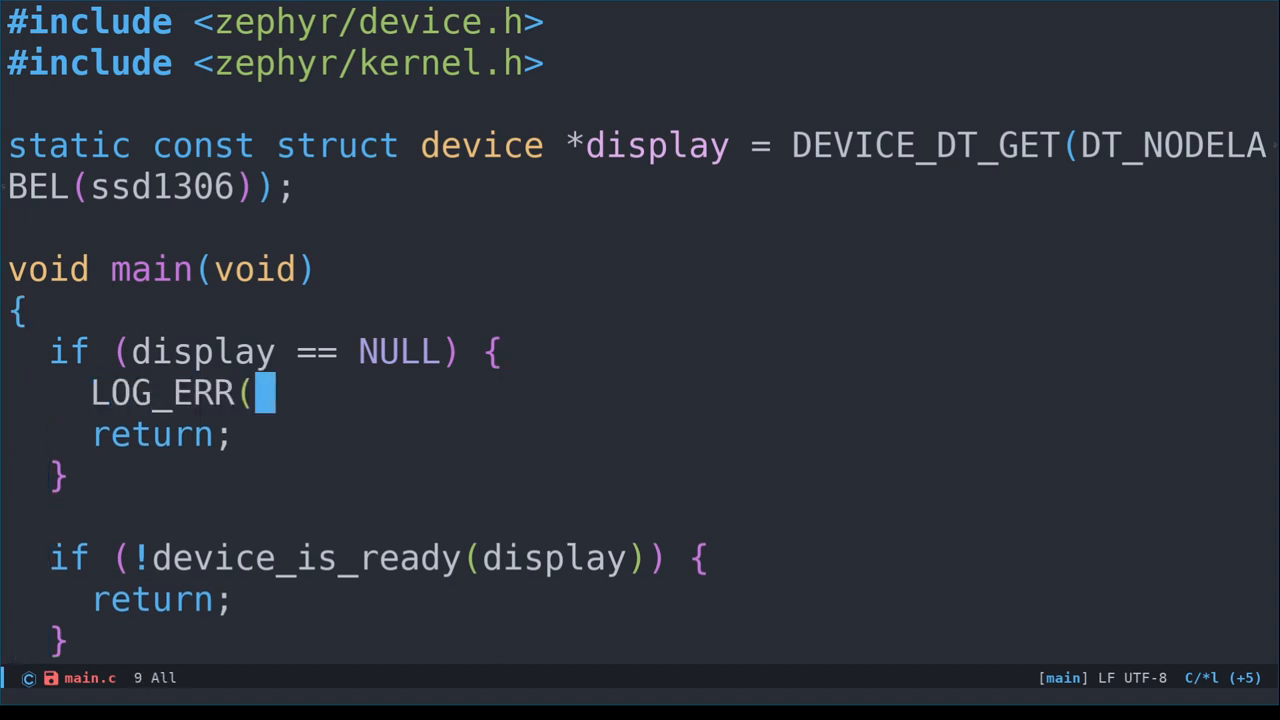
{"action": "type", "text": "\"device pointer is"}
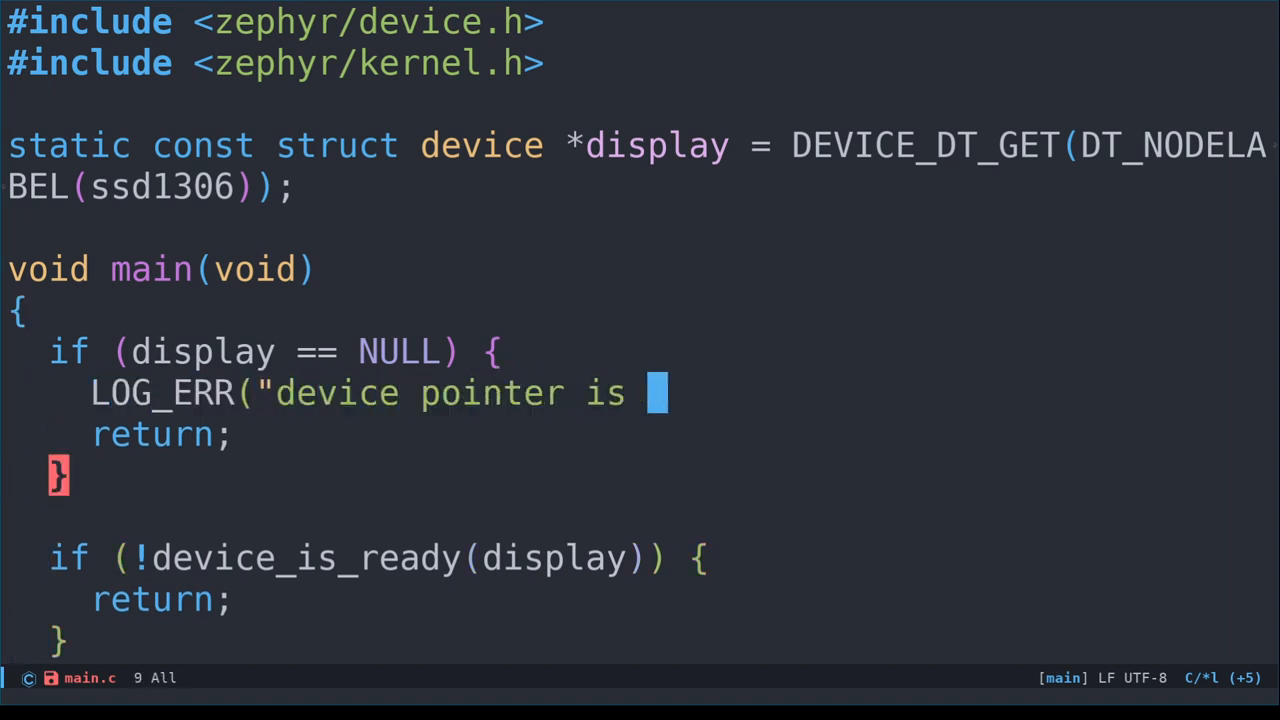
{"action": "type", "text": "NULL\");"}
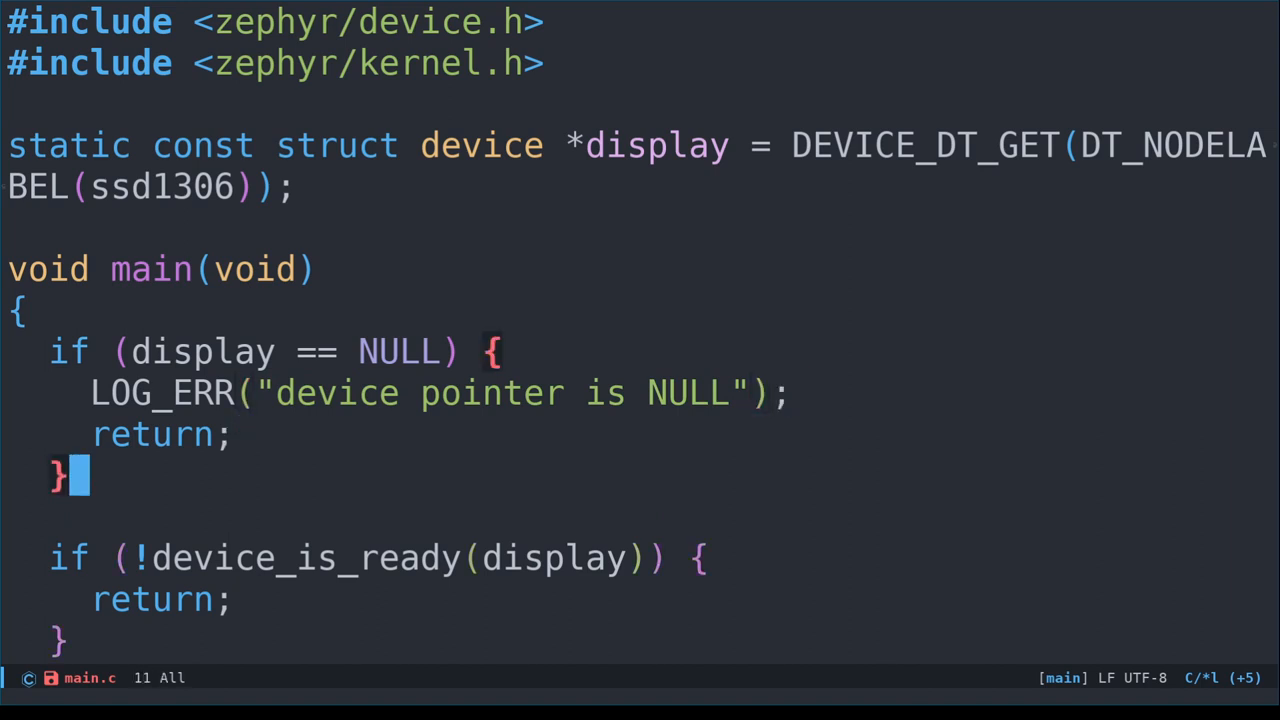
{"action": "type", "text": "LOG_"}
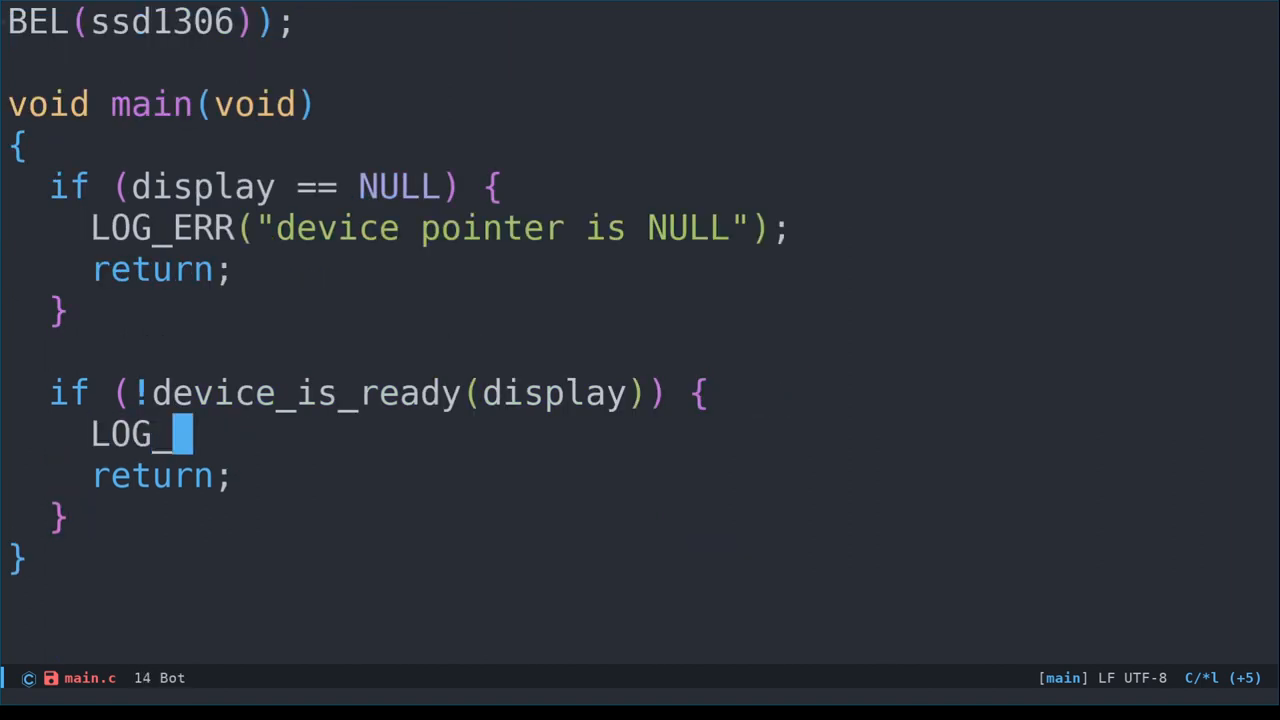
{"action": "type", "text": "ERR(\""}
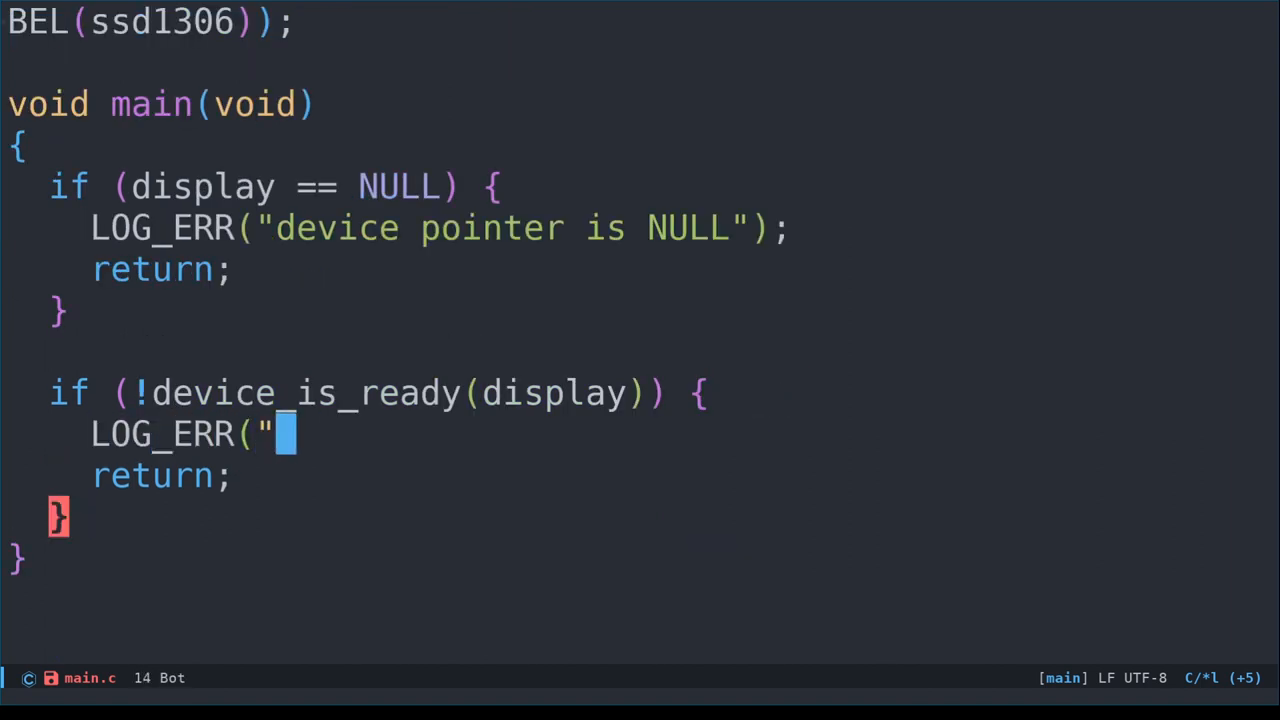
{"action": "type", "text": "display device is not ready"}
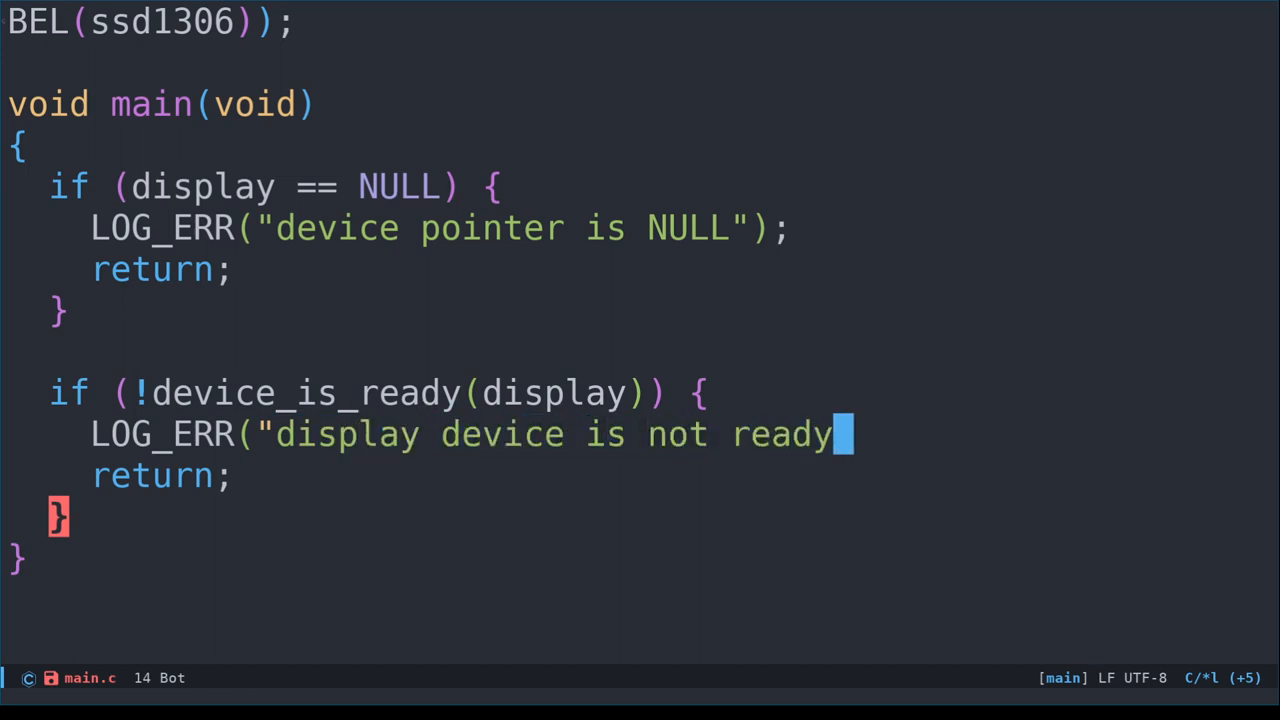
Include zephyr/logging/log.h, register LOG_MODULE_REGISTER(display);, and switch to prj.conf
{"action": "scroll", "scroll_direction": "up", "scroll_amount": 3}
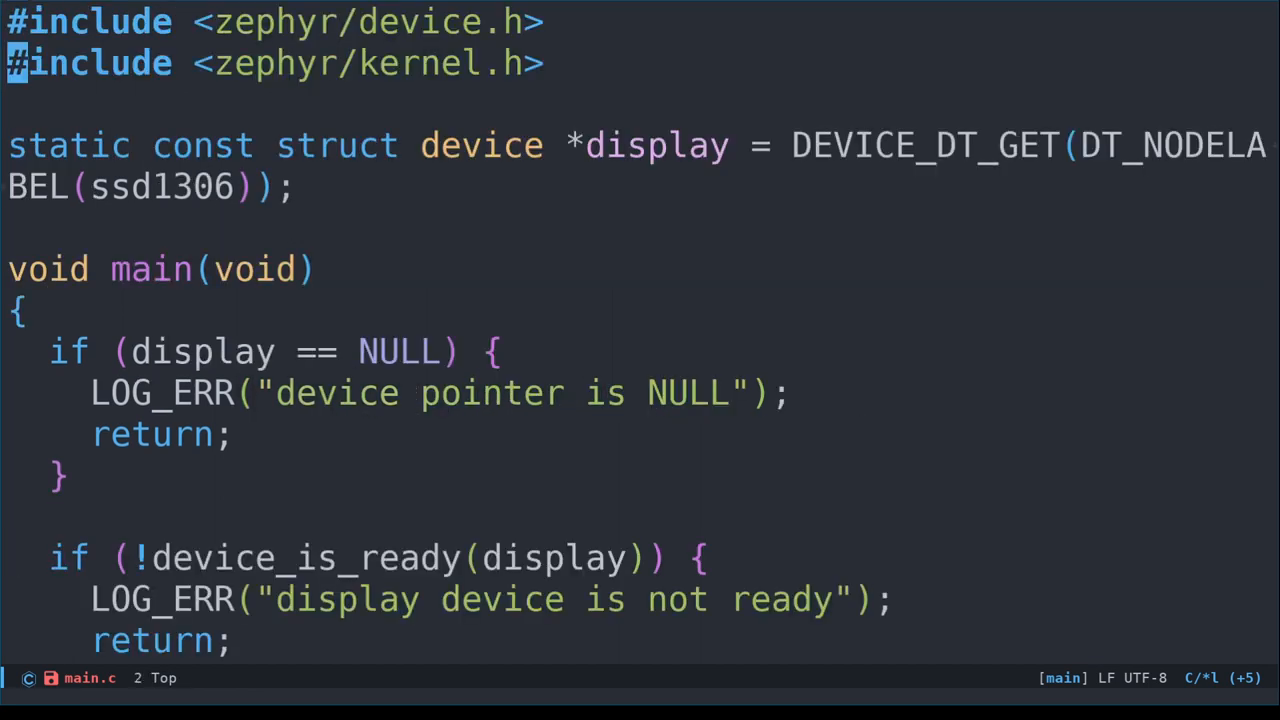
{"action": "type", "text": "#include <zephyr"}
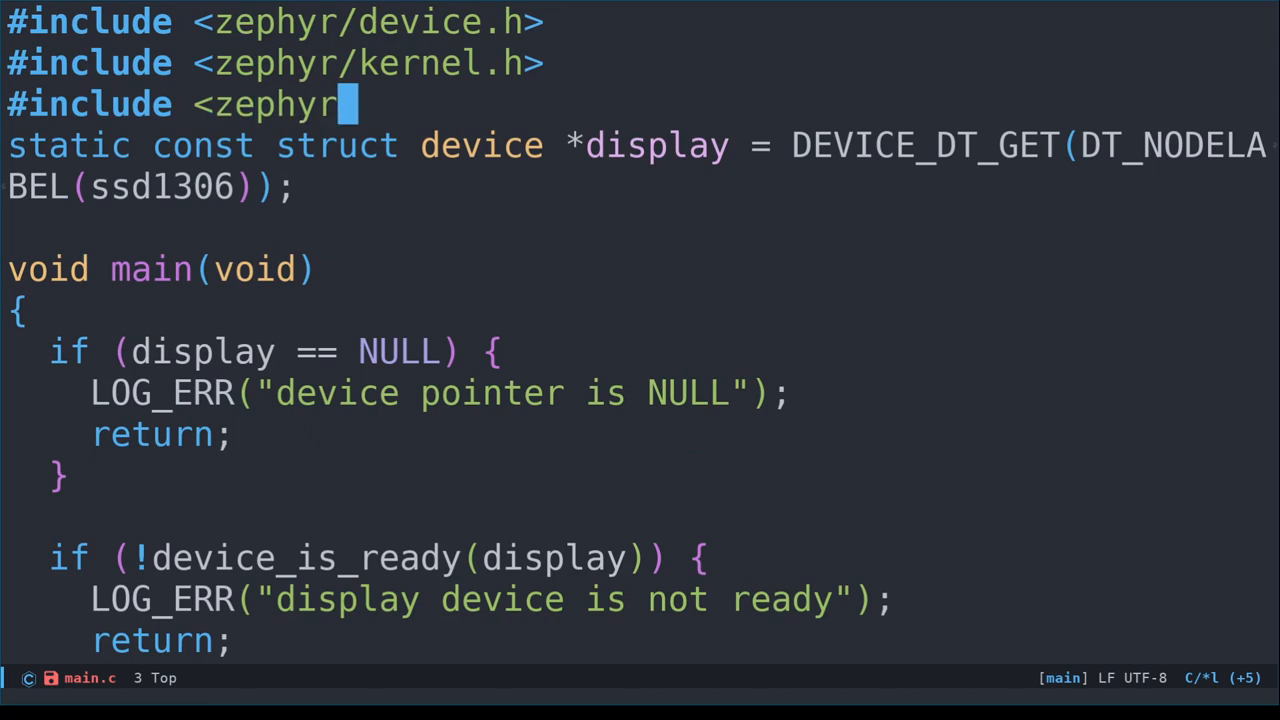
{"action": "type", "text": "/logging/log.h"}
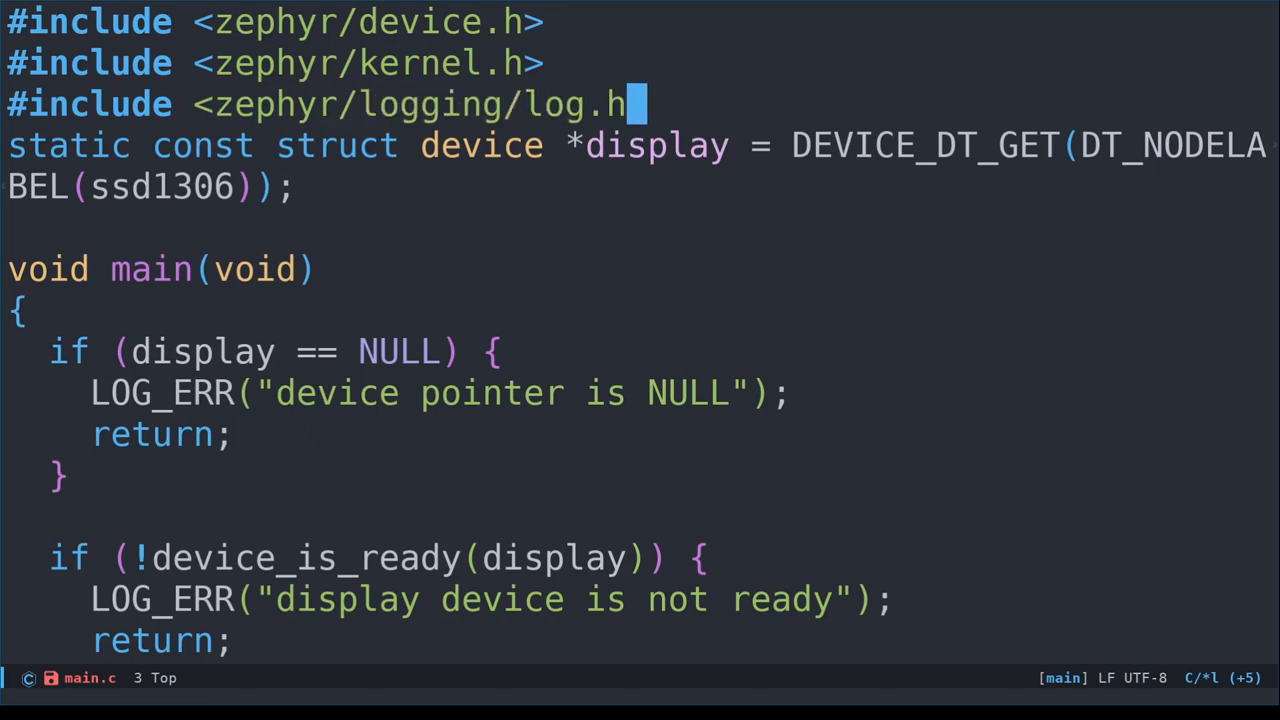
{"action": "type", "text": "LOG_MODU"}
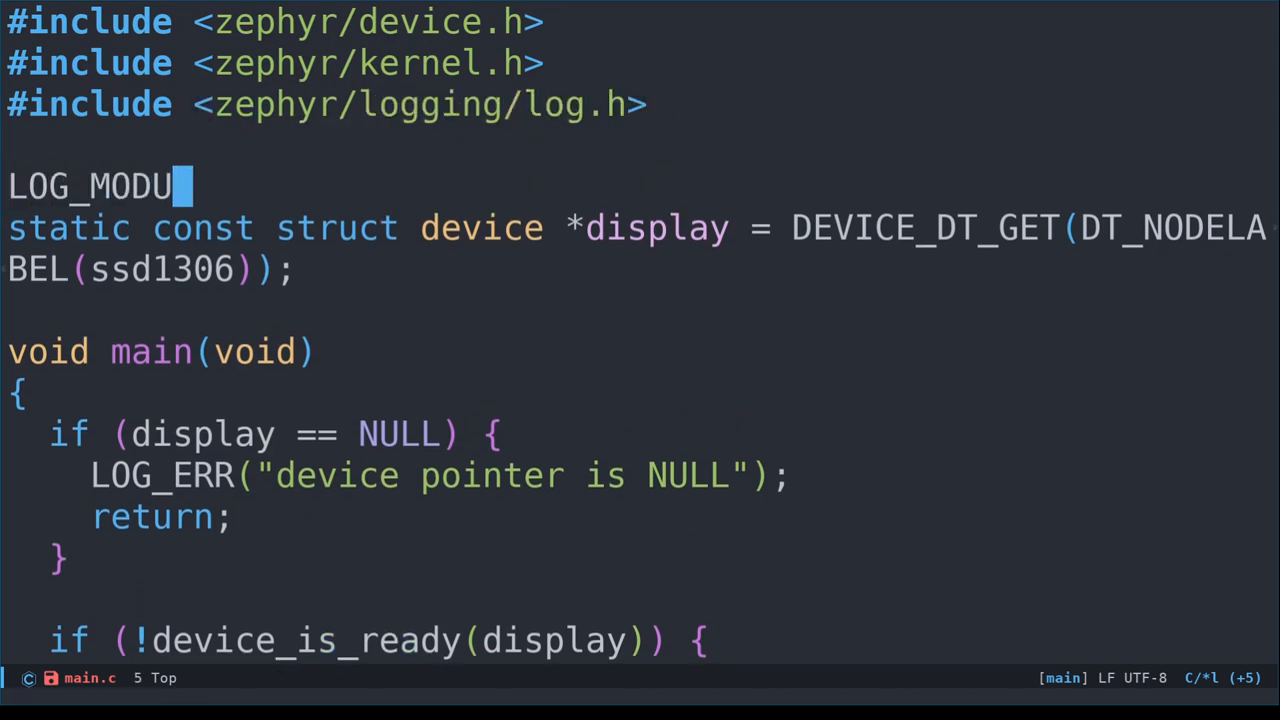
{"action": "type", "text": "LE_REGISTER("}
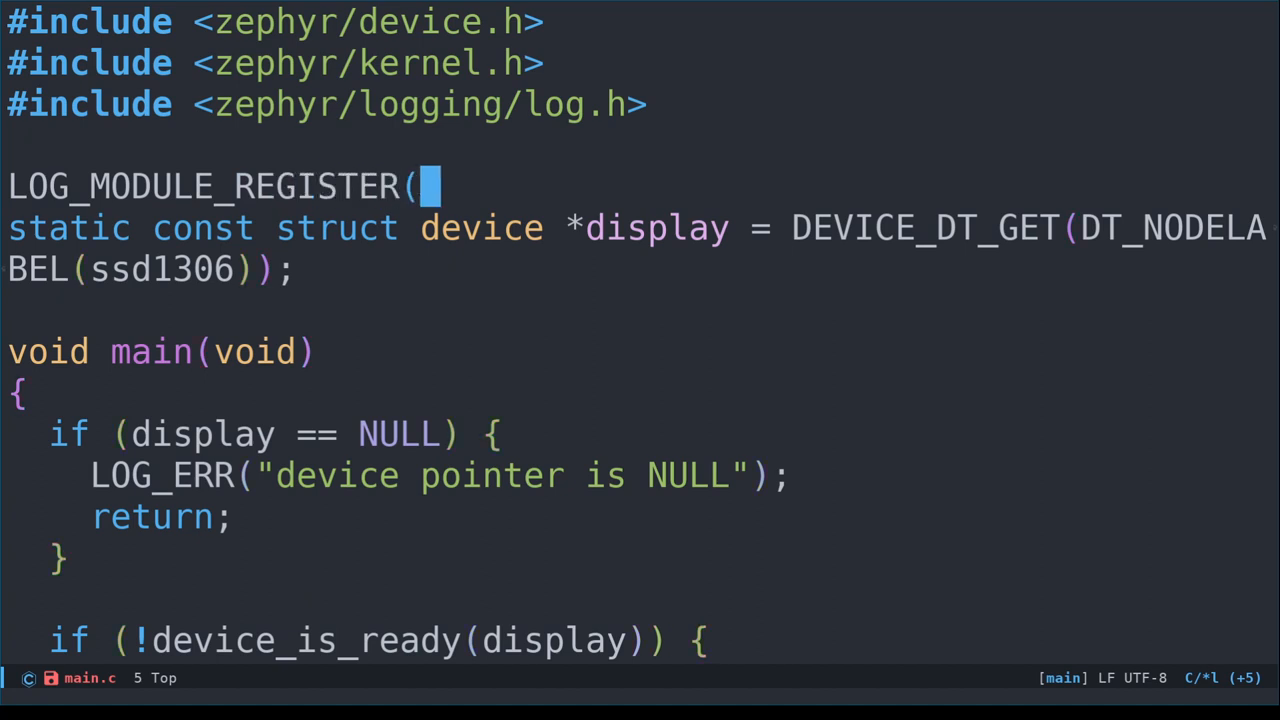
{"action": "type", "text": "display);"}
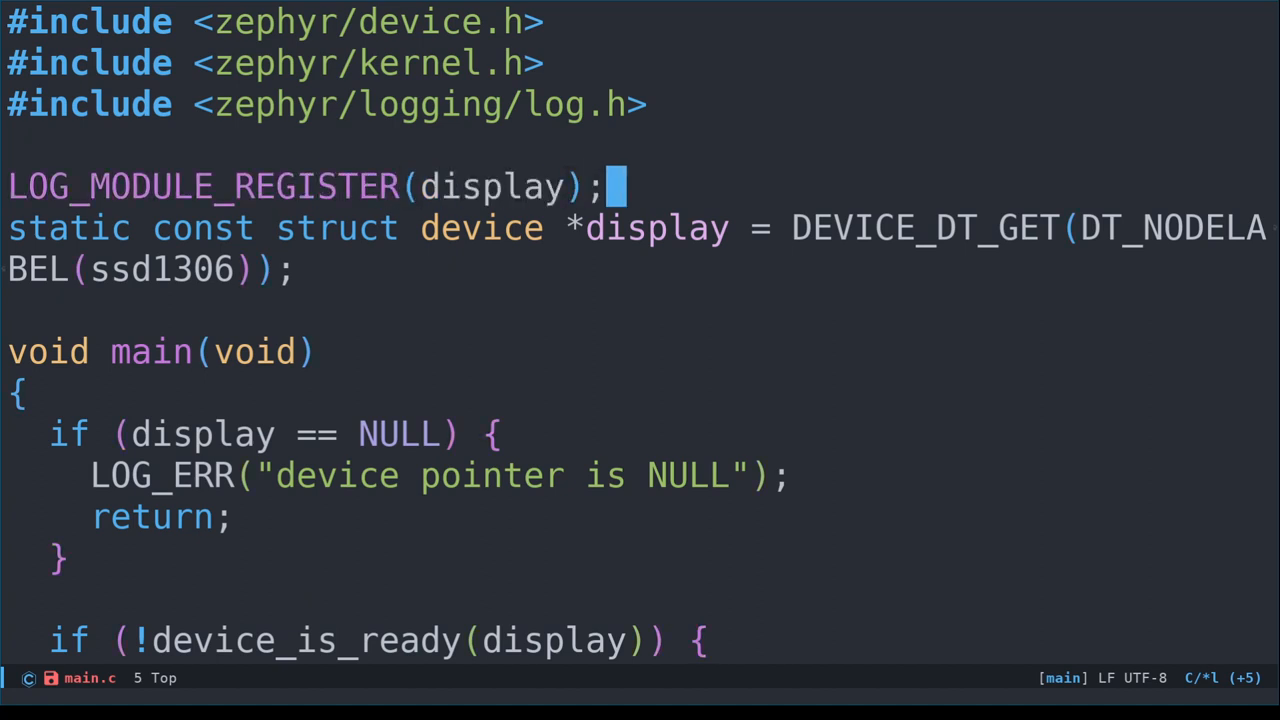
{"action": "key", "text": "Return"}
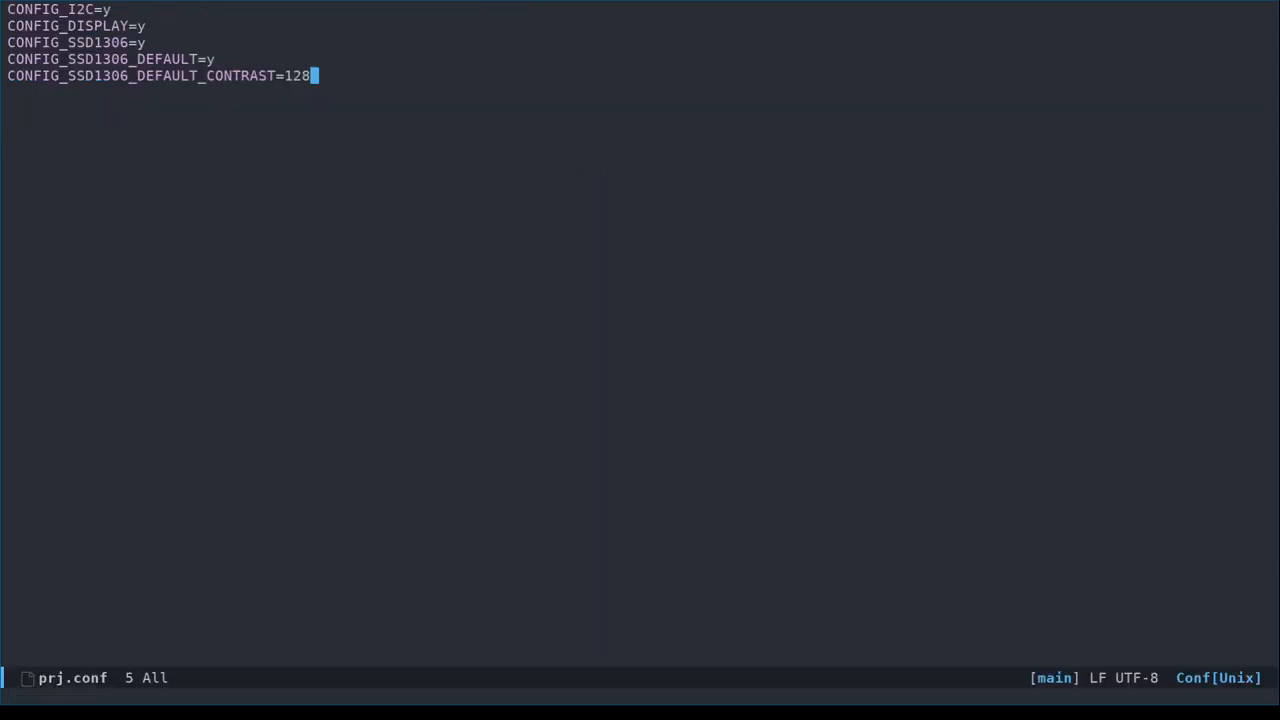
Append CONFIG_LOG=y to prj.conf and save it
{"action": "key", "text": "Return"}
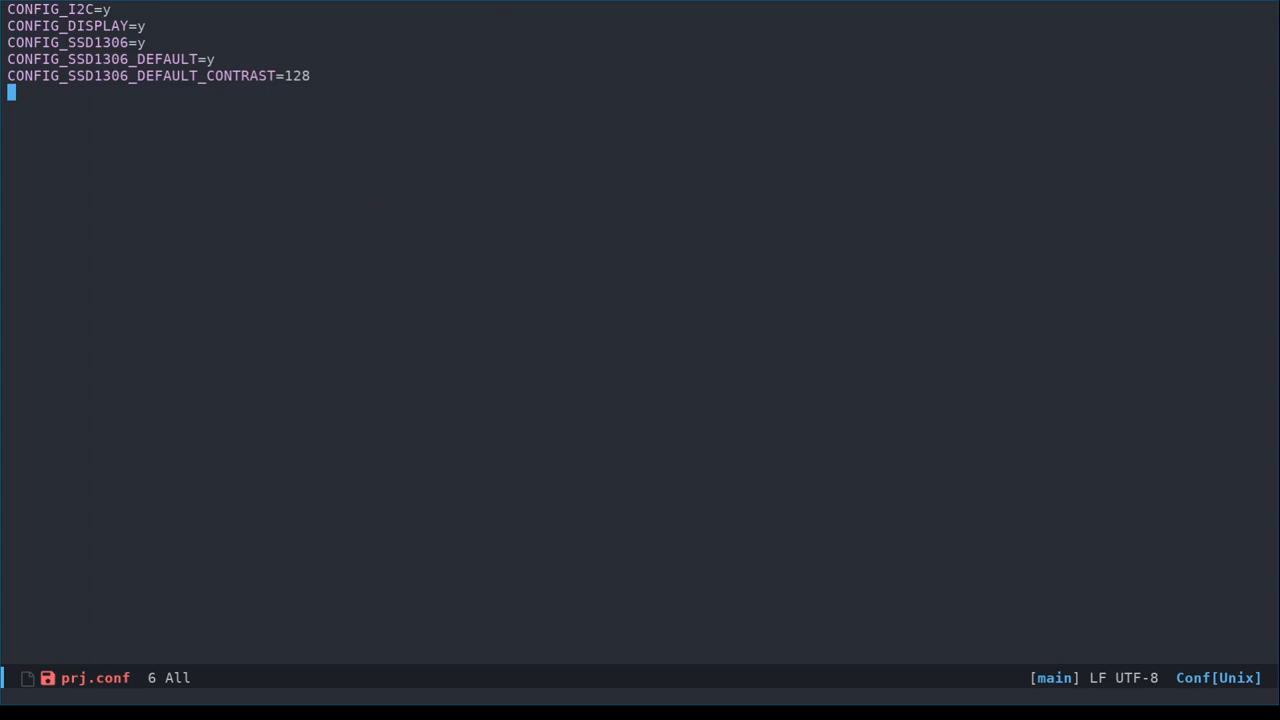
{"action": "type", "text": "CONFIG_L"}
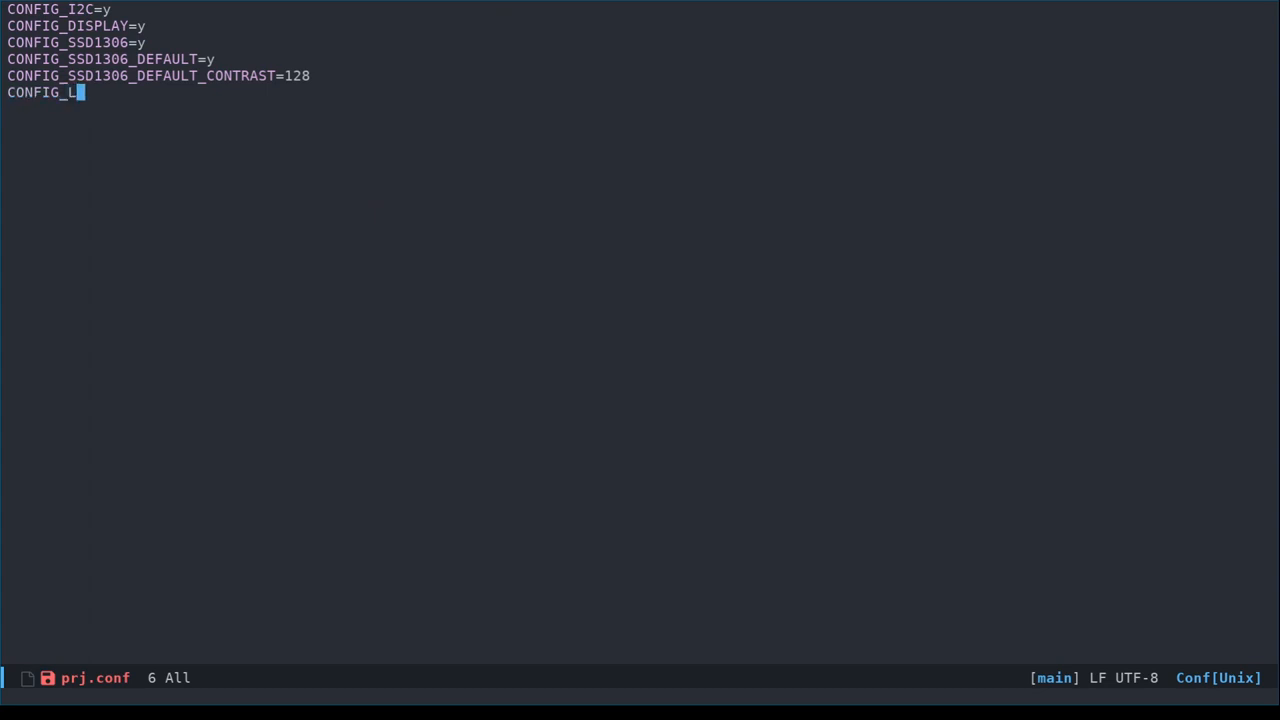
{"action": "type", "text": "OG=y"}
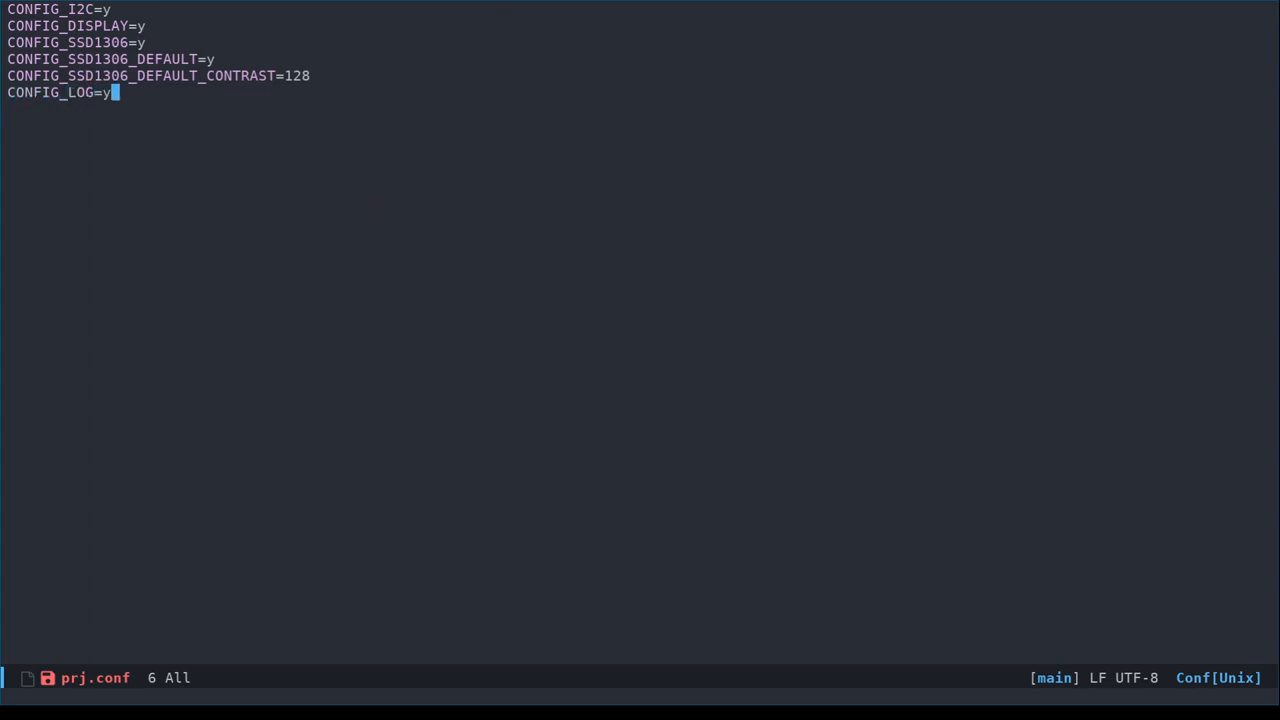
{"action": "key", "text": "ctrl+s"}
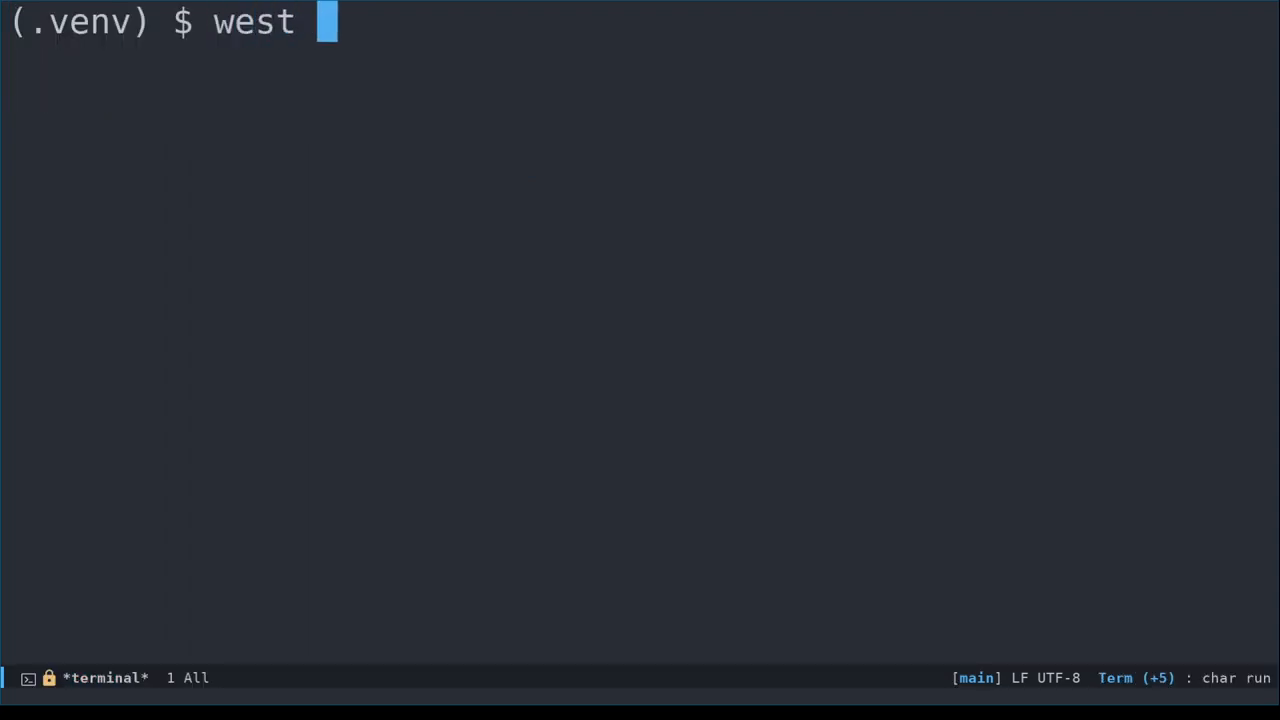
Run west build -p and then west flash from the terminal
{"action": "type", "text": "build -p"}
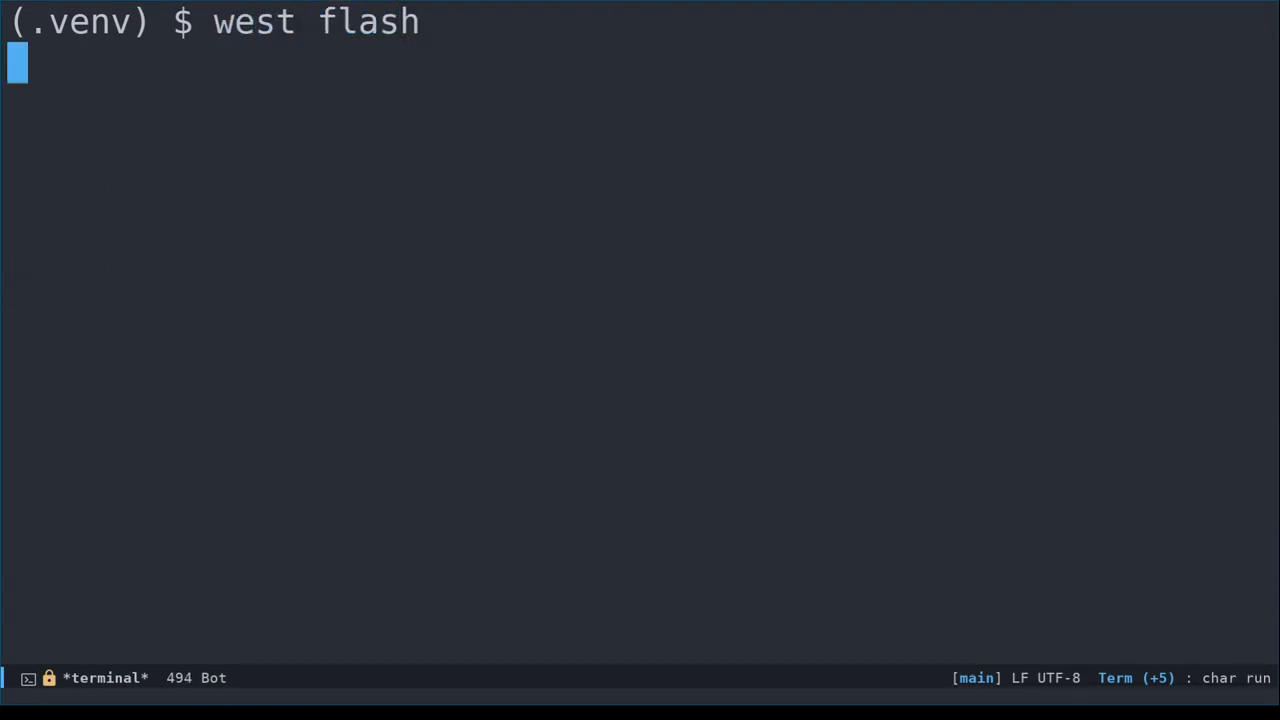
{"action": "key", "text": "Return"}
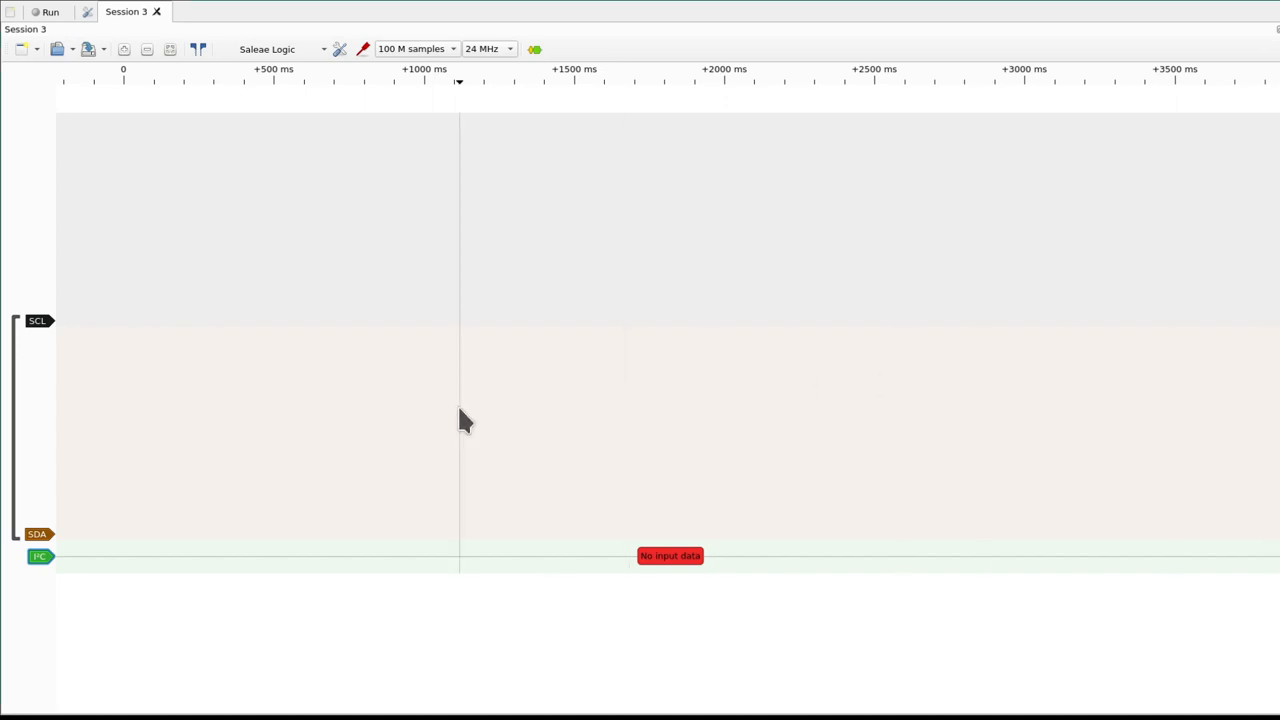
{"action": "mouse_move", "coordinate": [148, 114]}
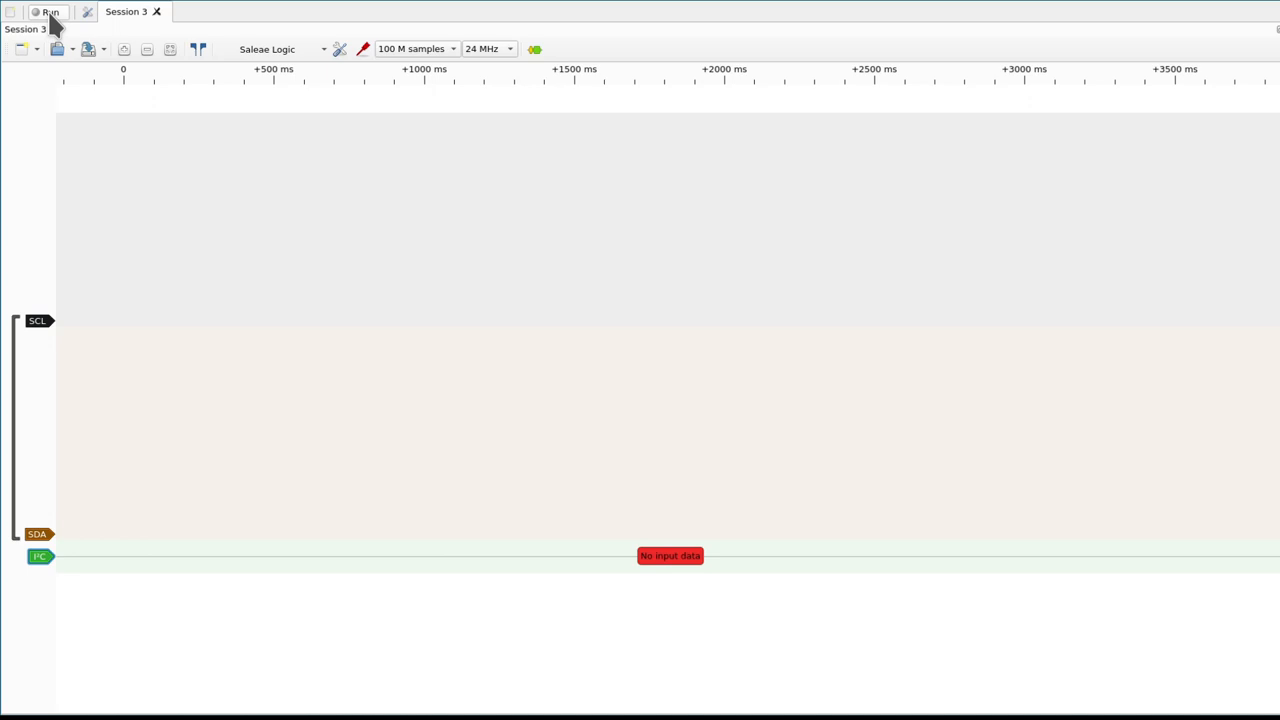
Capture the I2C bus, stop it, and show options for the Address/Data decoder row
{"action": "left_click", "coordinate": [48, 12]}
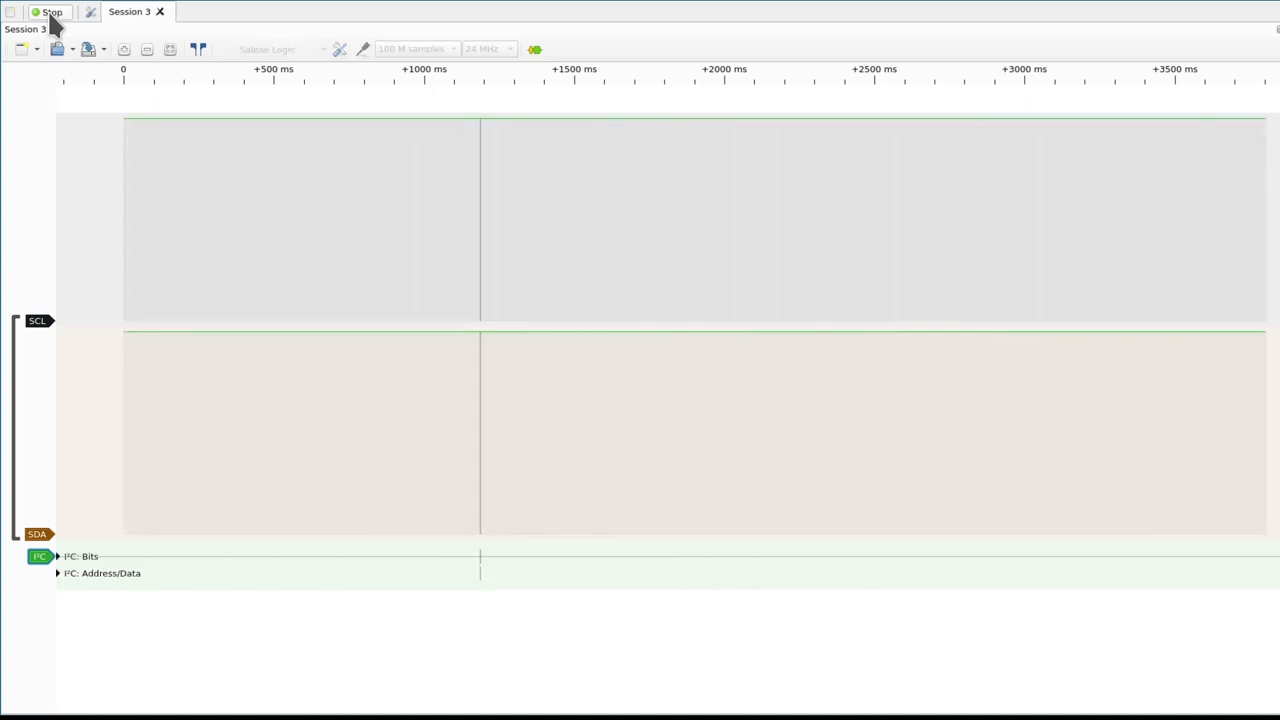
{"action": "left_click", "coordinate": [50, 12]}
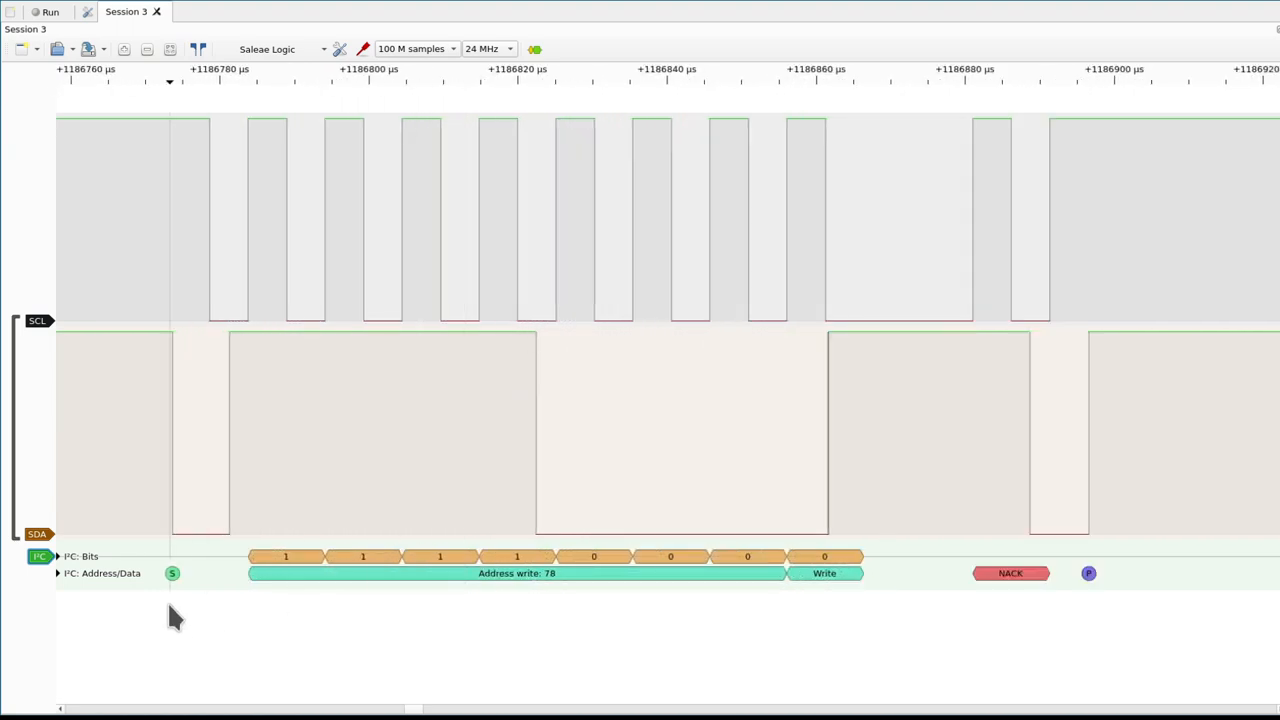
{"action": "left_click", "coordinate": [56, 572]}
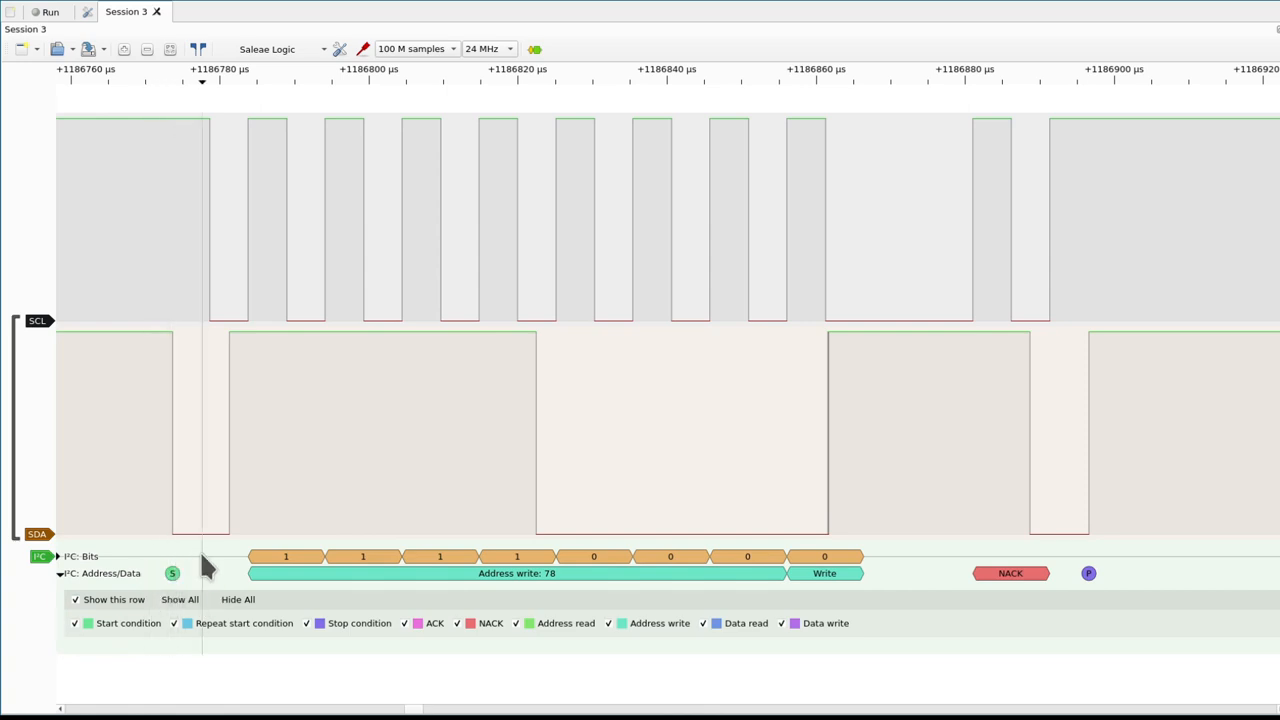
{"action": "mouse_move", "coordinate": [804, 578]}
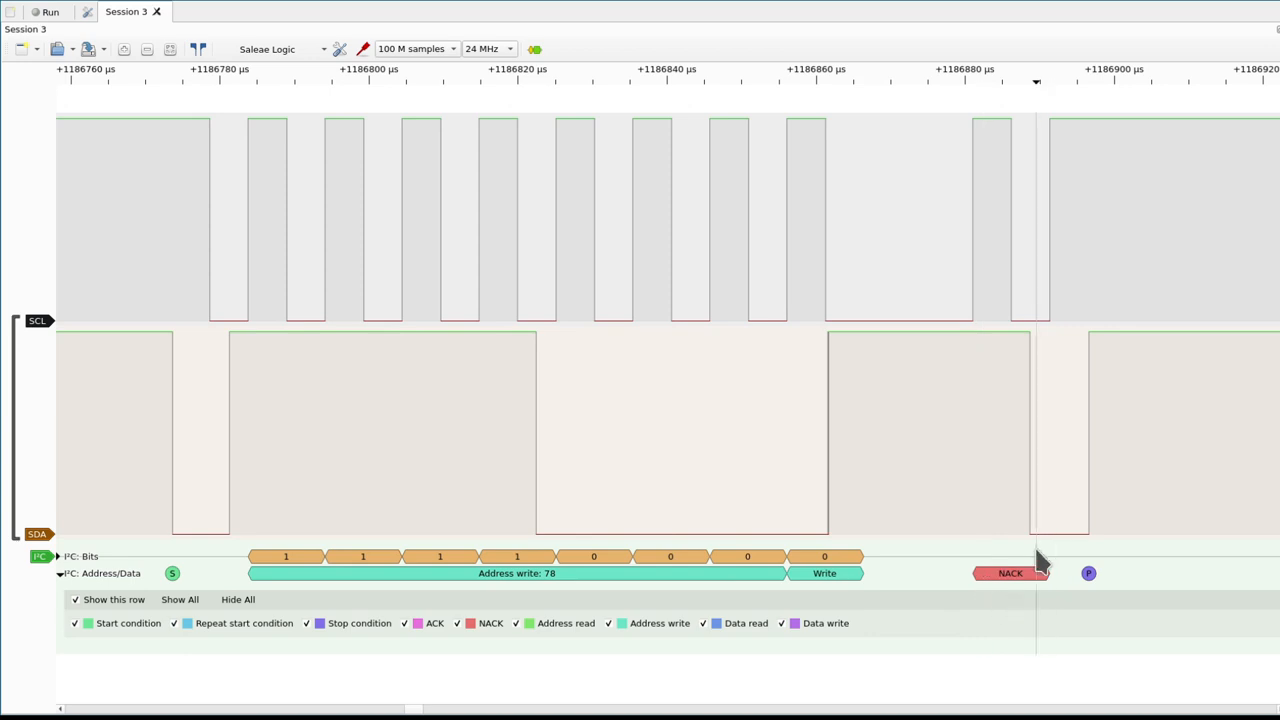
{"action": "mouse_move", "coordinate": [1040, 590]}
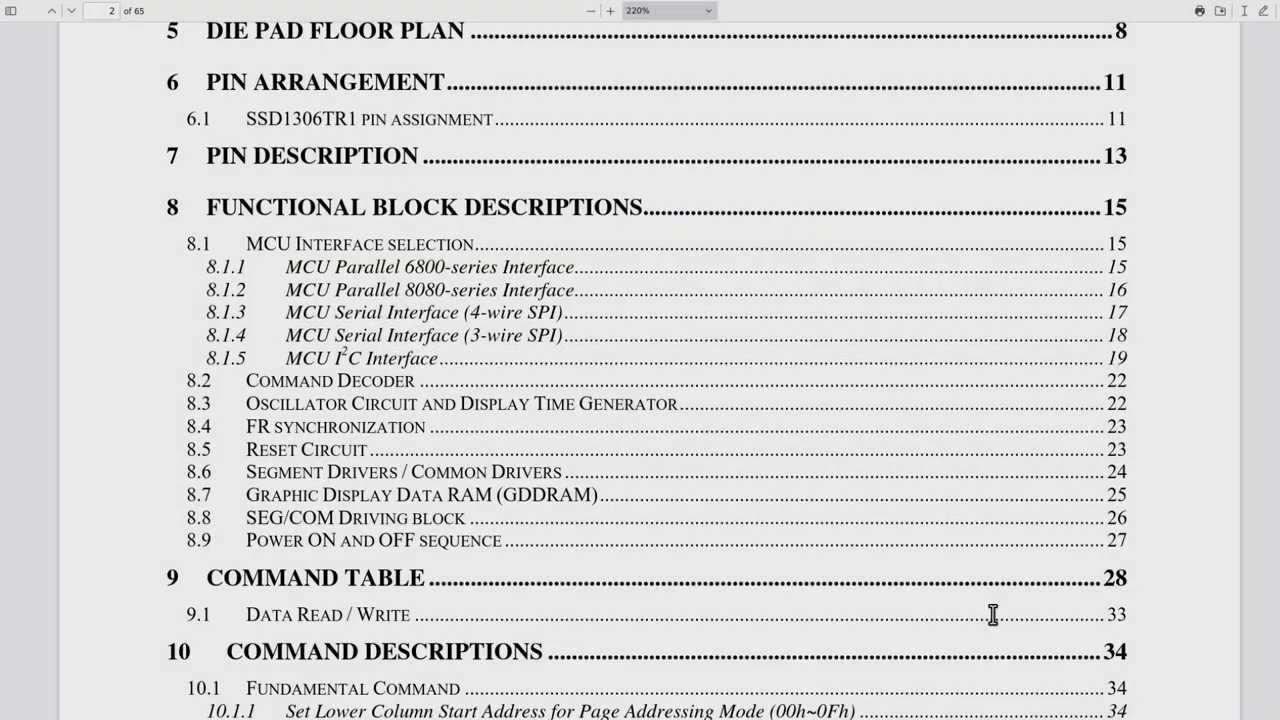
Browse the SSD1306 datasheet's table of contents in the PDF viewer
{"action": "left_click", "coordinate": [362, 358]}
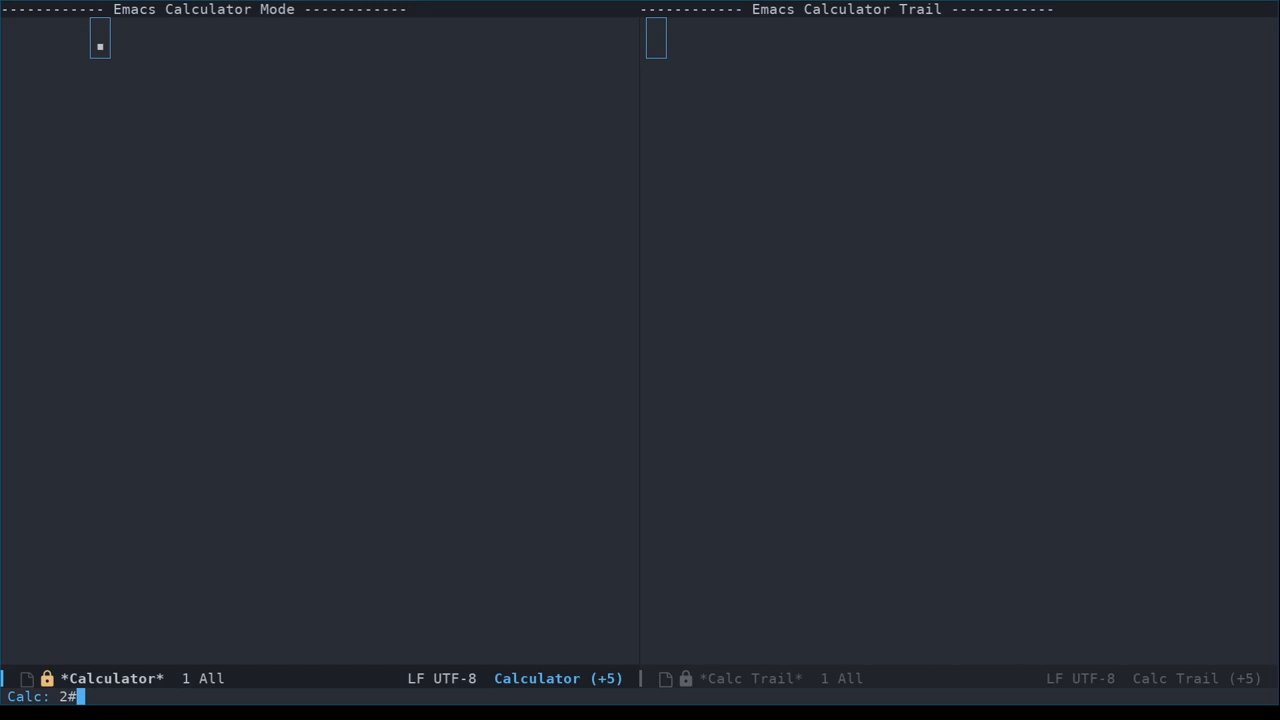
Convert binary 0111100 in calc and change the overlay's ssd1306 reg value to 0x3c
{"action": "type", "text": "0111100"}
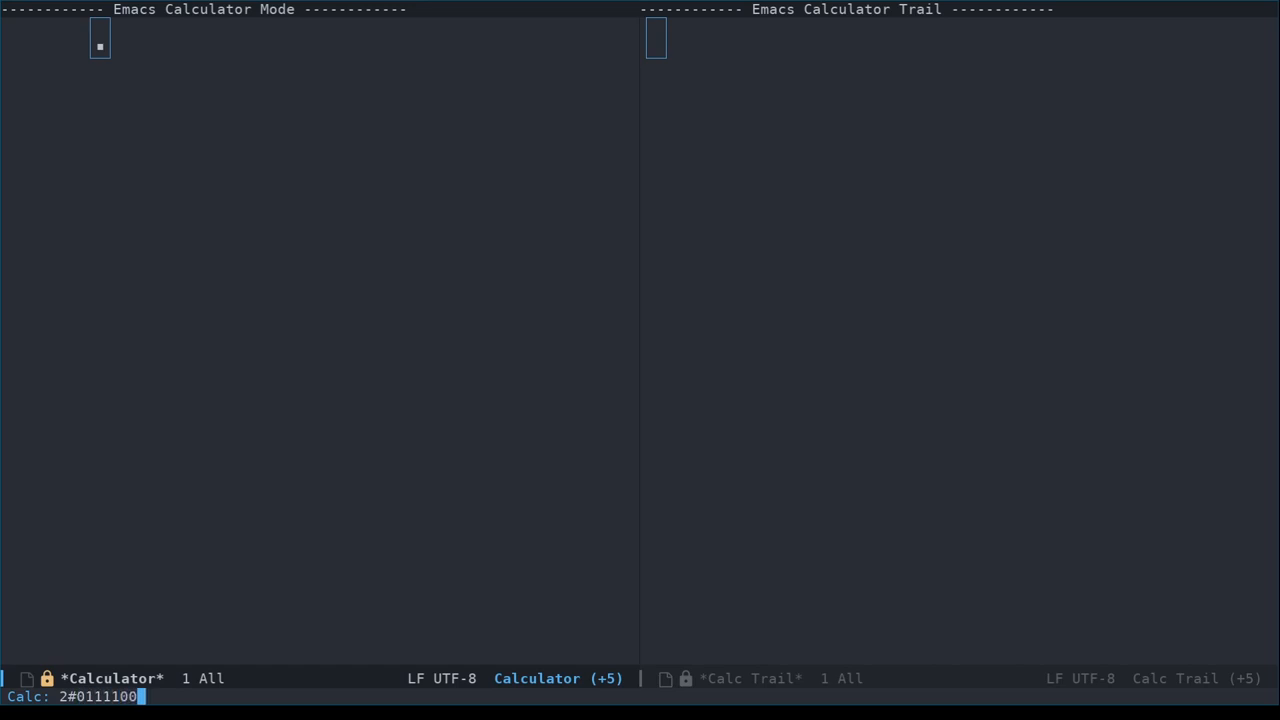
{"action": "key", "text": "Return"}
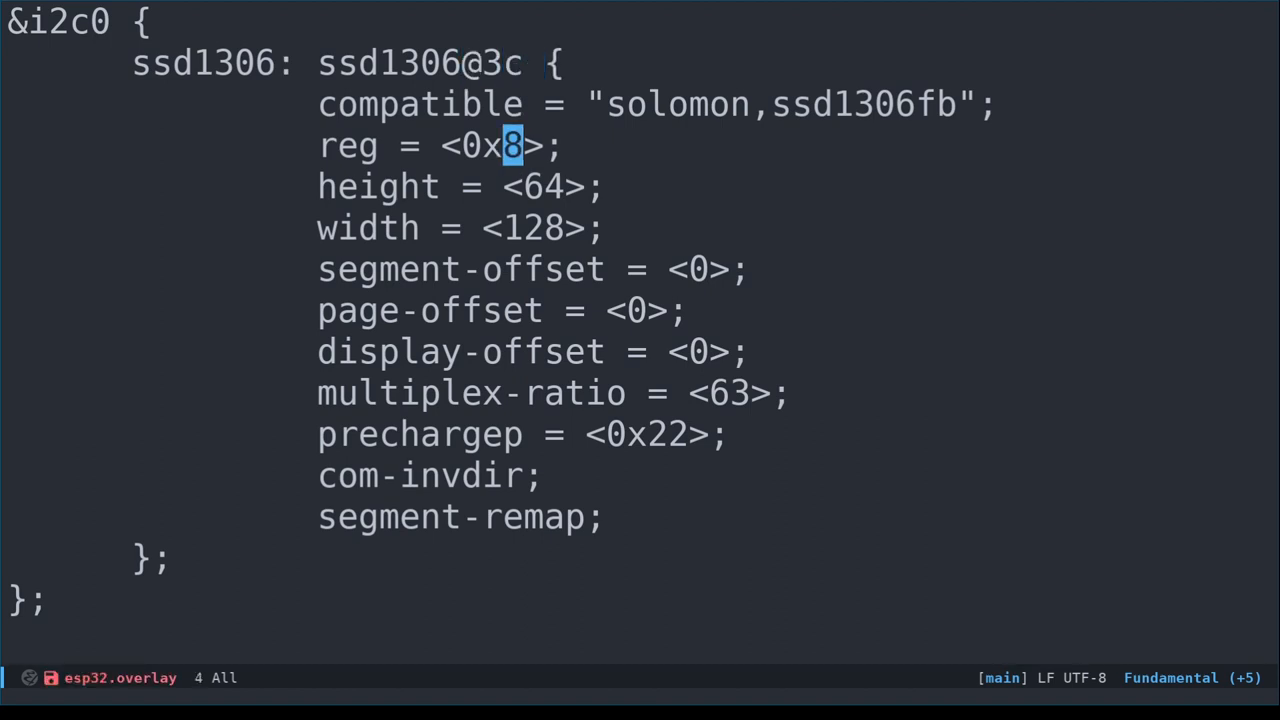
{"action": "type", "text": "3c"}
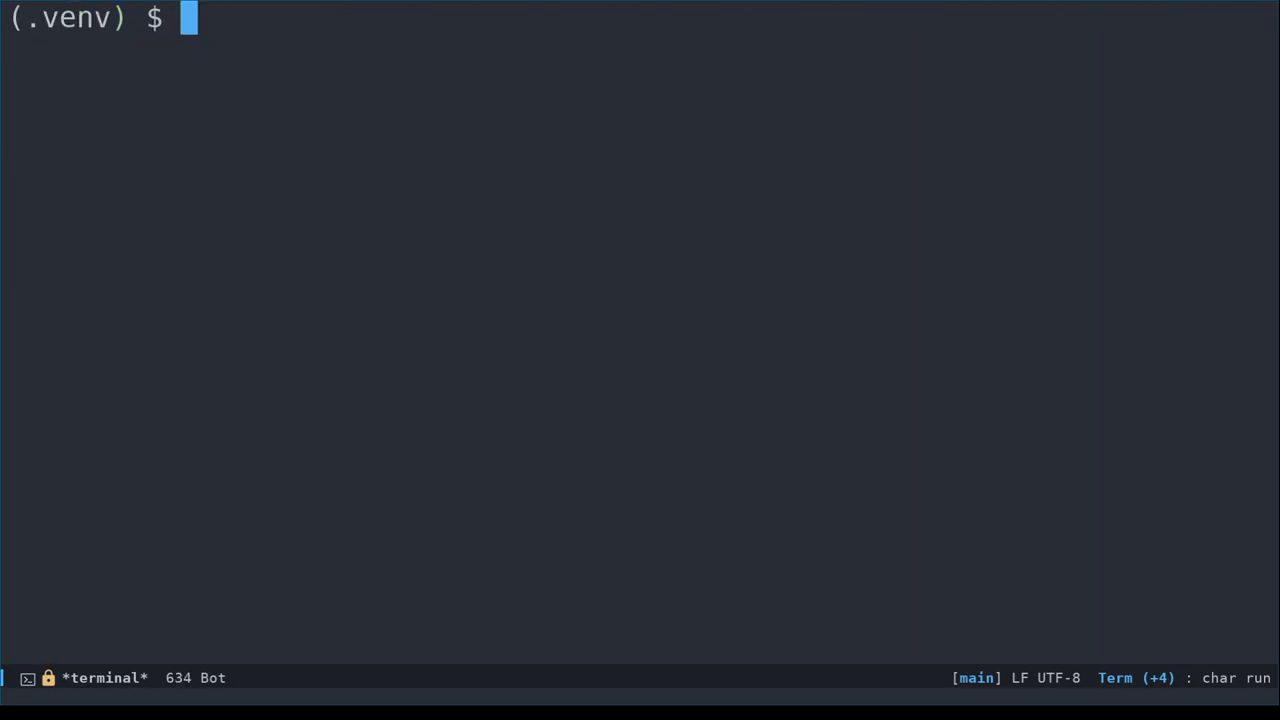
Recall the west flash command from shell history and run it to flash and boot the board
{"action": "type", "text": "we"}
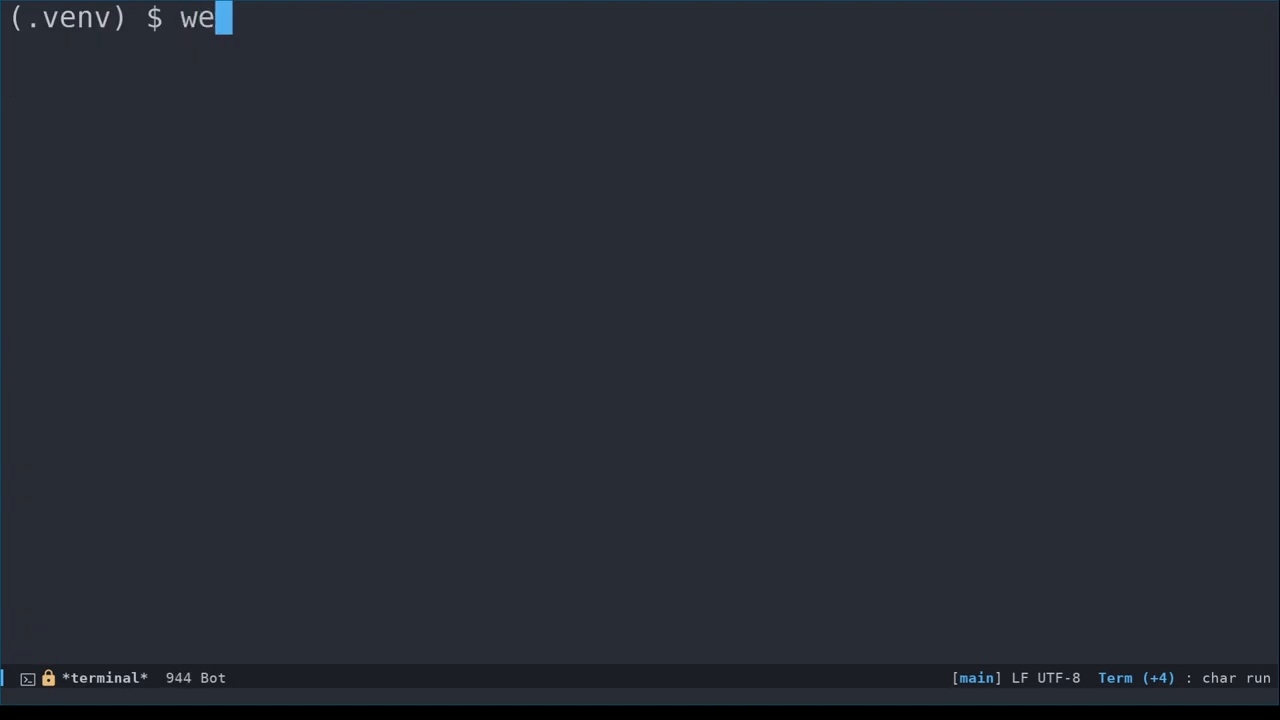
{"action": "key", "text": "Return"}
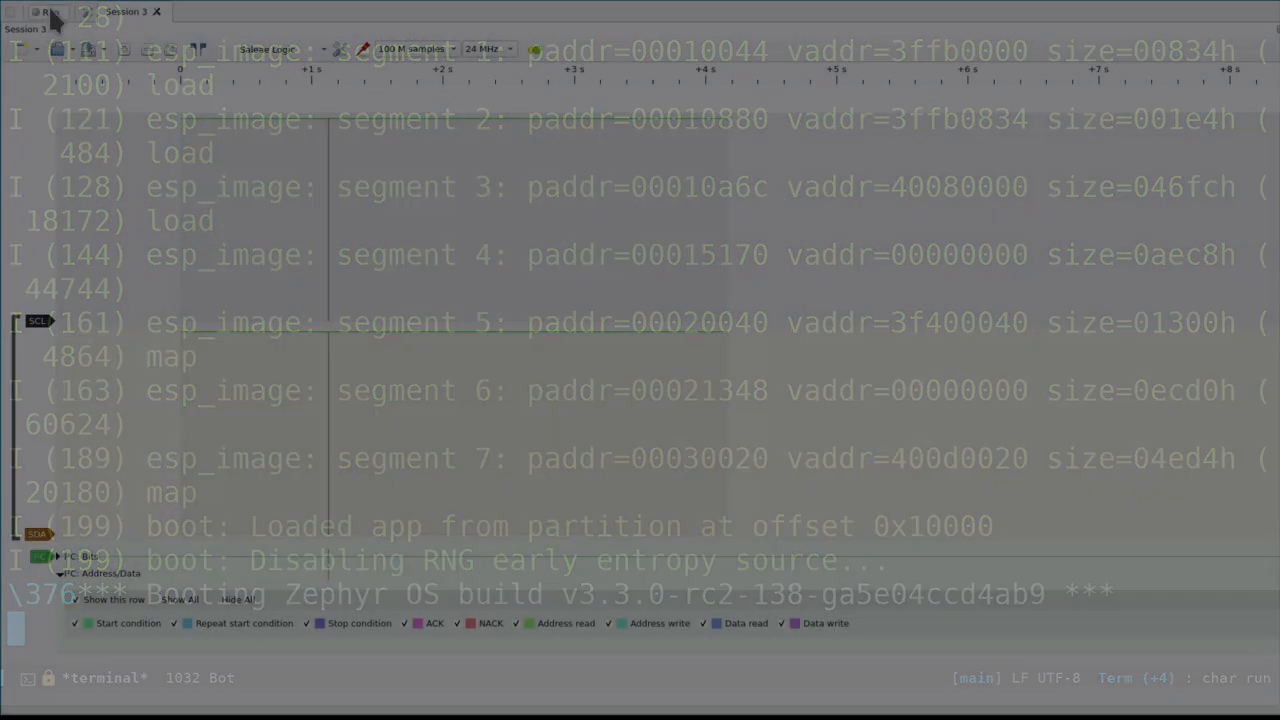
Take a new capture of the I2C lines and zoom in on the decoded burst on SCL/SDA
{"action": "left_click", "coordinate": [48, 12]}
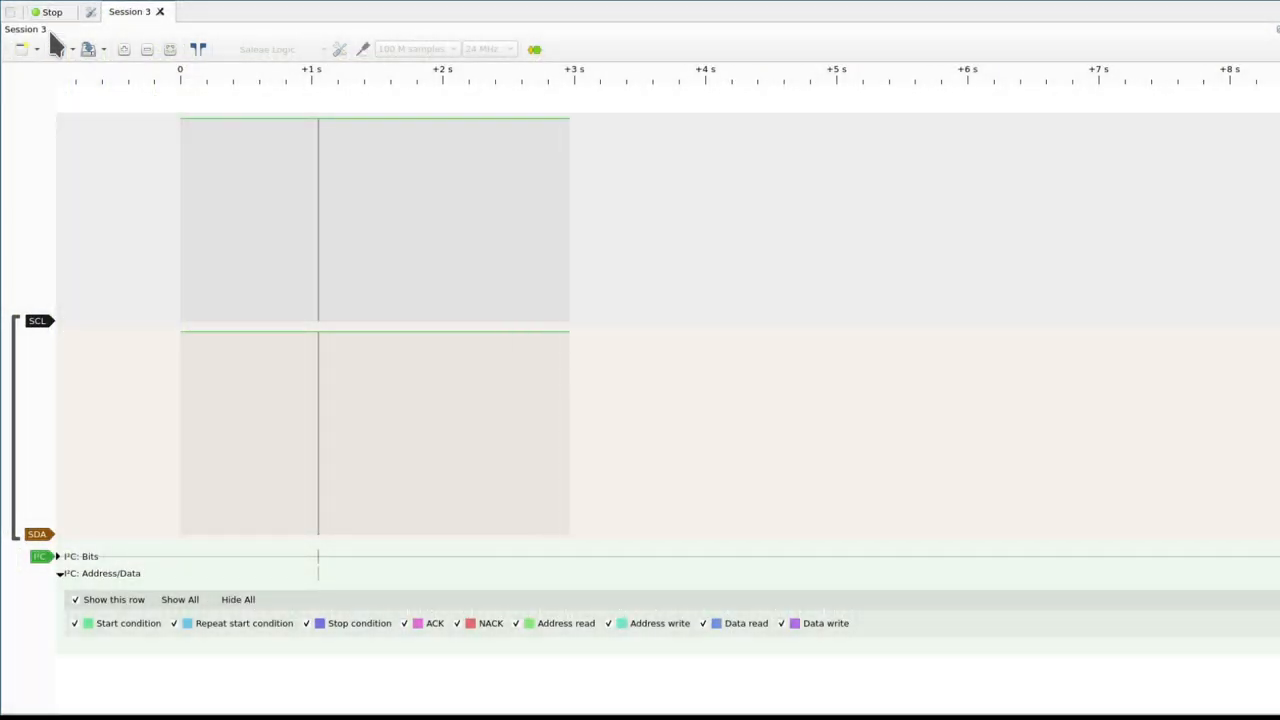
{"action": "left_click", "coordinate": [52, 12]}
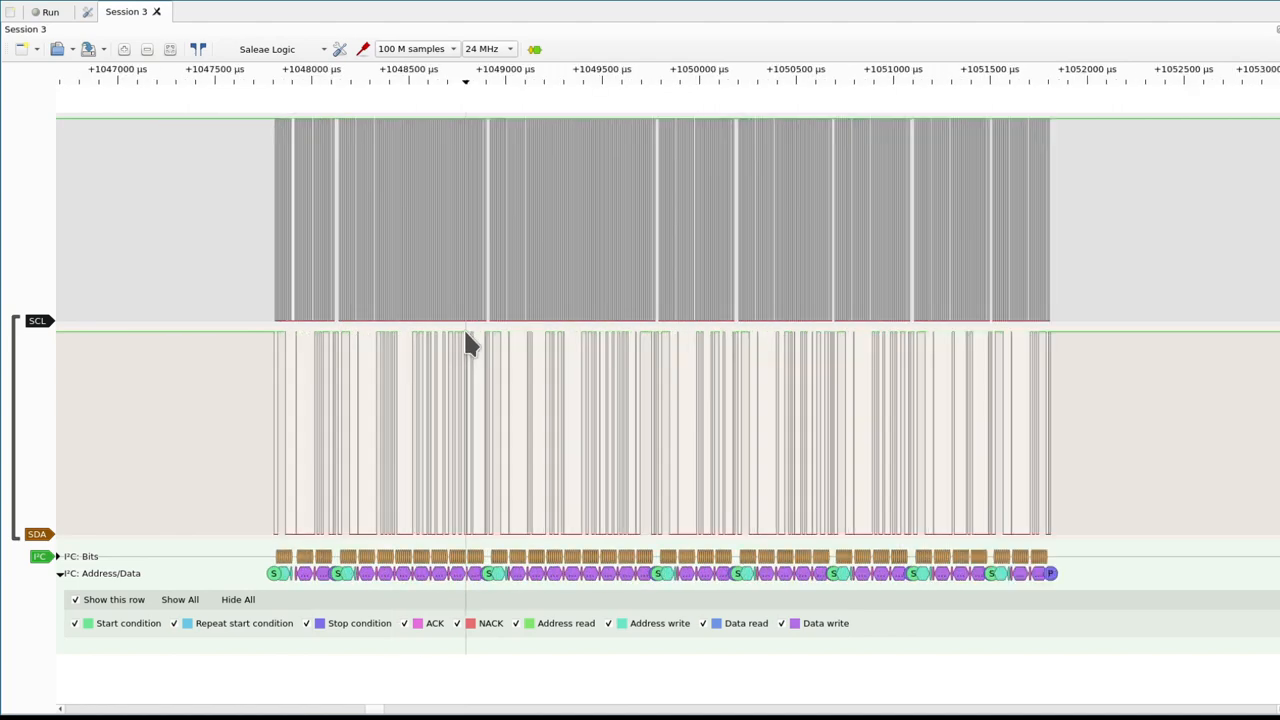
{"action": "scroll", "scroll_direction": "up", "scroll_amount": 3}
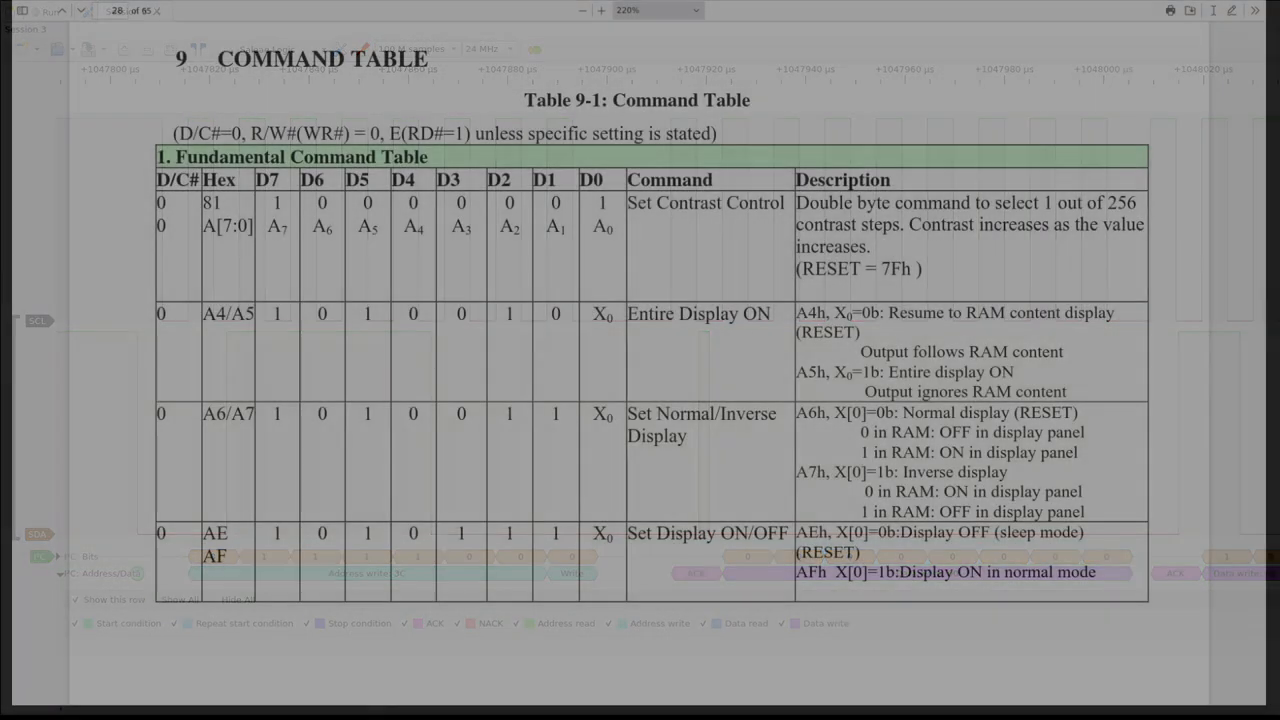
Scroll the datasheet command table from page 28 down to the NOP entry on page 32
{"action": "scroll", "scroll_direction": "down", "scroll_amount": 3}
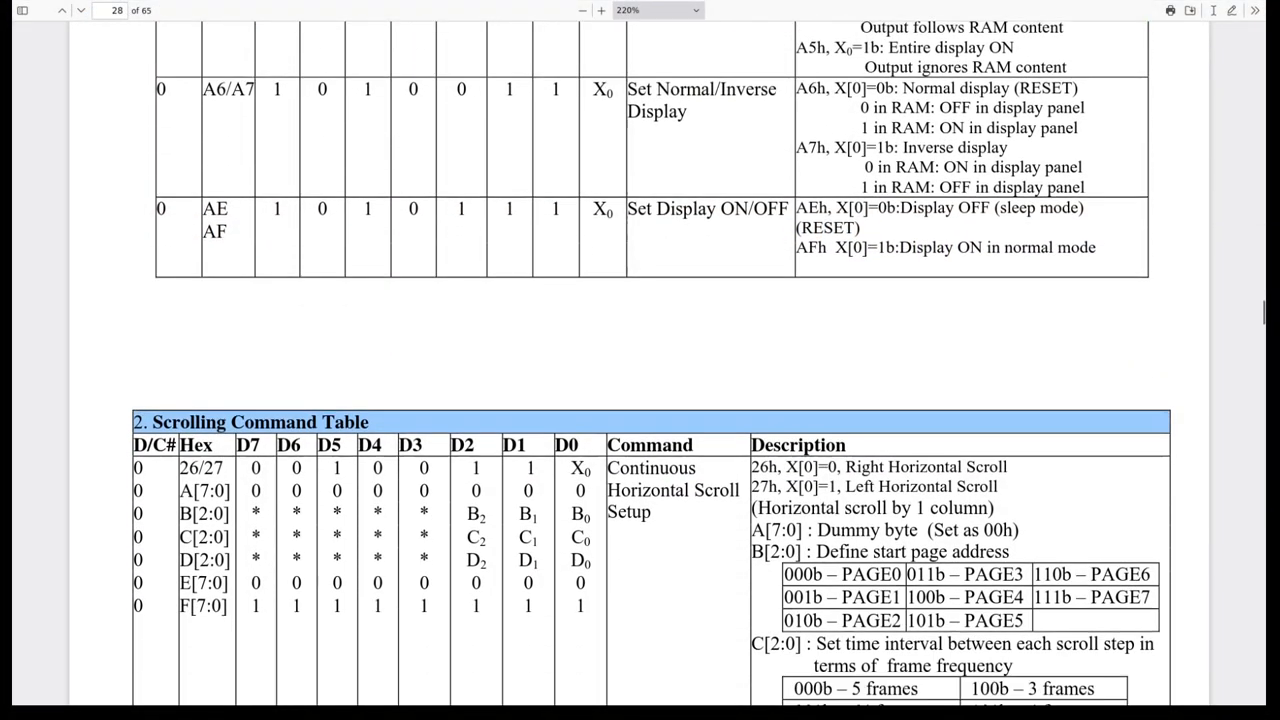
{"action": "scroll", "scroll_direction": "down", "scroll_amount": 3}
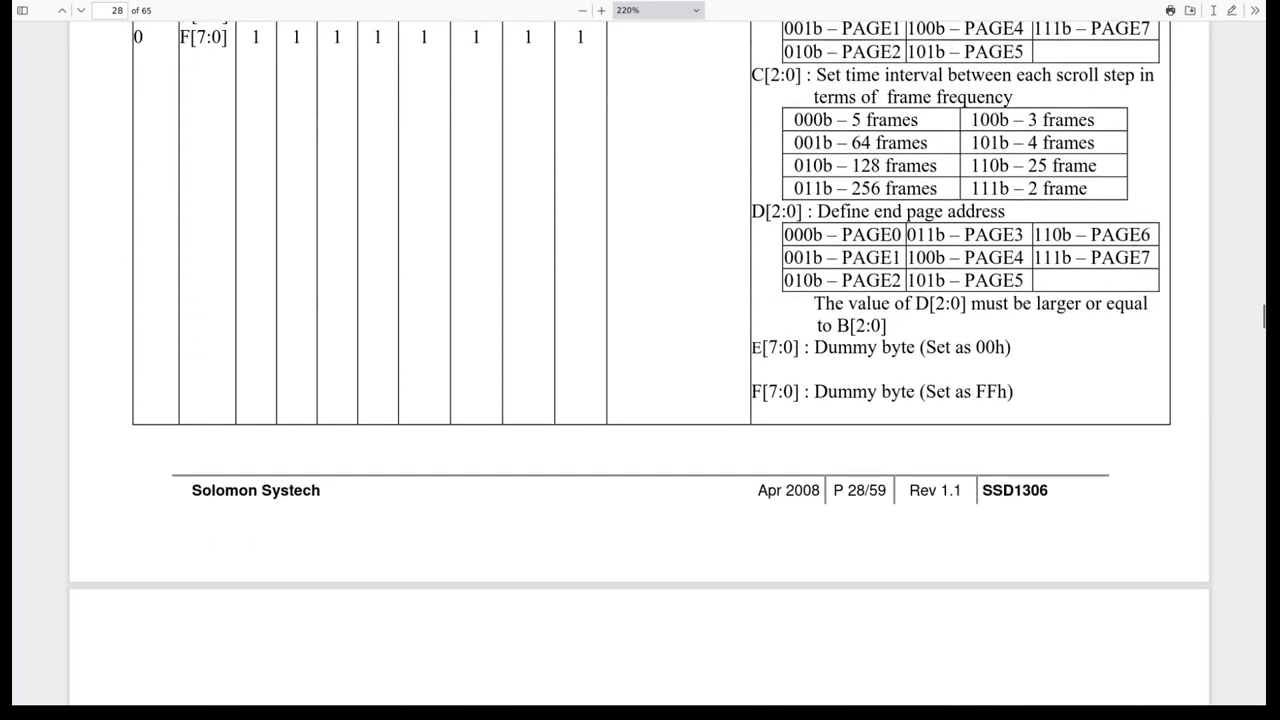
{"action": "scroll", "scroll_direction": "down", "scroll_amount": 3}
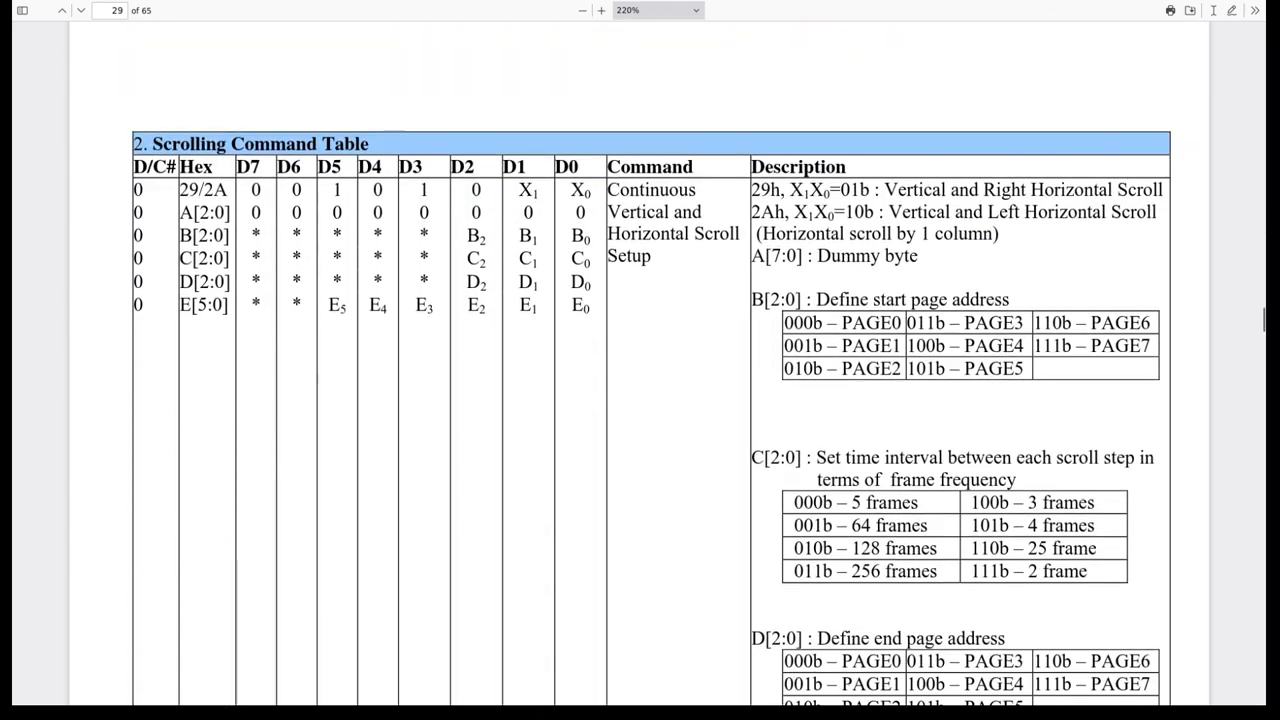
{"action": "scroll", "scroll_direction": "down", "scroll_amount": 3}
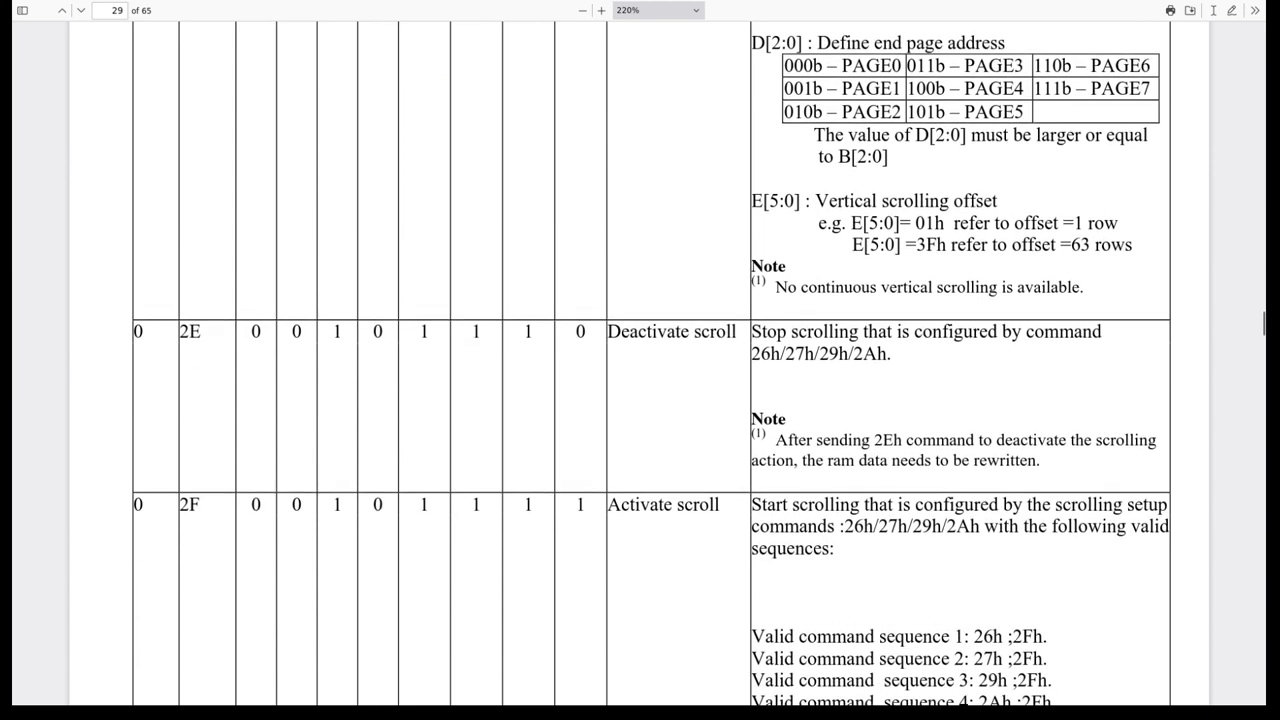
{"action": "scroll", "scroll_direction": "down", "scroll_amount": 3}
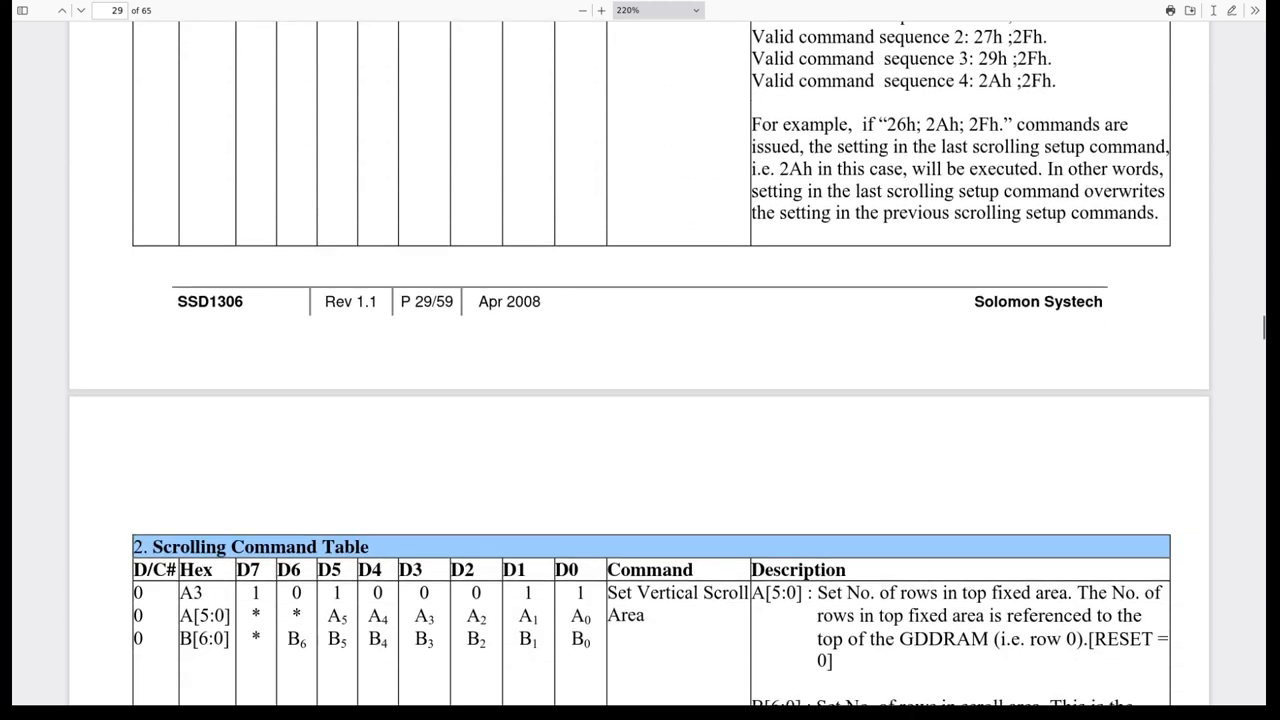
{"action": "scroll", "scroll_direction": "down", "scroll_amount": 3}
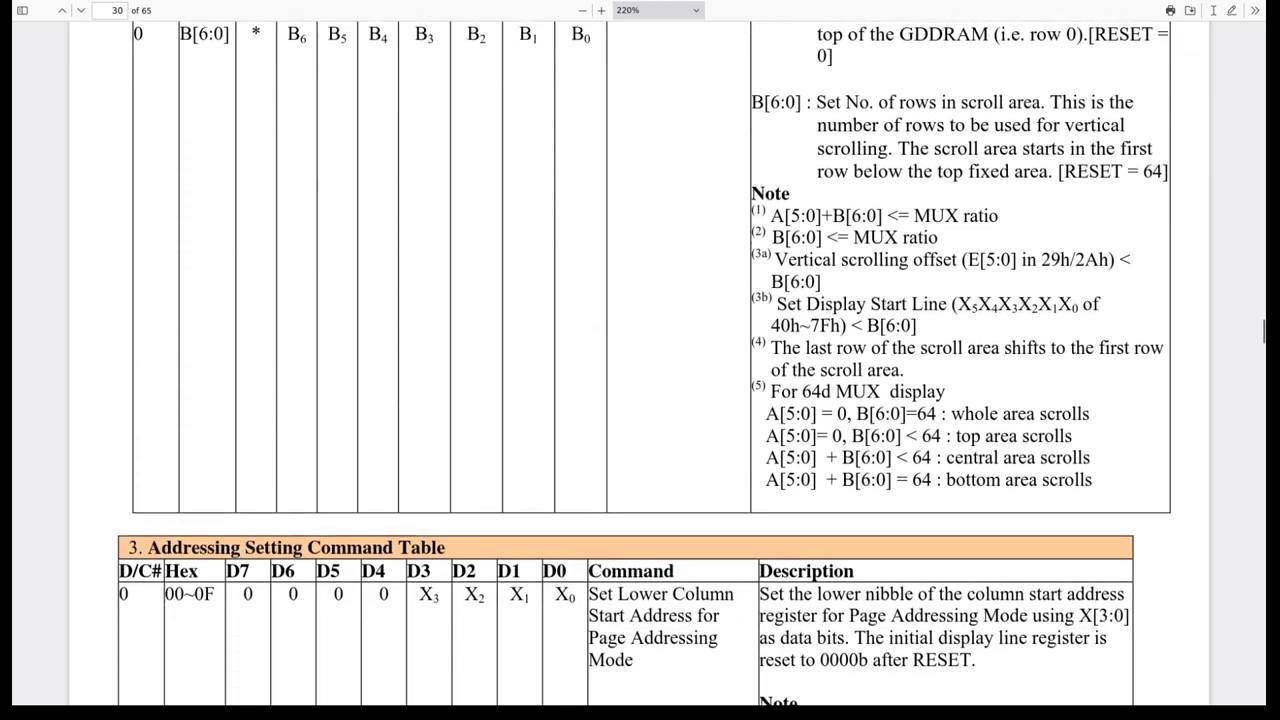
{"action": "scroll", "scroll_direction": "down", "scroll_amount": 3}
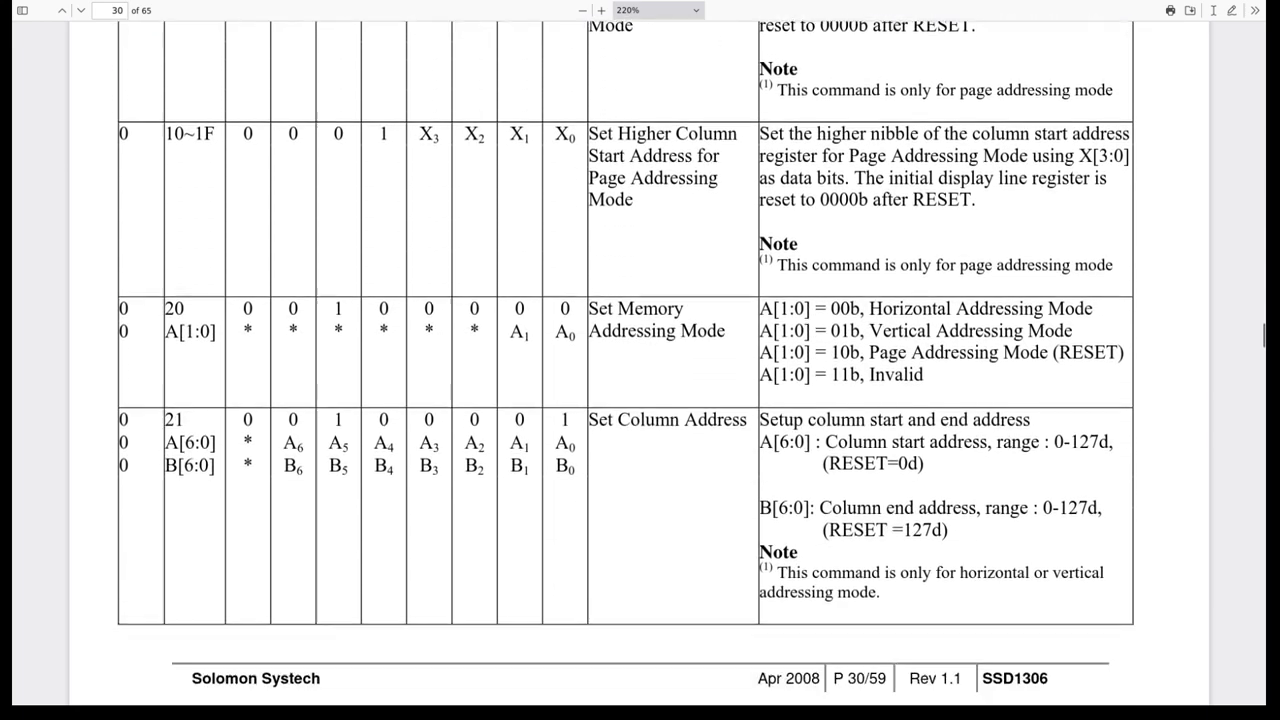
{"action": "scroll", "scroll_direction": "down", "scroll_amount": 3}
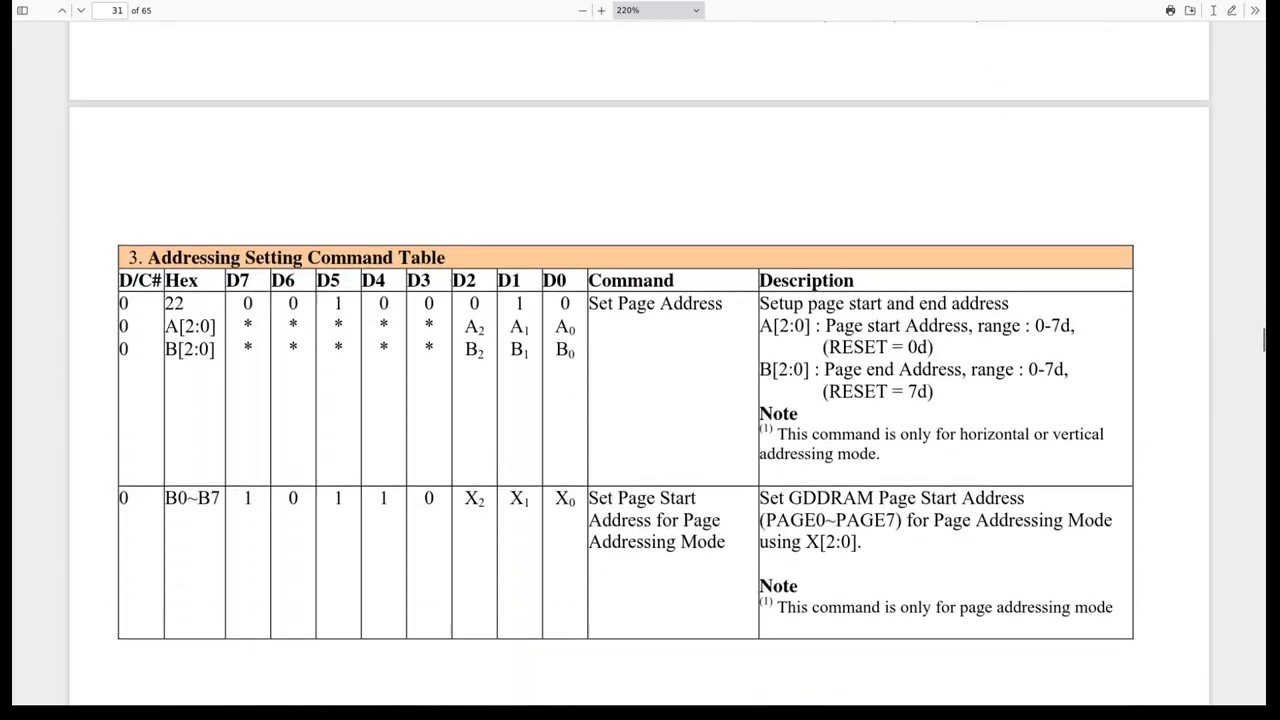
{"action": "scroll", "scroll_direction": "down", "scroll_amount": 3}
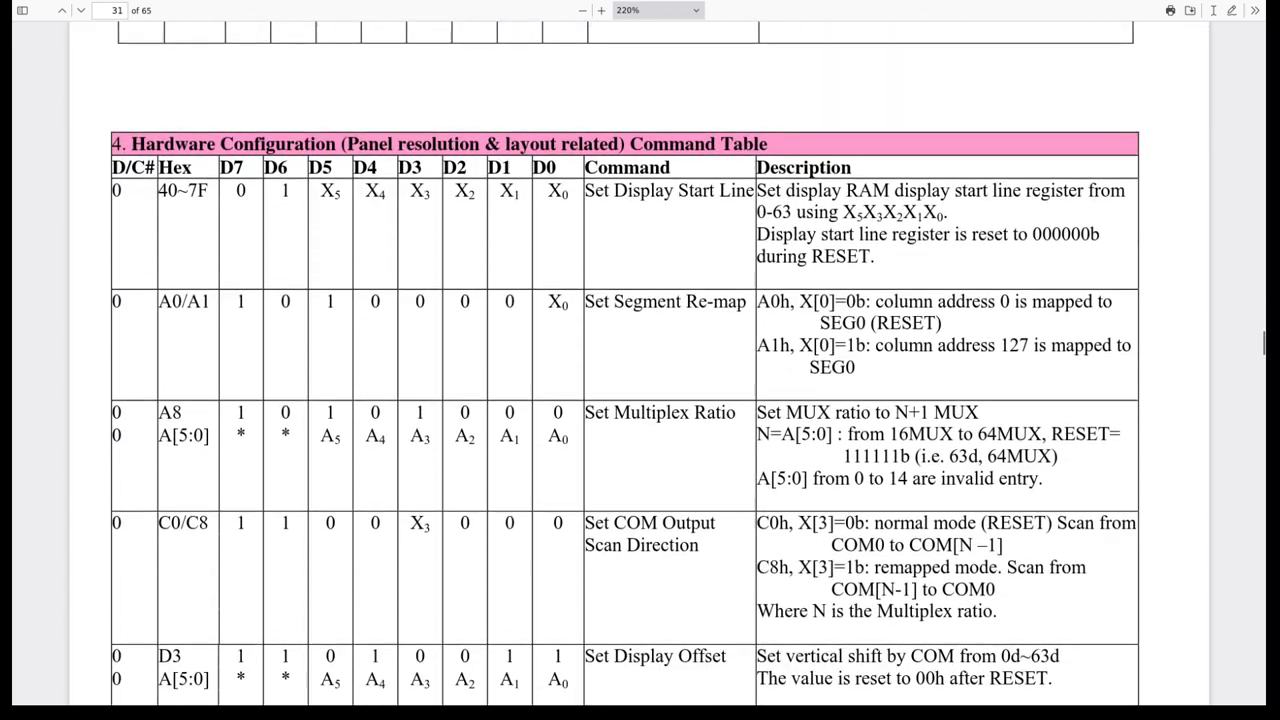
{"action": "scroll", "scroll_direction": "down", "scroll_amount": 3}
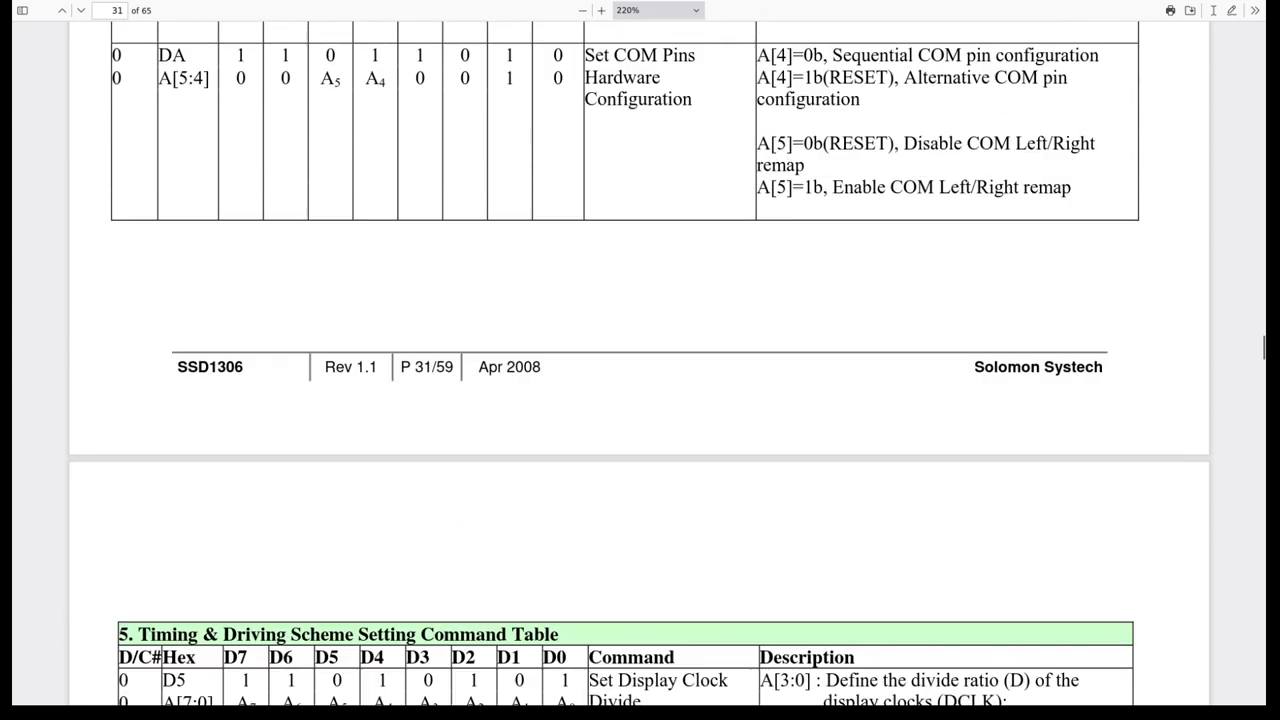
{"action": "scroll", "scroll_direction": "down", "scroll_amount": 3}
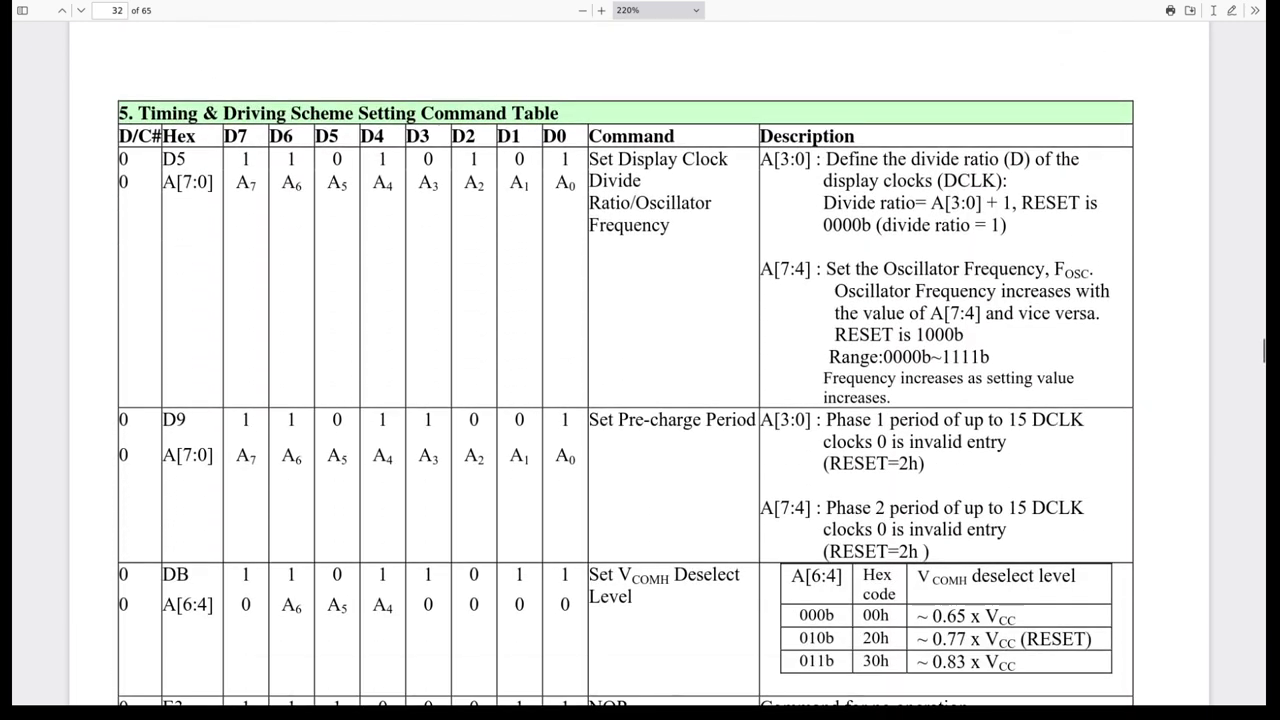
{"action": "scroll", "scroll_direction": "down", "scroll_amount": 3}
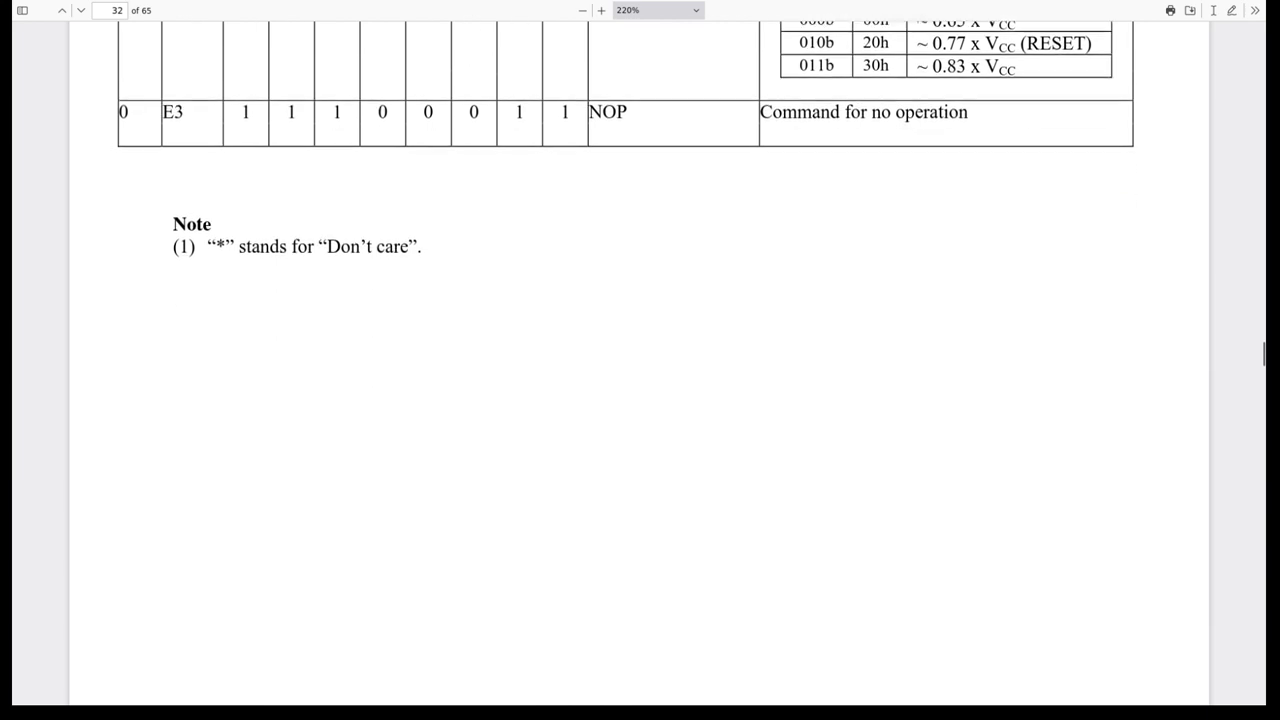
{"action": "scroll", "scroll_direction": "down", "scroll_amount": 3}
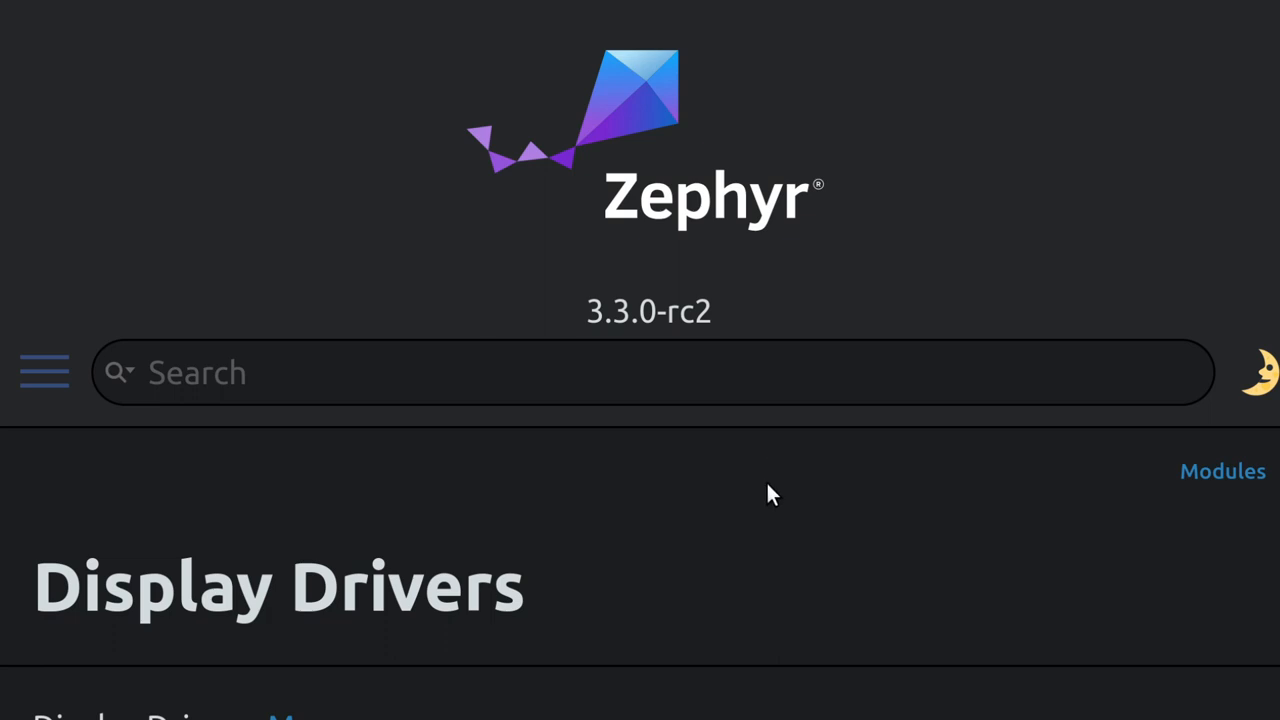
Scroll the Display Drivers page to Modules and select the Monochrome Character Framebuffer entry
{"action": "scroll", "scroll_direction": "down", "scroll_amount": 3}
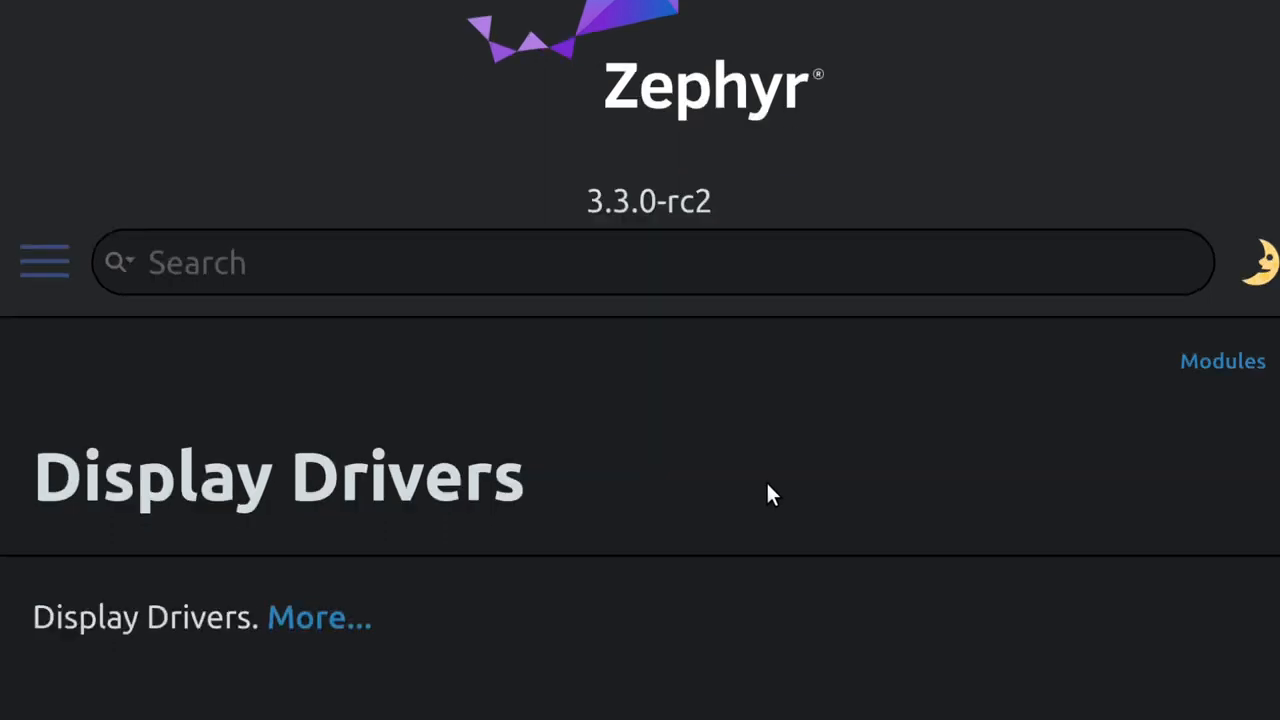
{"action": "scroll", "scroll_direction": "down", "scroll_amount": 3}
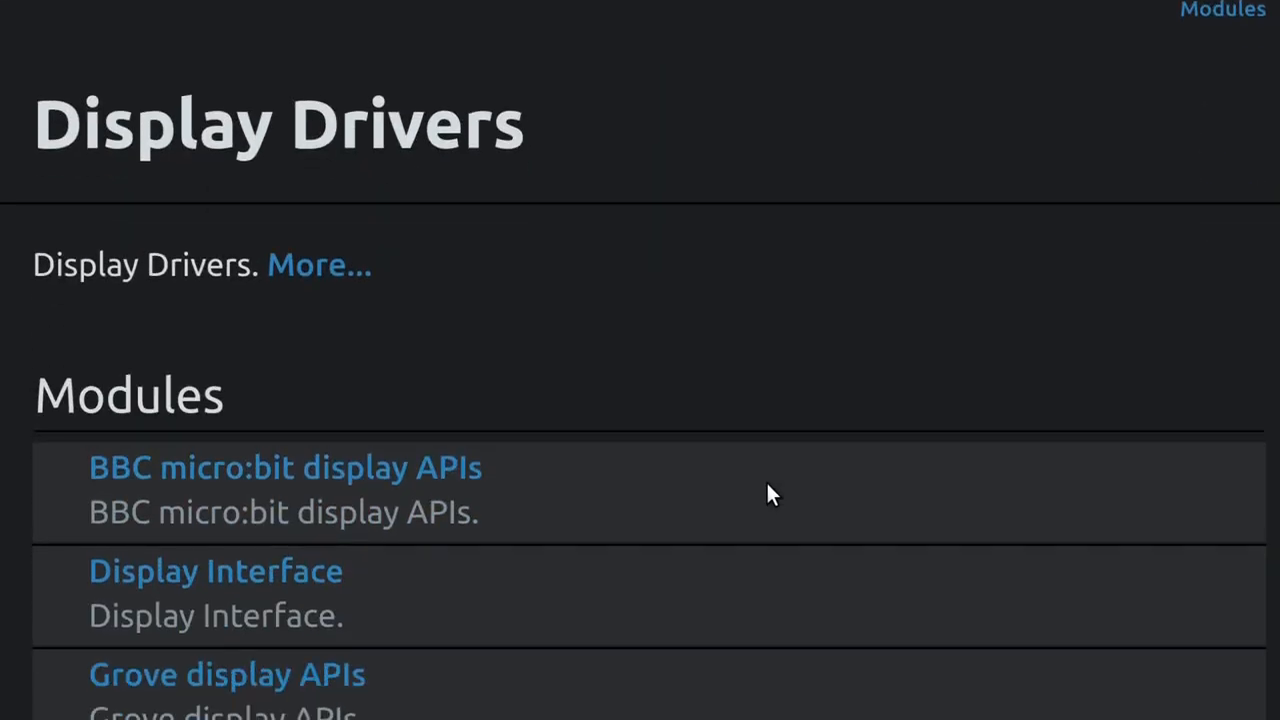
{"action": "scroll", "scroll_direction": "down", "scroll_amount": 3}
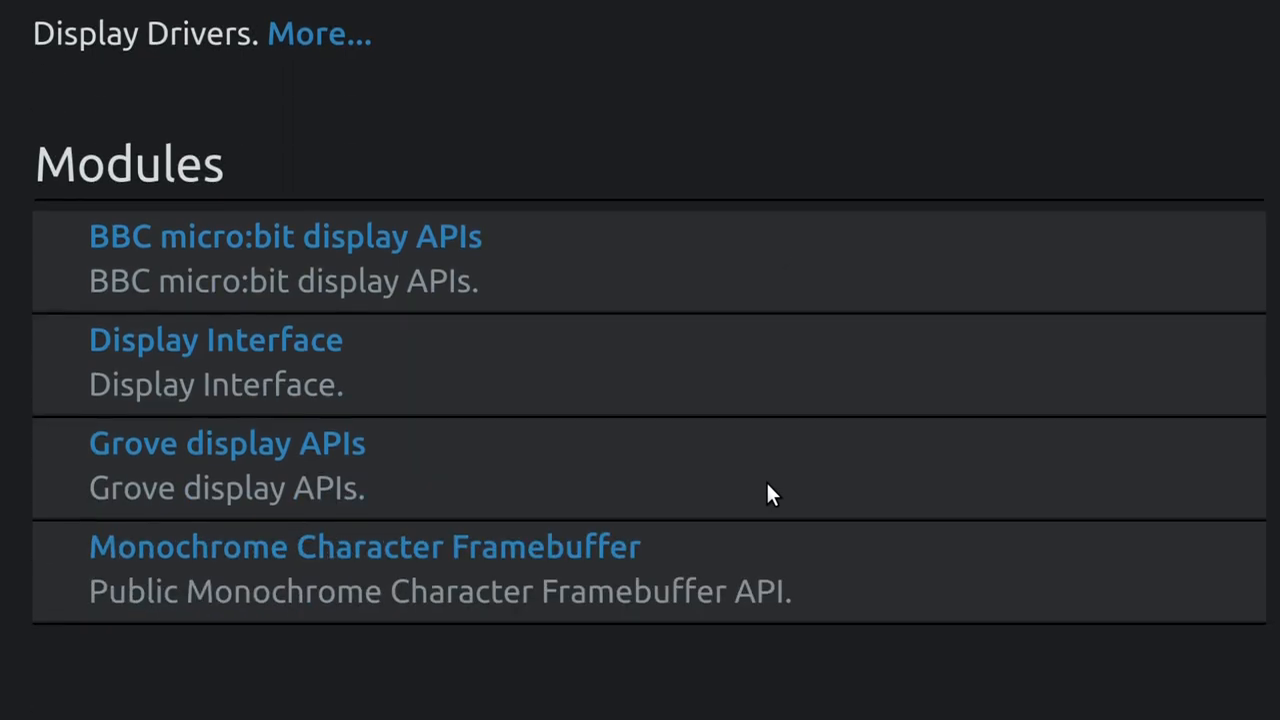
{"action": "mouse_move", "coordinate": [388, 356]}
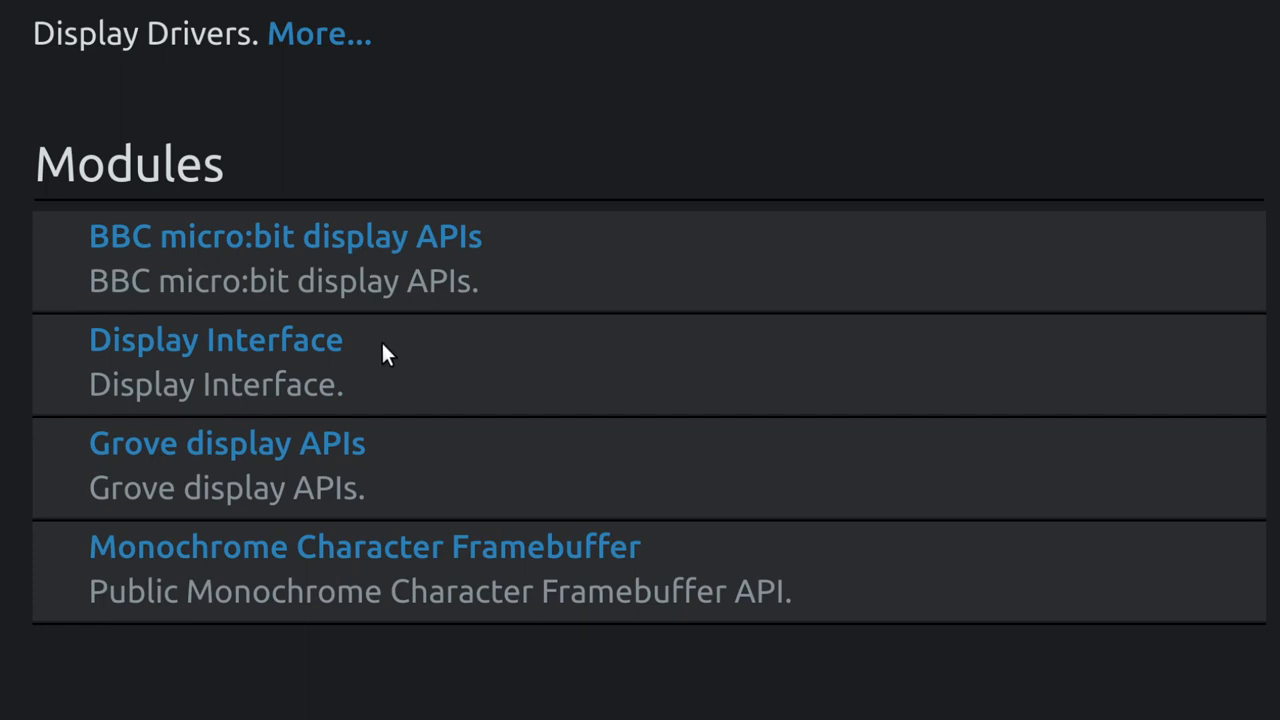
{"action": "double_click", "coordinate": [216, 340]}
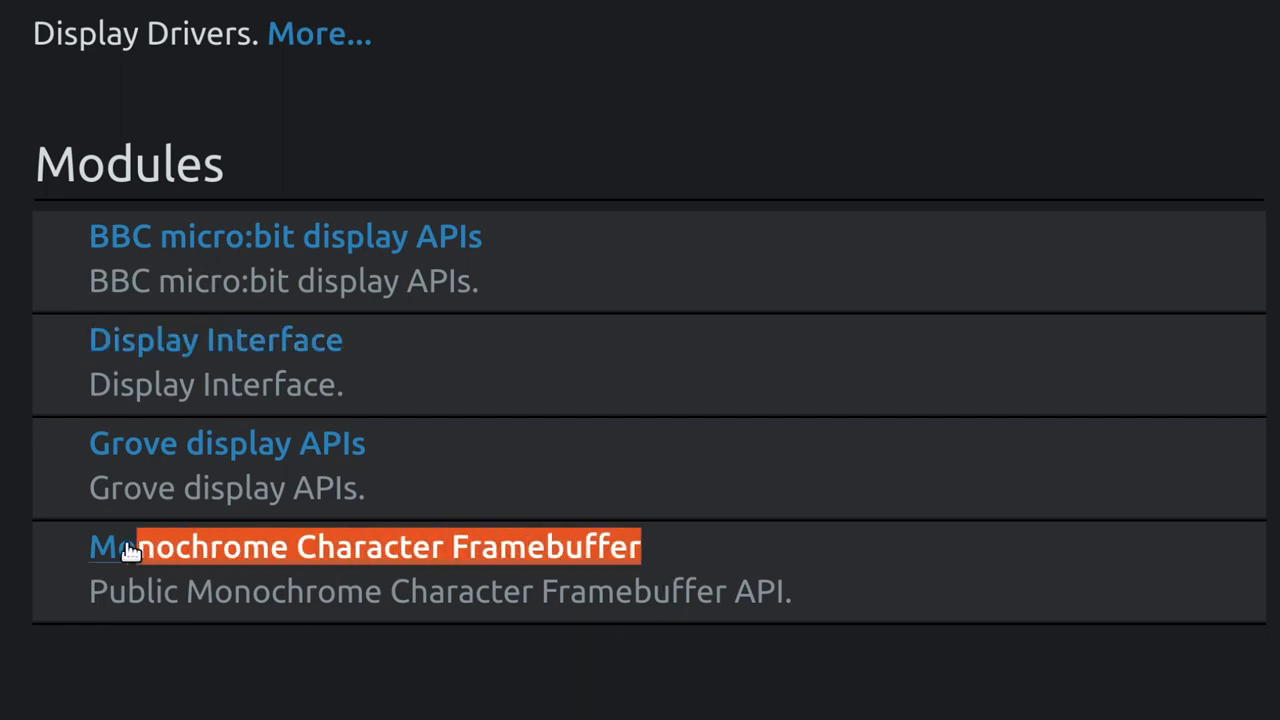
{"action": "mouse_move", "coordinate": [808, 558]}
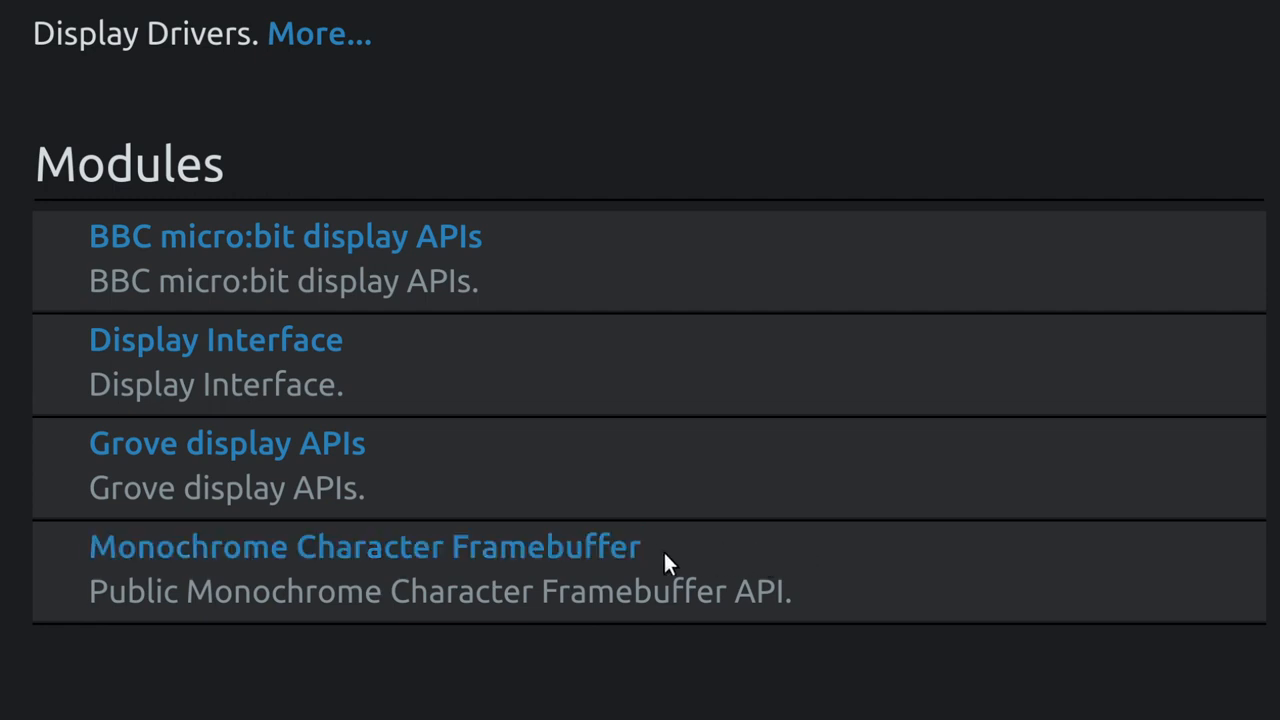
{"action": "mouse_move", "coordinate": [556, 552]}
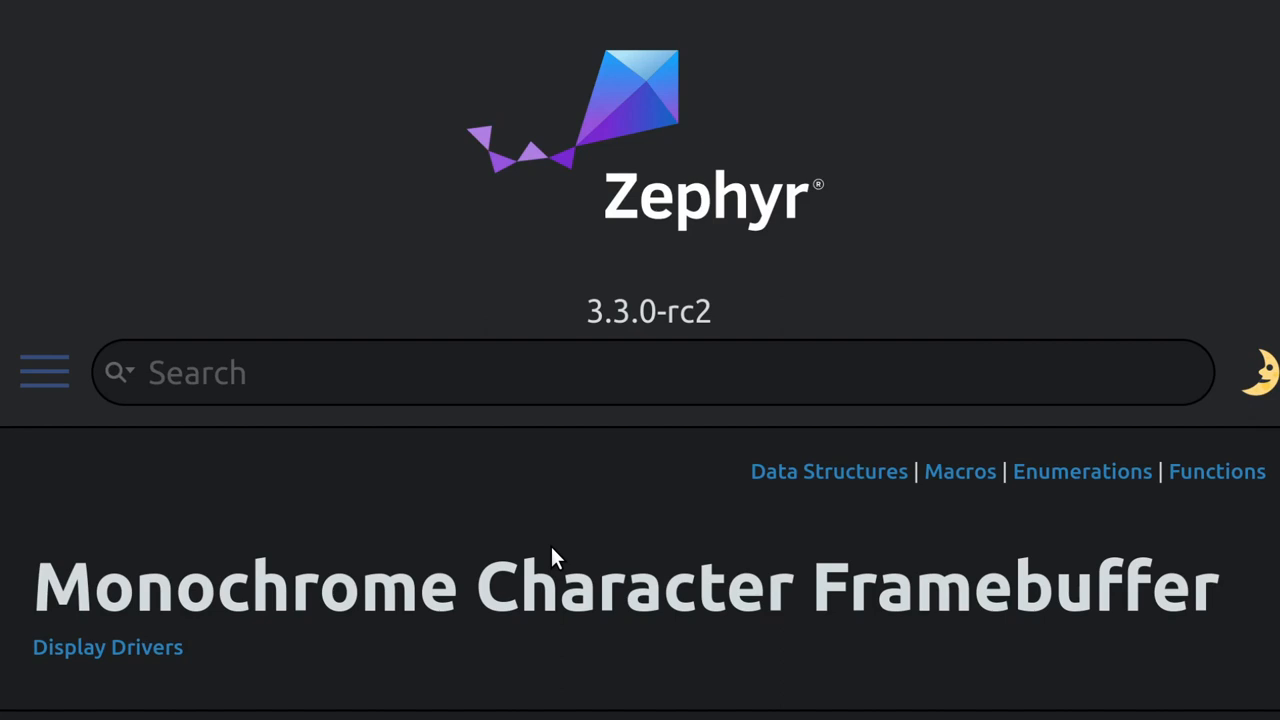
{"action": "scroll", "scroll_direction": "down", "scroll_amount": 3}
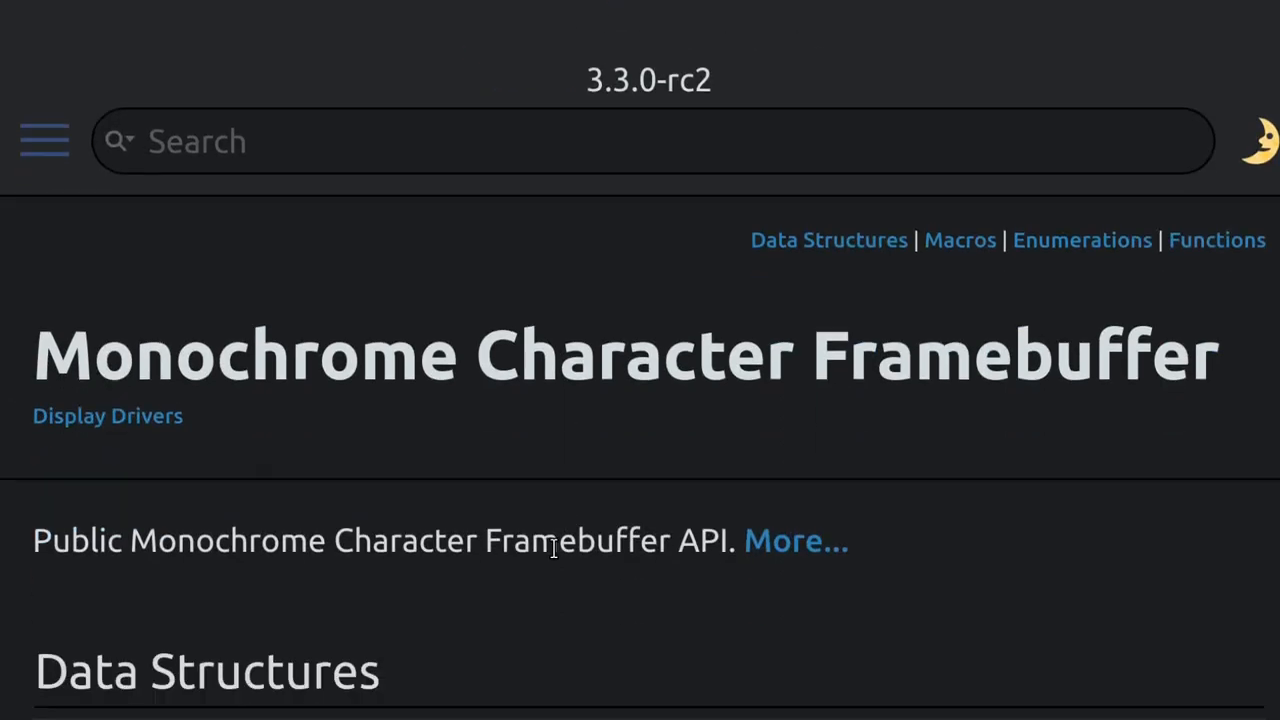
{"action": "scroll", "scroll_direction": "down", "scroll_amount": 3}
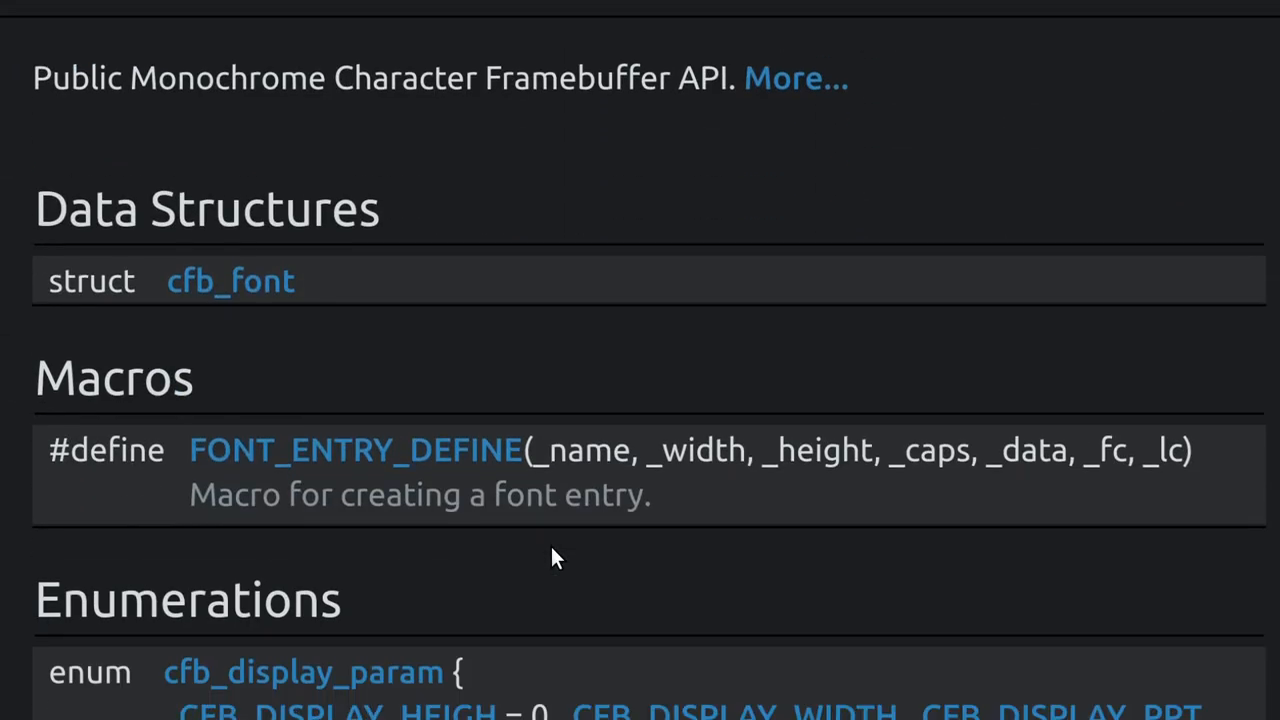
{"action": "scroll", "scroll_direction": "down", "scroll_amount": 3}
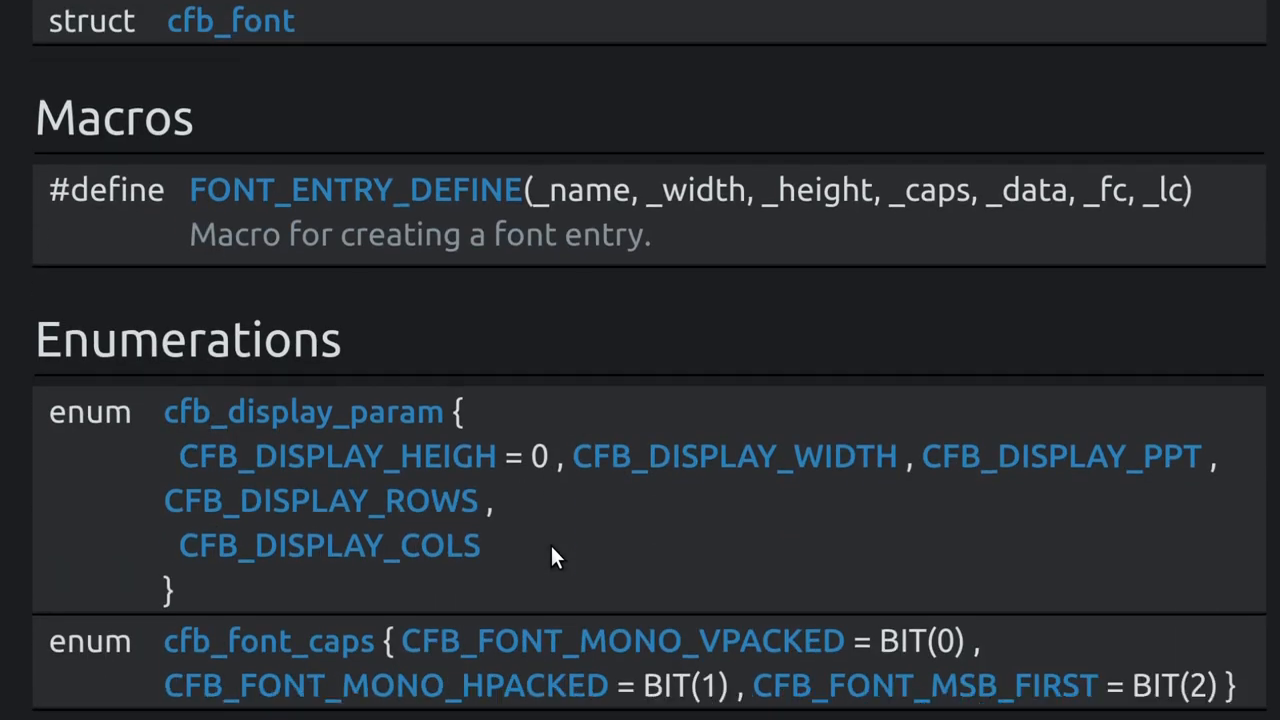
{"action": "scroll", "scroll_direction": "down", "scroll_amount": 3}
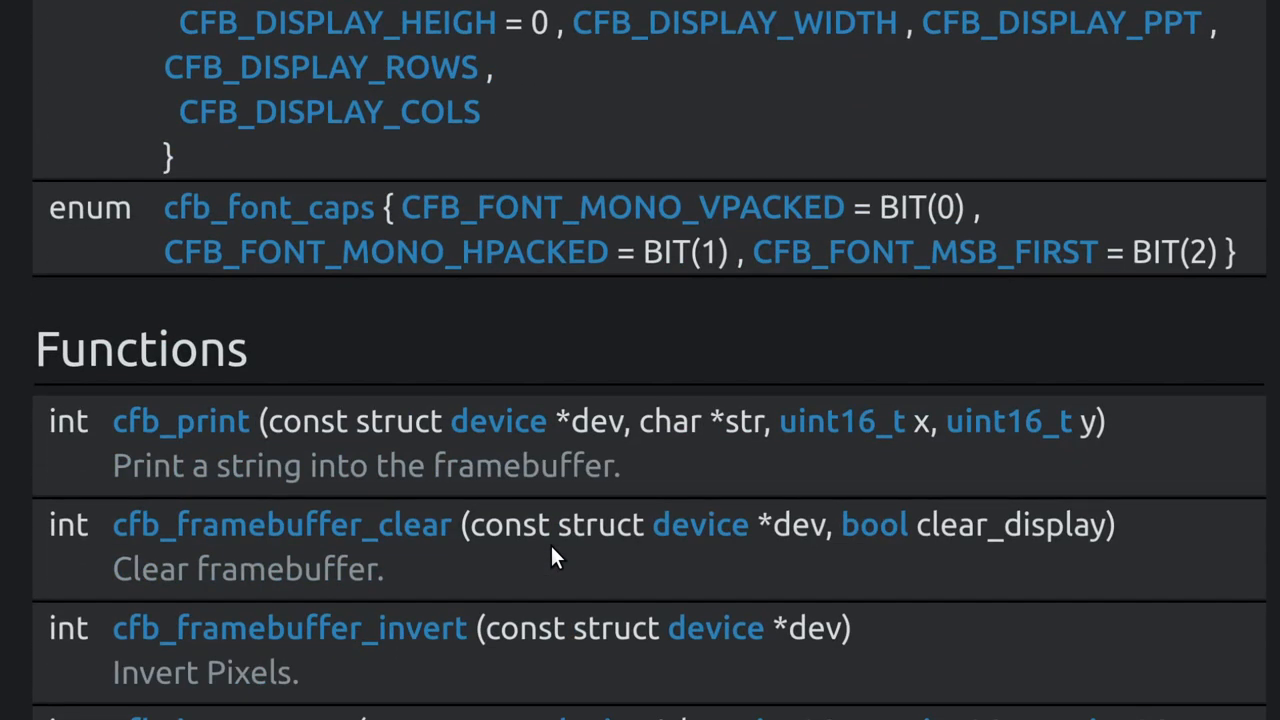
{"action": "scroll", "scroll_direction": "down", "scroll_amount": 3}
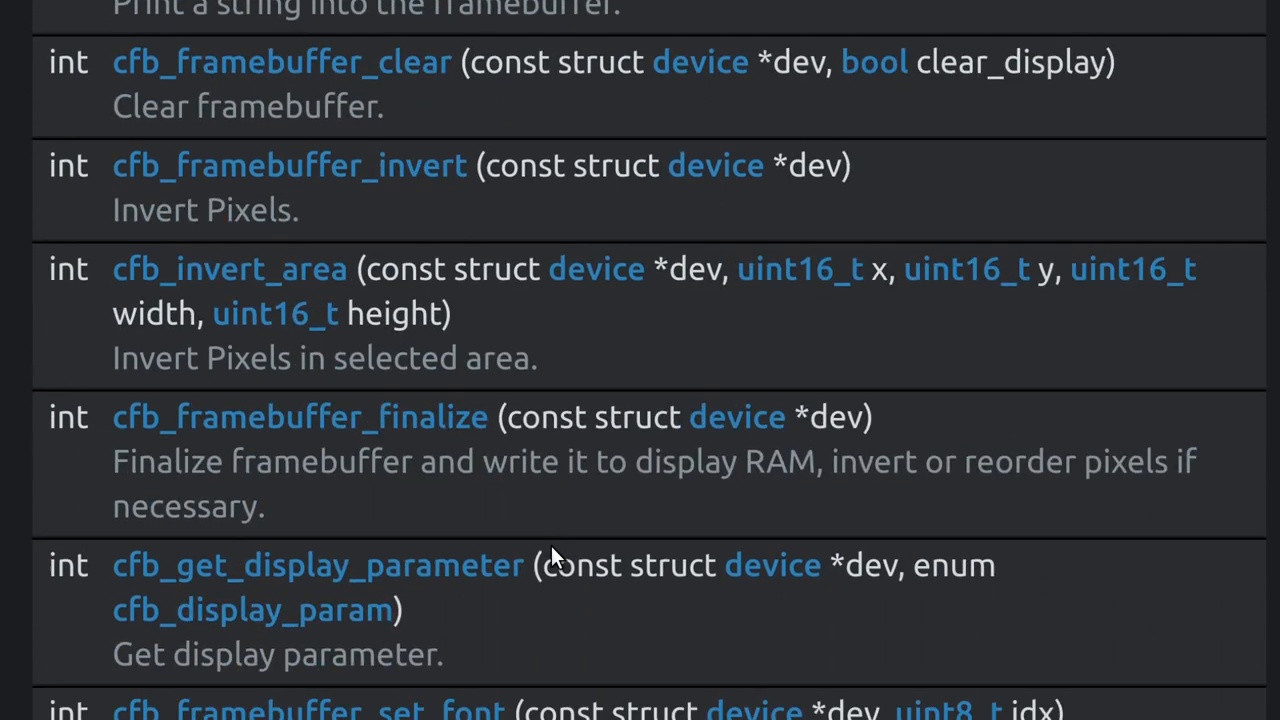
{"action": "scroll", "scroll_direction": "down", "scroll_amount": 3}
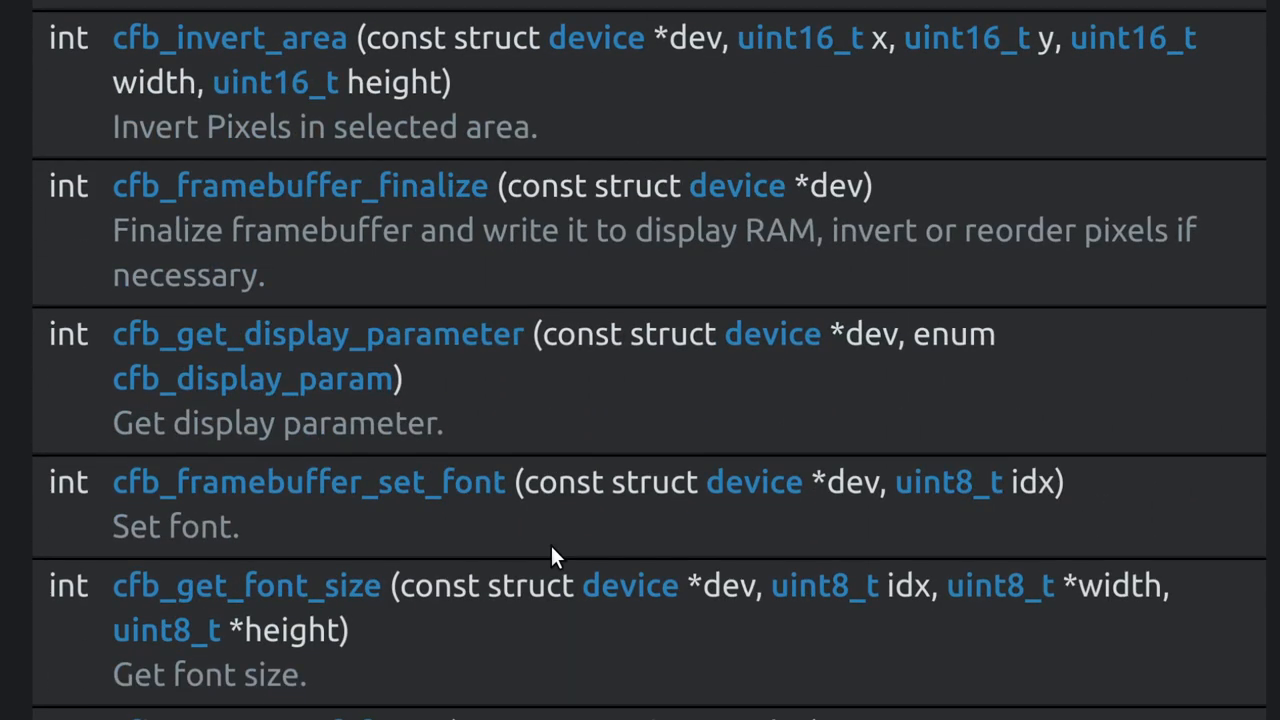
{"action": "scroll", "scroll_direction": "down", "scroll_amount": 3}
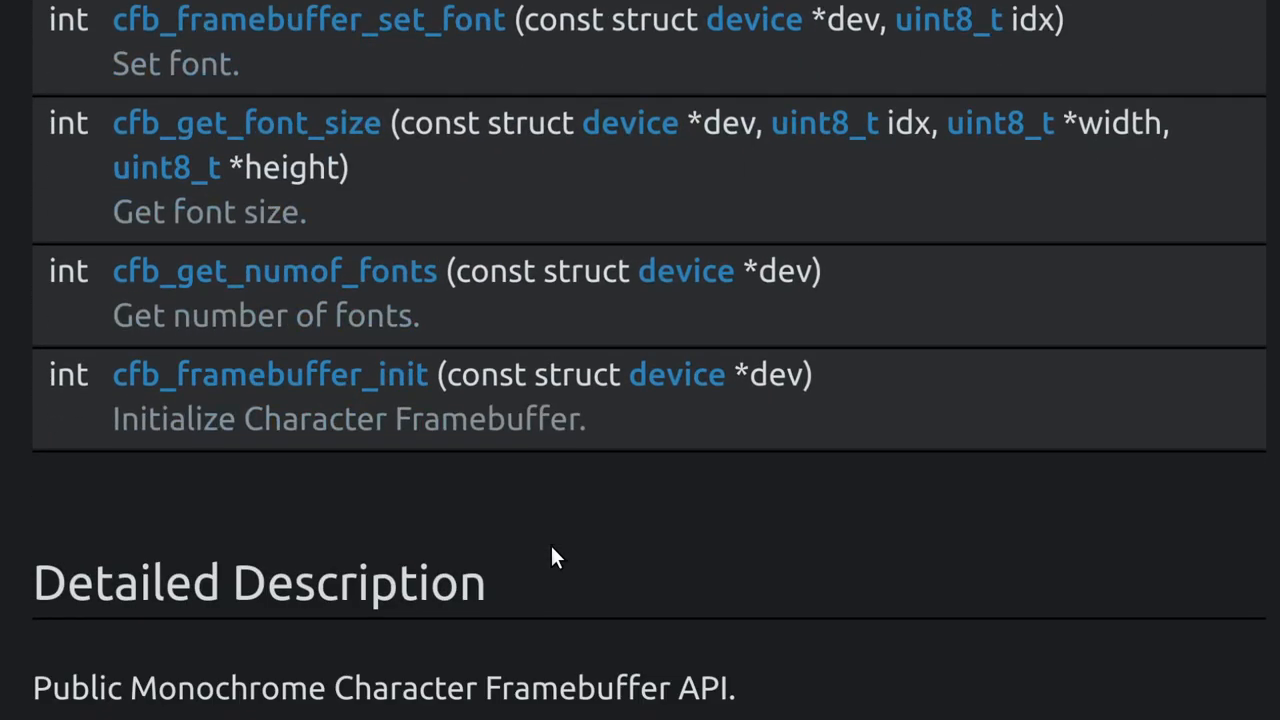
{"action": "scroll", "scroll_direction": "down", "scroll_amount": 3}
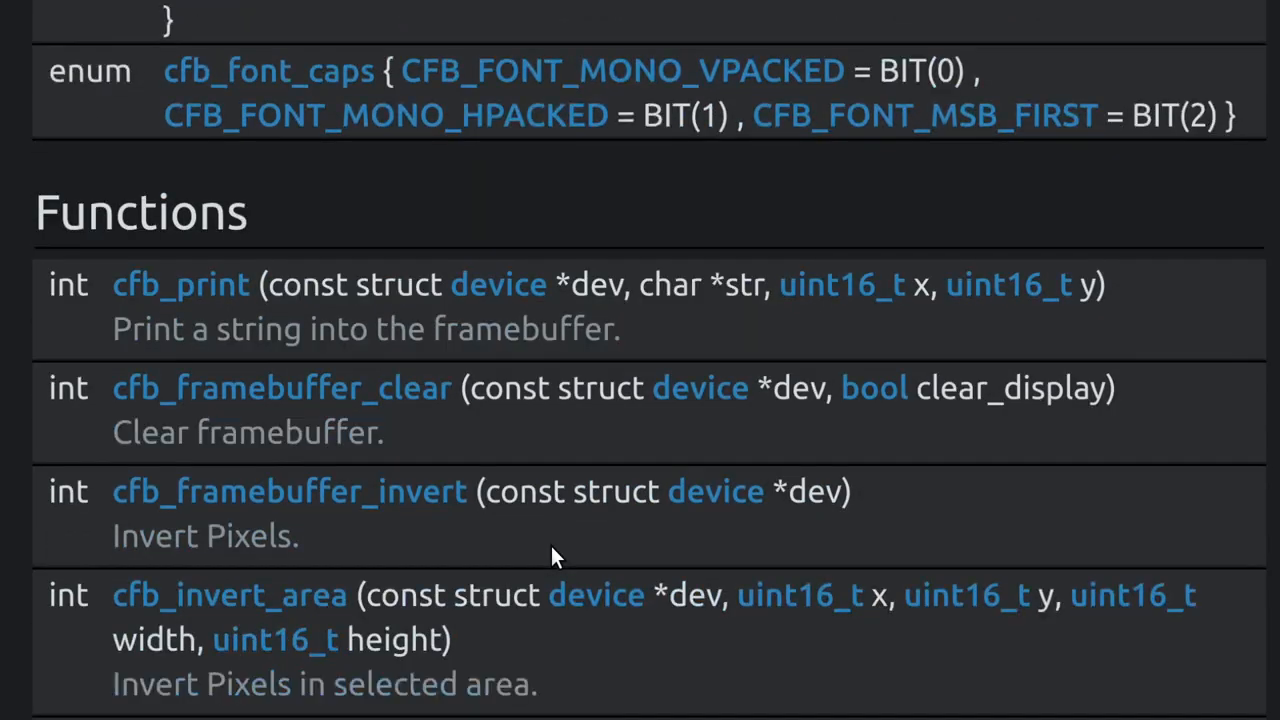
{"action": "scroll", "scroll_direction": "down", "scroll_amount": 3}
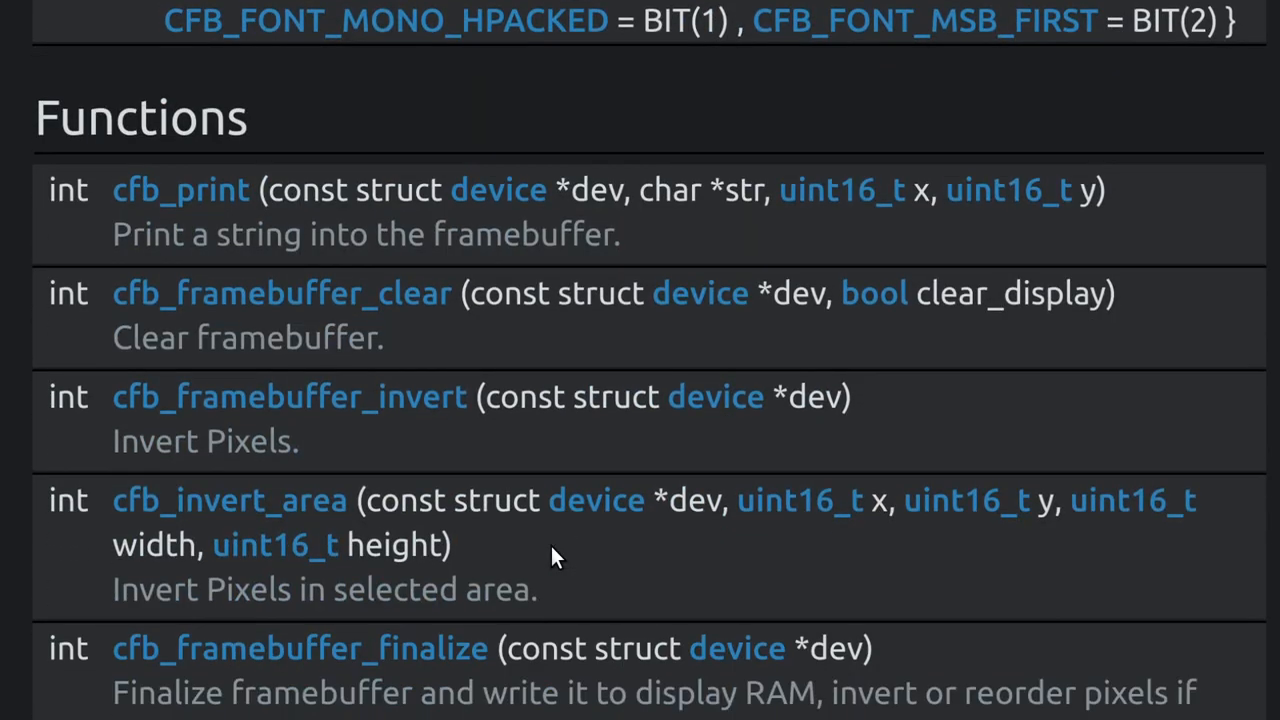
{"action": "scroll", "scroll_direction": "down", "scroll_amount": 3}
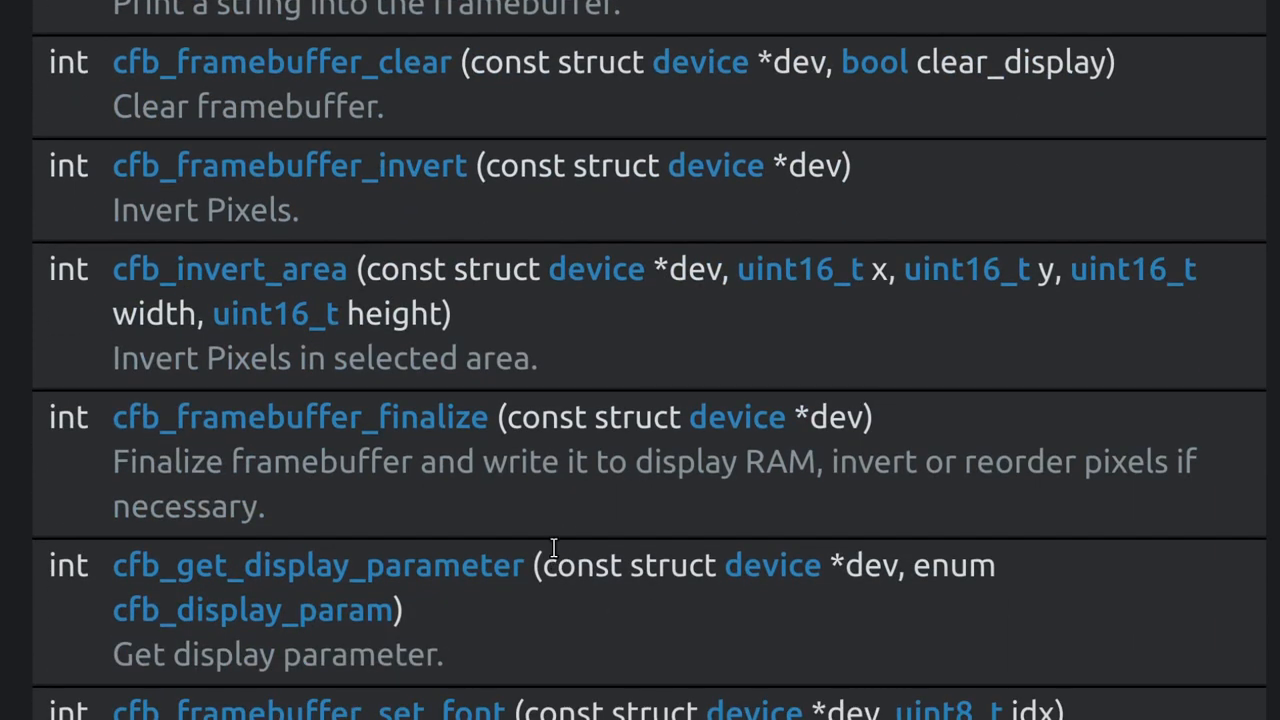
{"action": "scroll", "scroll_direction": "down", "scroll_amount": 3}
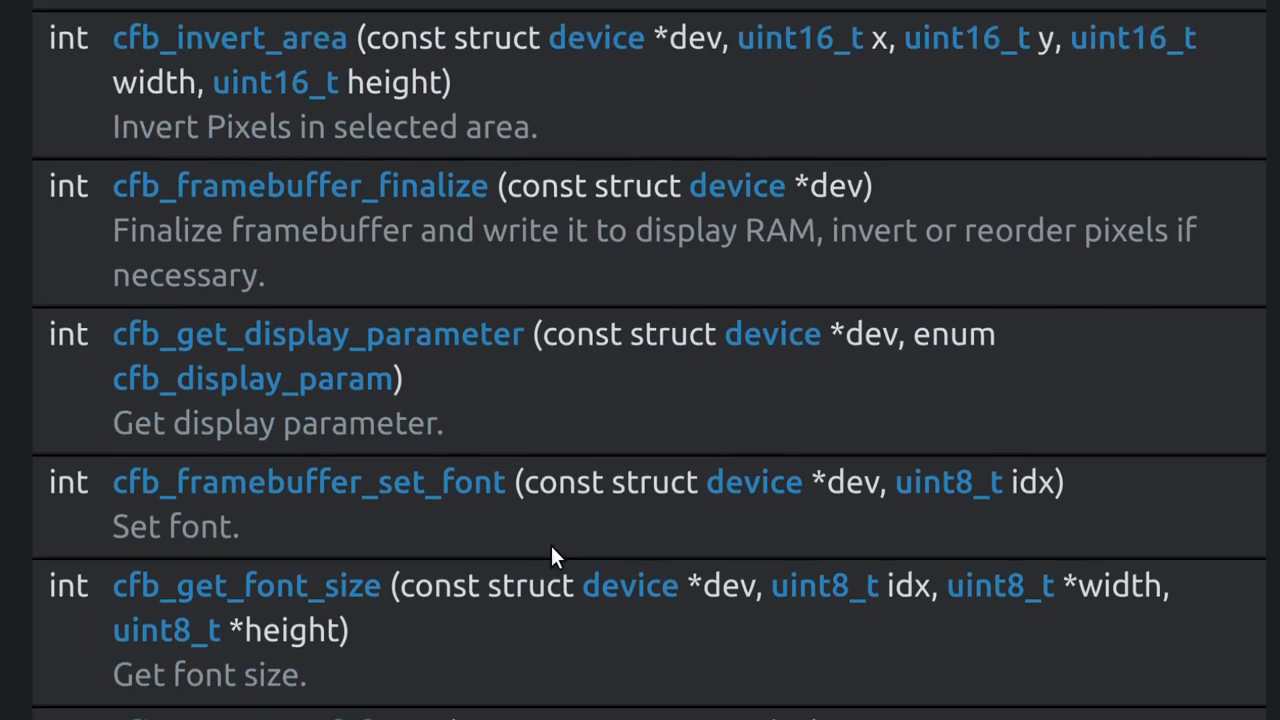
{"action": "scroll", "scroll_direction": "down", "scroll_amount": 3}
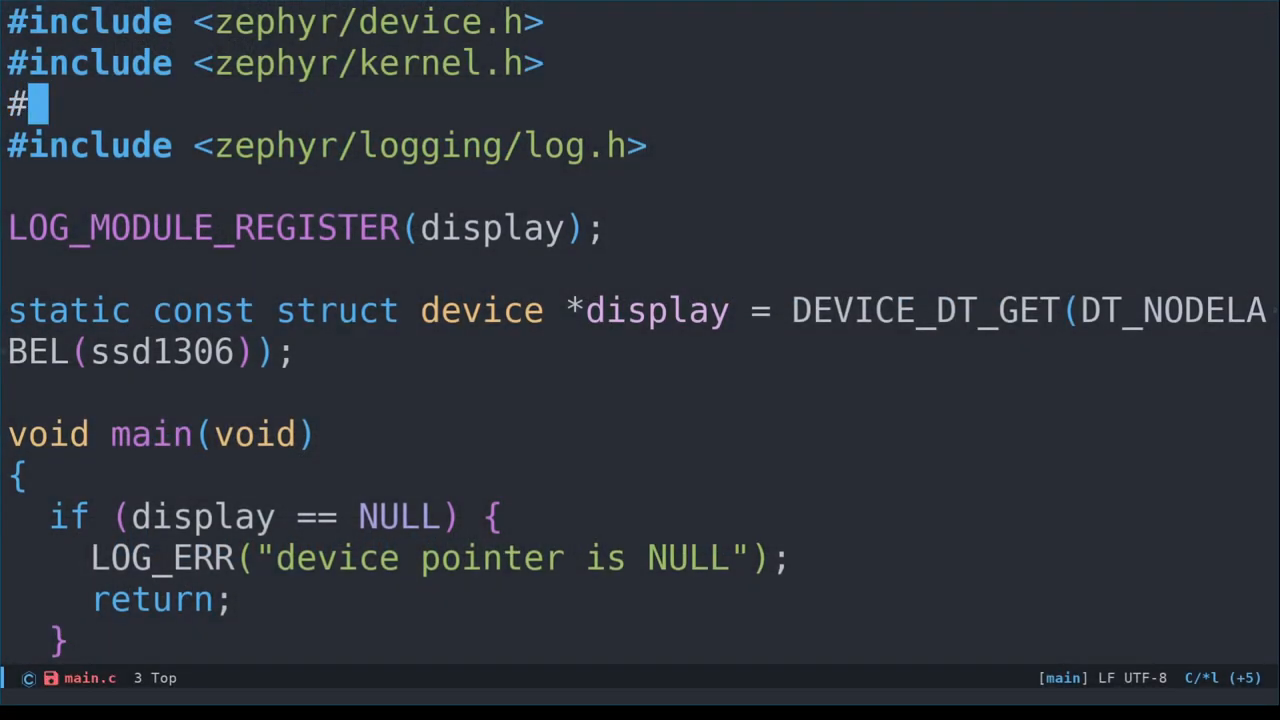
Add #include <zephyr/display/cfb.h> to main.c between kernel.h and log.h
{"action": "type", "text": "include <zephyr"}
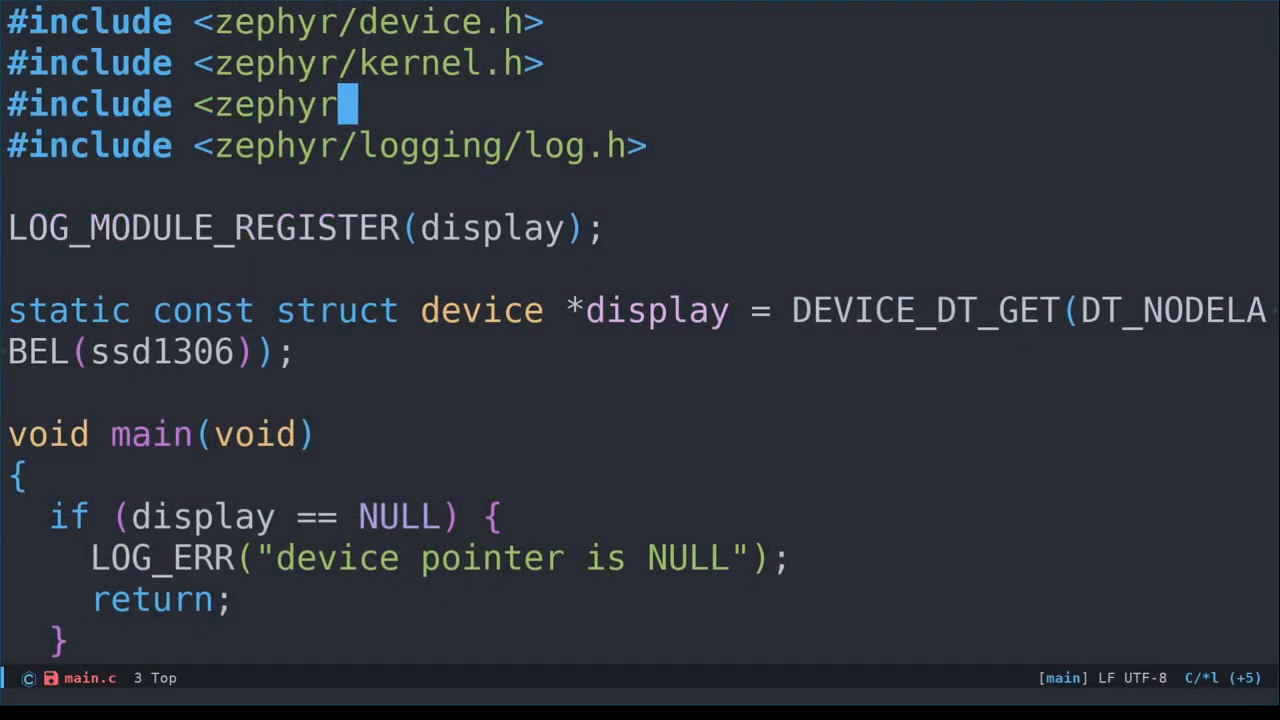
{"action": "type", "text": "/display"}
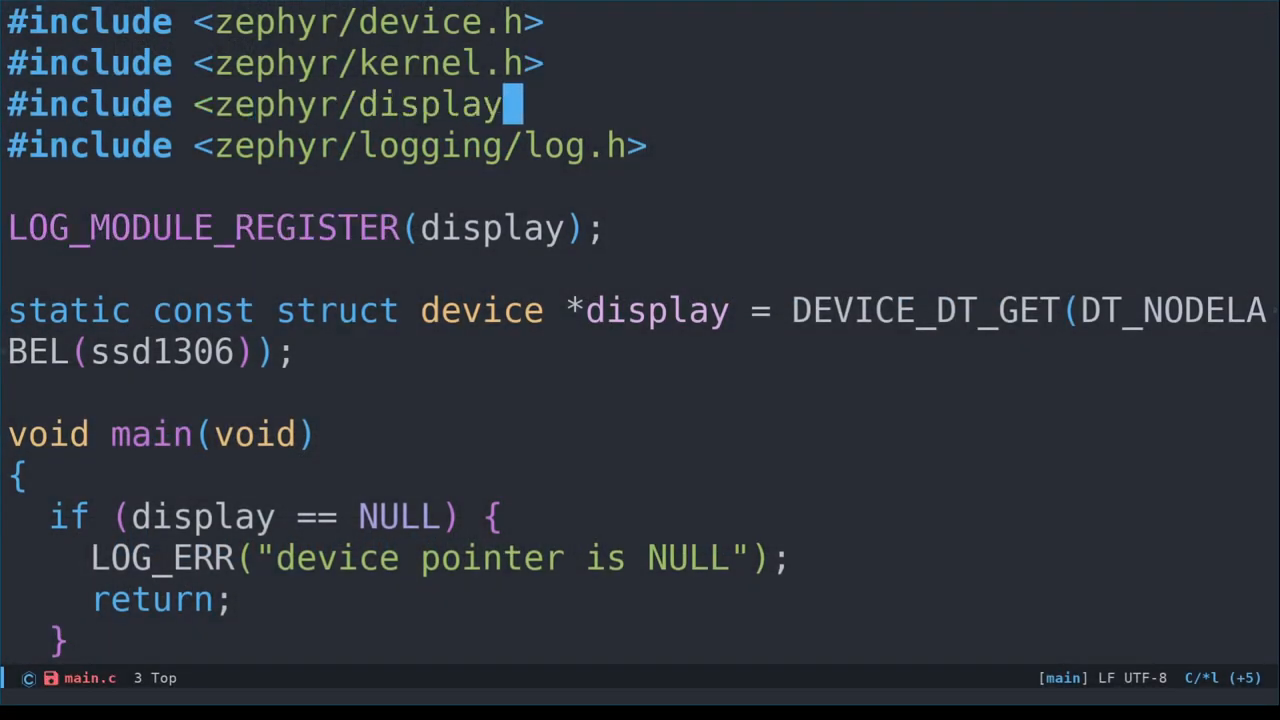
{"action": "type", "text": "/cfb.h>"}
{"action": "type", "text": "CON"}
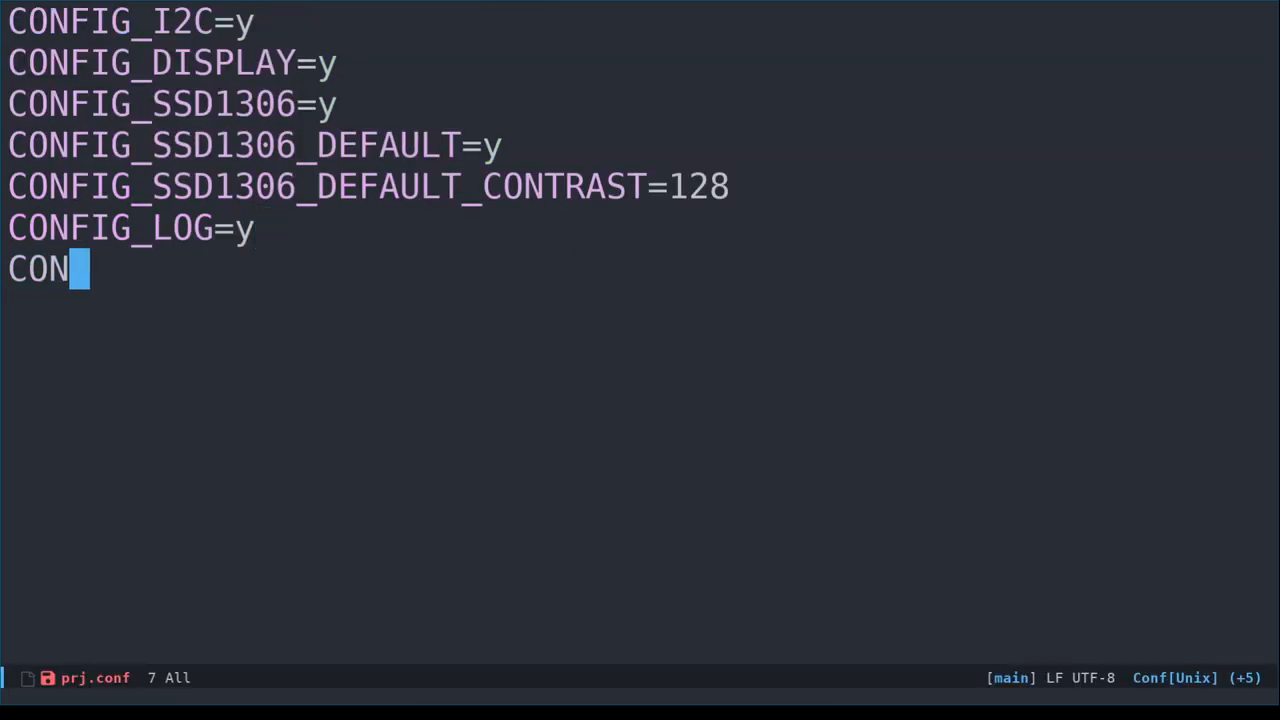
Append CONFIG_CHARACTER_FRAMEBUFFER=y to prj.conf after CONFIG_LOG=y
{"action": "type", "text": "FIG_CHARACTER_"}
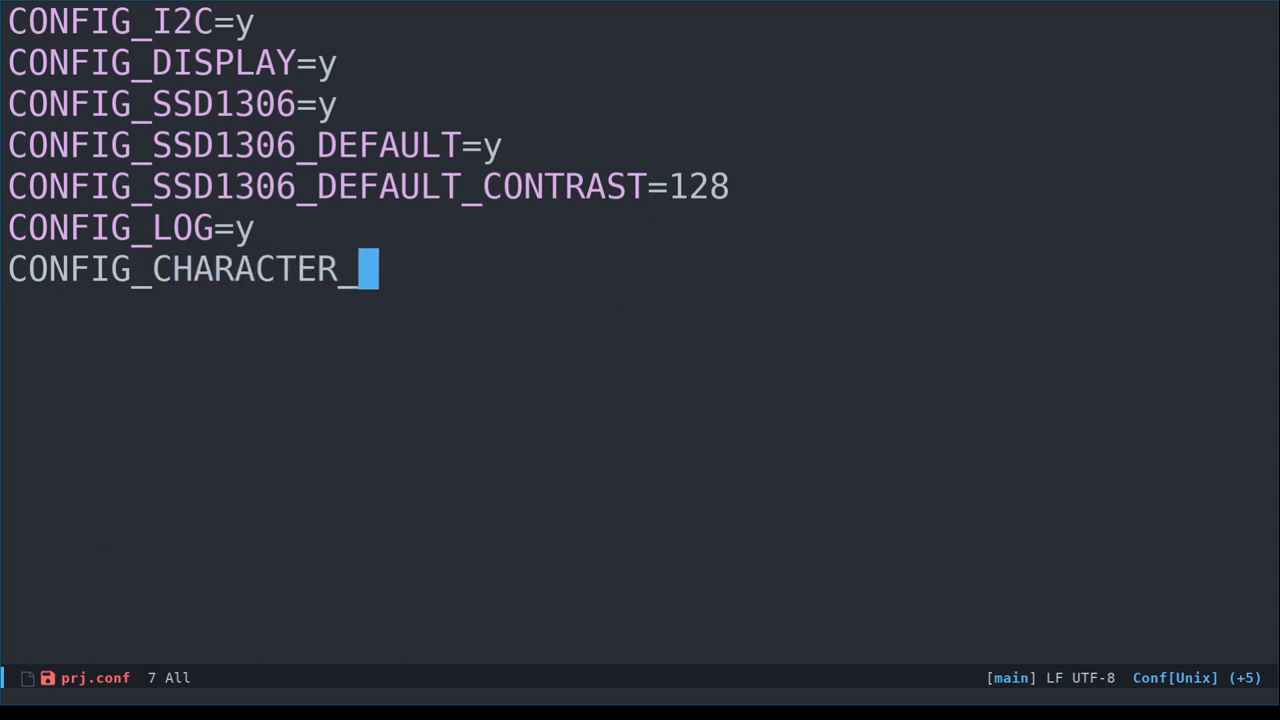
{"action": "type", "text": "FRAMEBUFFER=y"}
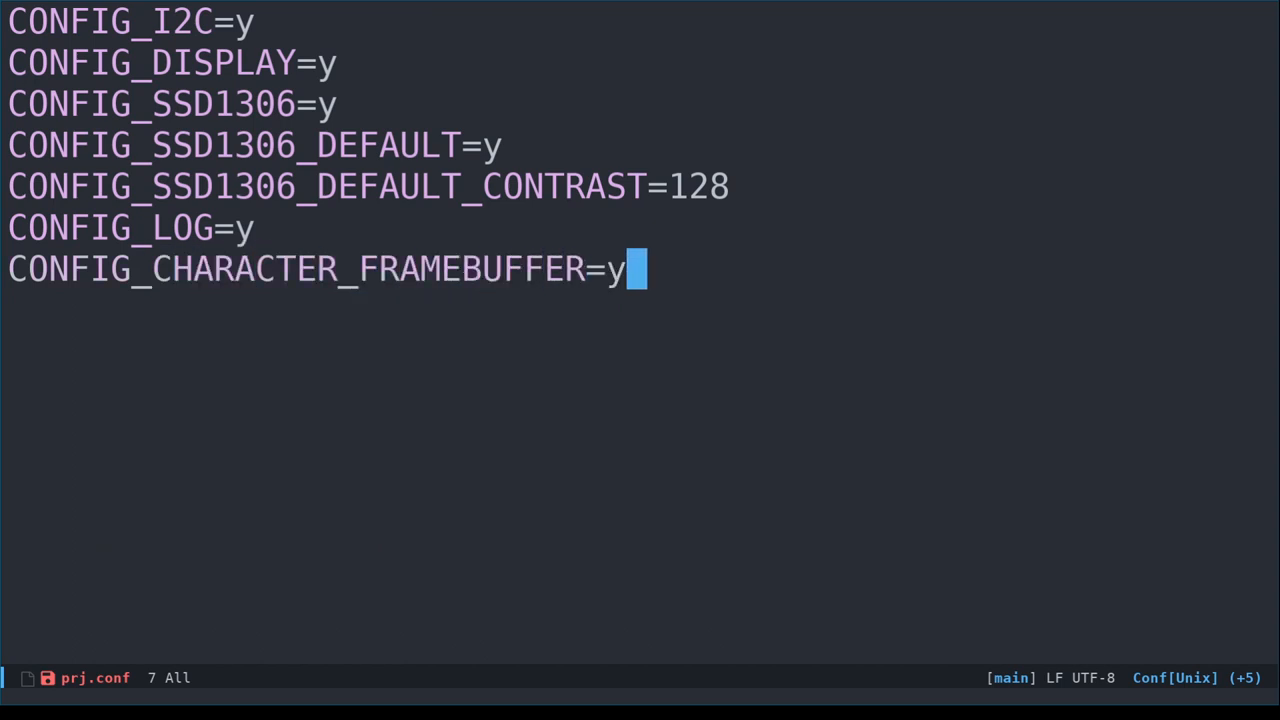
{"action": "key", "text": "ctrl+x"}
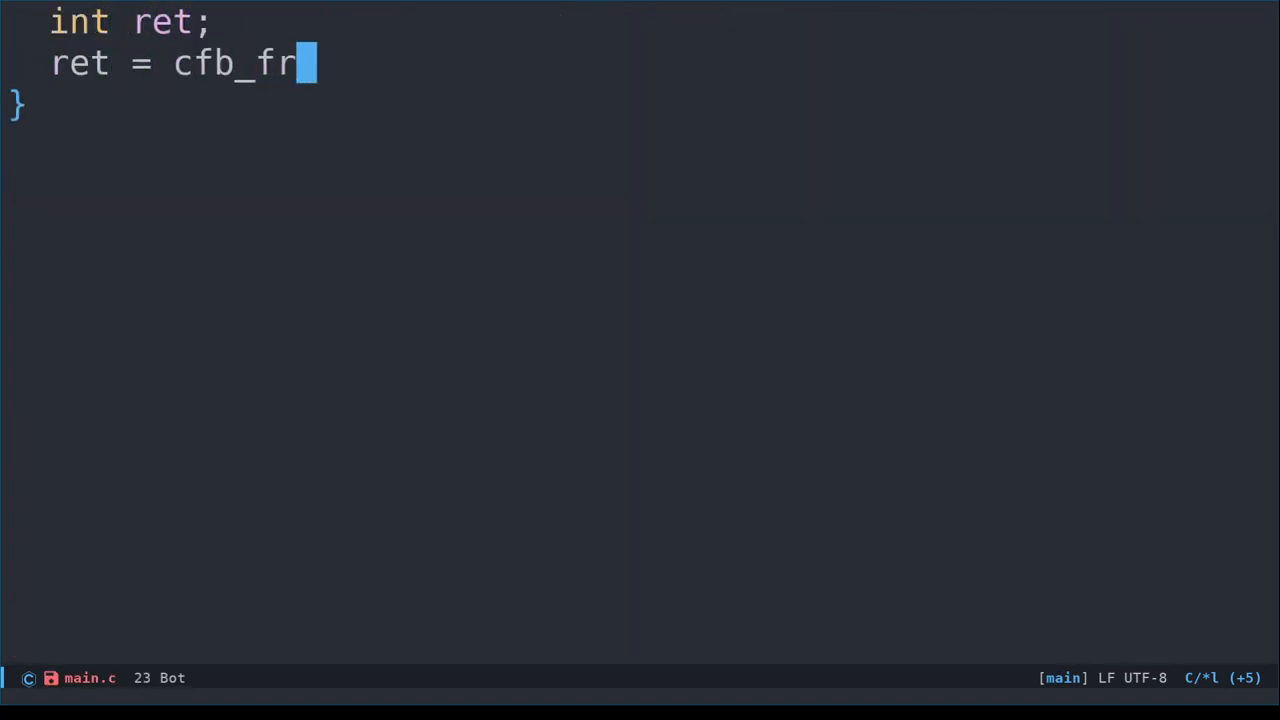
Call cfb_framebuffer_init and cfb_print(display, "Hello, world!", 0, 0), each with an if (ret != 0) LOG_ERR check
{"action": "type", "text": "amebuffer_init(display);"}
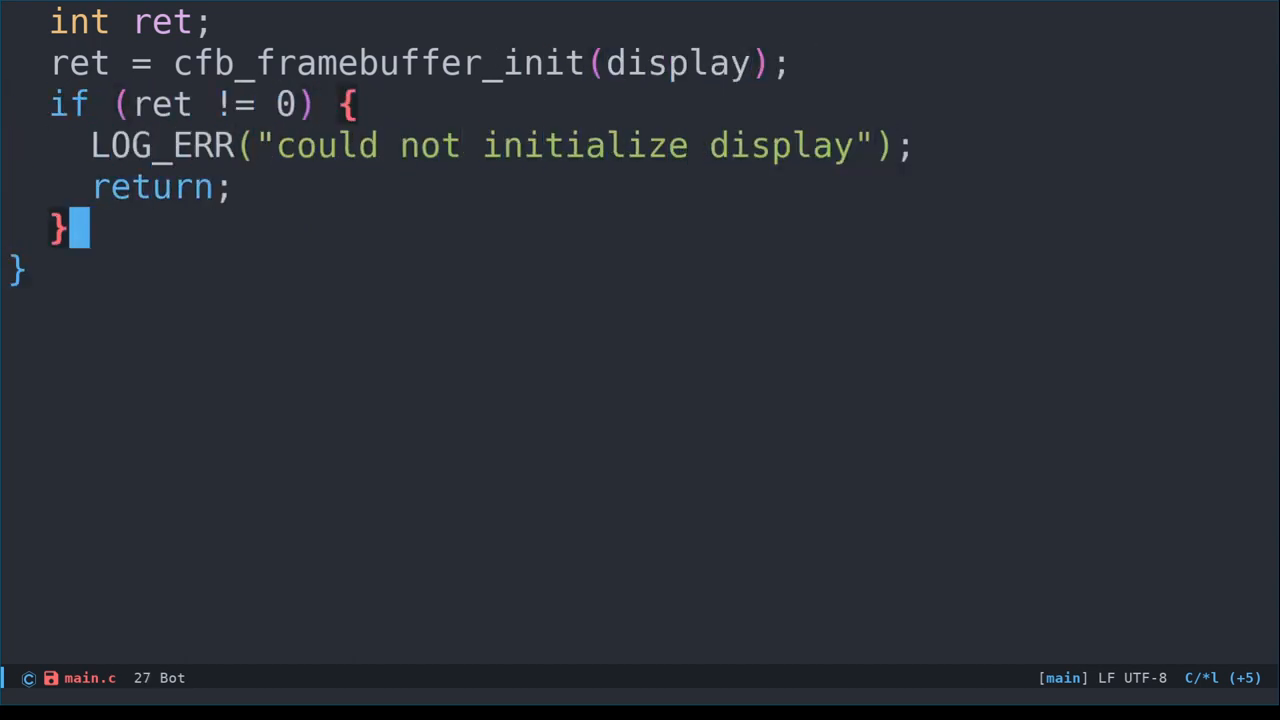
{"action": "type", "text": "ret = cfb"}
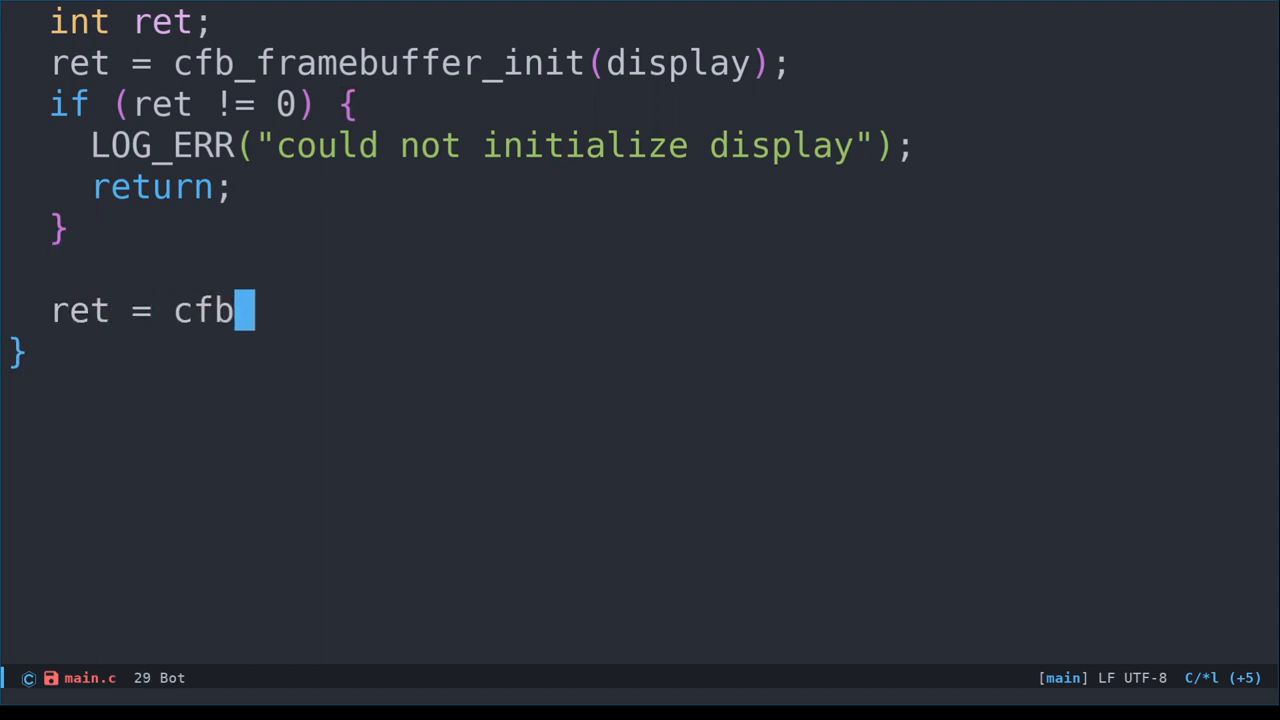
{"action": "type", "text": "_print(display, \"H"}
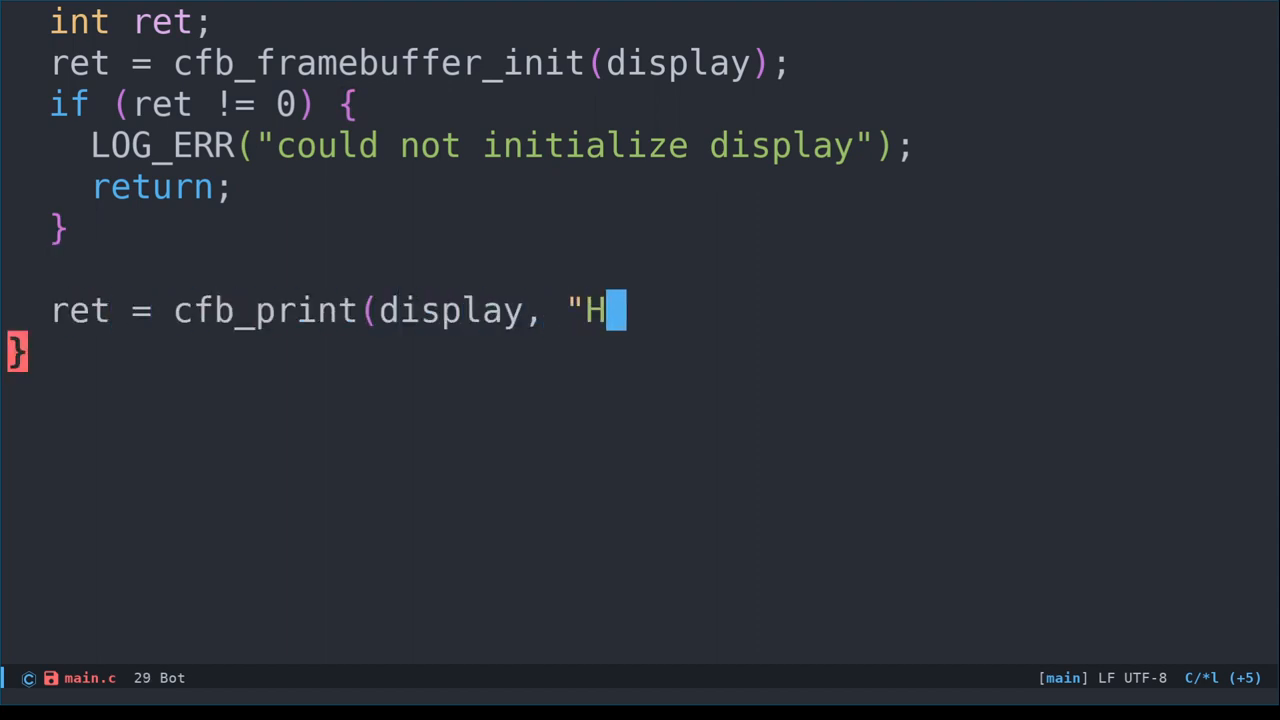
{"action": "type", "text": "ello, world!\", 0, 0);"}
{"action": "type", "text": "if ret ("}
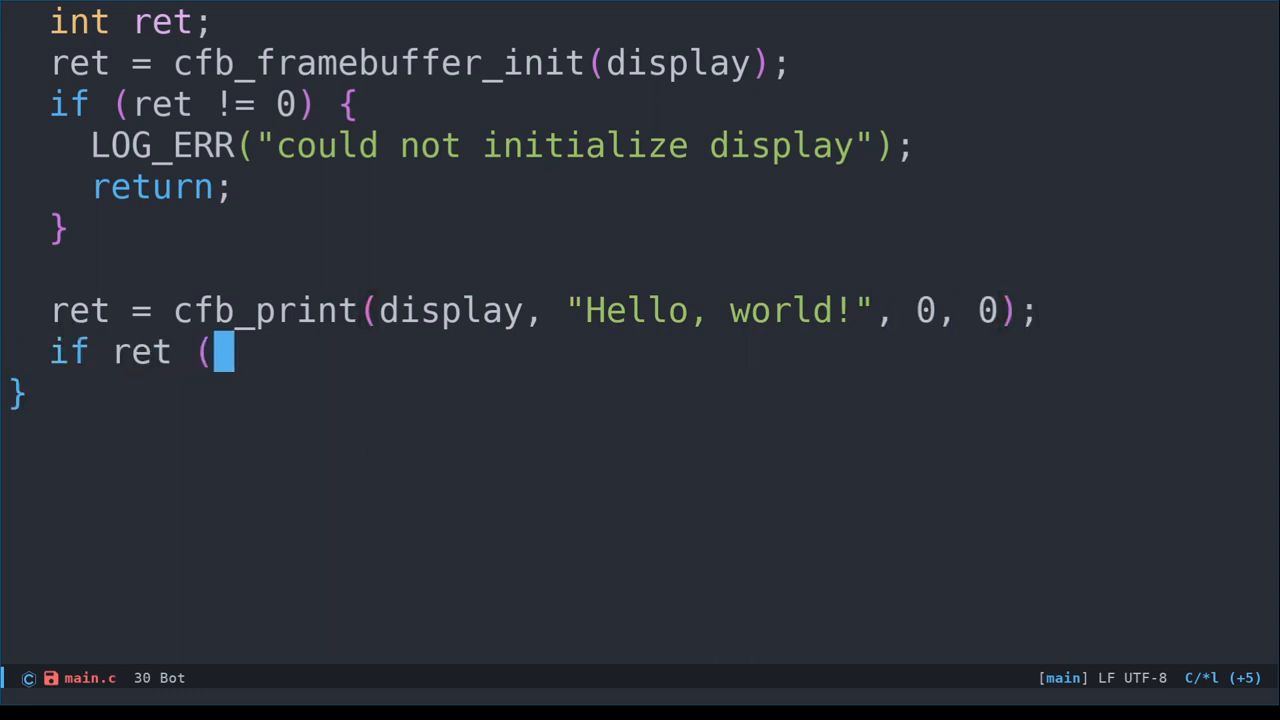
{"action": "key", "text": "BackSpace"}
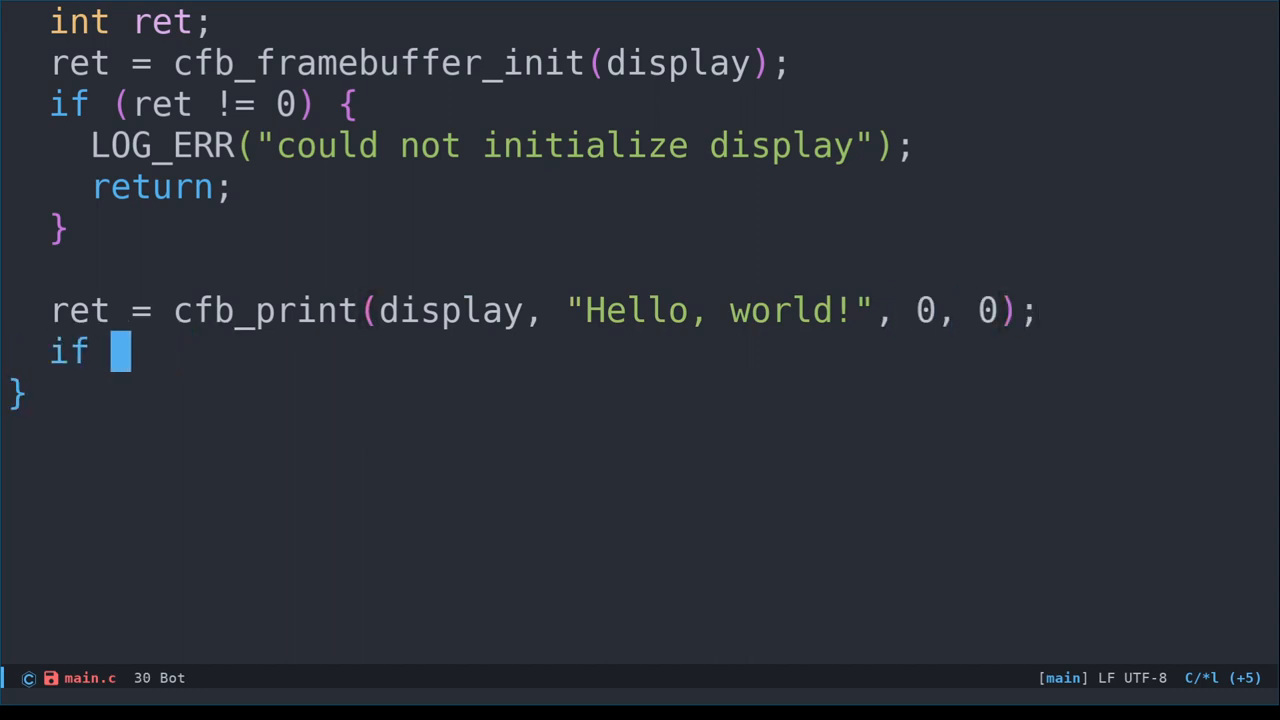
{"action": "type", "text": "(ret != 0) {"}
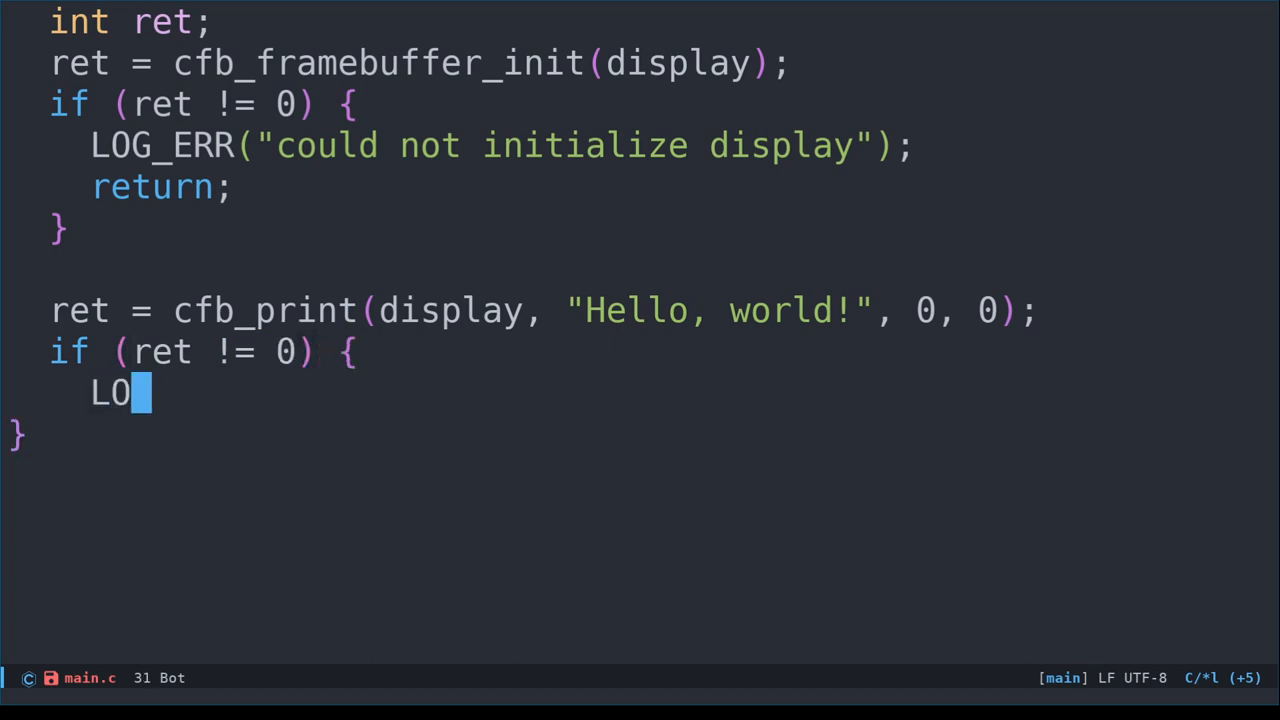
{"action": "type", "text": "G_ERR(\"could not print to display\");"}
{"action": "type", "text": "return;"}
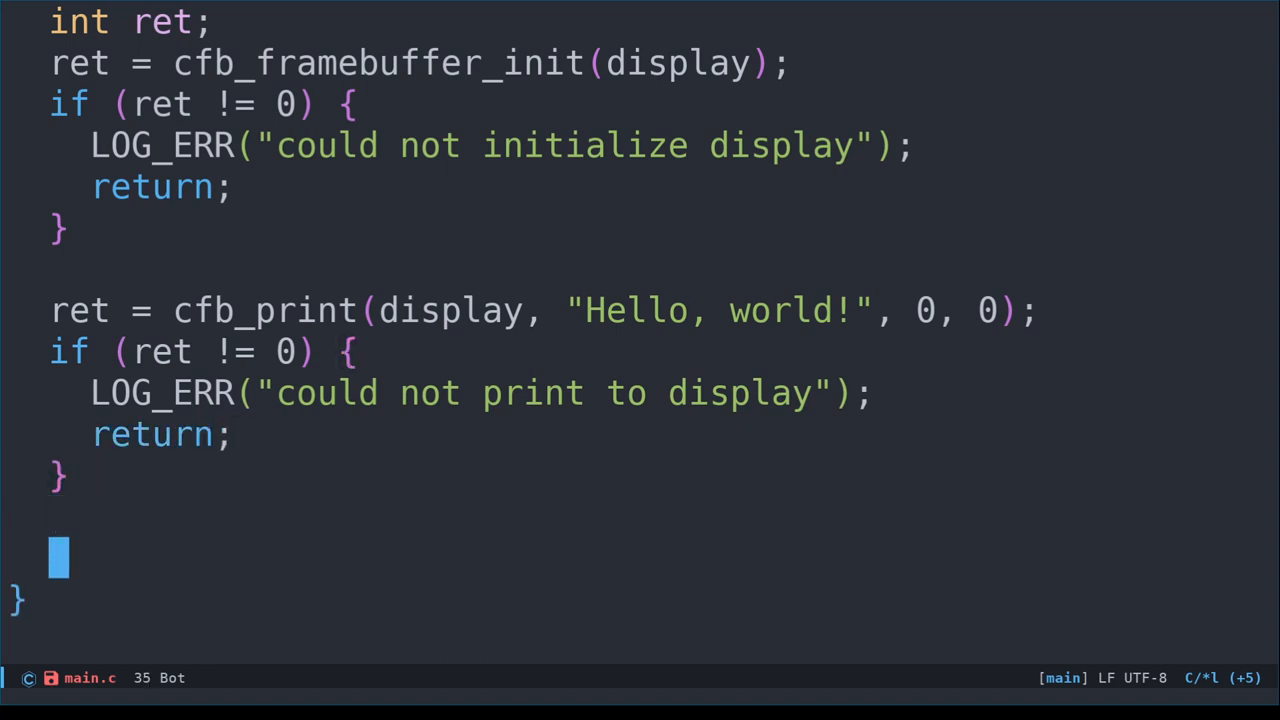
Call cfb_framebuffer_finalize with a LOG_ERR("could not finalize to display") check
{"action": "type", "text": "ret = cfb_"}
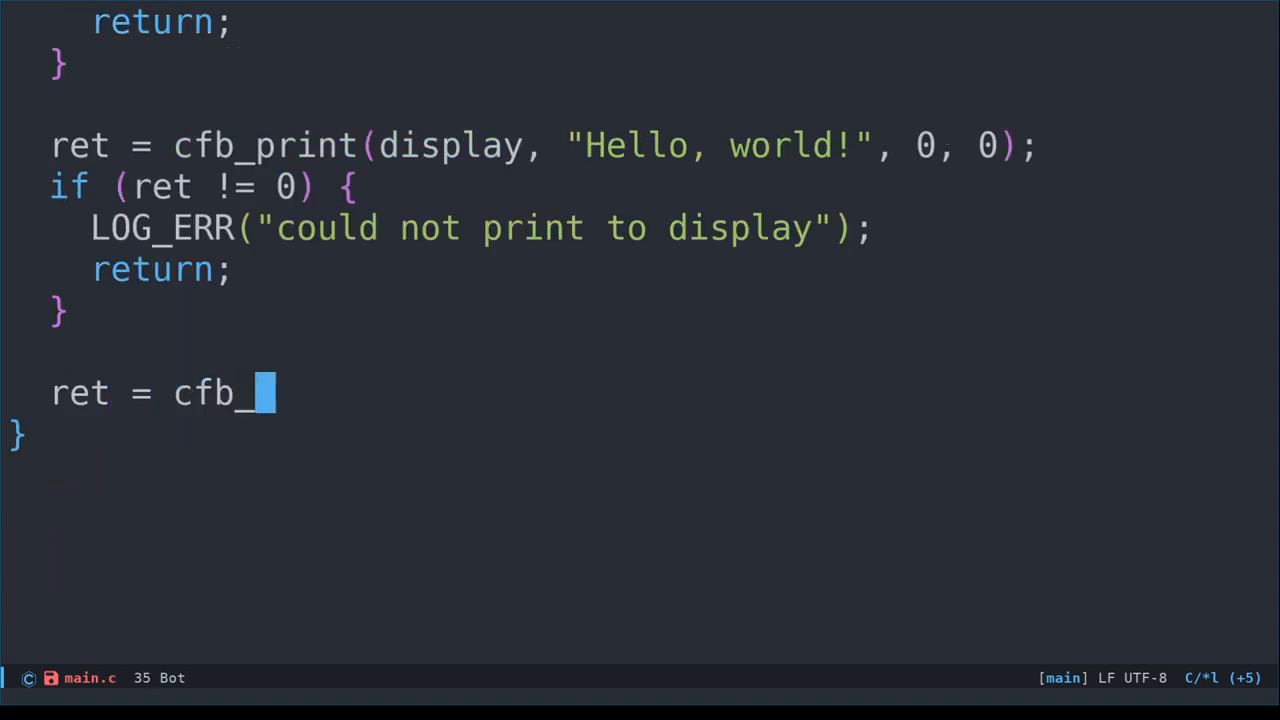
{"action": "type", "text": "framebuffer_finalize(display);"}
{"action": "type", "text": "LOG_ERR("}
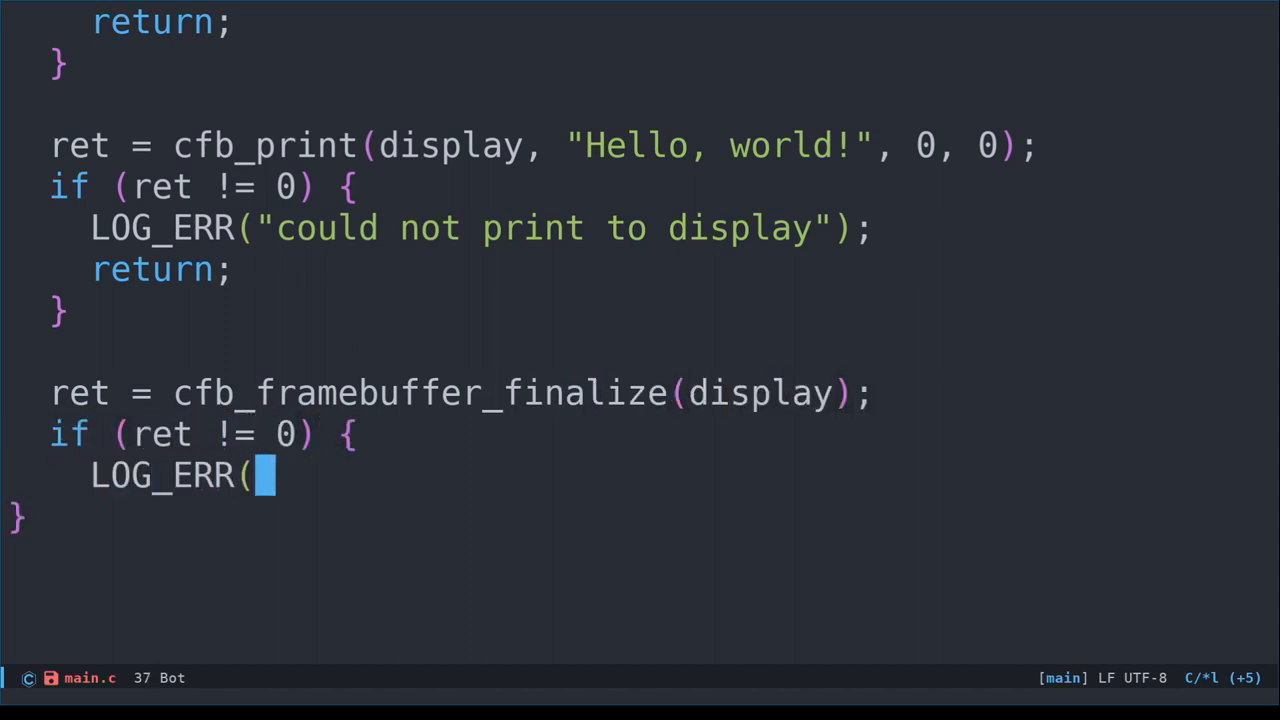
{"action": "type", "text": "\"could not finalize to display\");"}
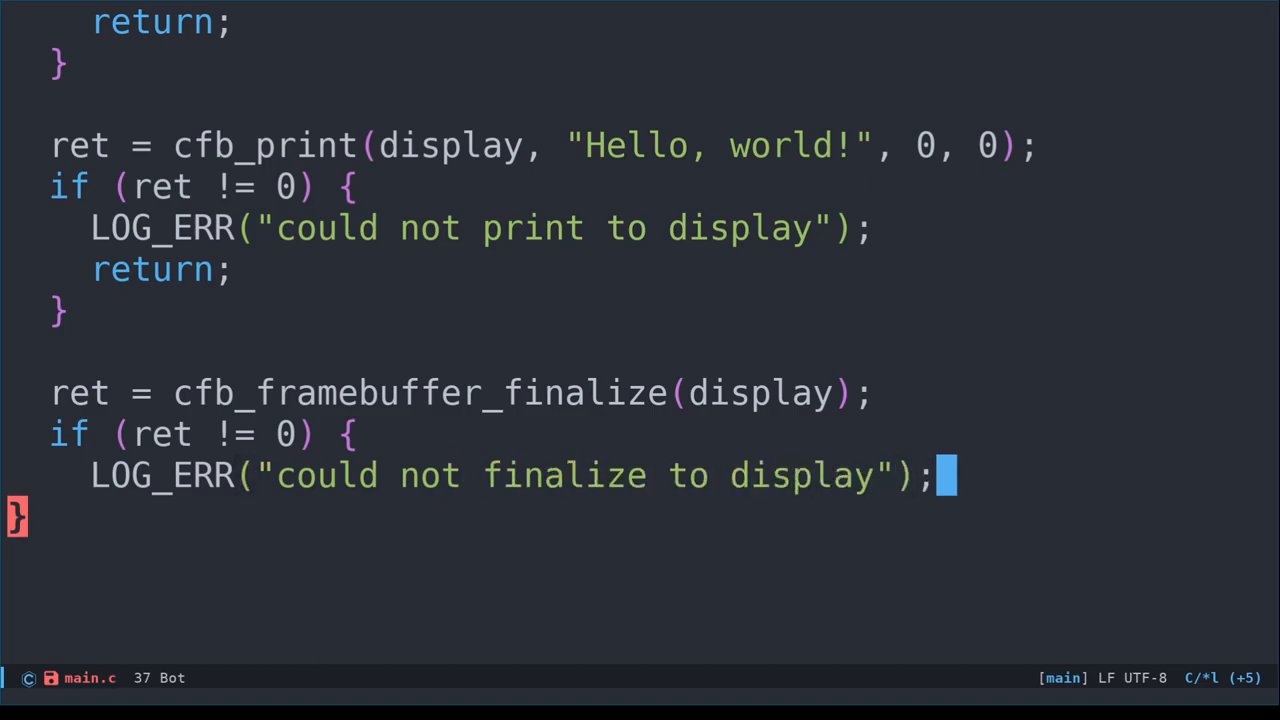